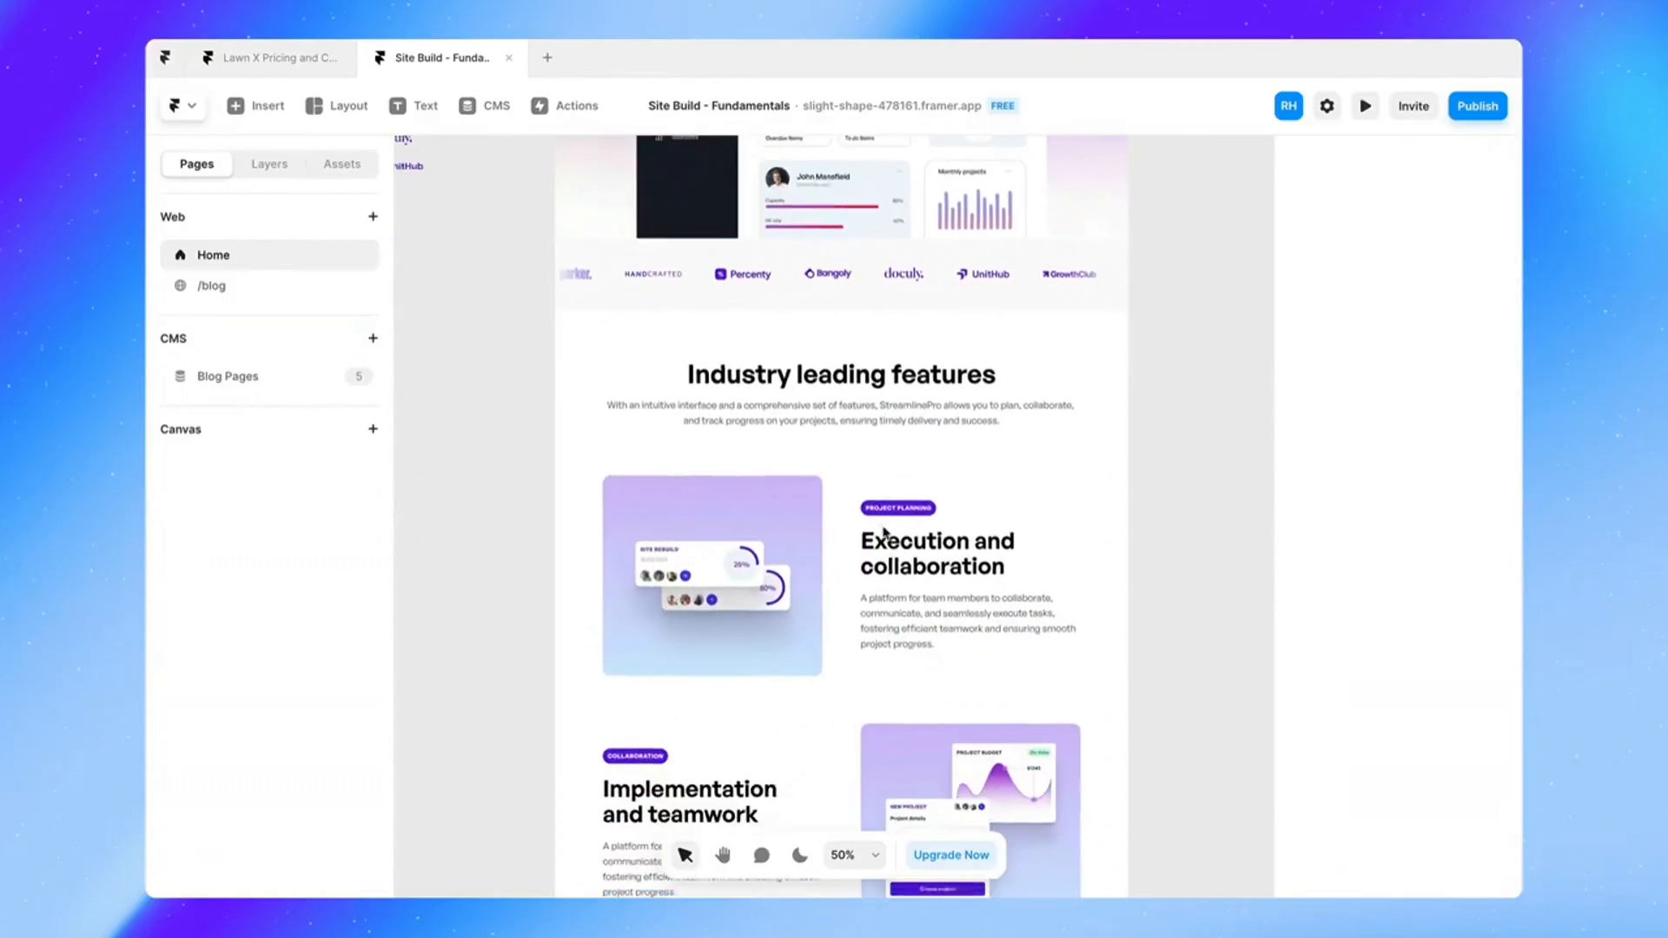
Browse the Tilebit homepage and return to its top navigation.
left_click(1366, 106)
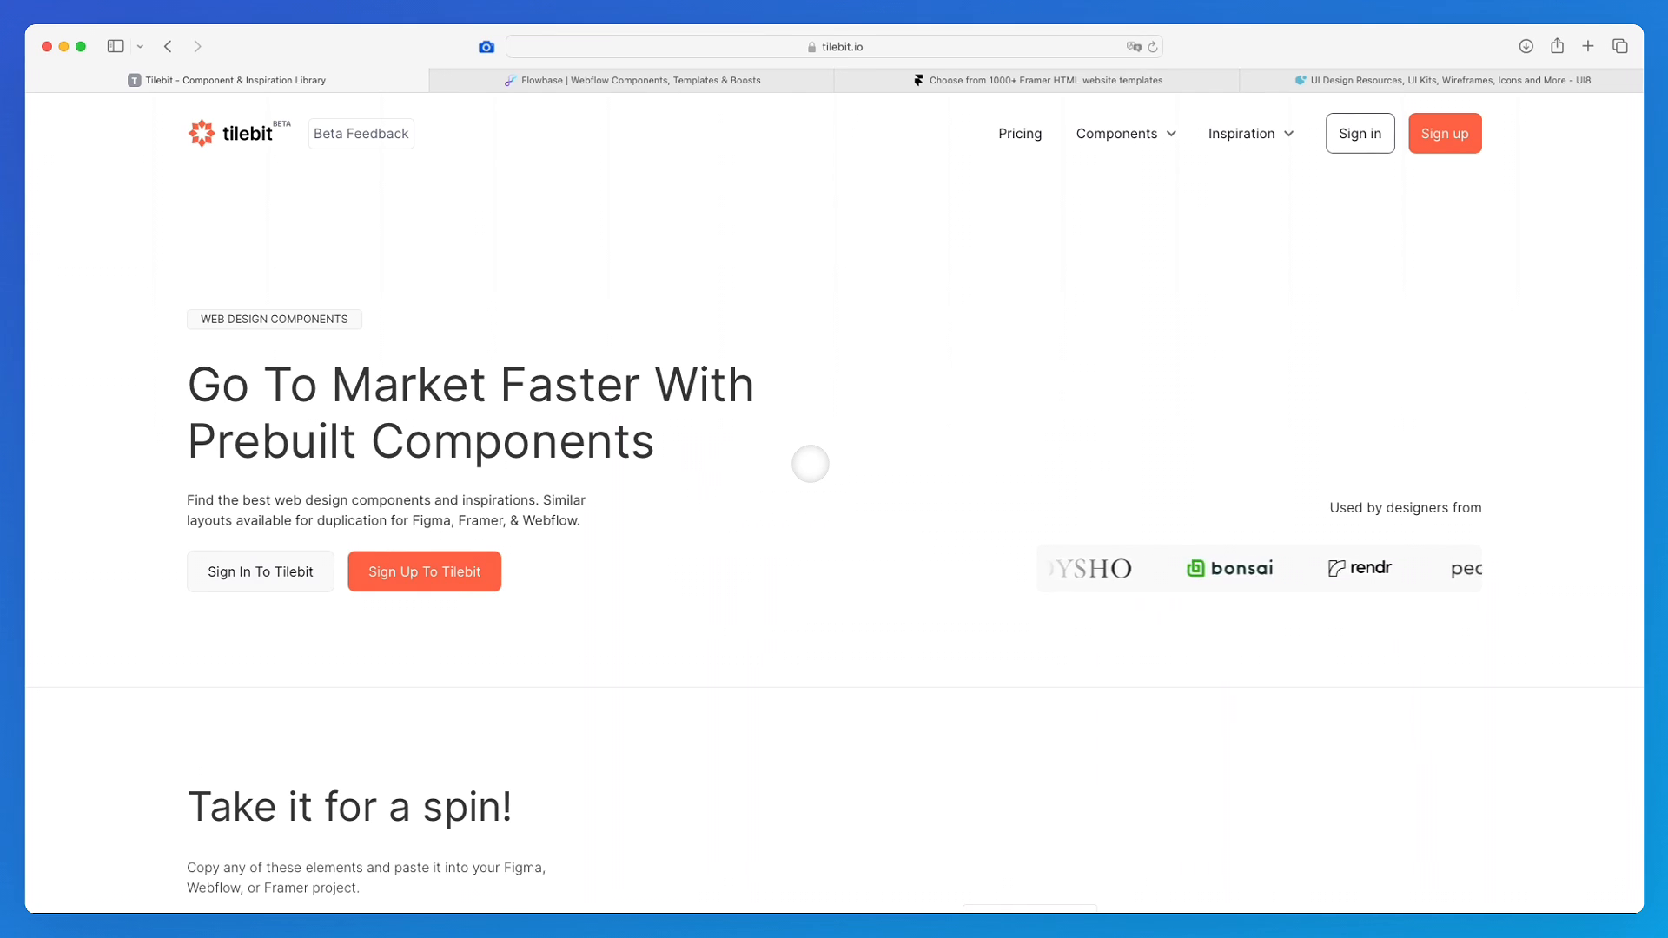
scroll("down", 3)
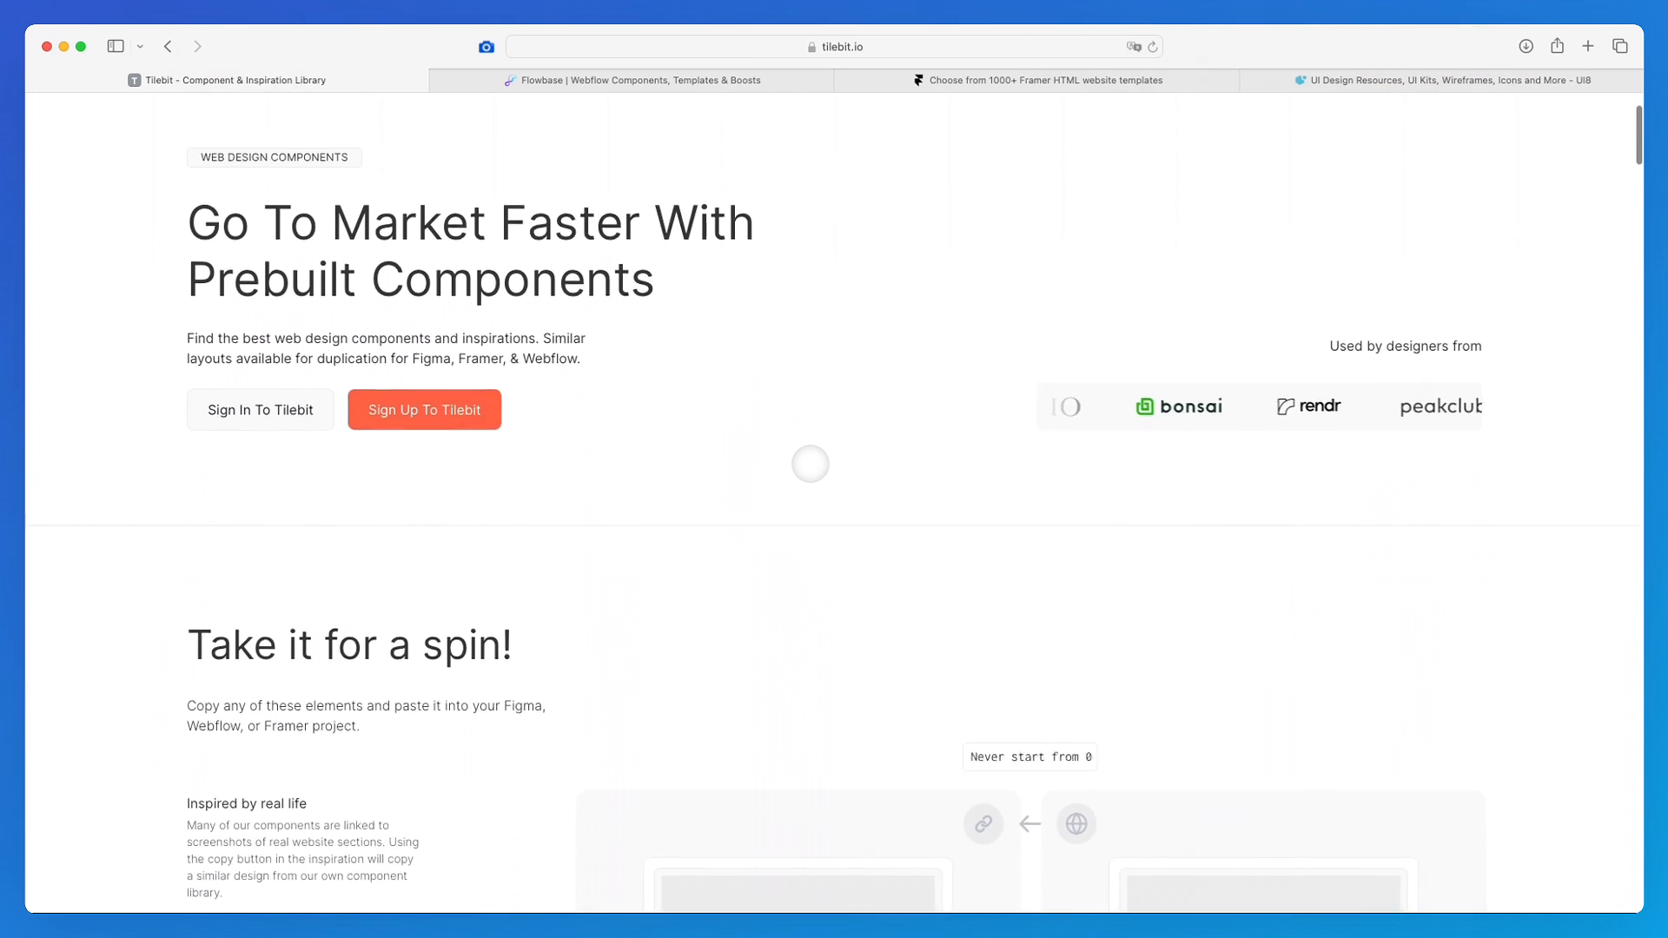
scroll("down", 3)
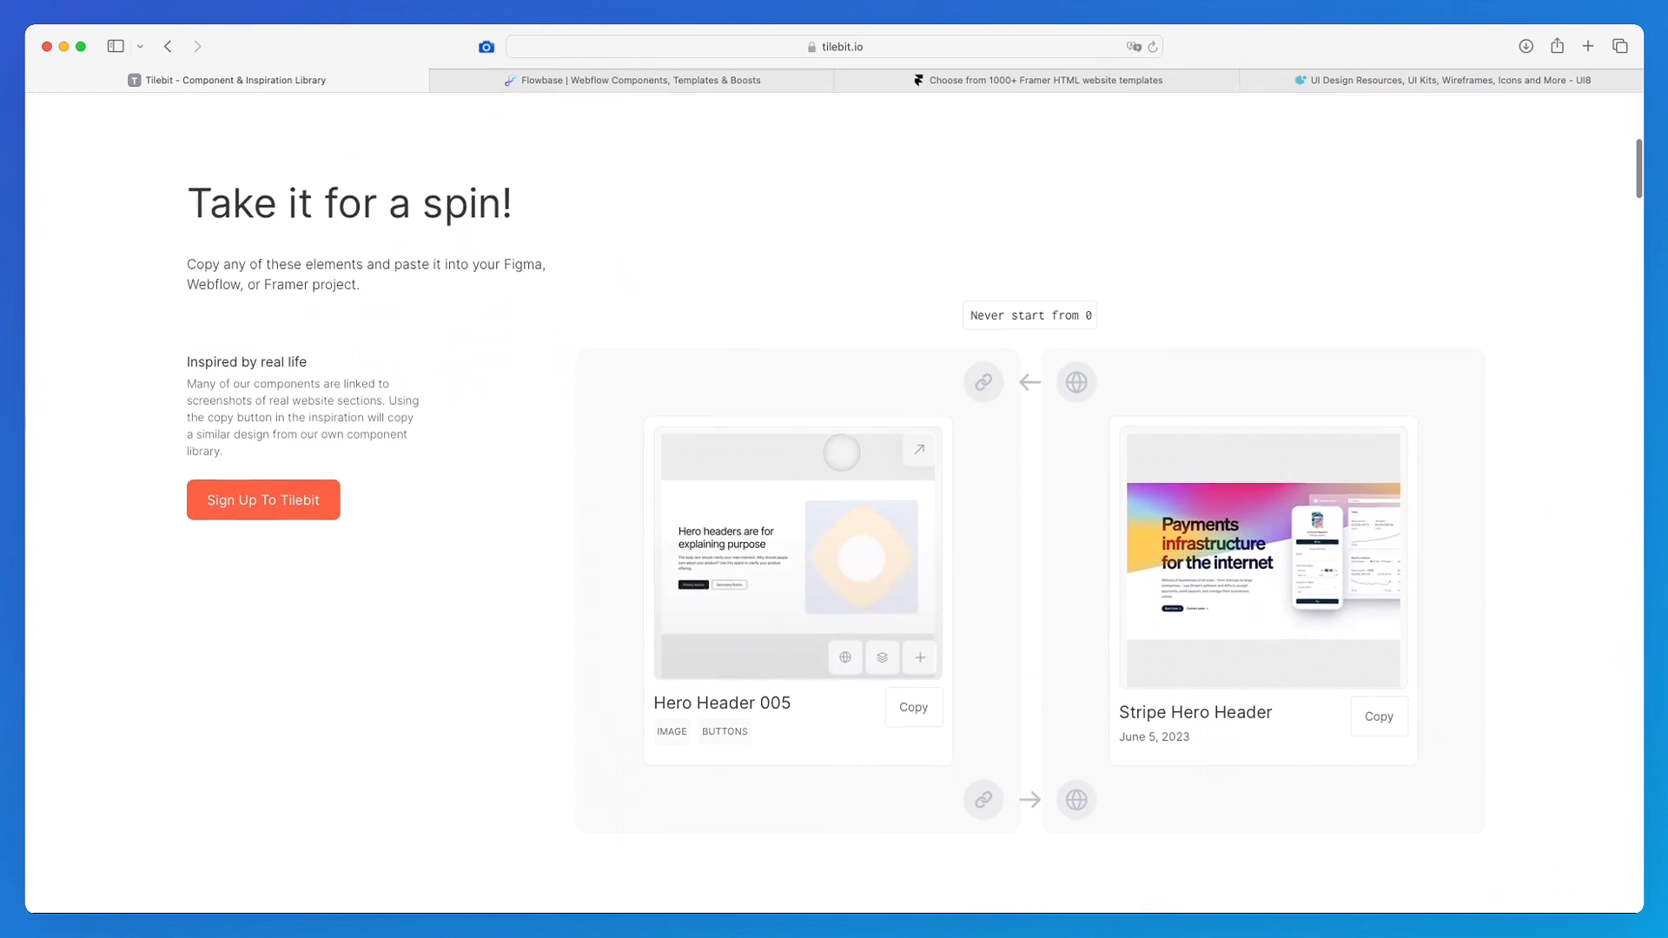
scroll("up", 3)
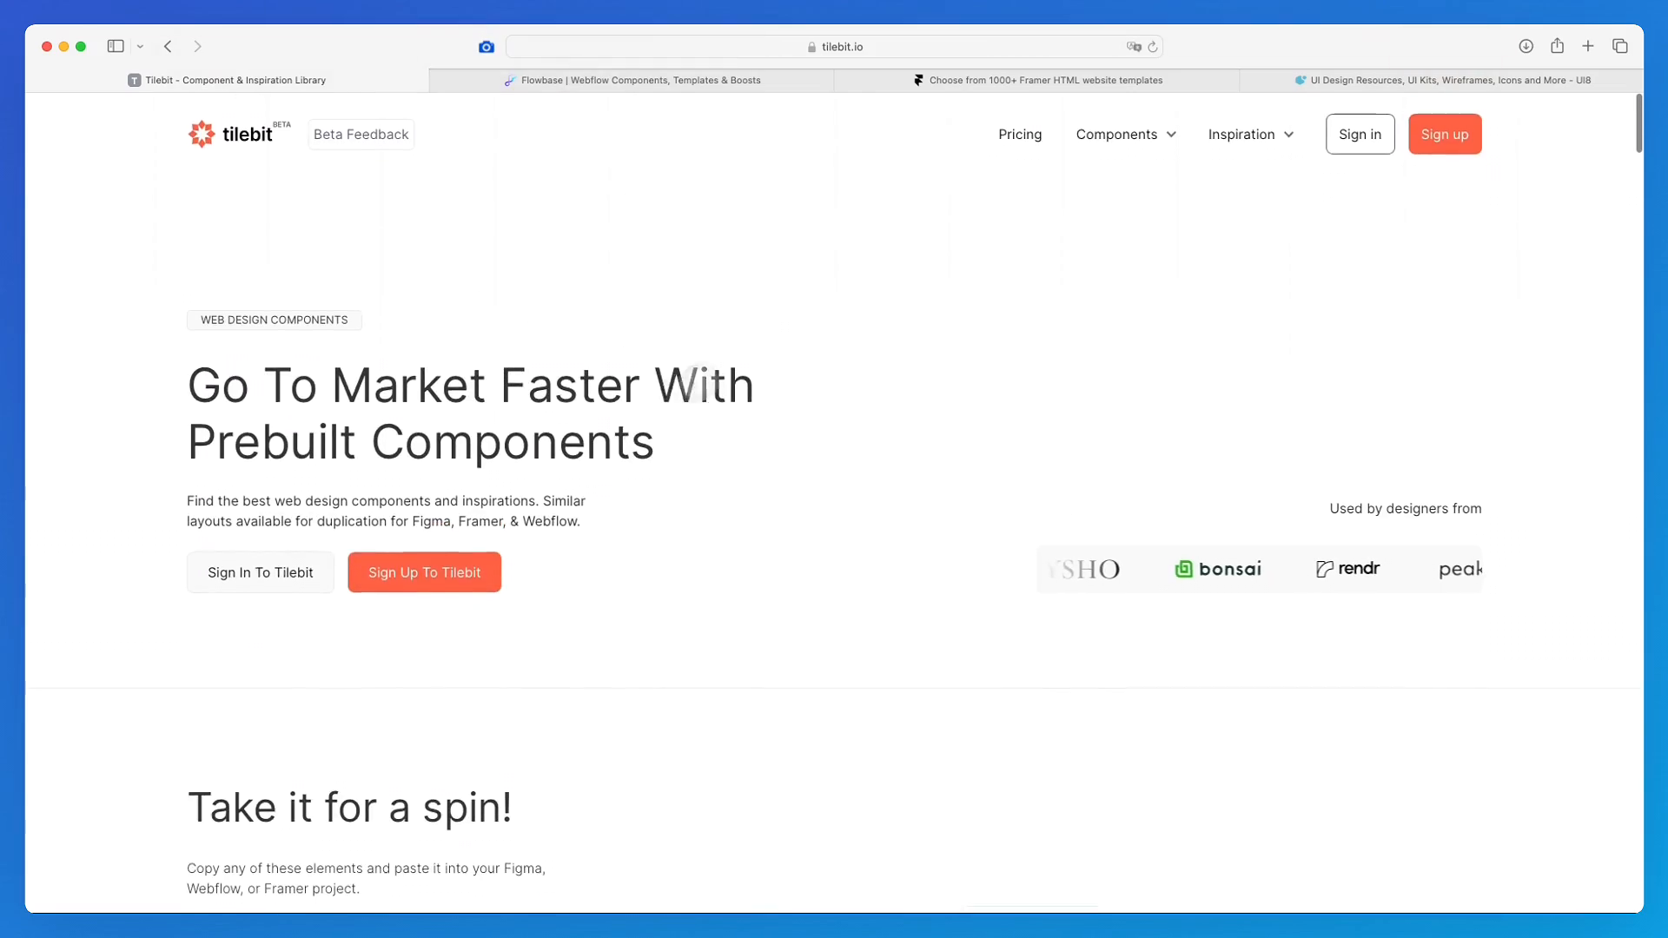
Go to Tilebit's All Components library via the Components menu and browse the hero header grid.
left_click(1116, 134)
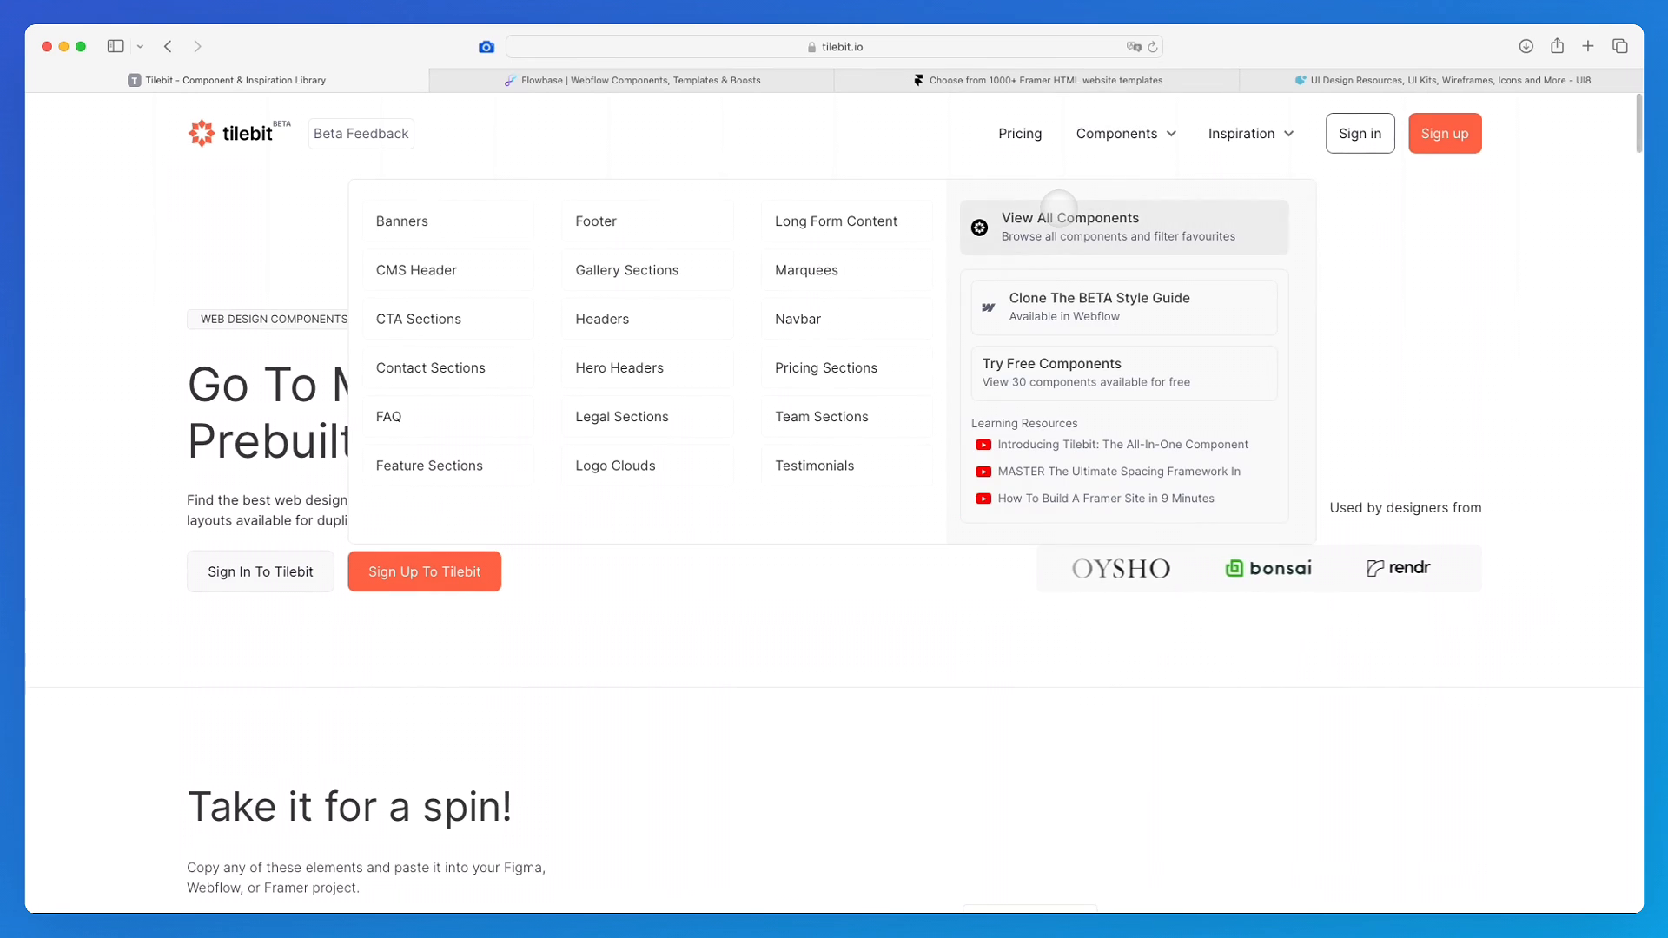
left_click(1070, 226)
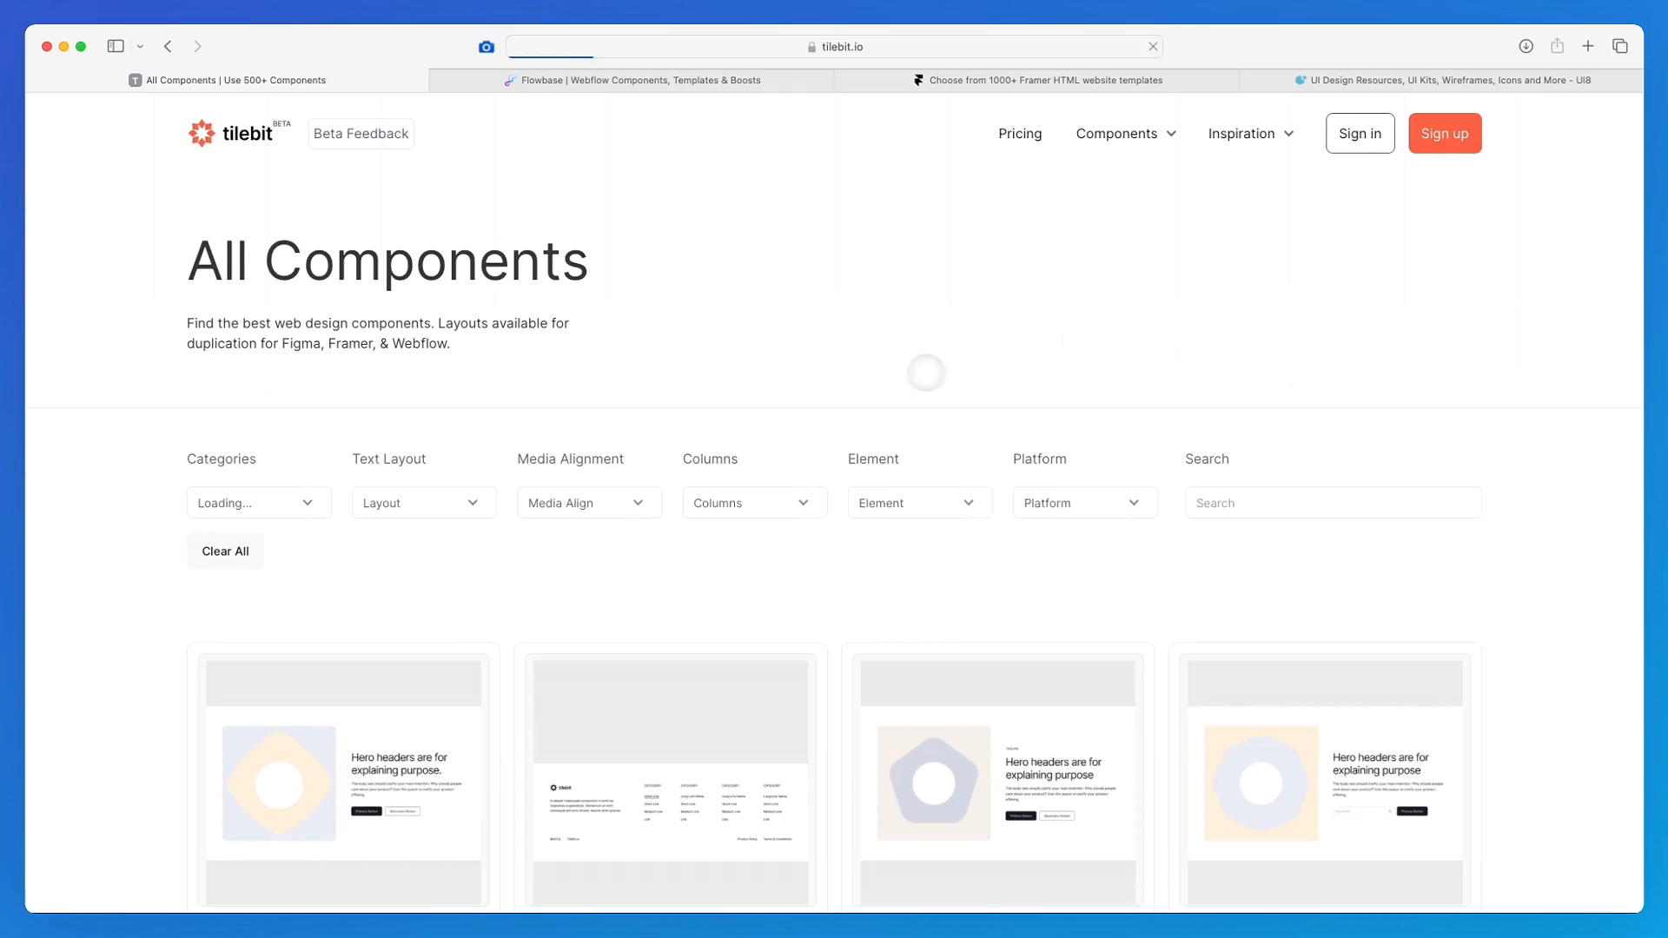
scroll("down", 3)
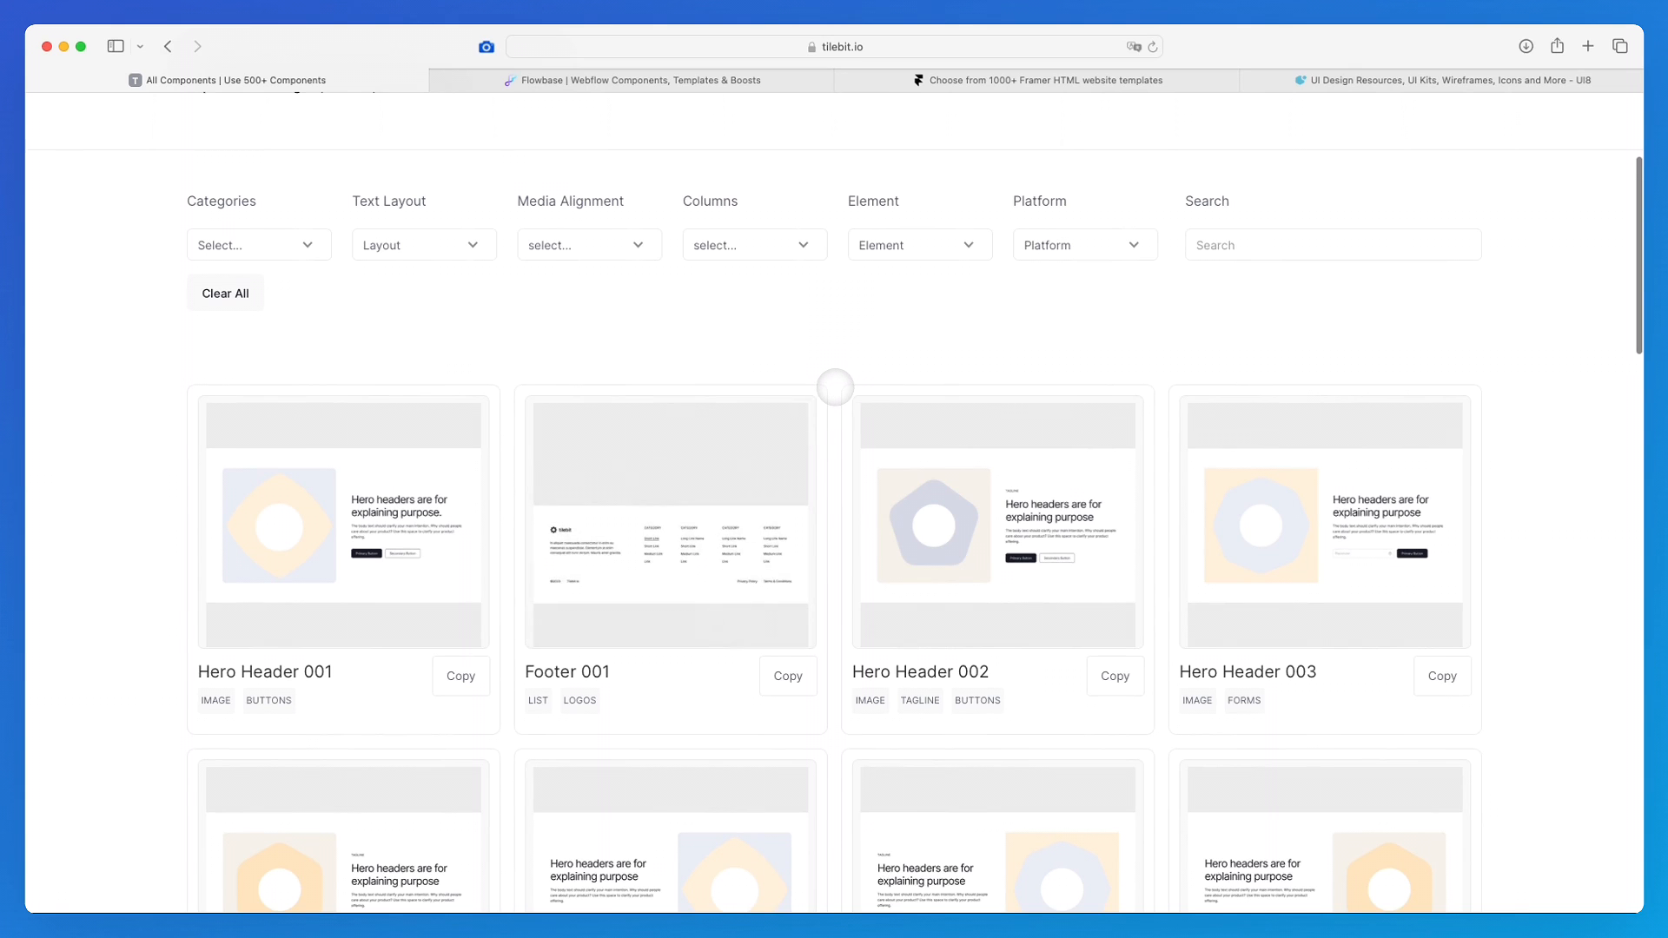
scroll("down", 3)
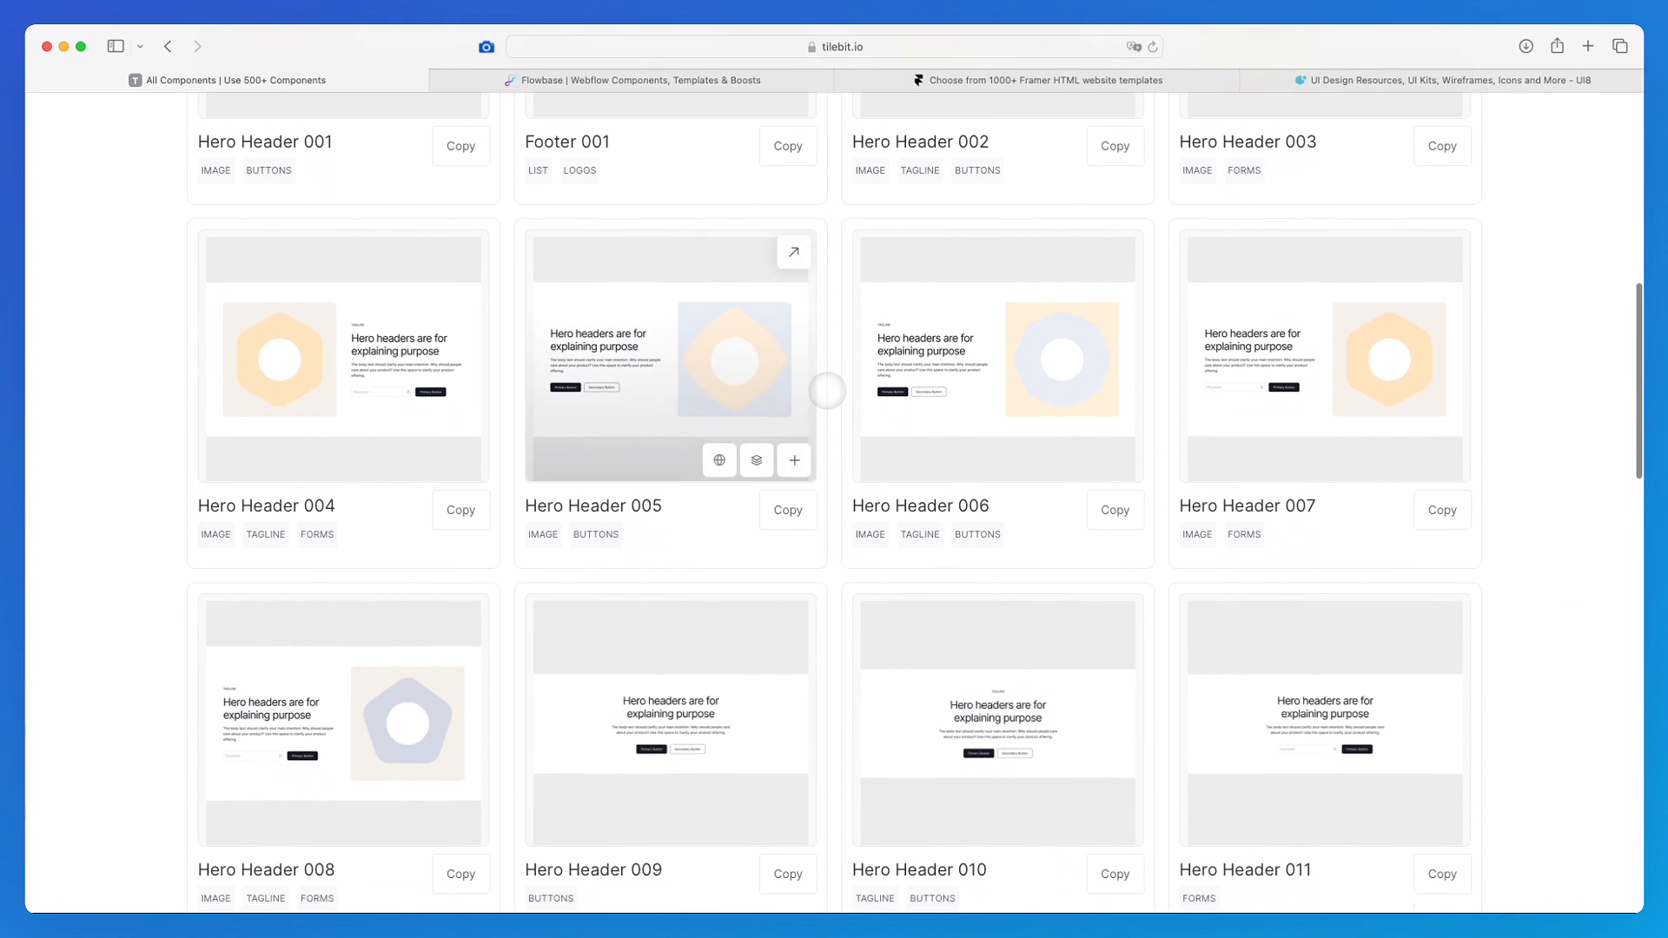
scroll("down", 3)
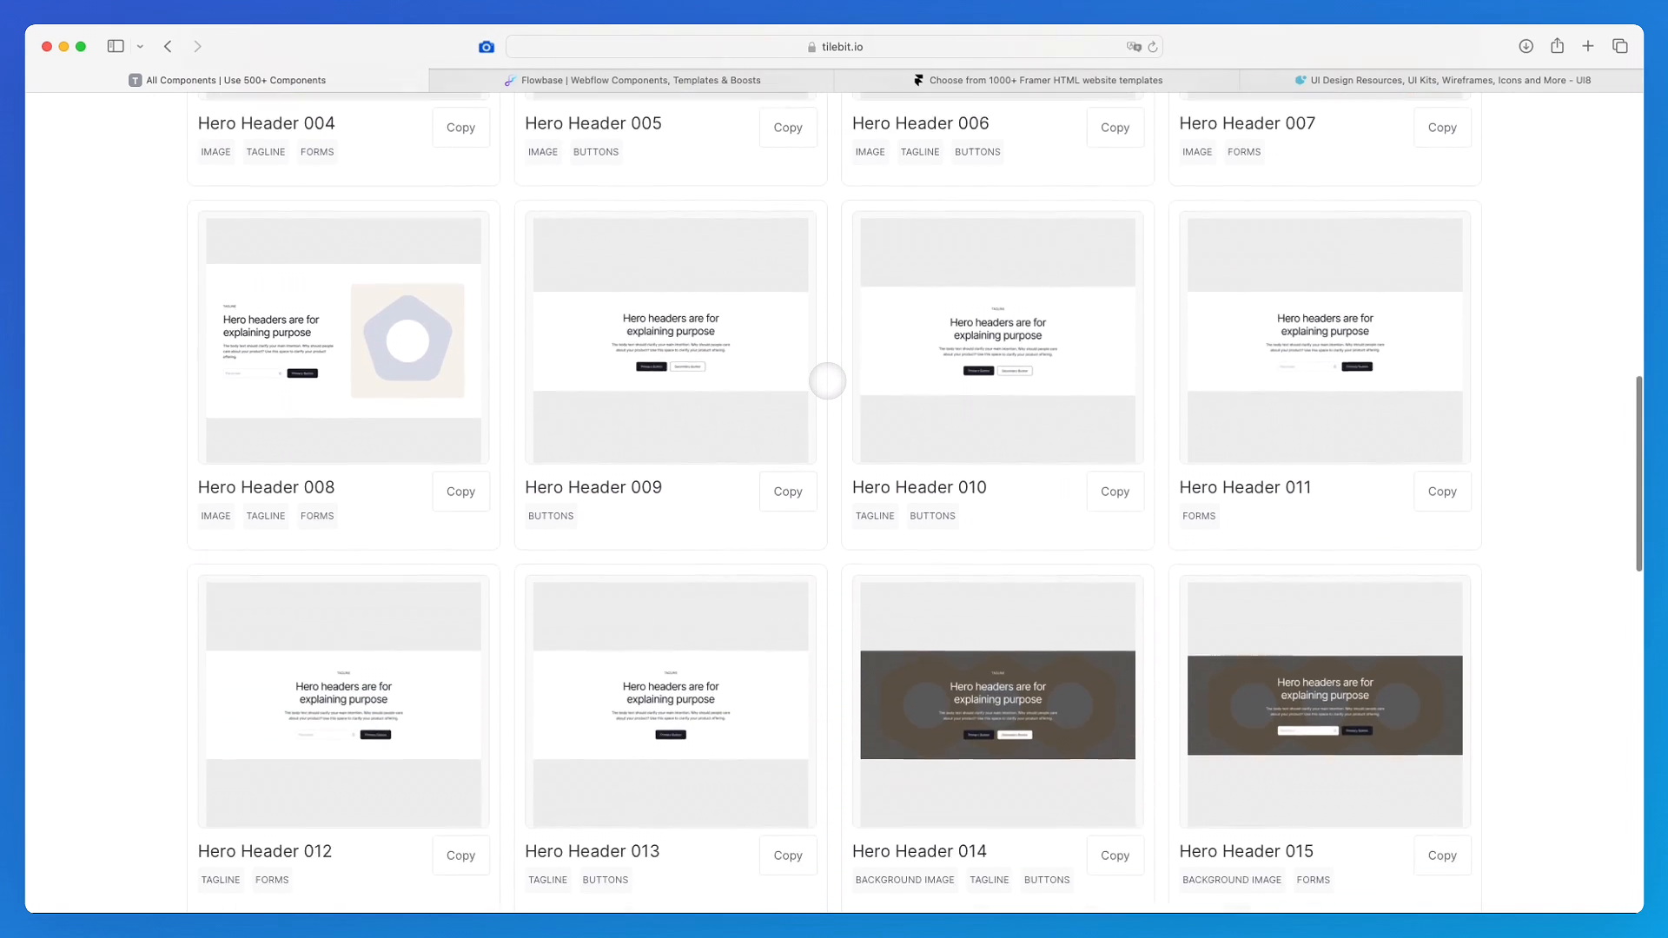
scroll("down", 3)
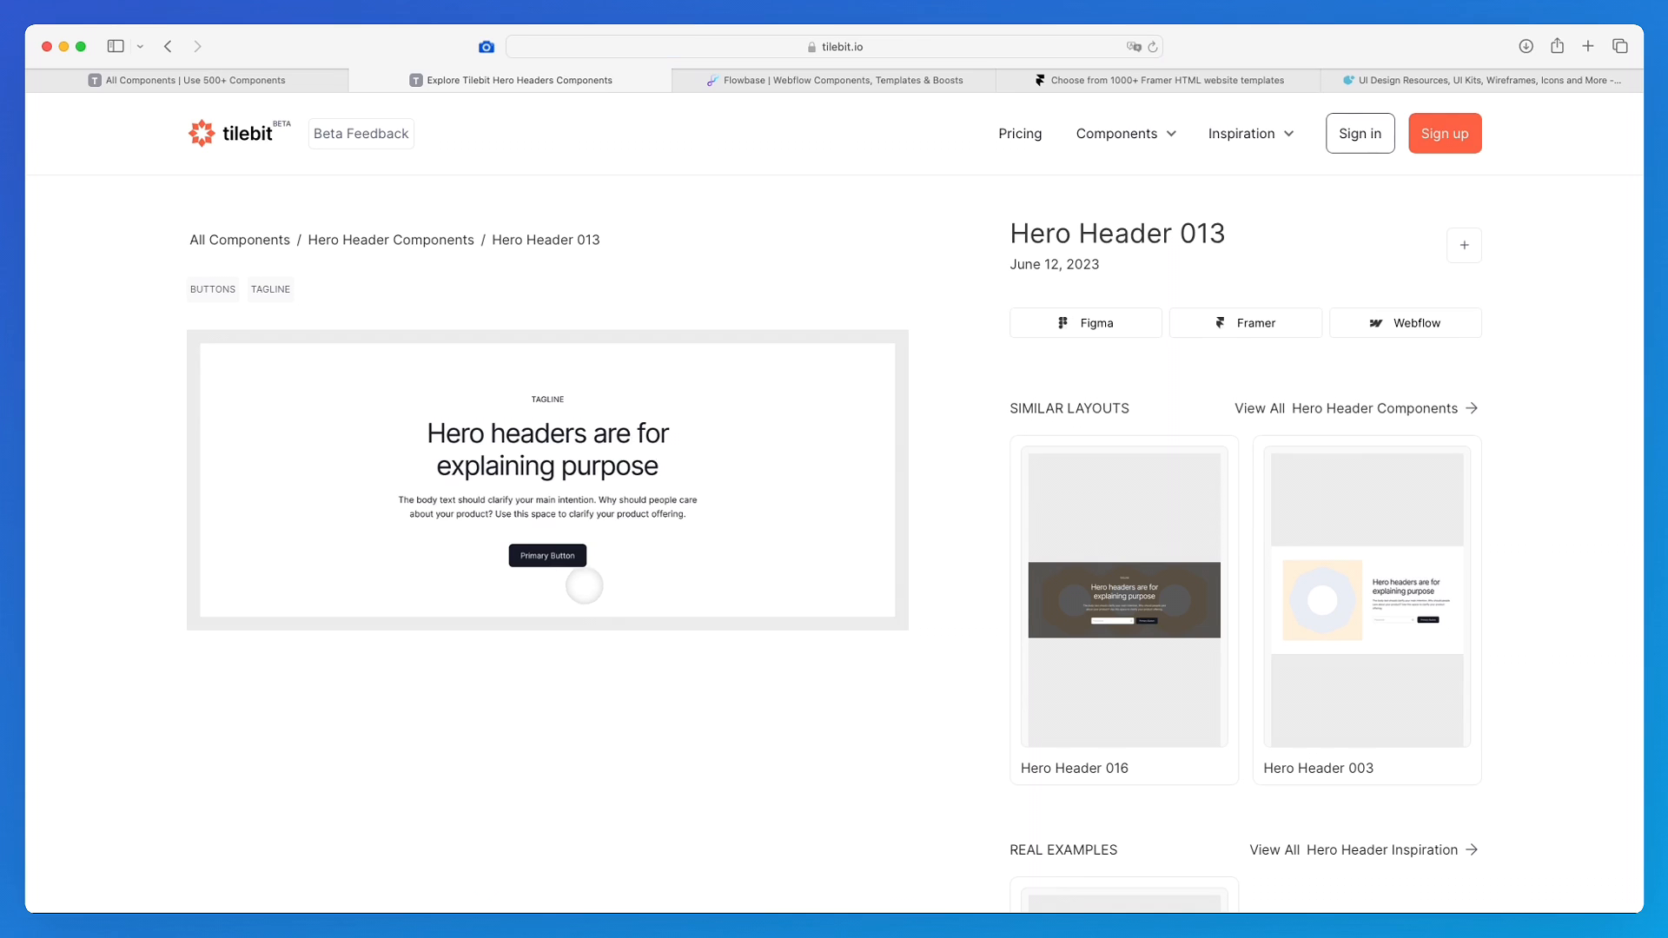
mouse_move(859, 410)
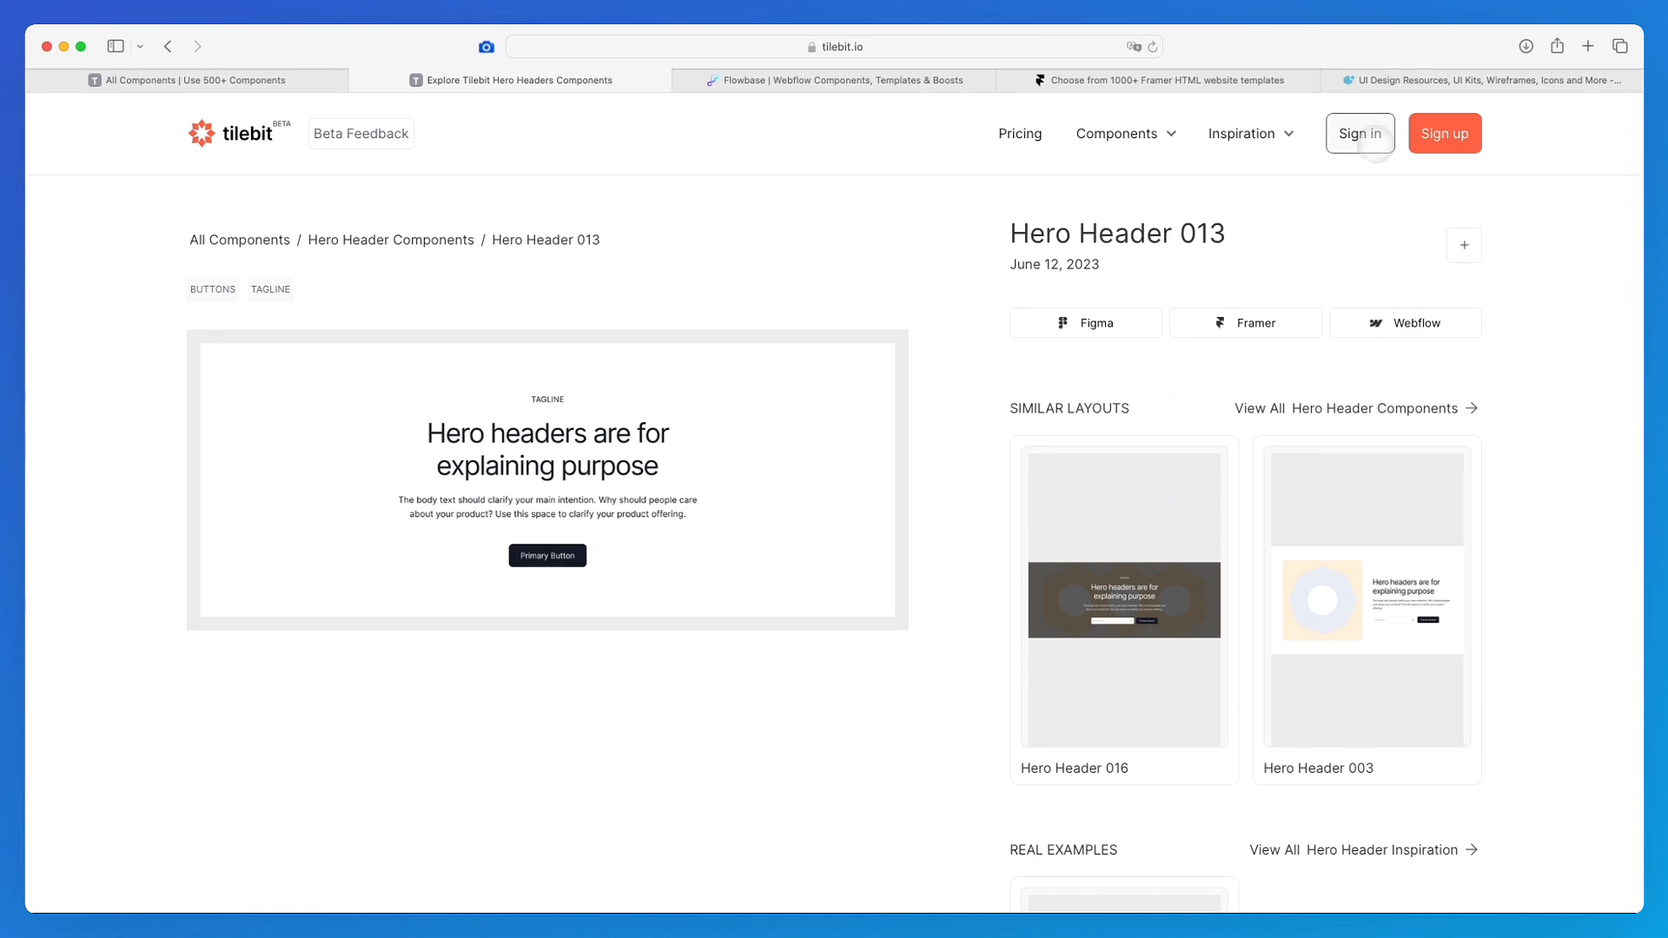
mouse_move(1433, 165)
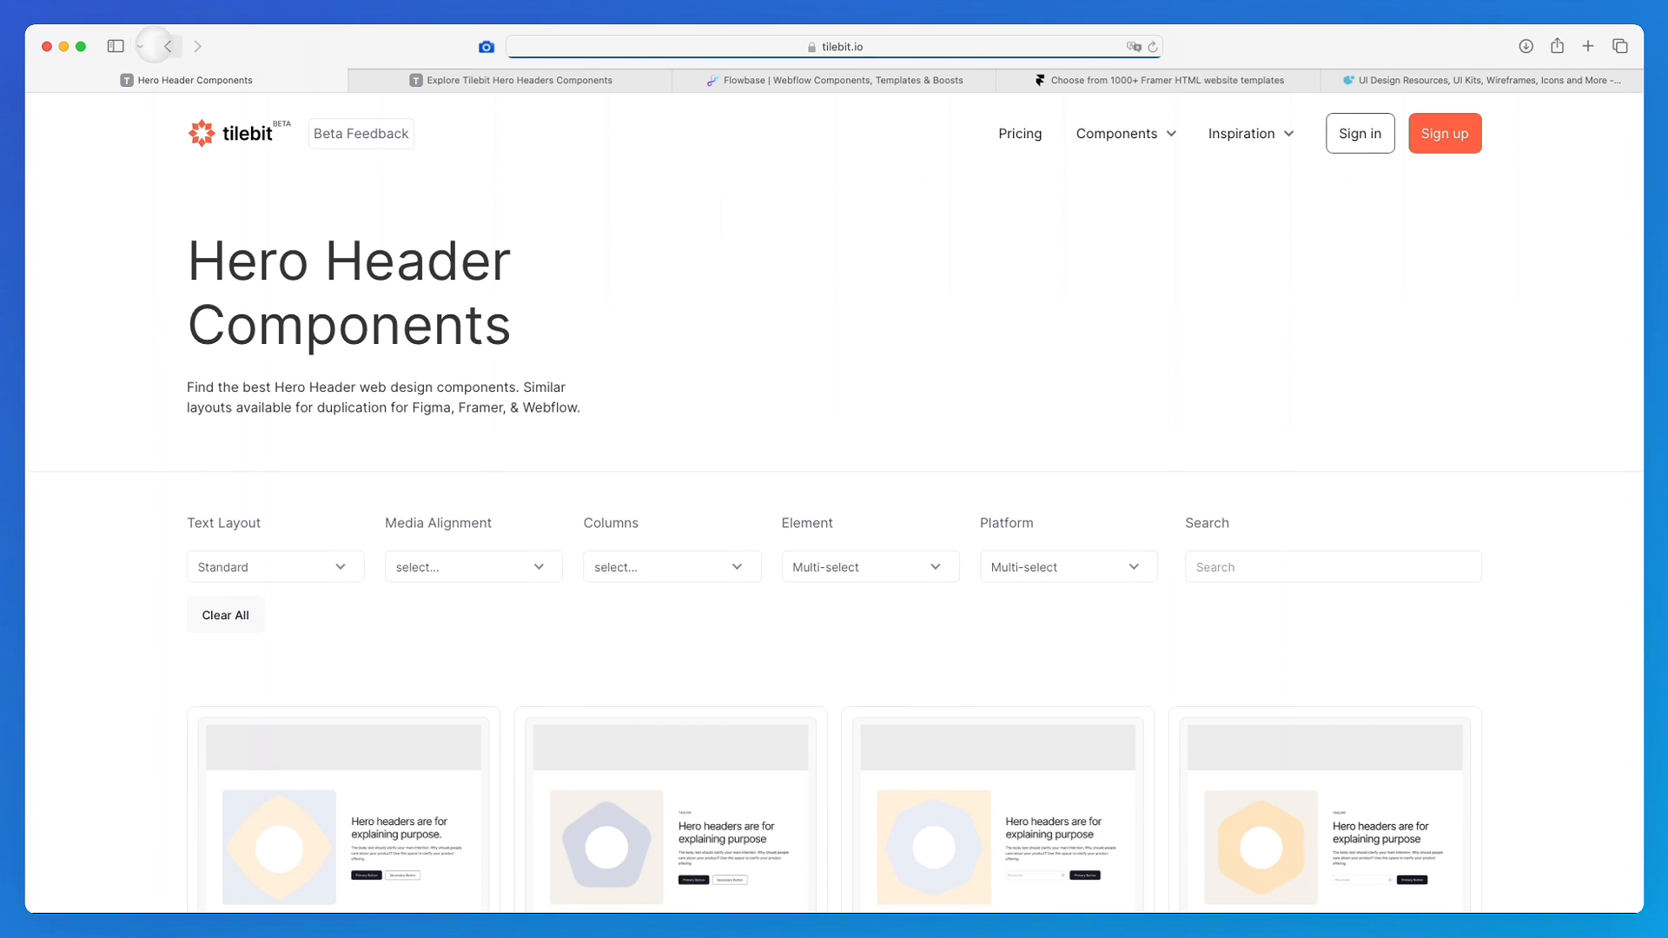
Browse the rest of the current component grid and advance to the next page.
scroll("down", 3)
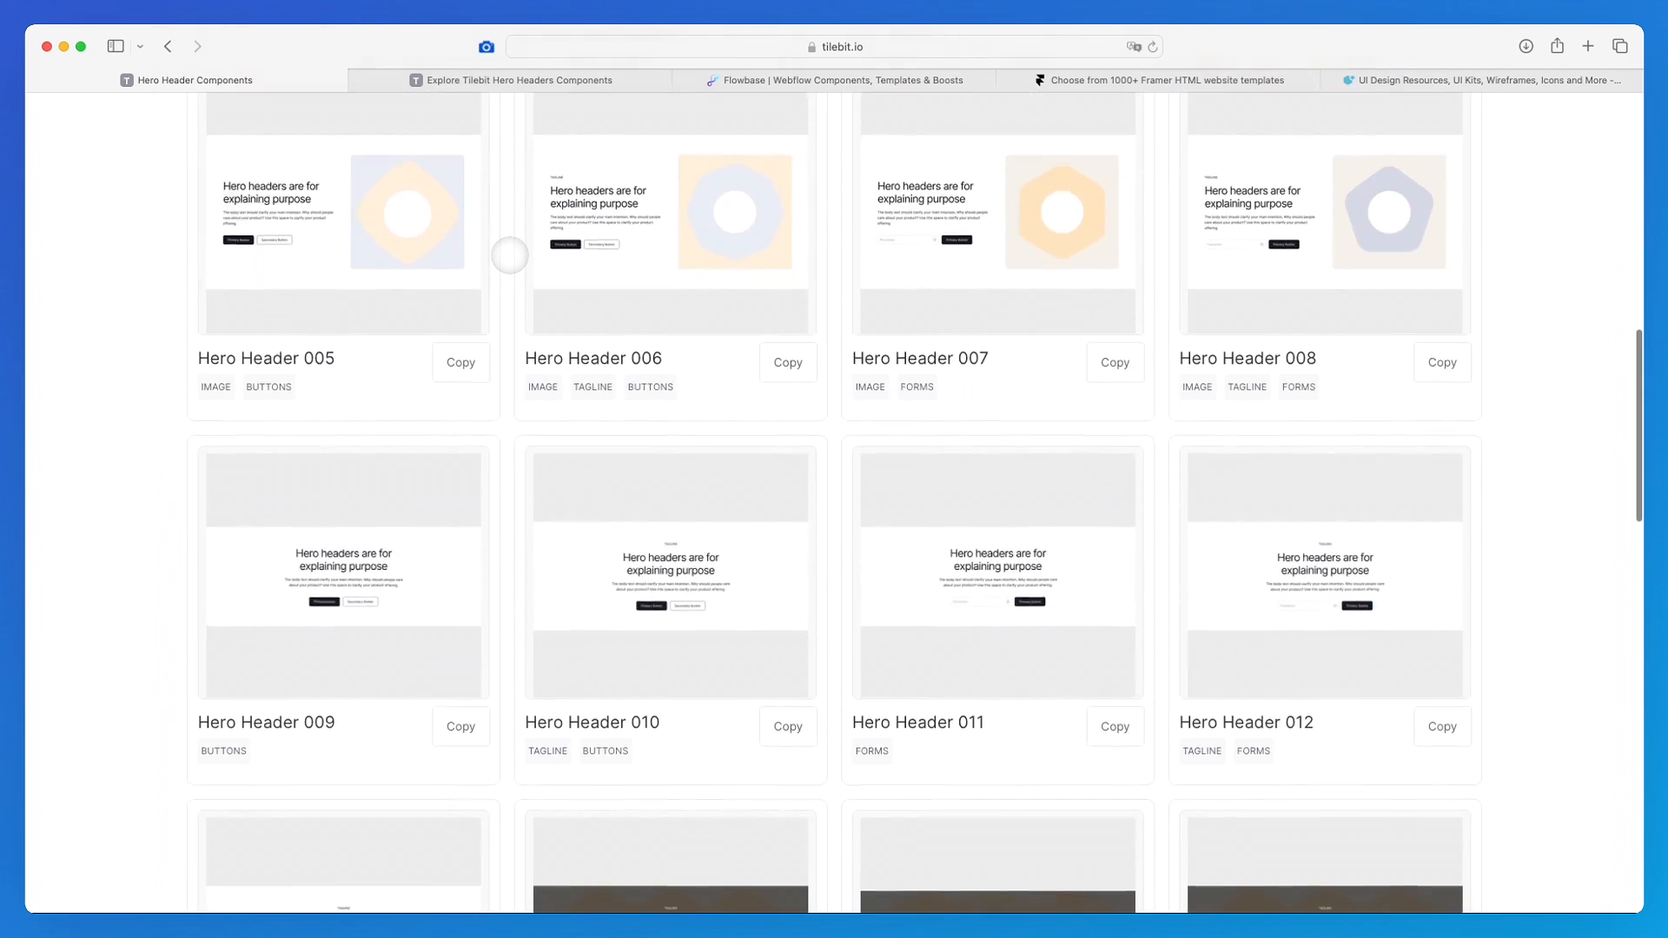
scroll("down", 3)
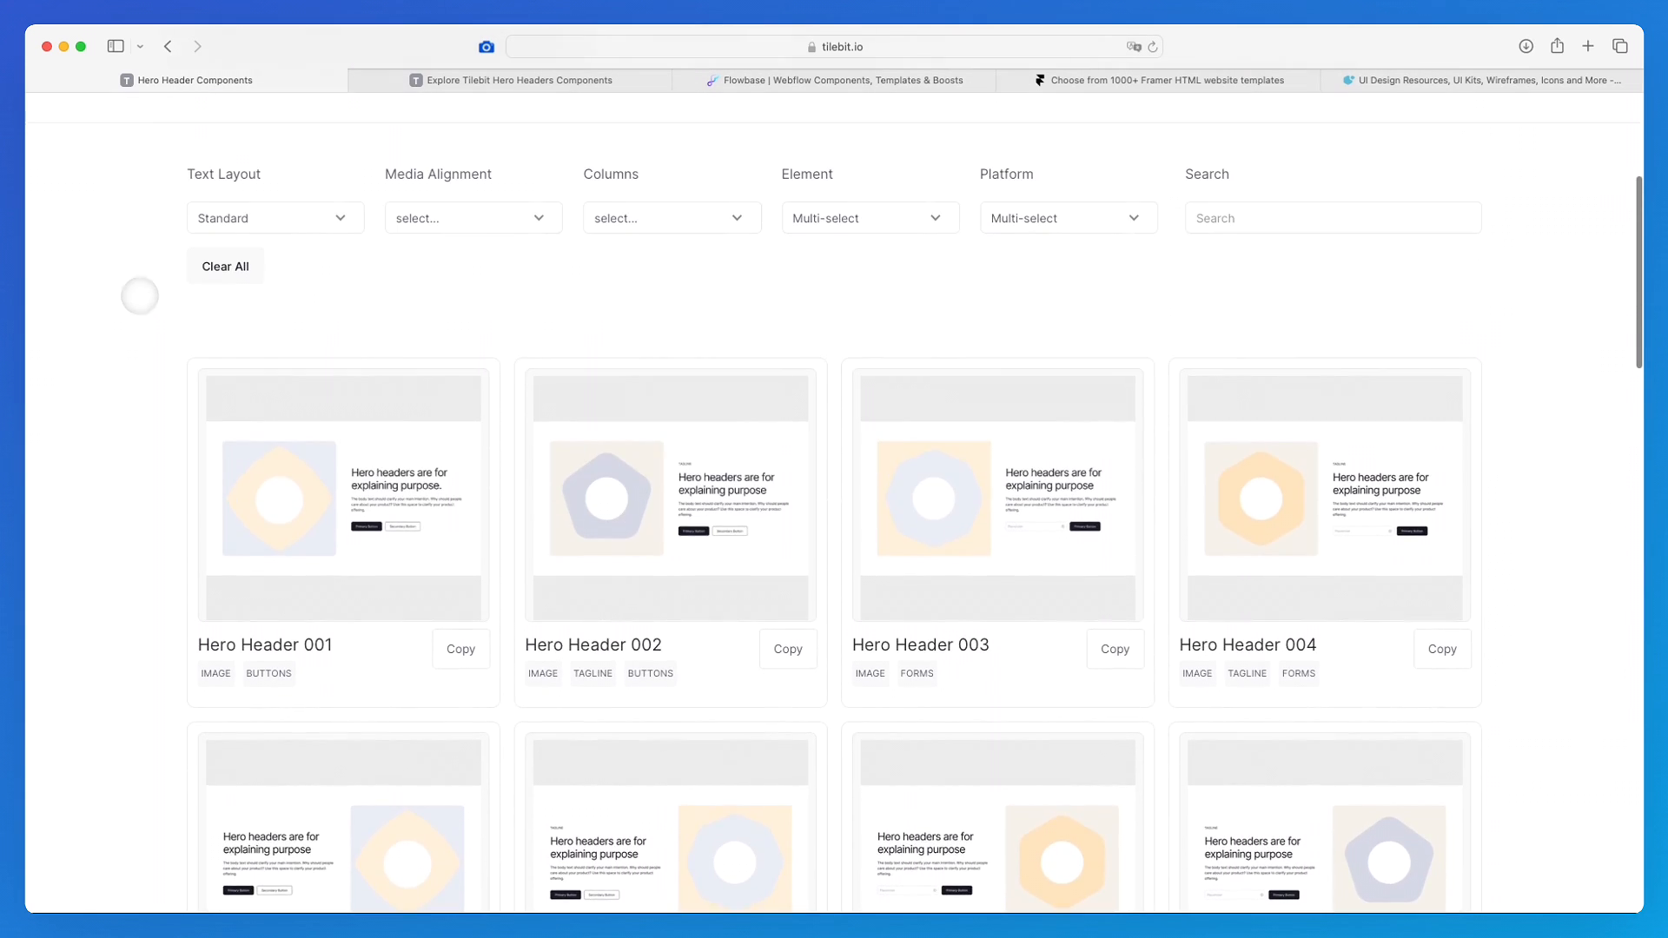
scroll("down", 3)
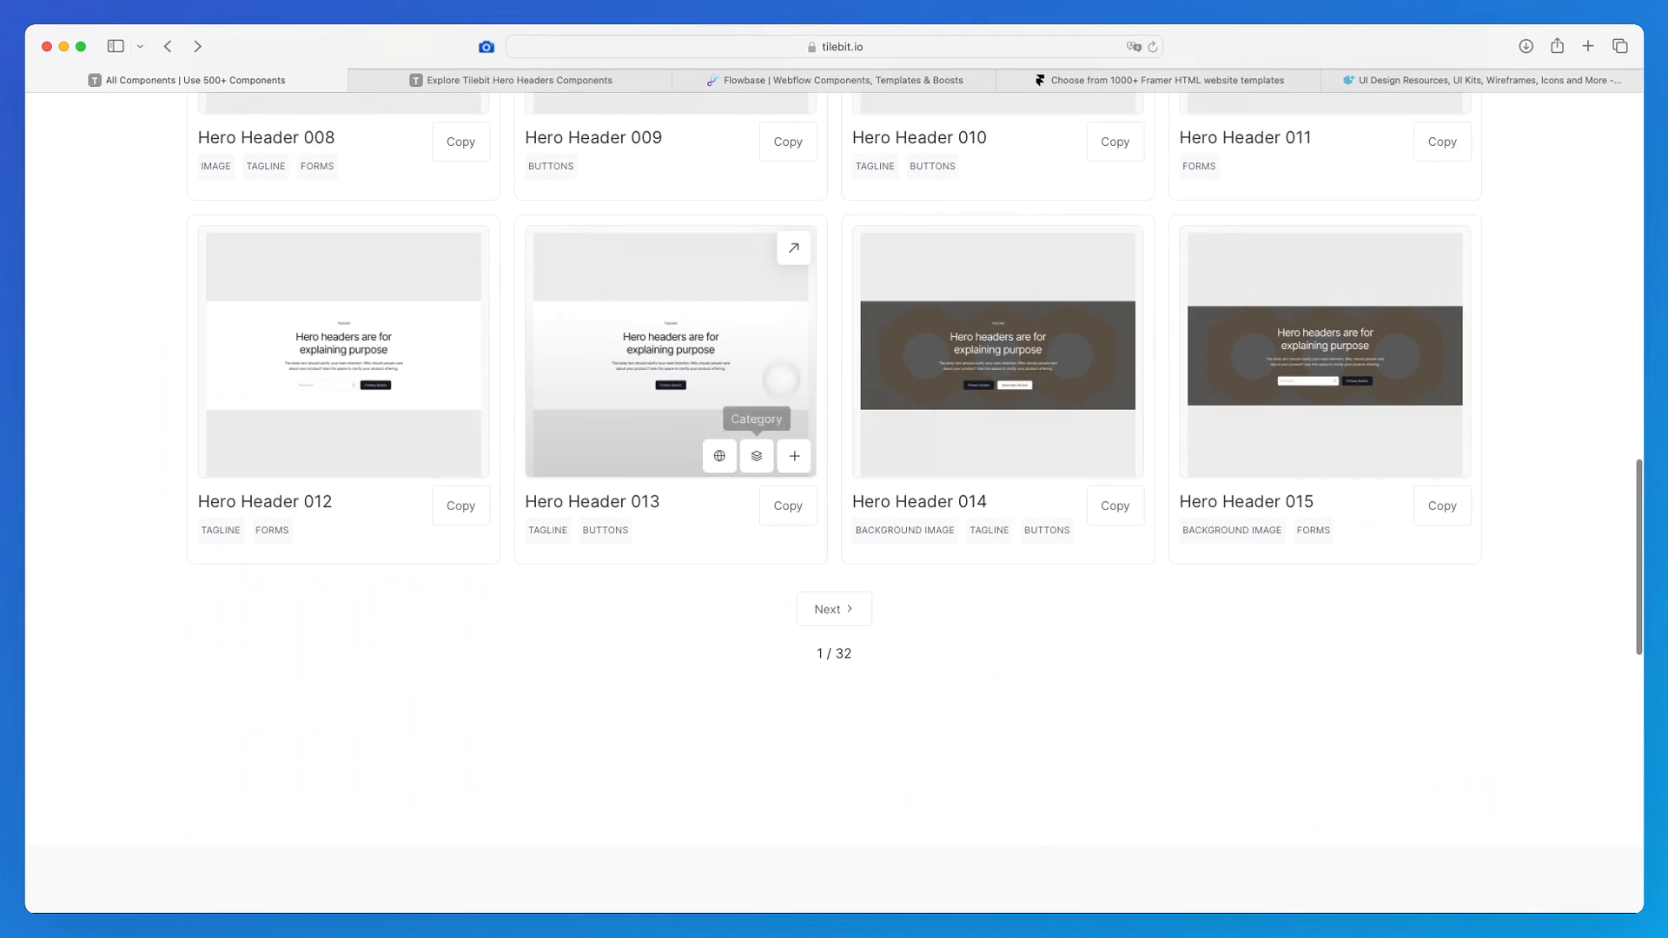
left_click(834, 610)
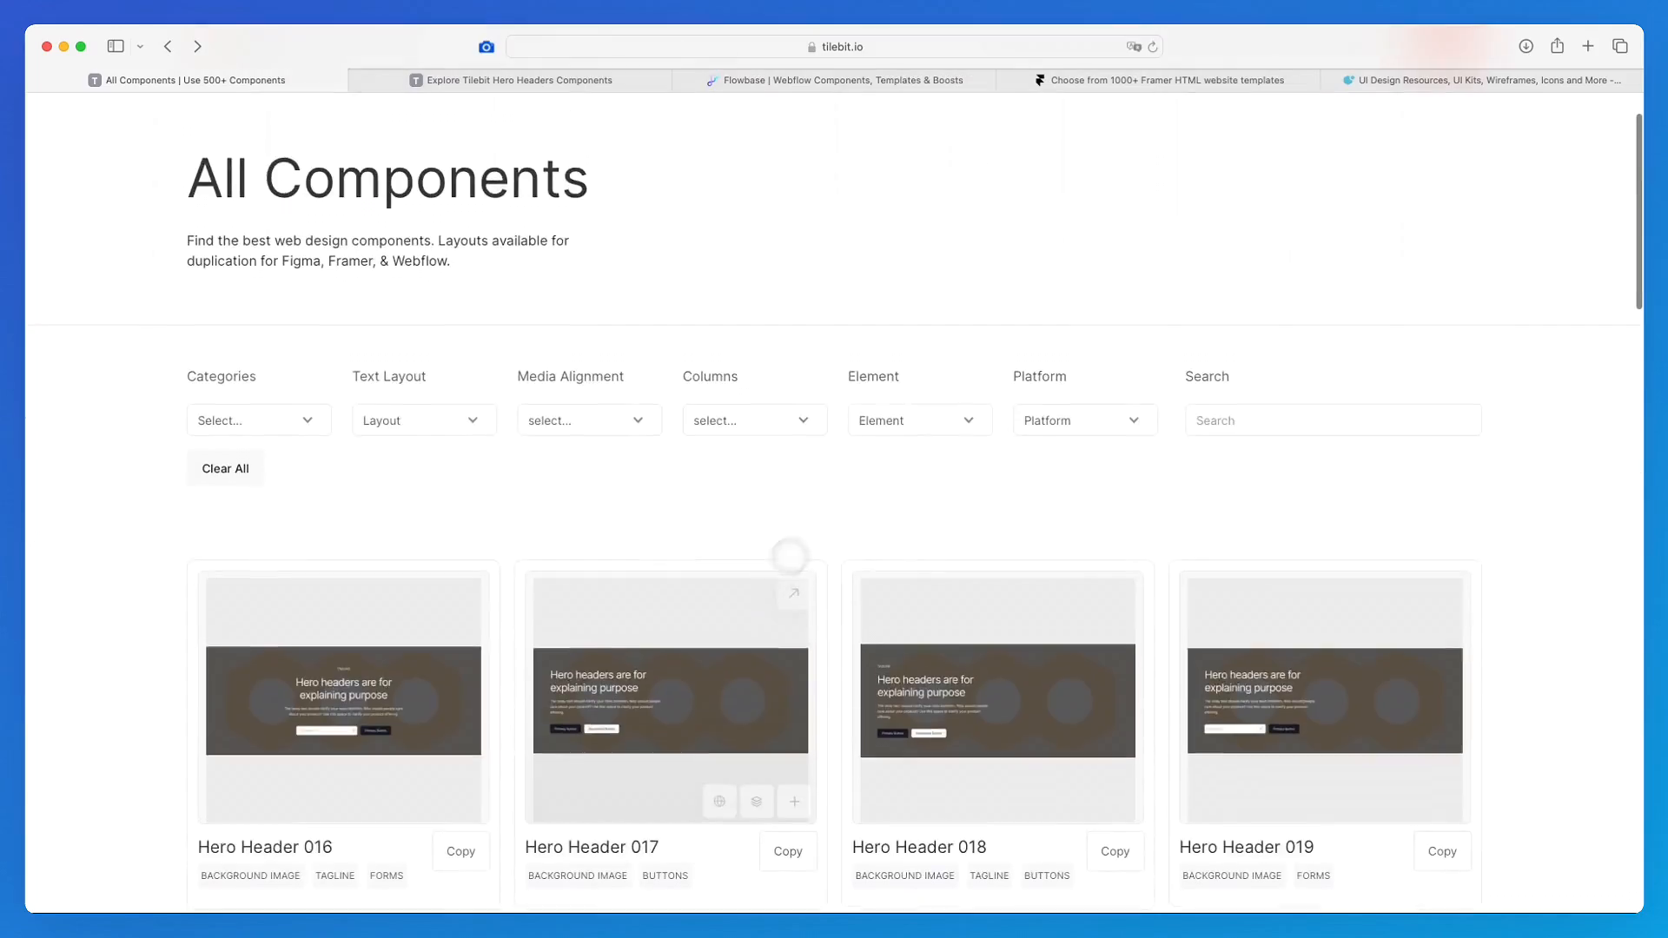
Browse down through the Header and Feature Section components to Feature Section 024.
scroll("down", 3)
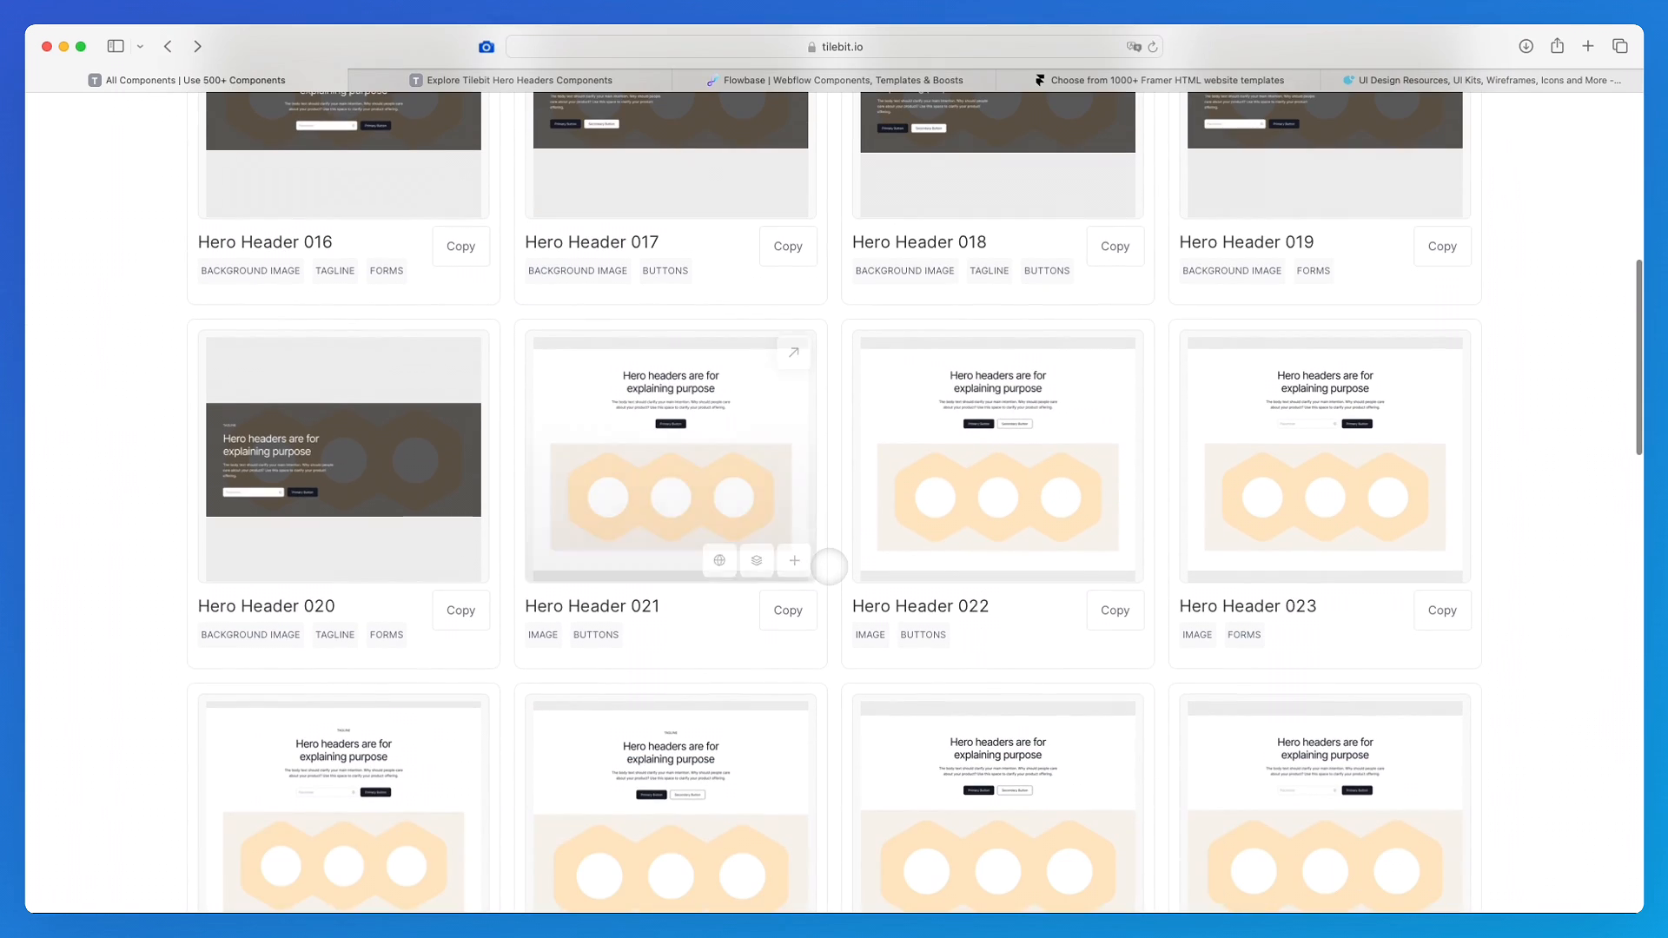
scroll("down", 3)
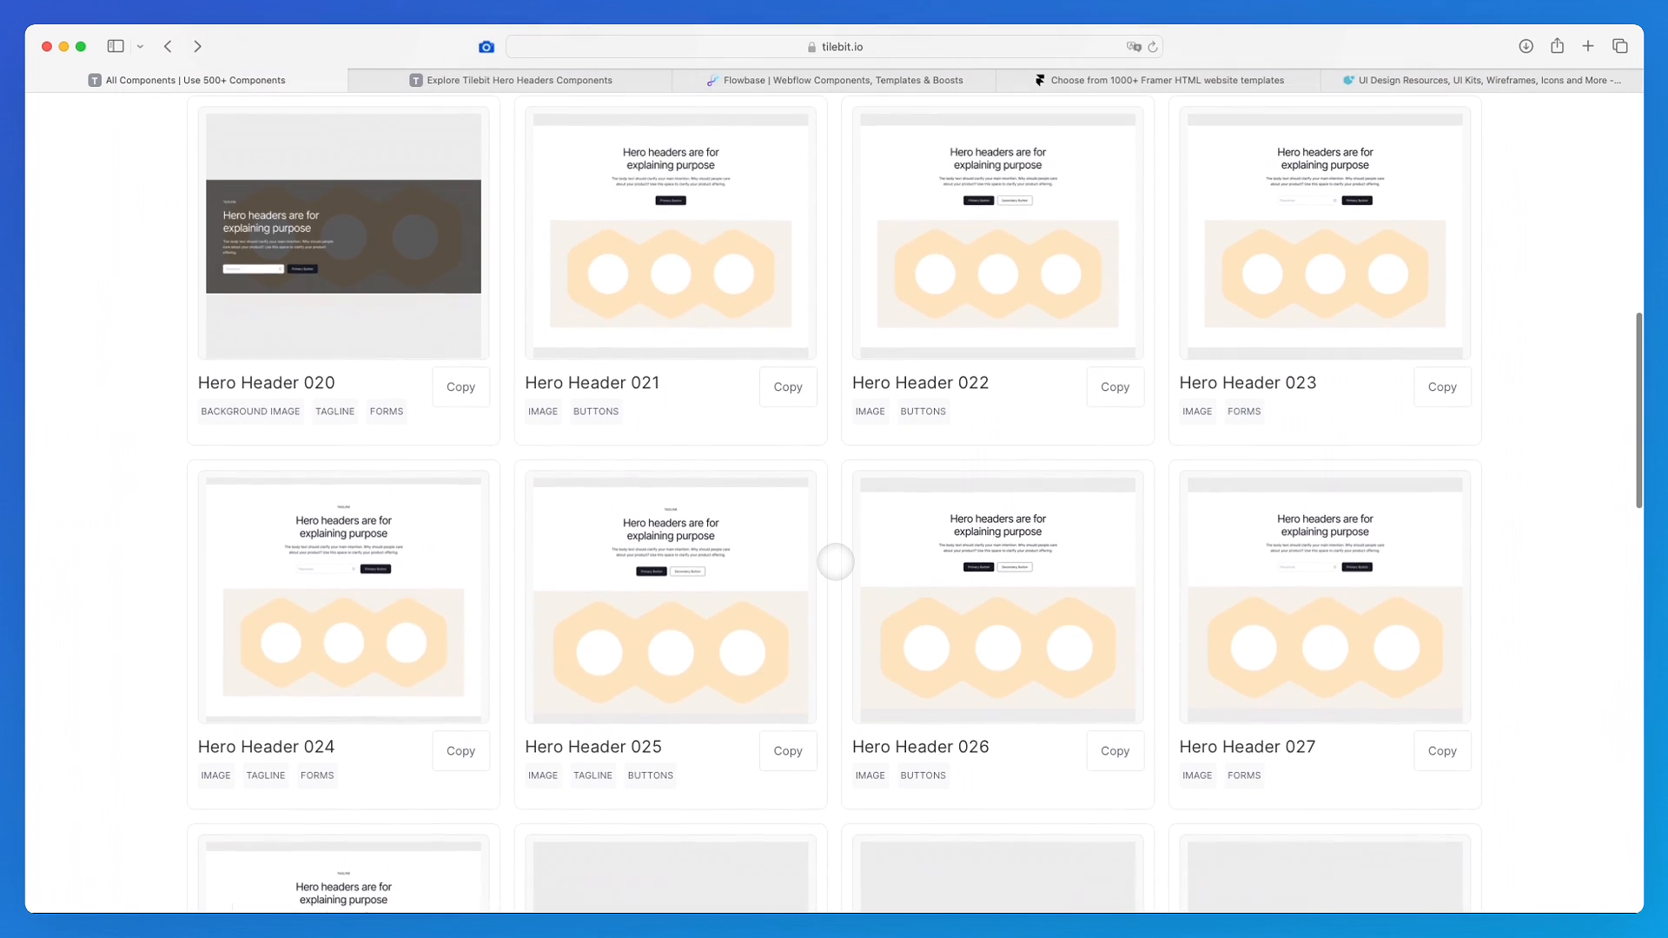
scroll("down", 3)
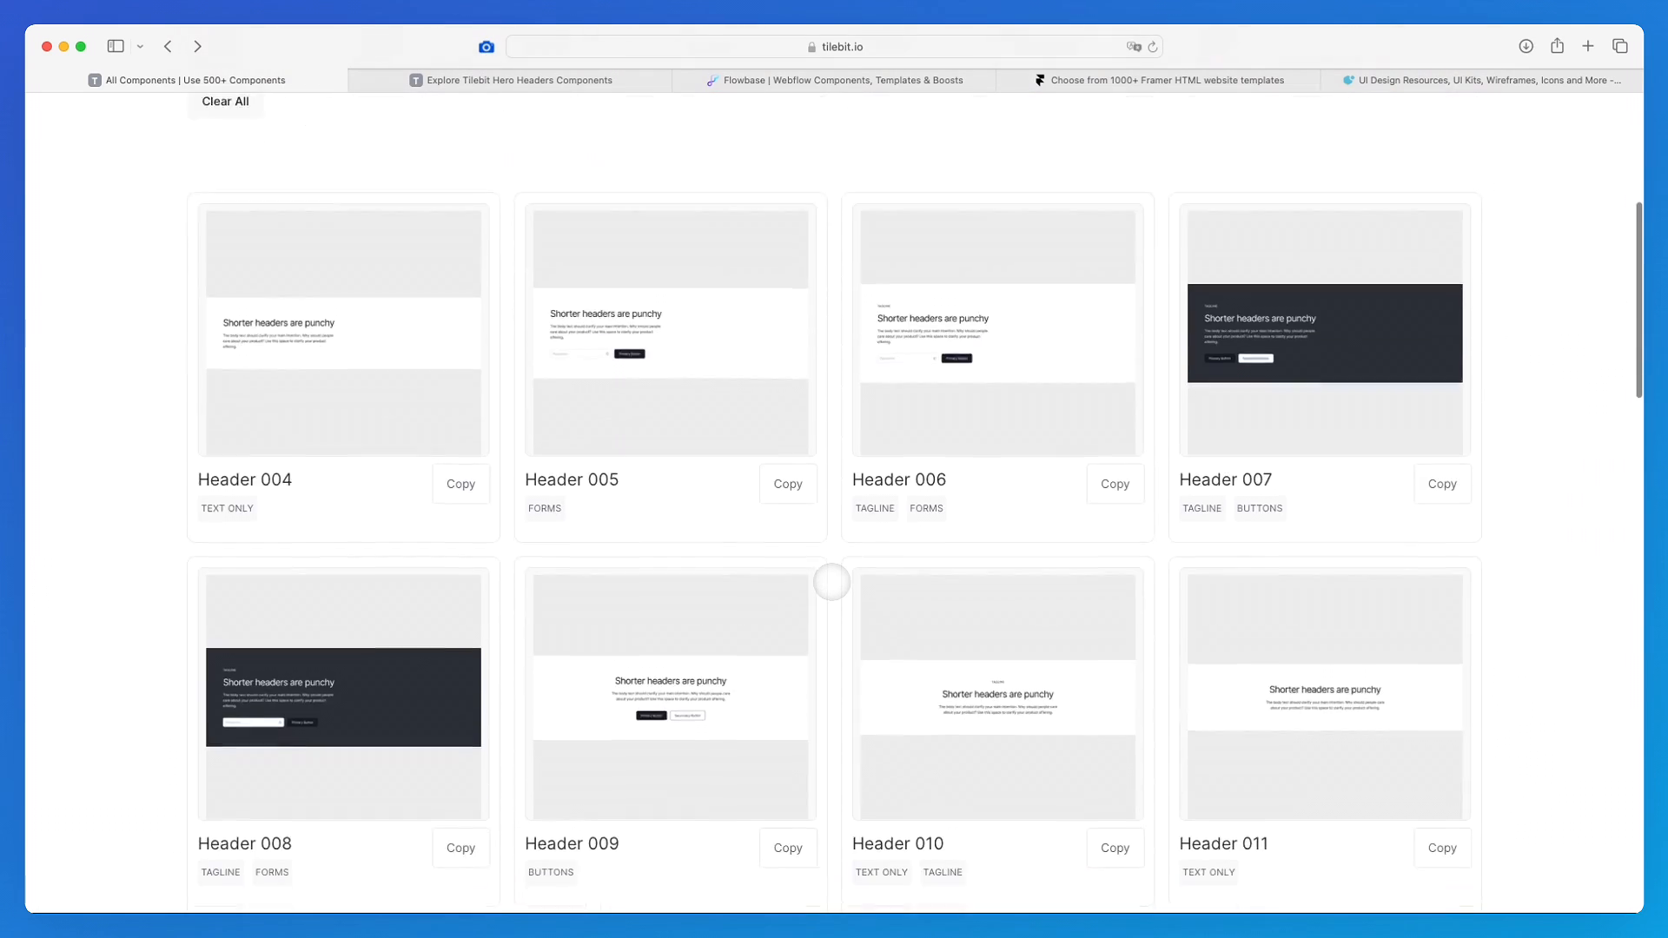
scroll("down", 3)
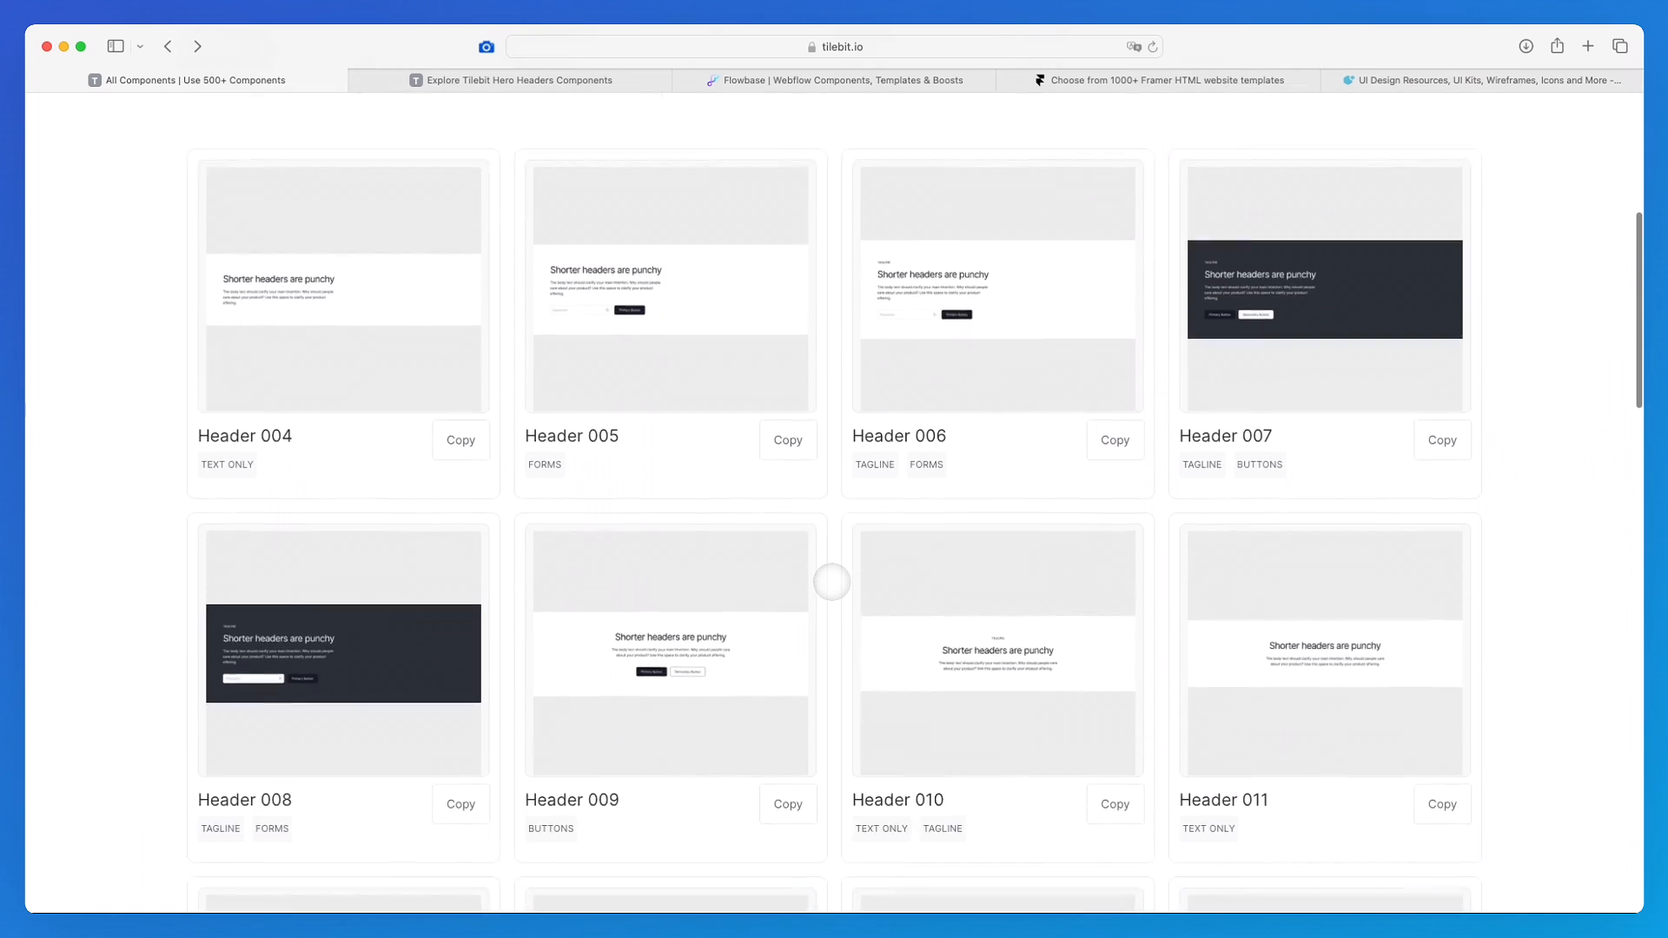
scroll("down", 3)
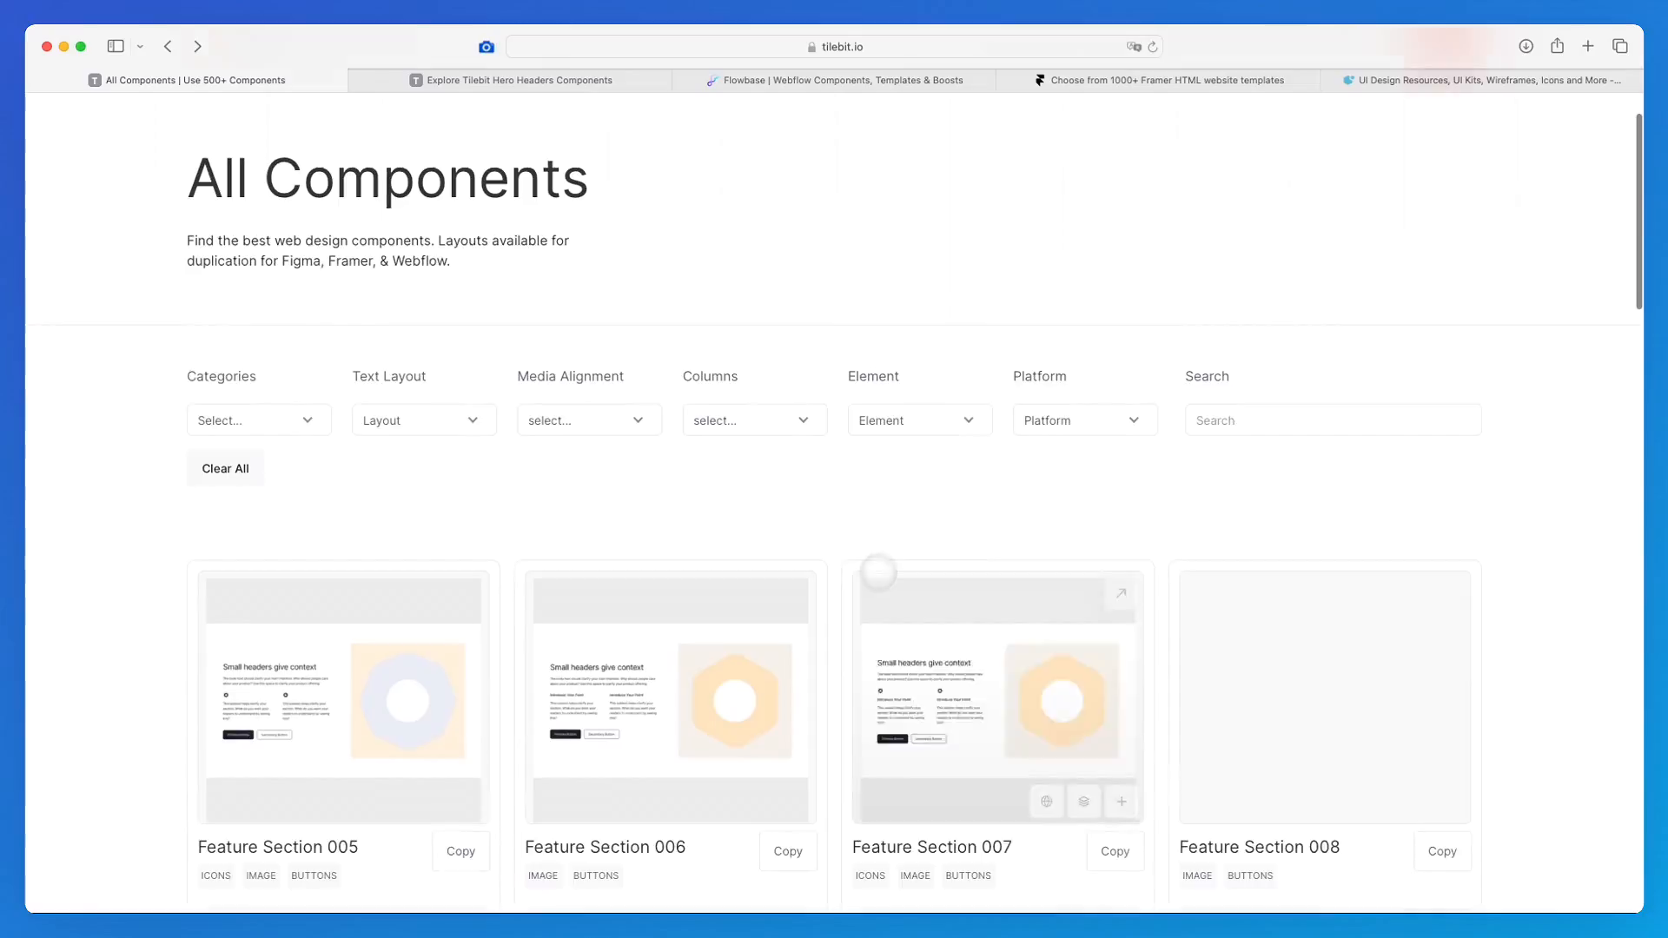
scroll("down", 3)
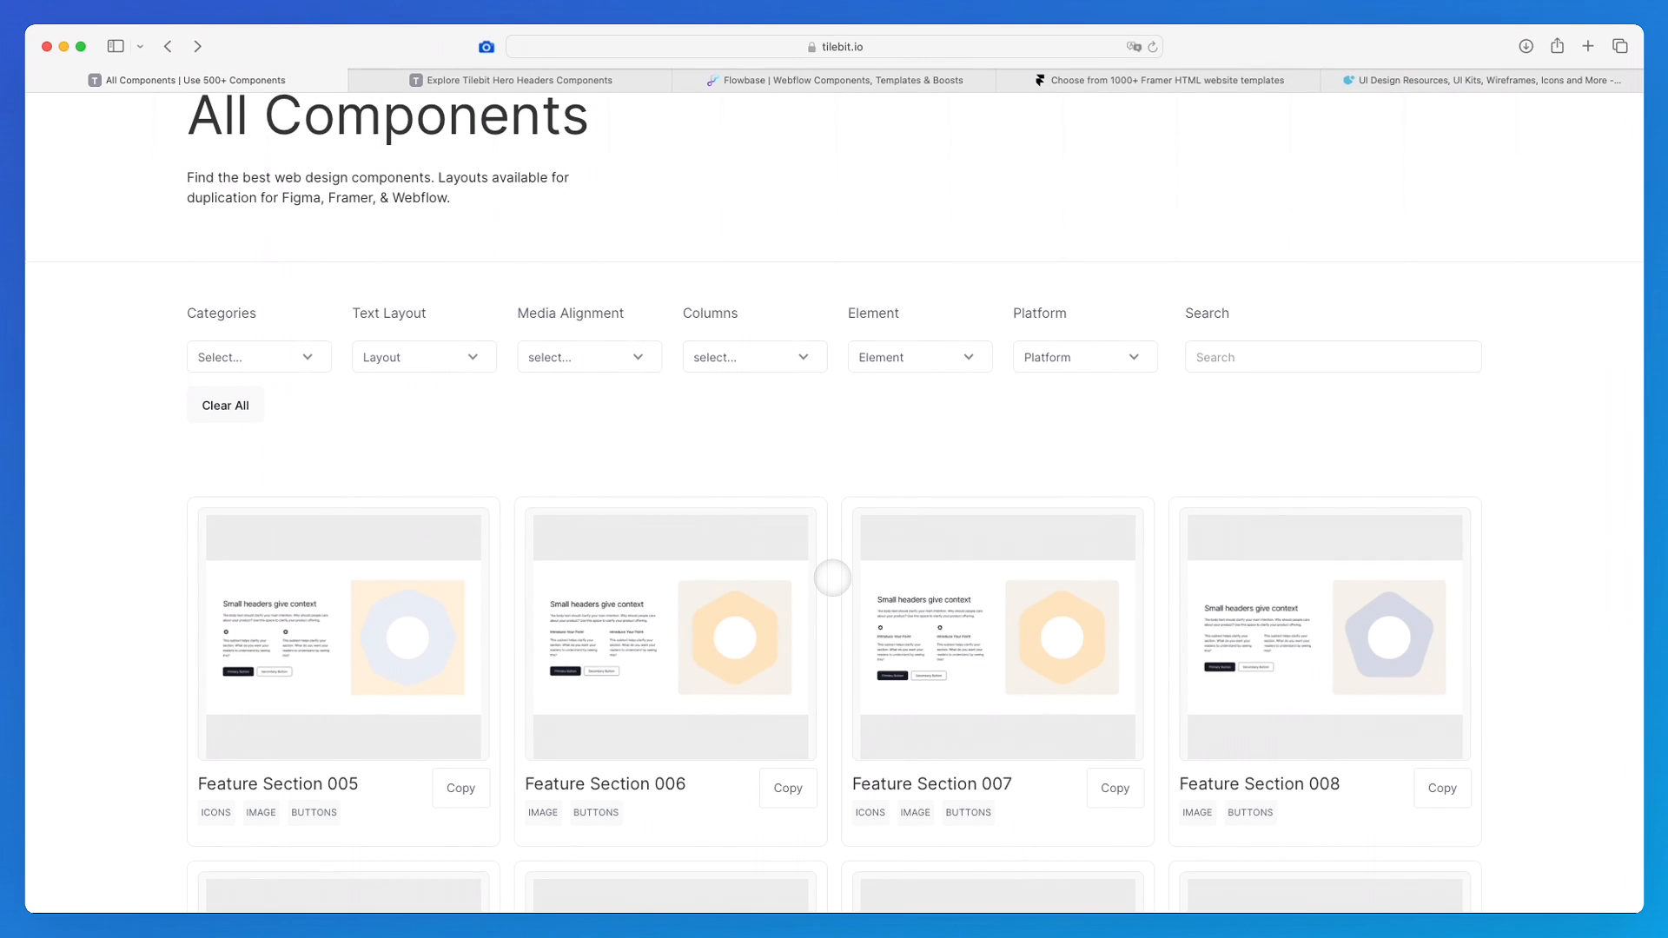
scroll("down", 3)
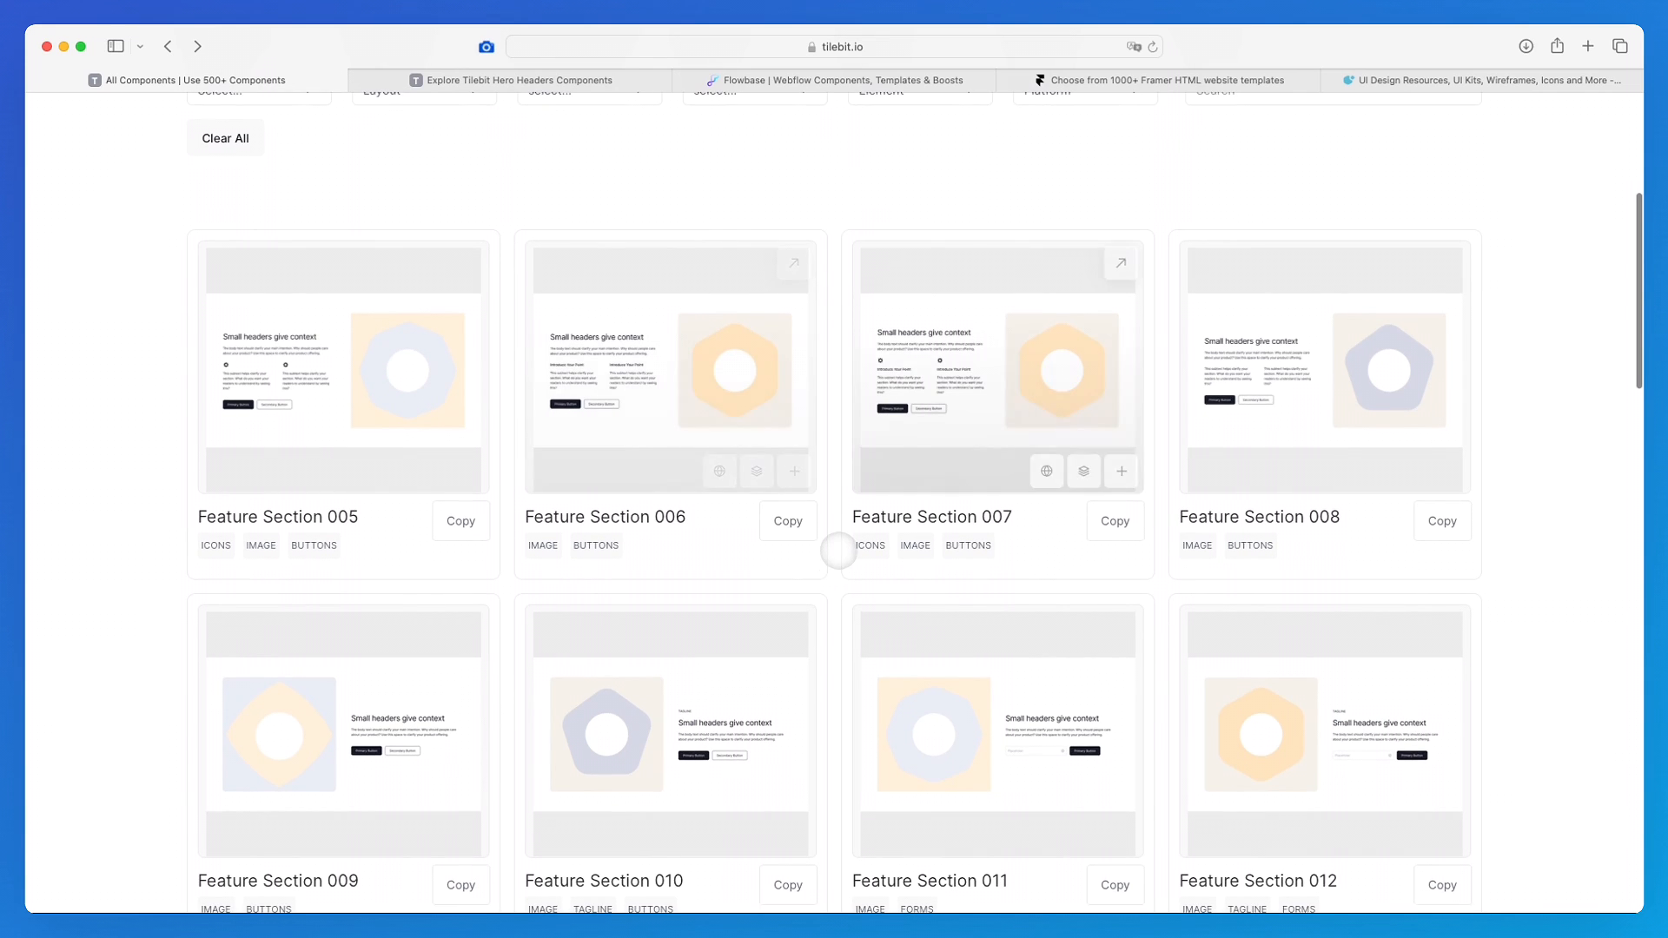
scroll("down", 3)
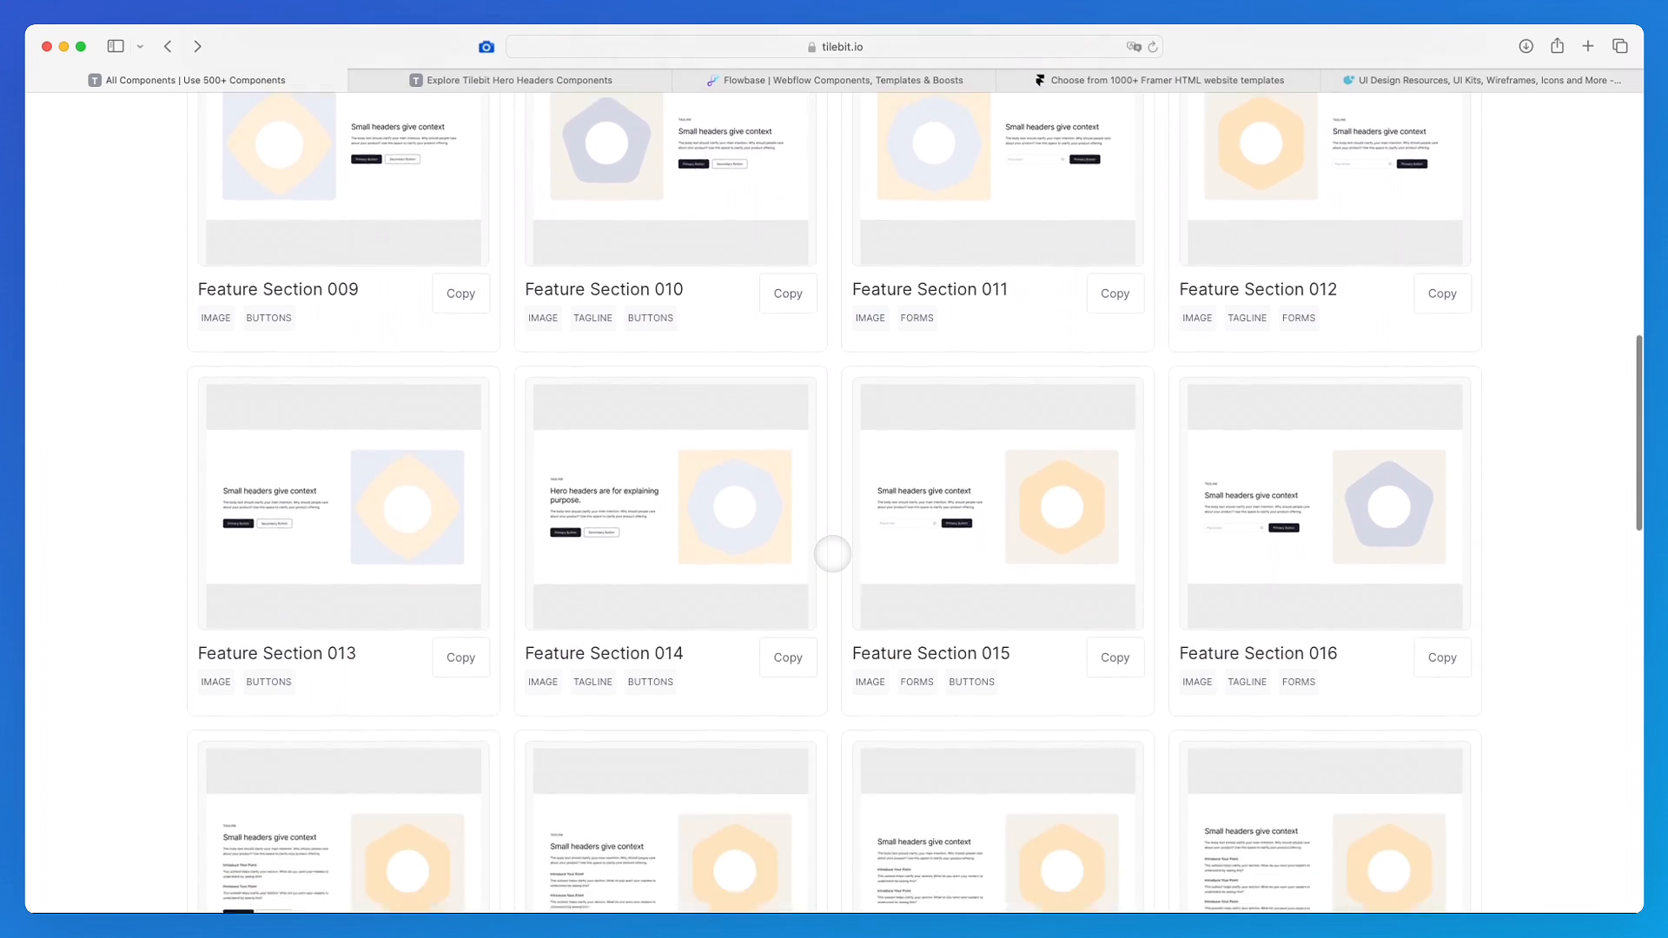
scroll("down", 3)
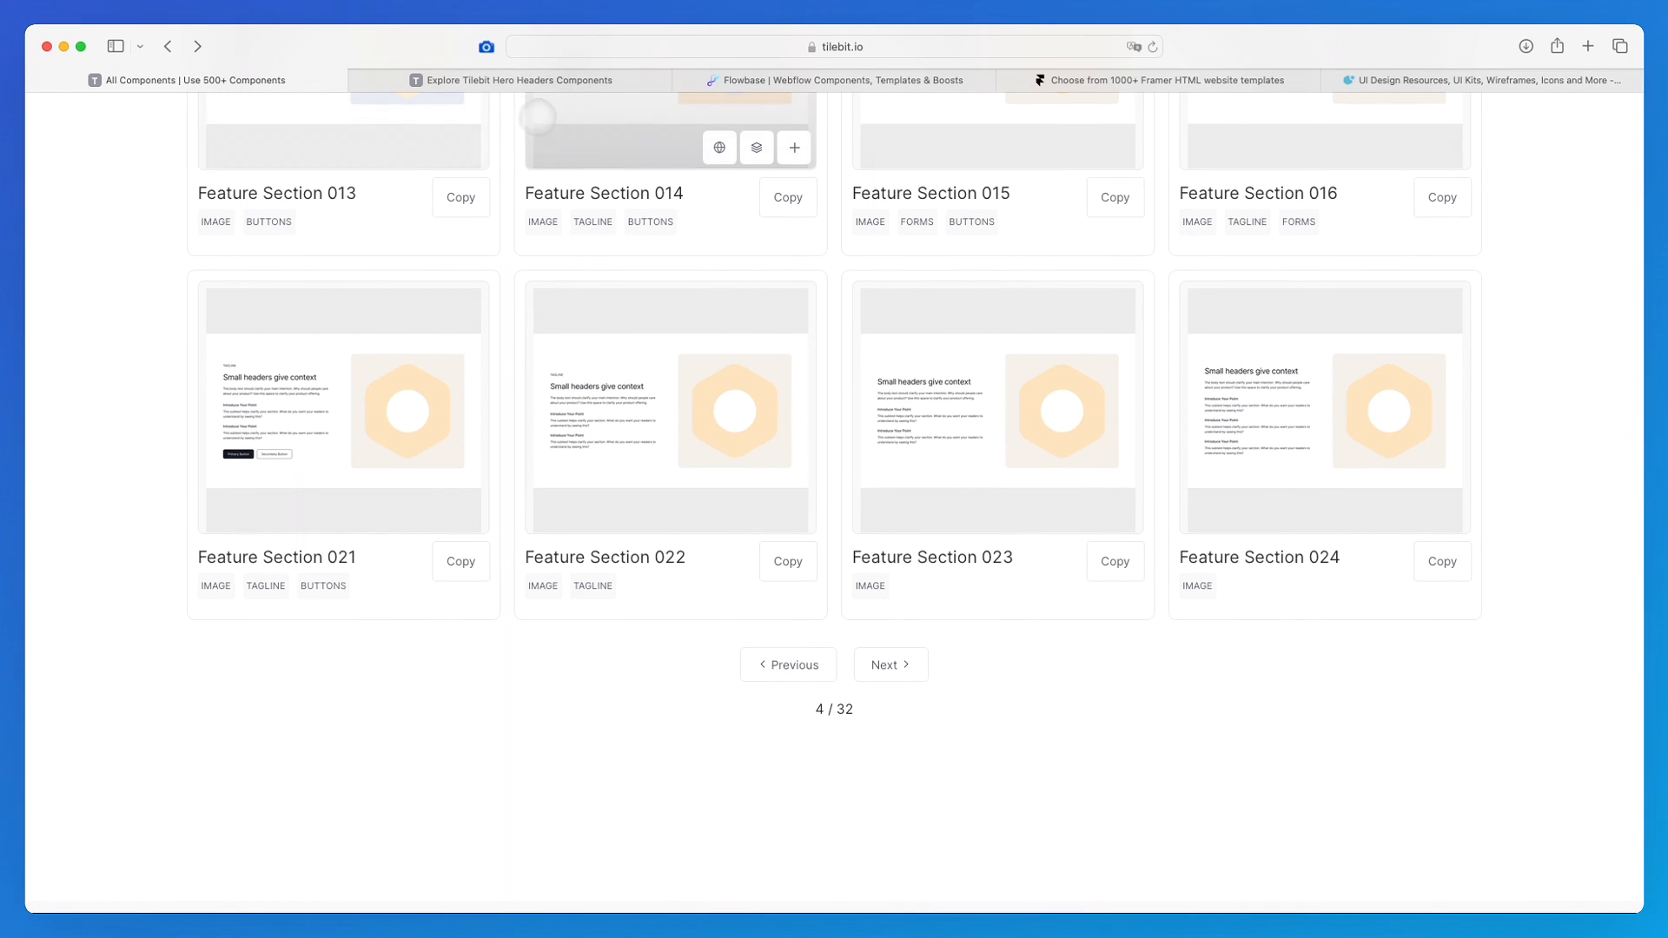
Close the extra Tilebit Hero Headers tab and bring the Flowbase tab to the front.
left_click(358, 80)
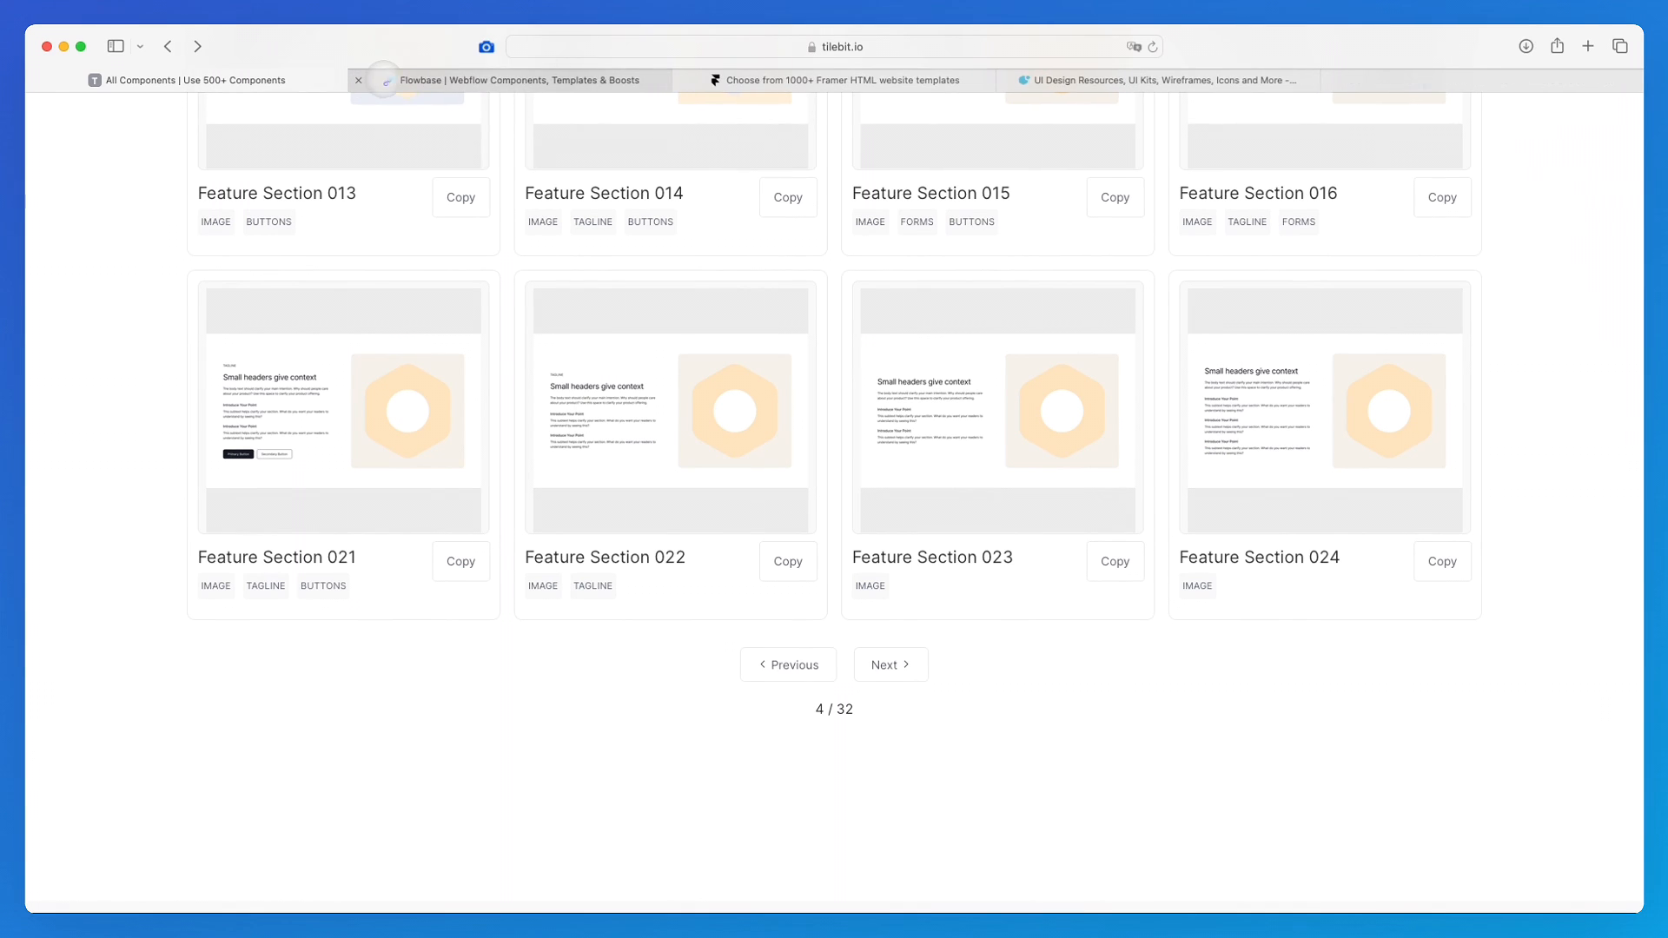
mouse_move(406, 80)
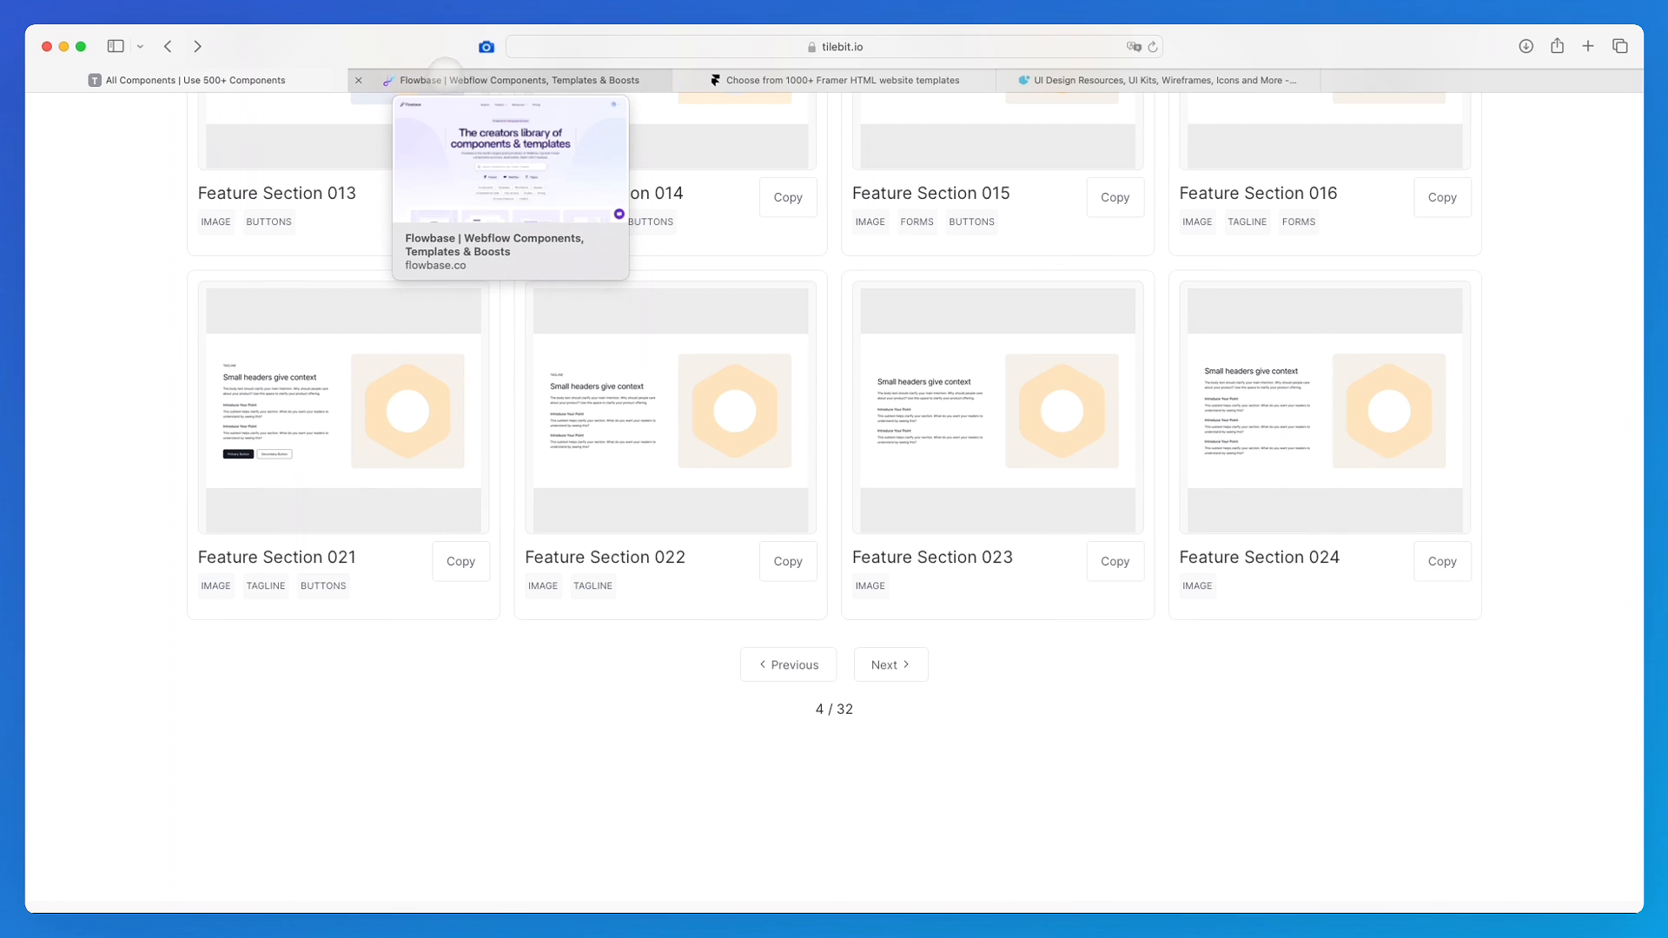
left_click(513, 80)
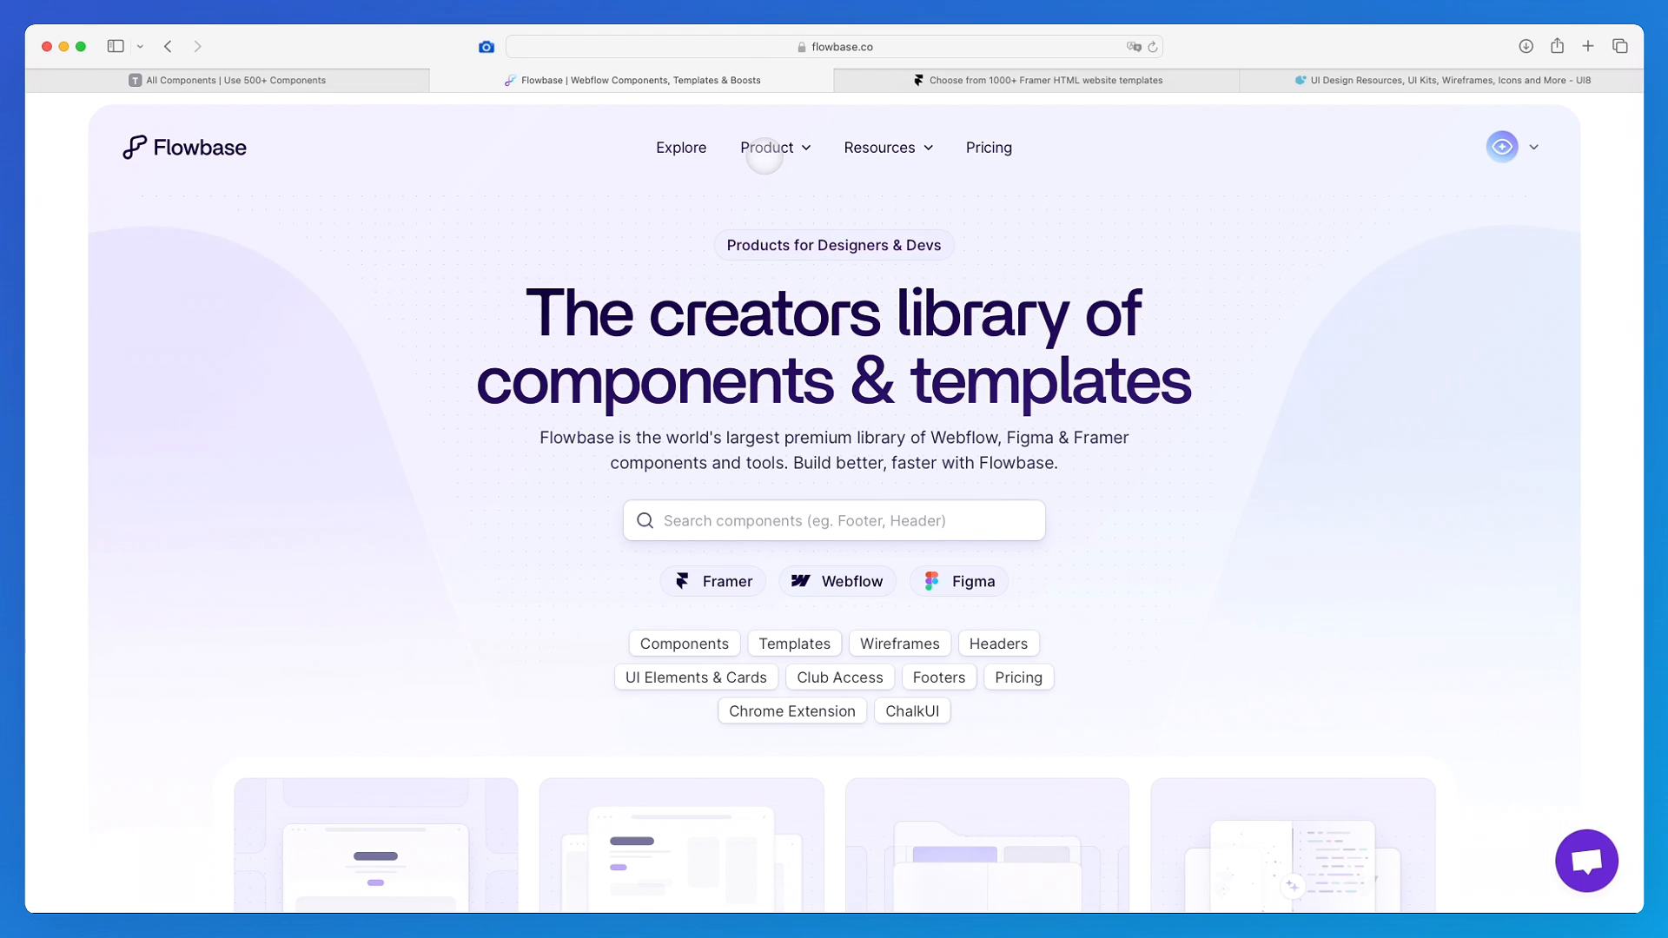
Go to Flowbase's Components library and browse the Sera collection's FAQ Accordion and Header components.
left_click(768, 147)
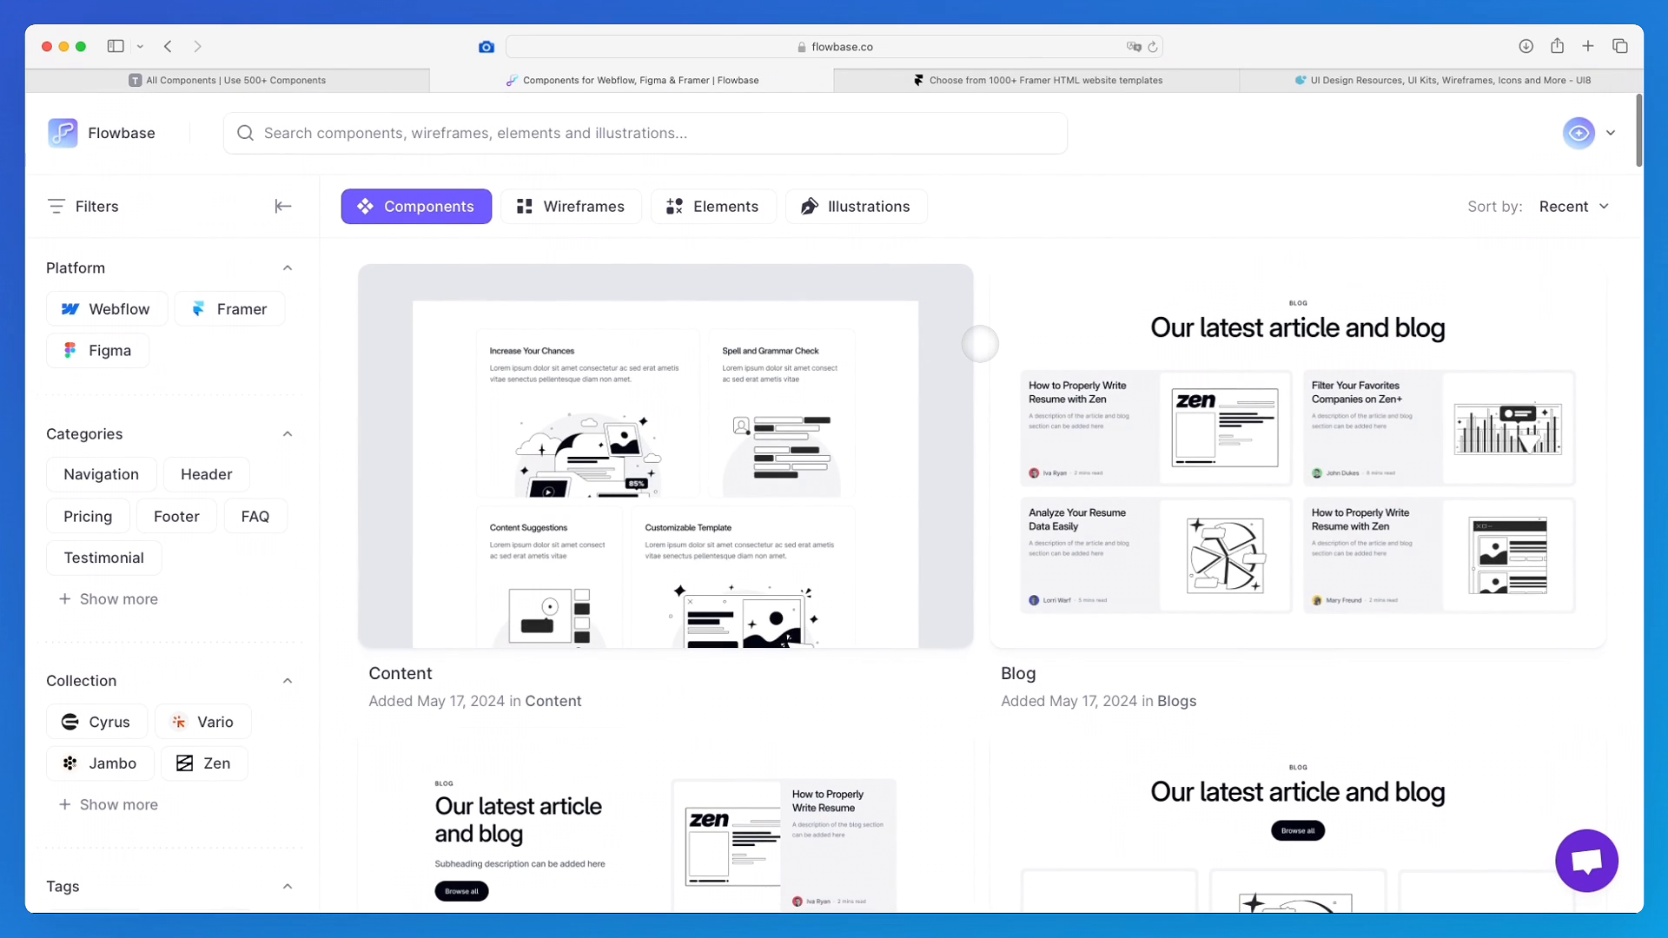
scroll("down", 3)
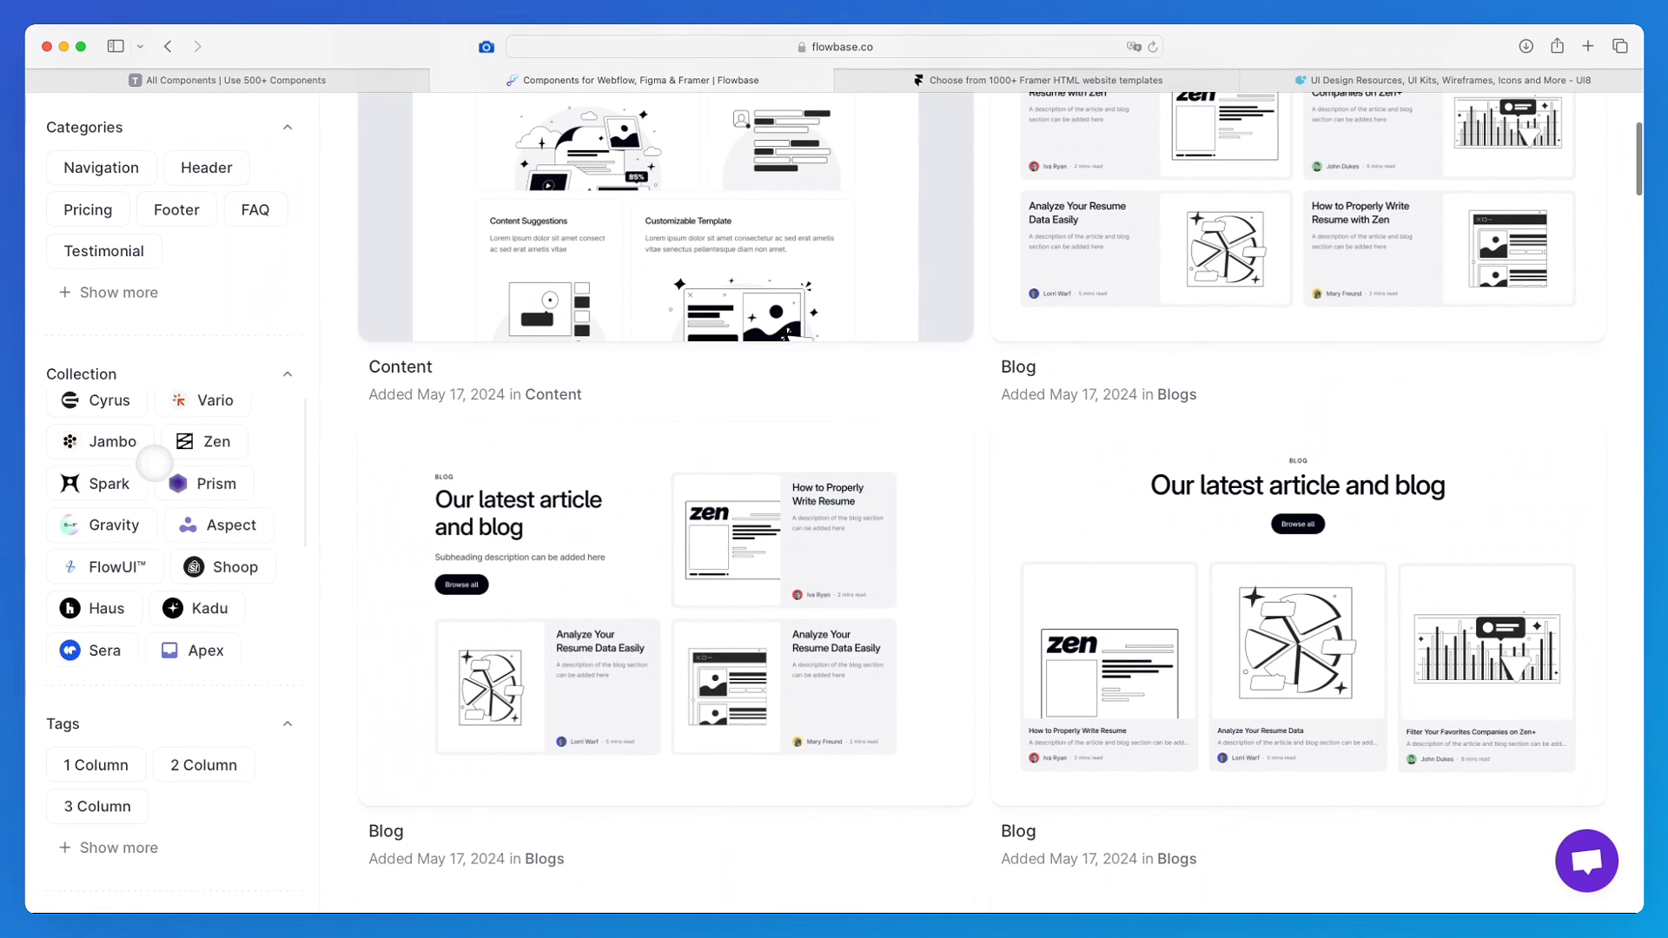
scroll("down", 3)
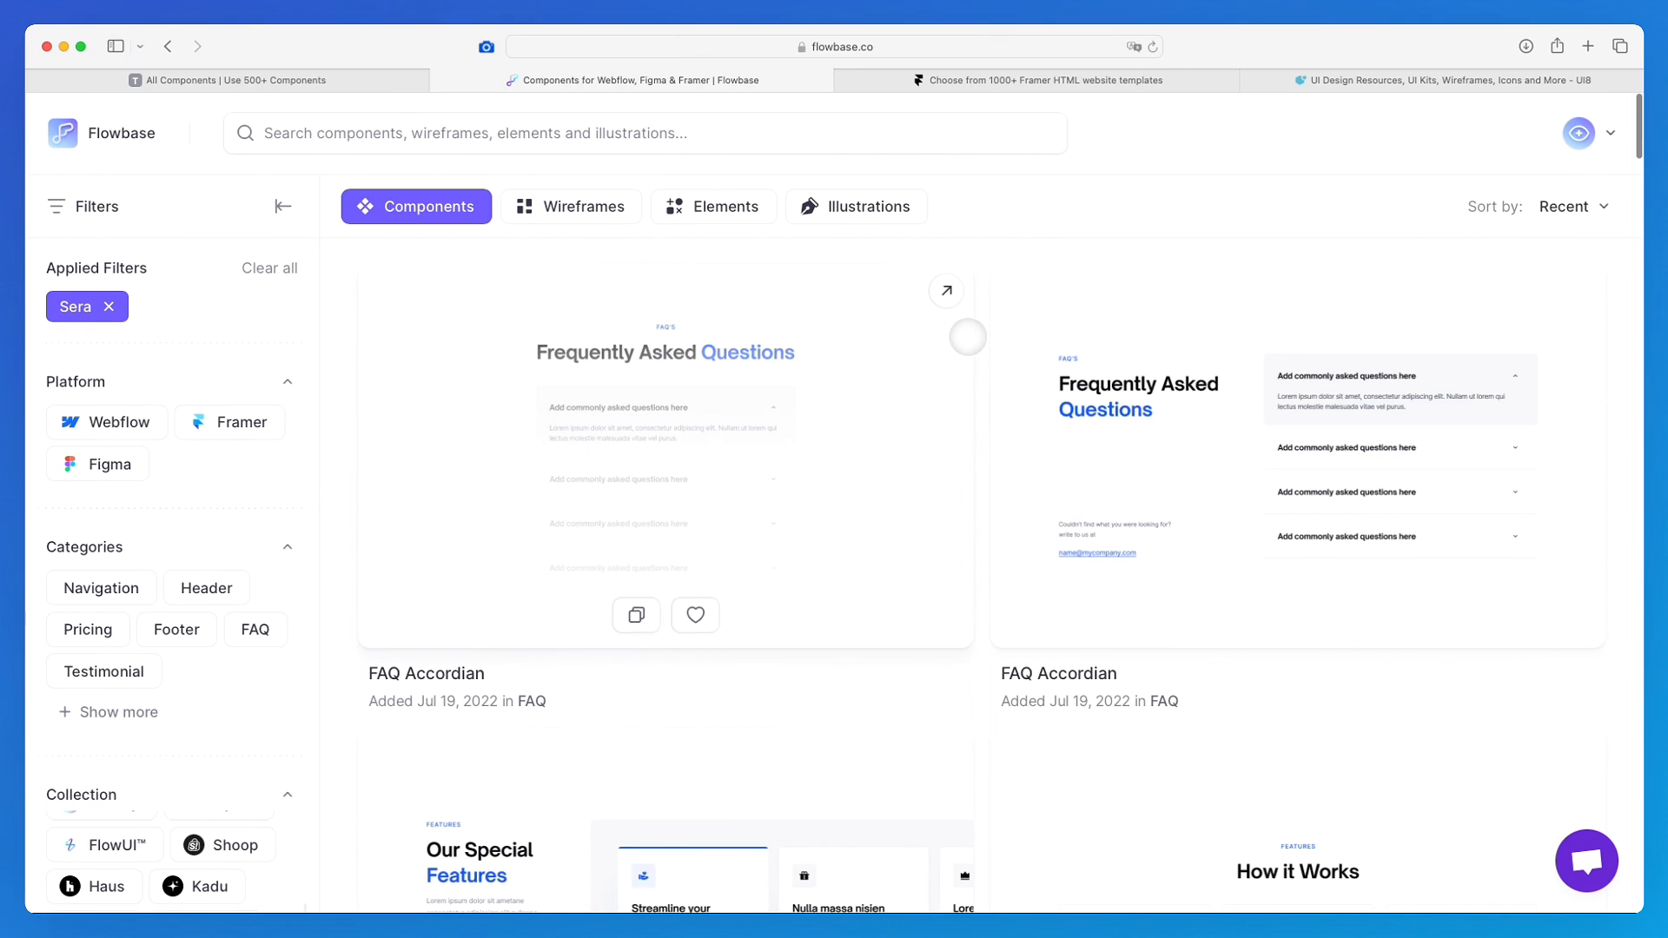
scroll("down", 3)
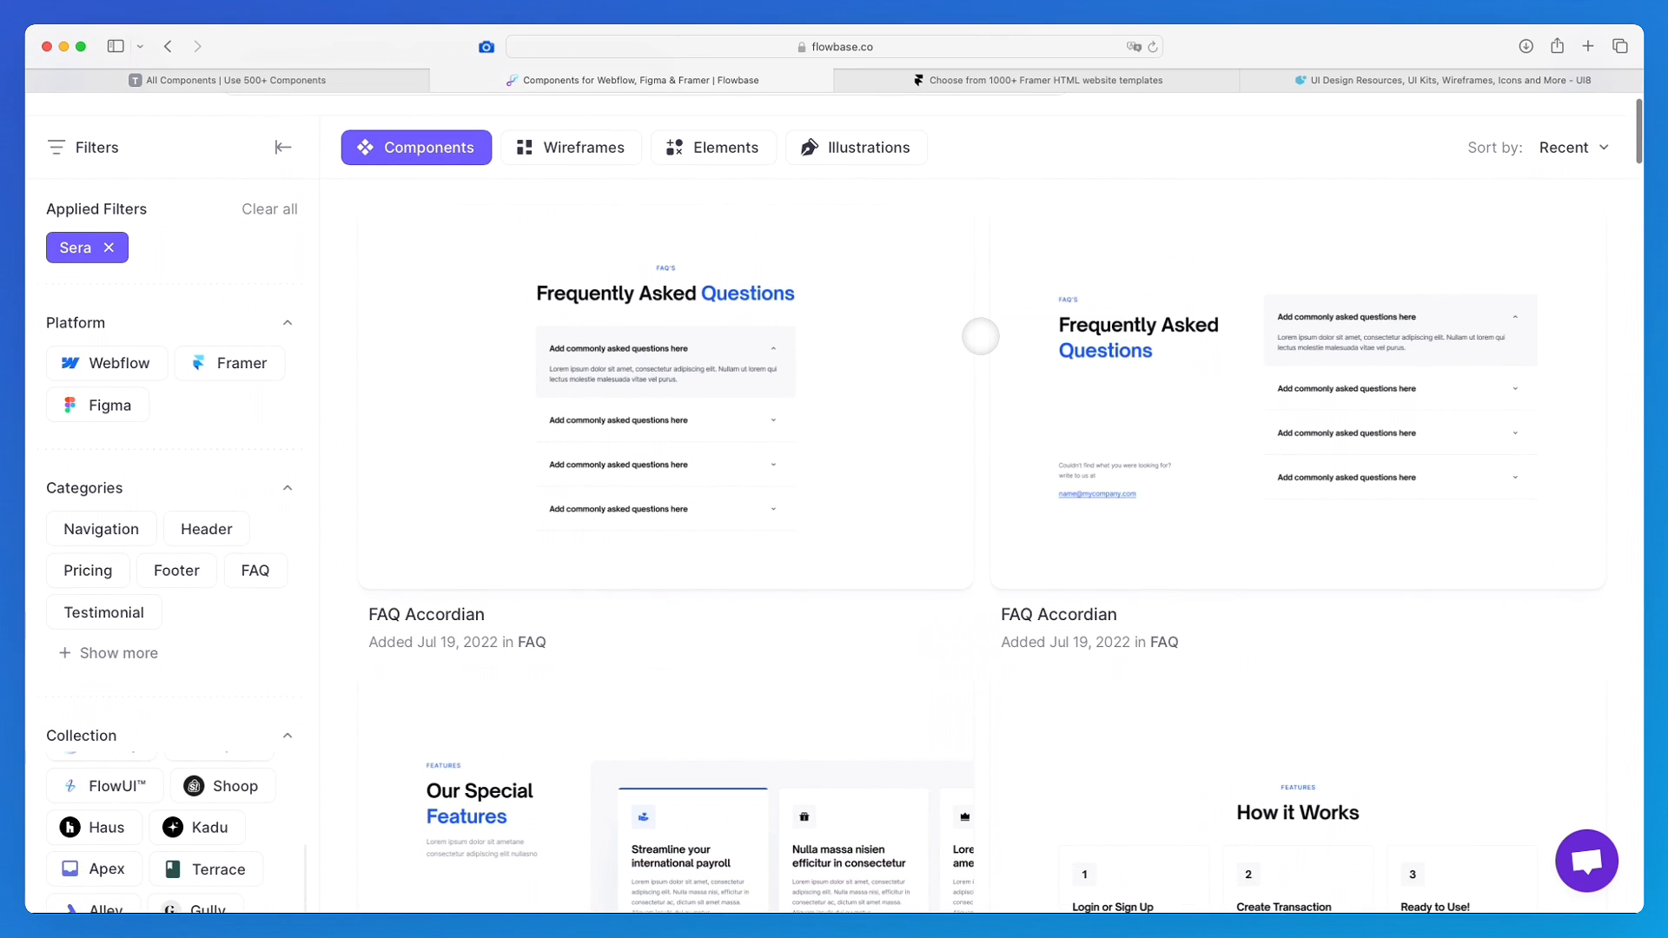
scroll("down", 3)
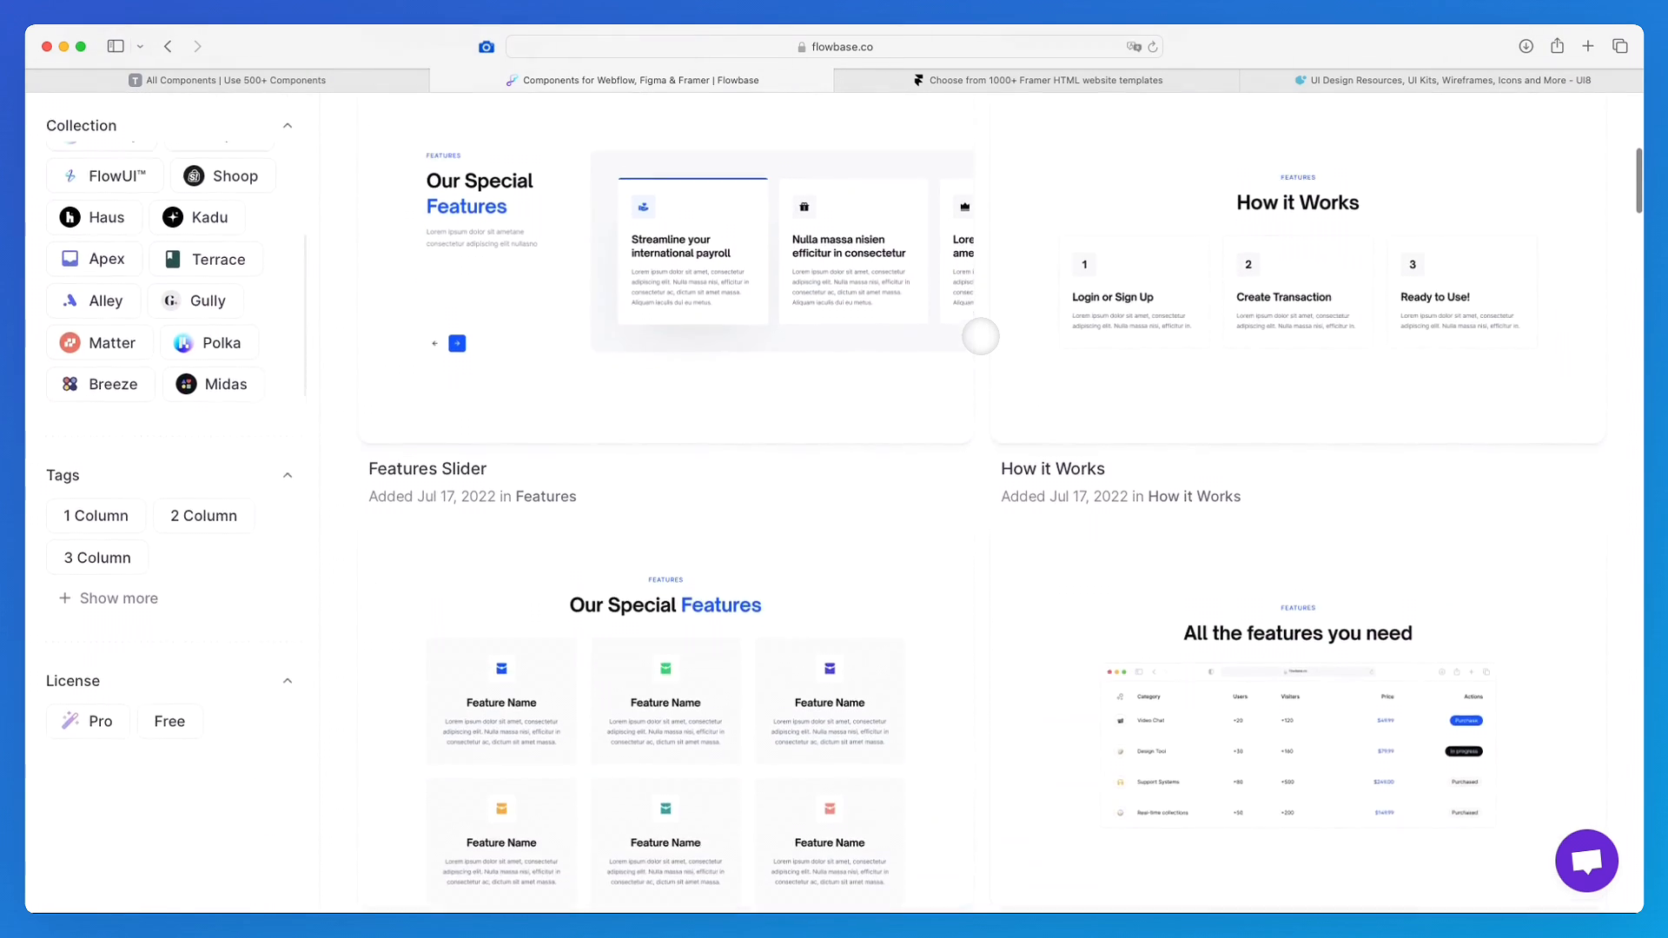
scroll("down", 3)
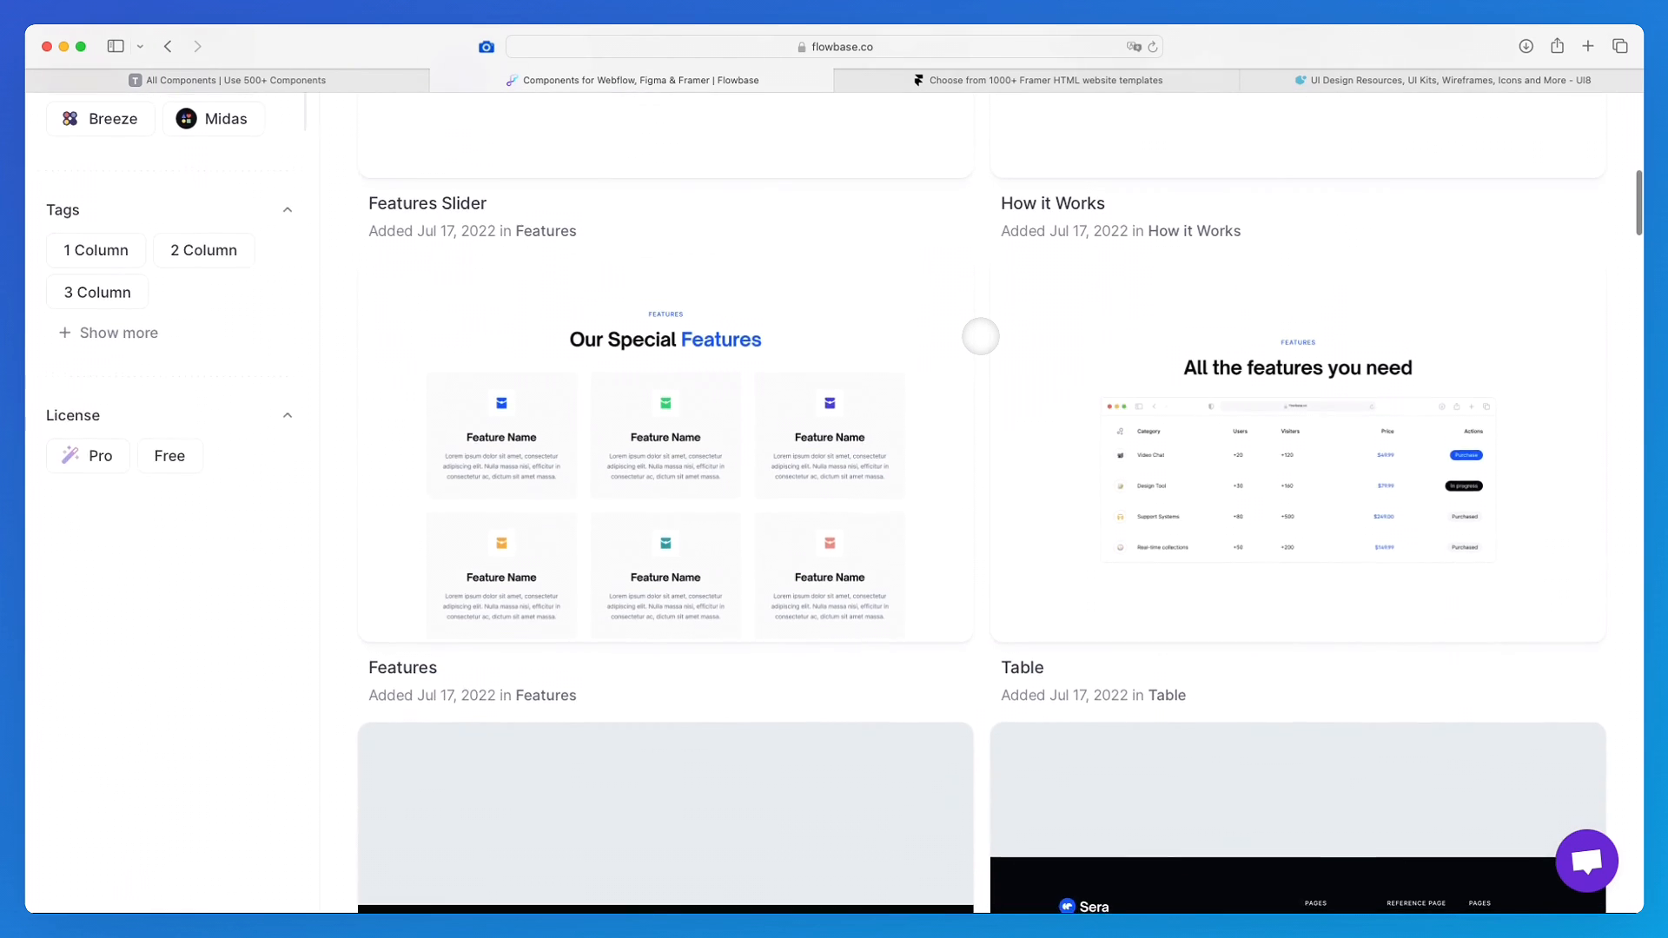
scroll("down", 3)
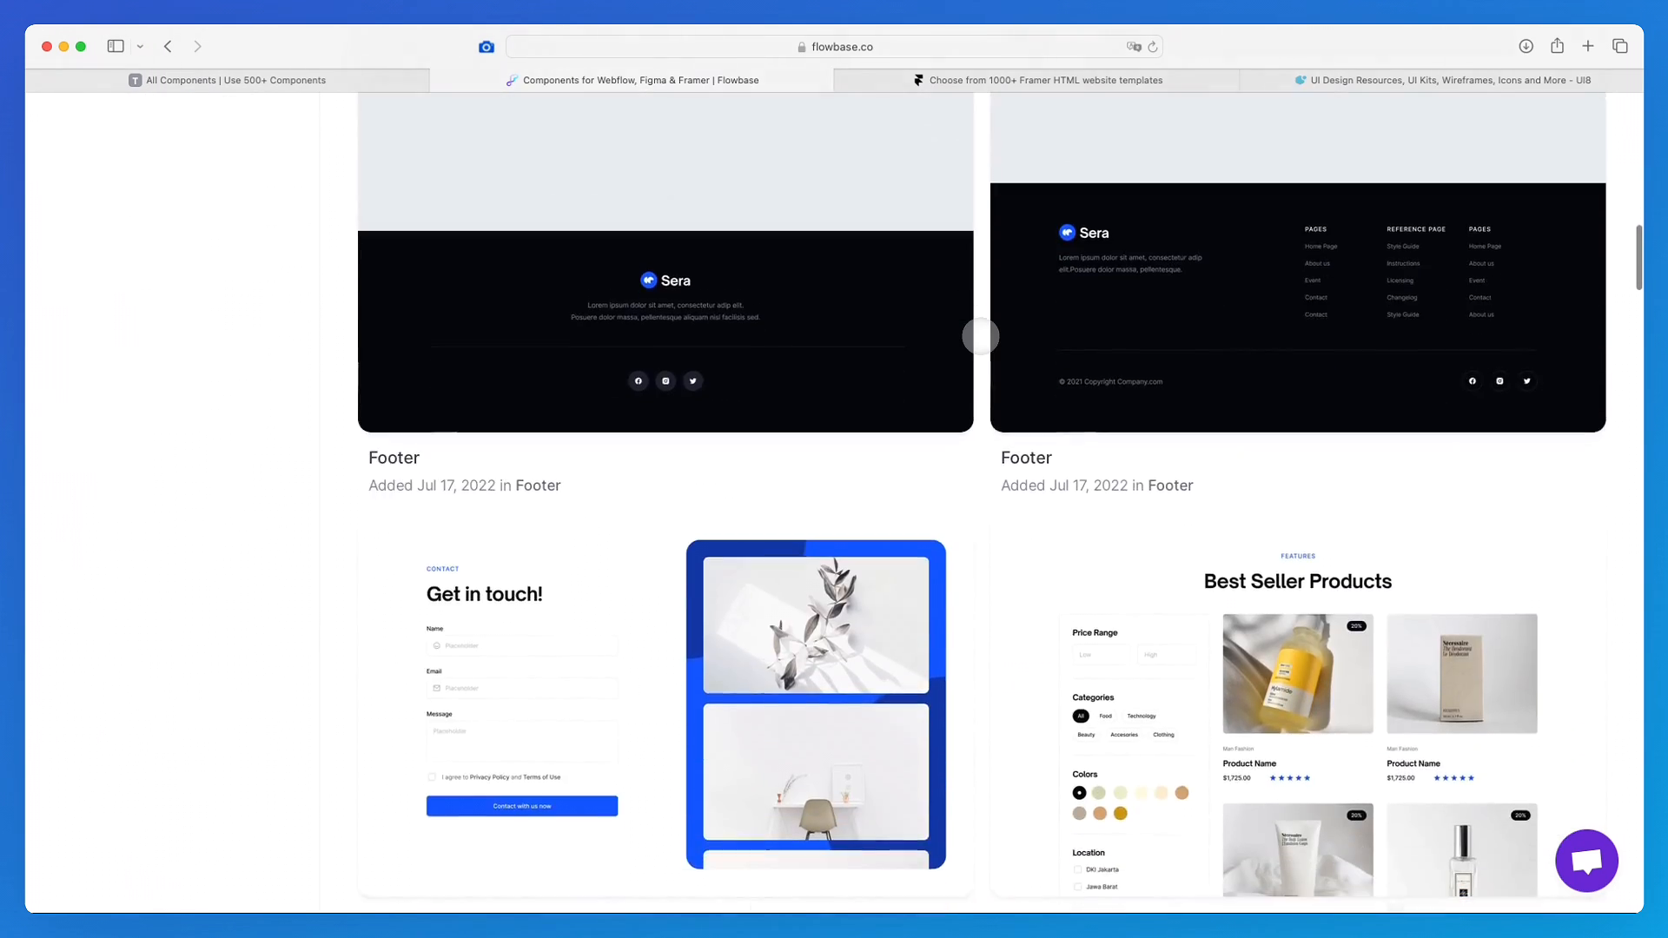
scroll("down", 3)
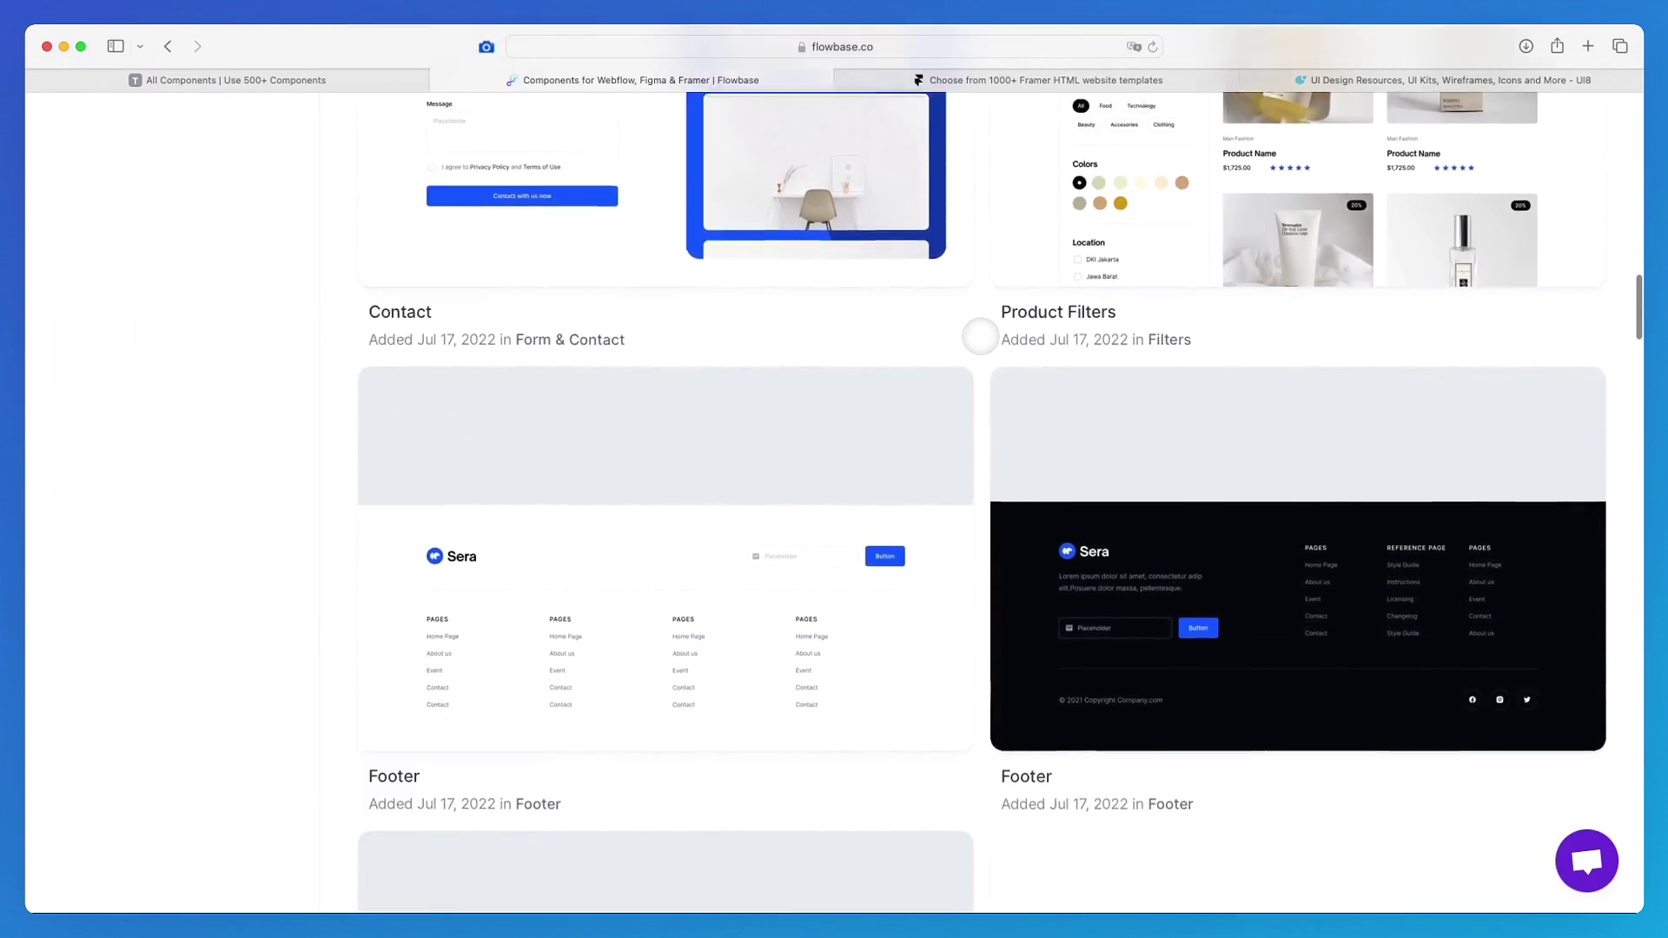
scroll("down", 3)
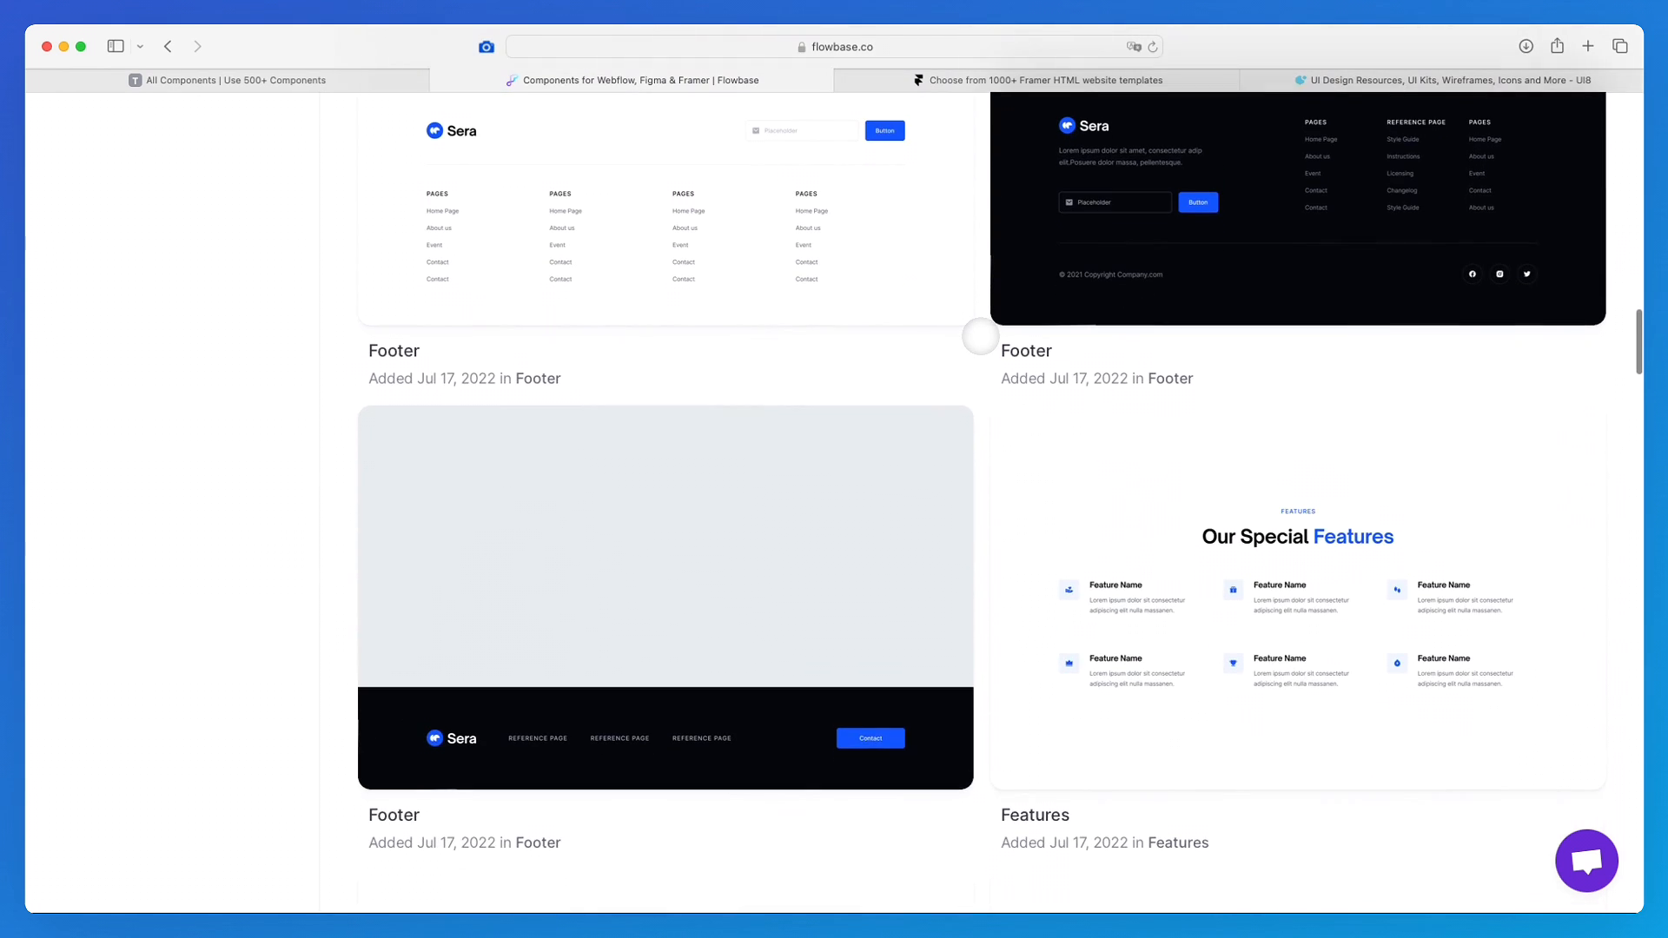
Continue through the Sera collection's Features, Testimonial, Logo and Footer components.
scroll("down", 3)
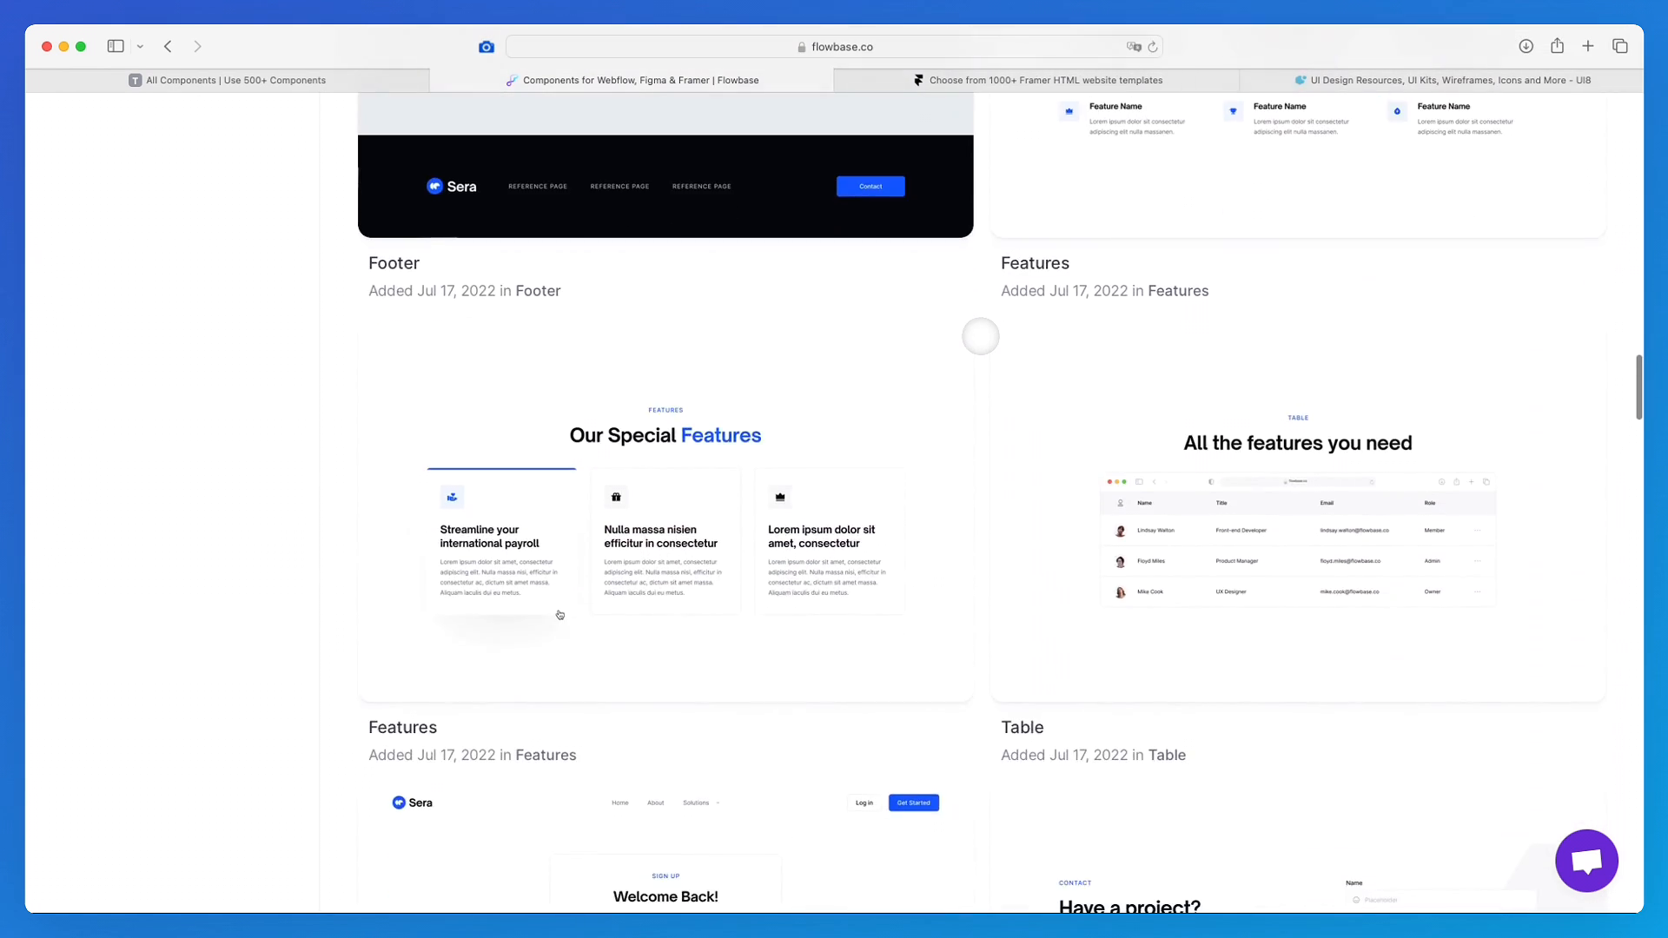
scroll("down", 3)
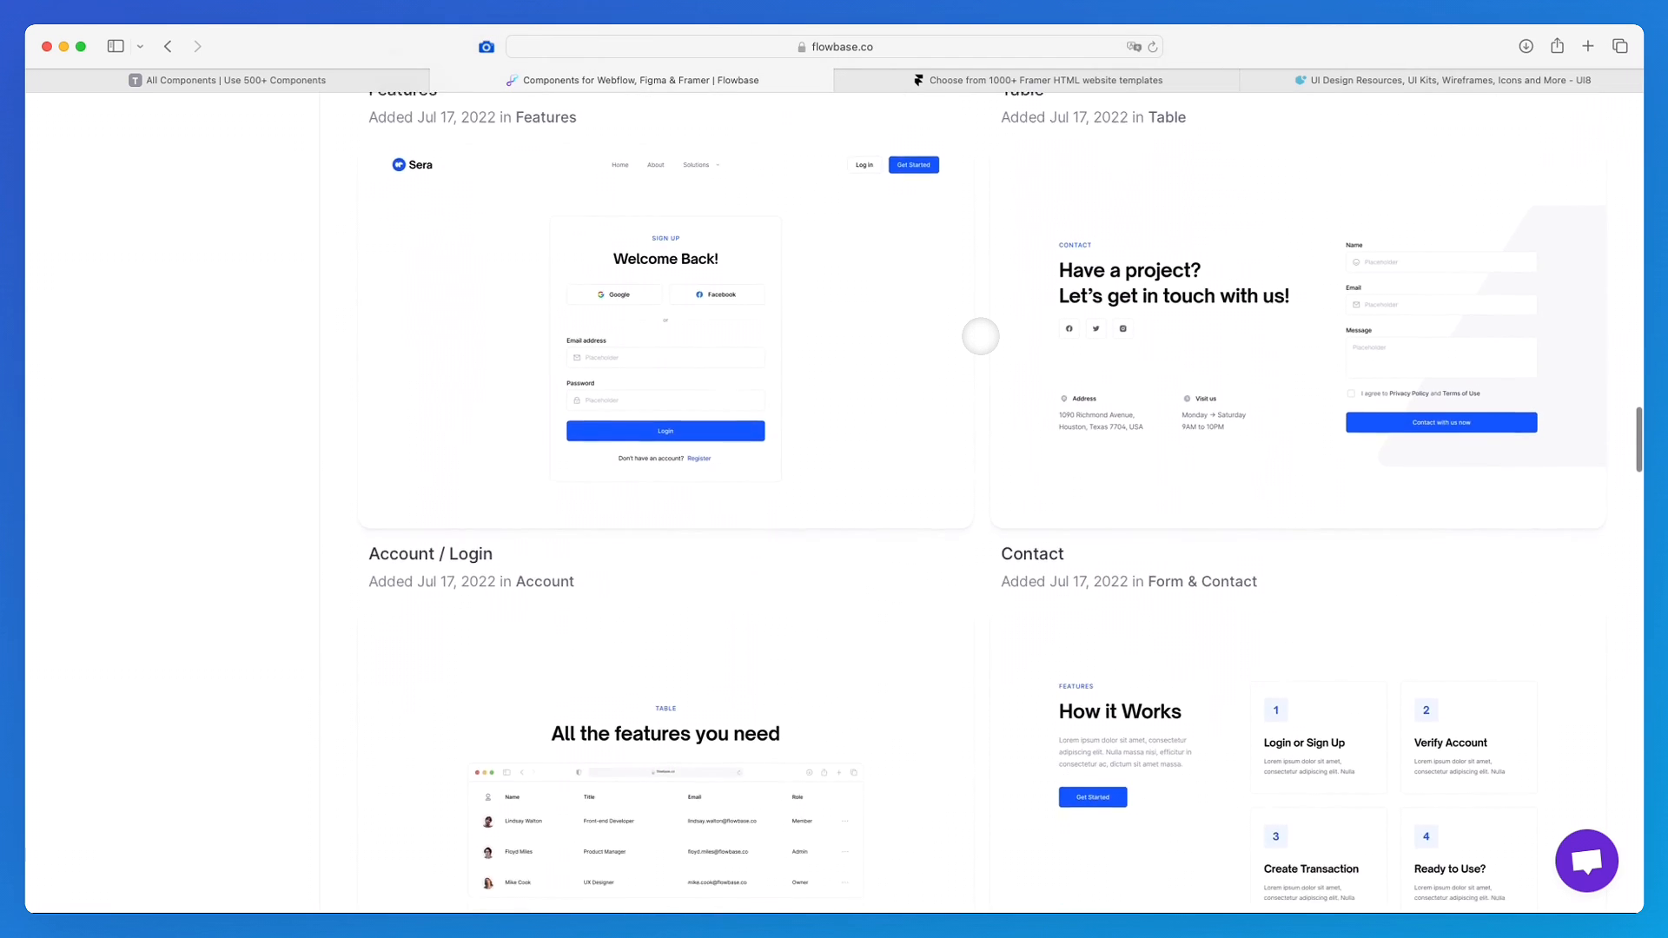
scroll("down", 3)
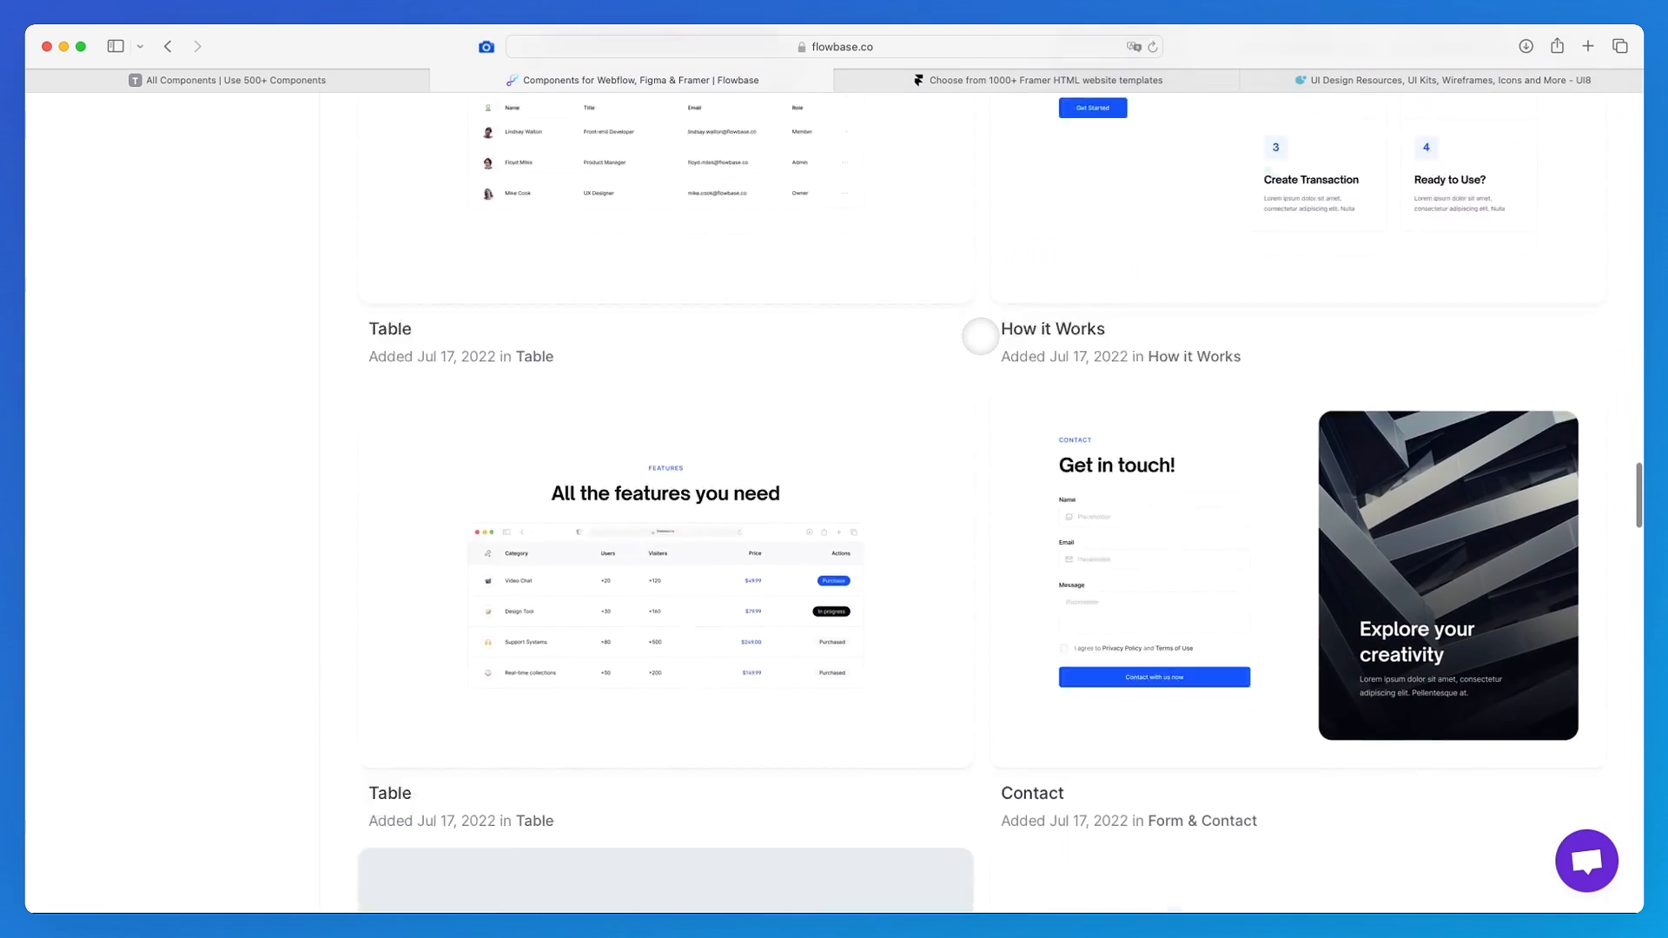
scroll("down", 3)
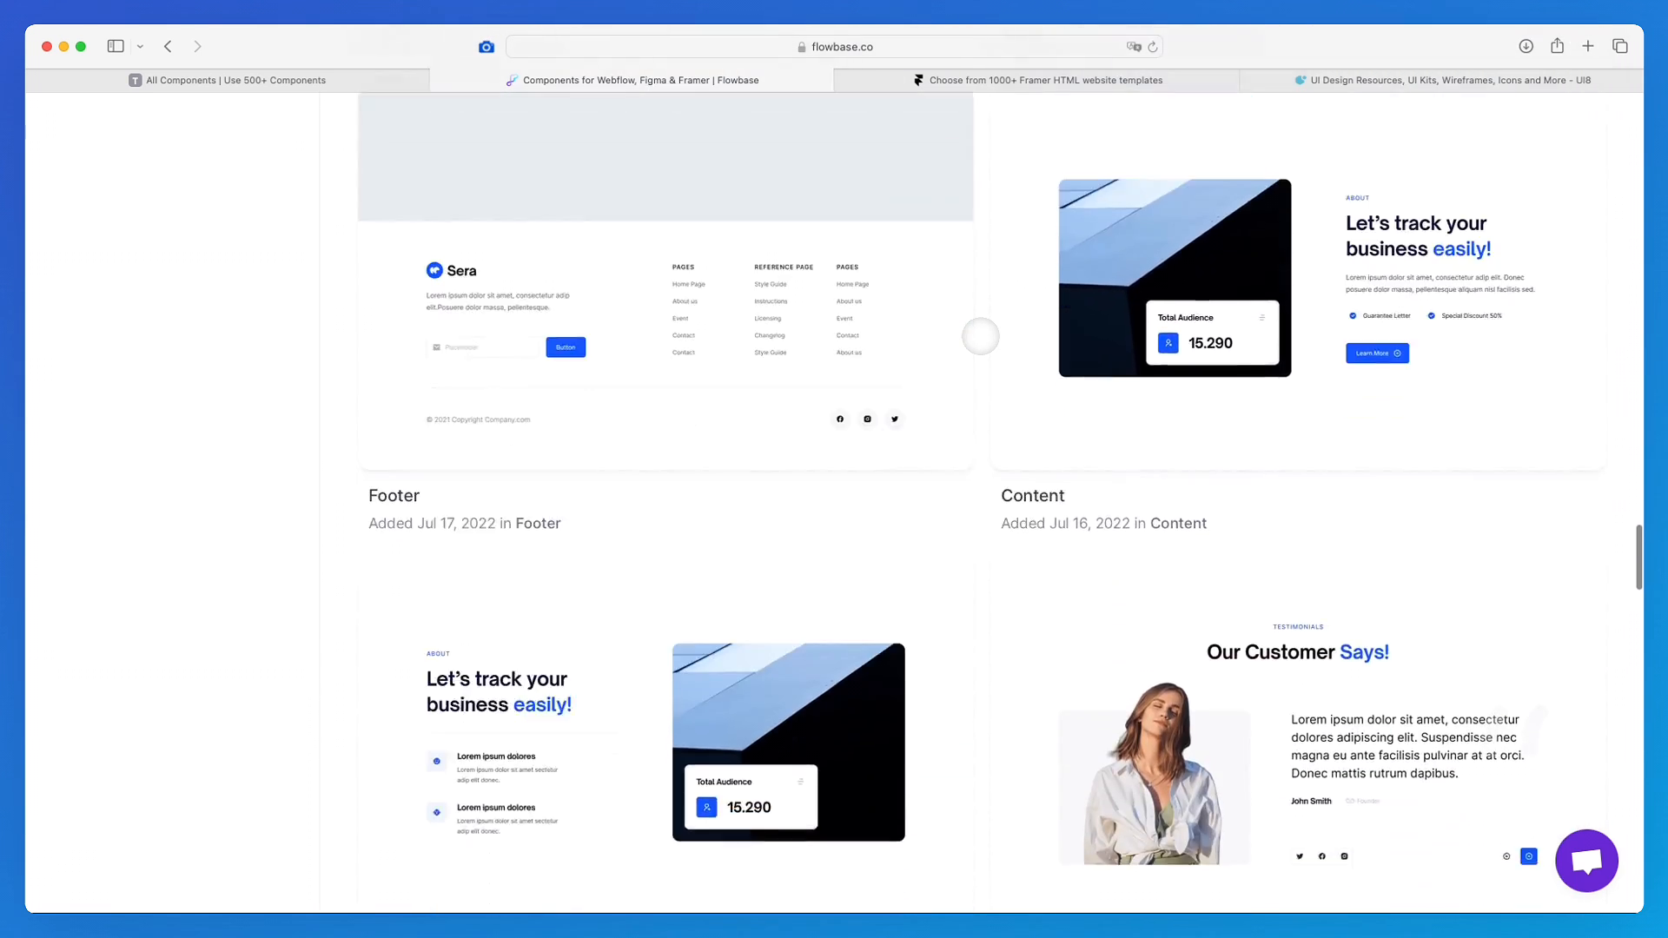
scroll("down", 3)
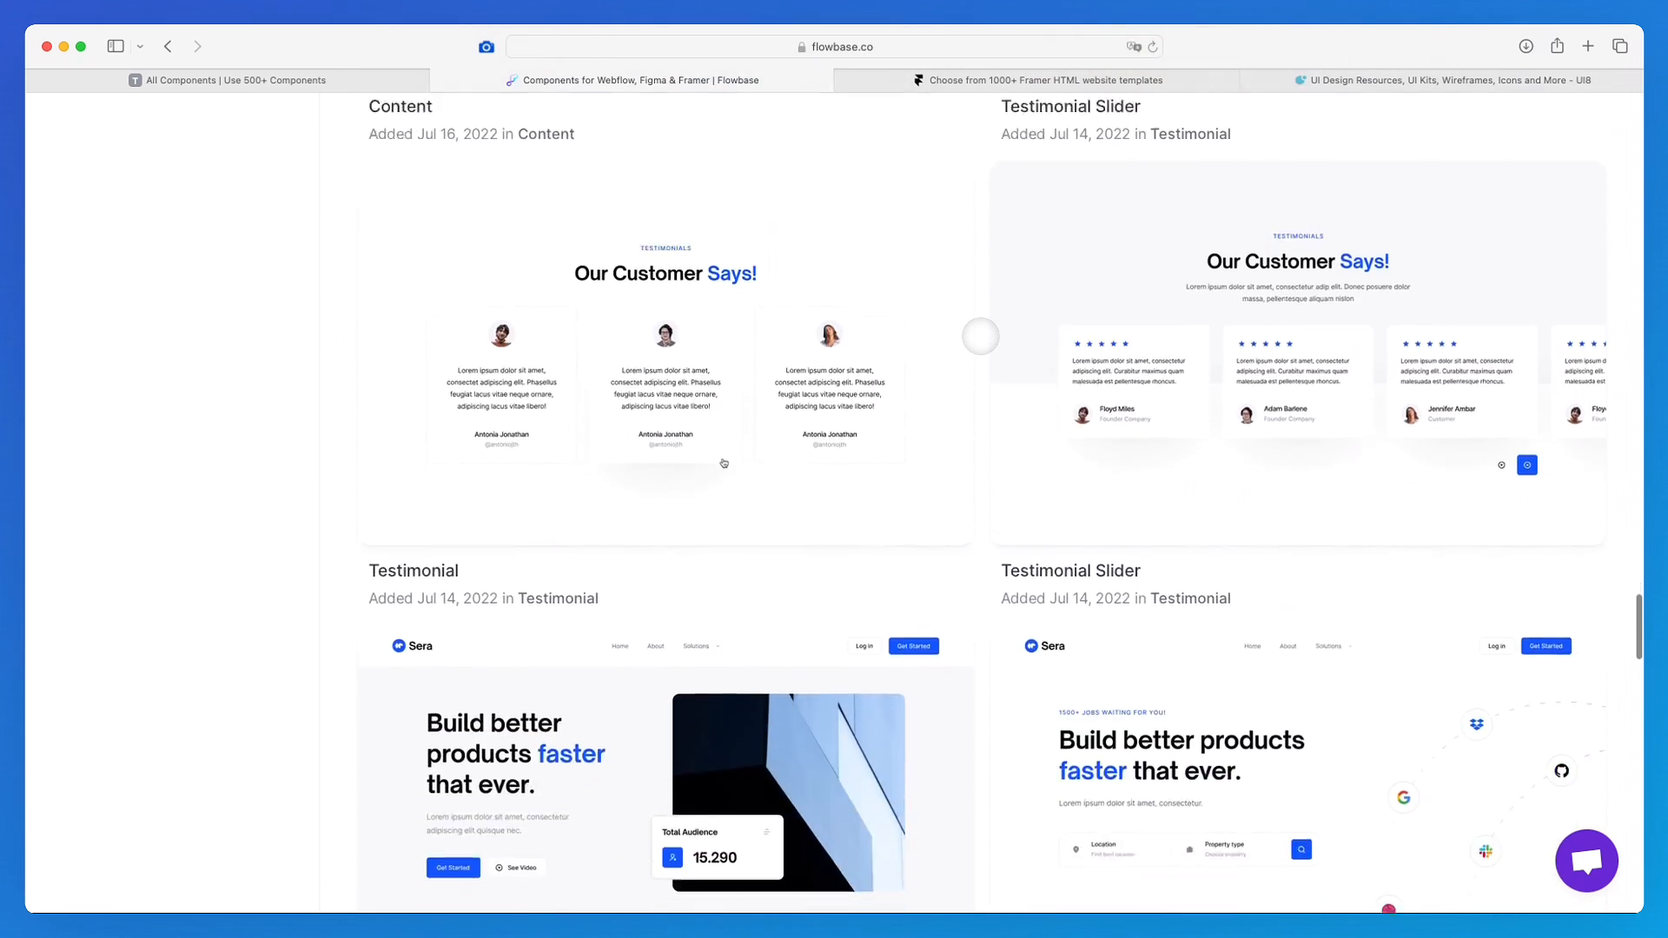
scroll("down", 3)
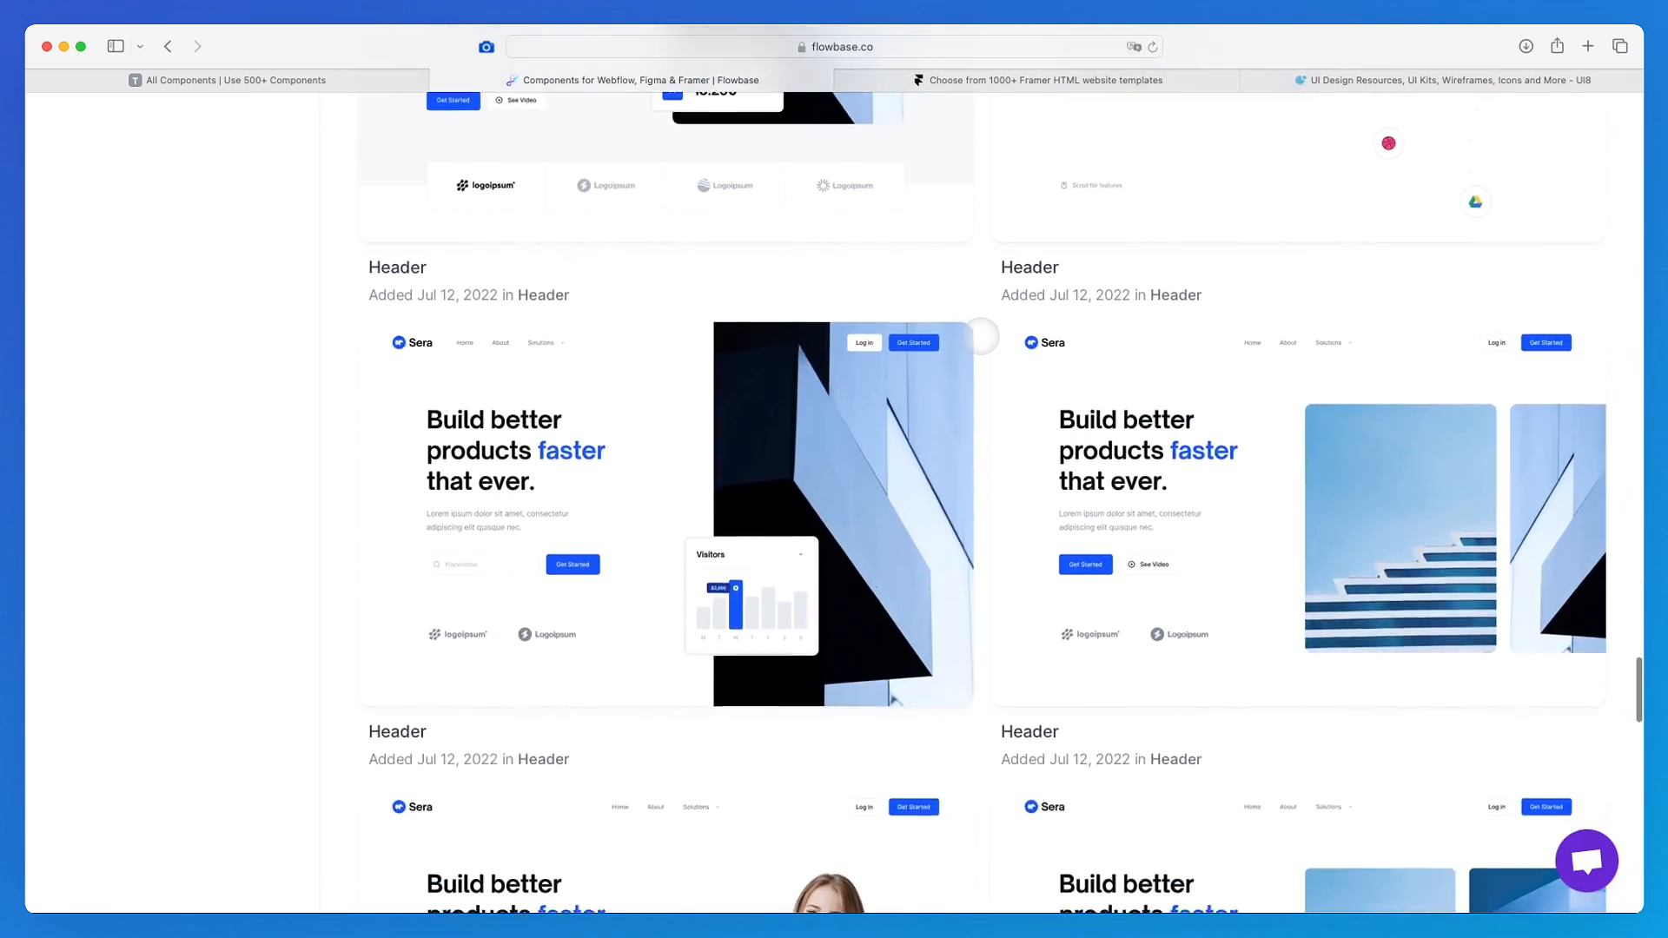
scroll("down", 3)
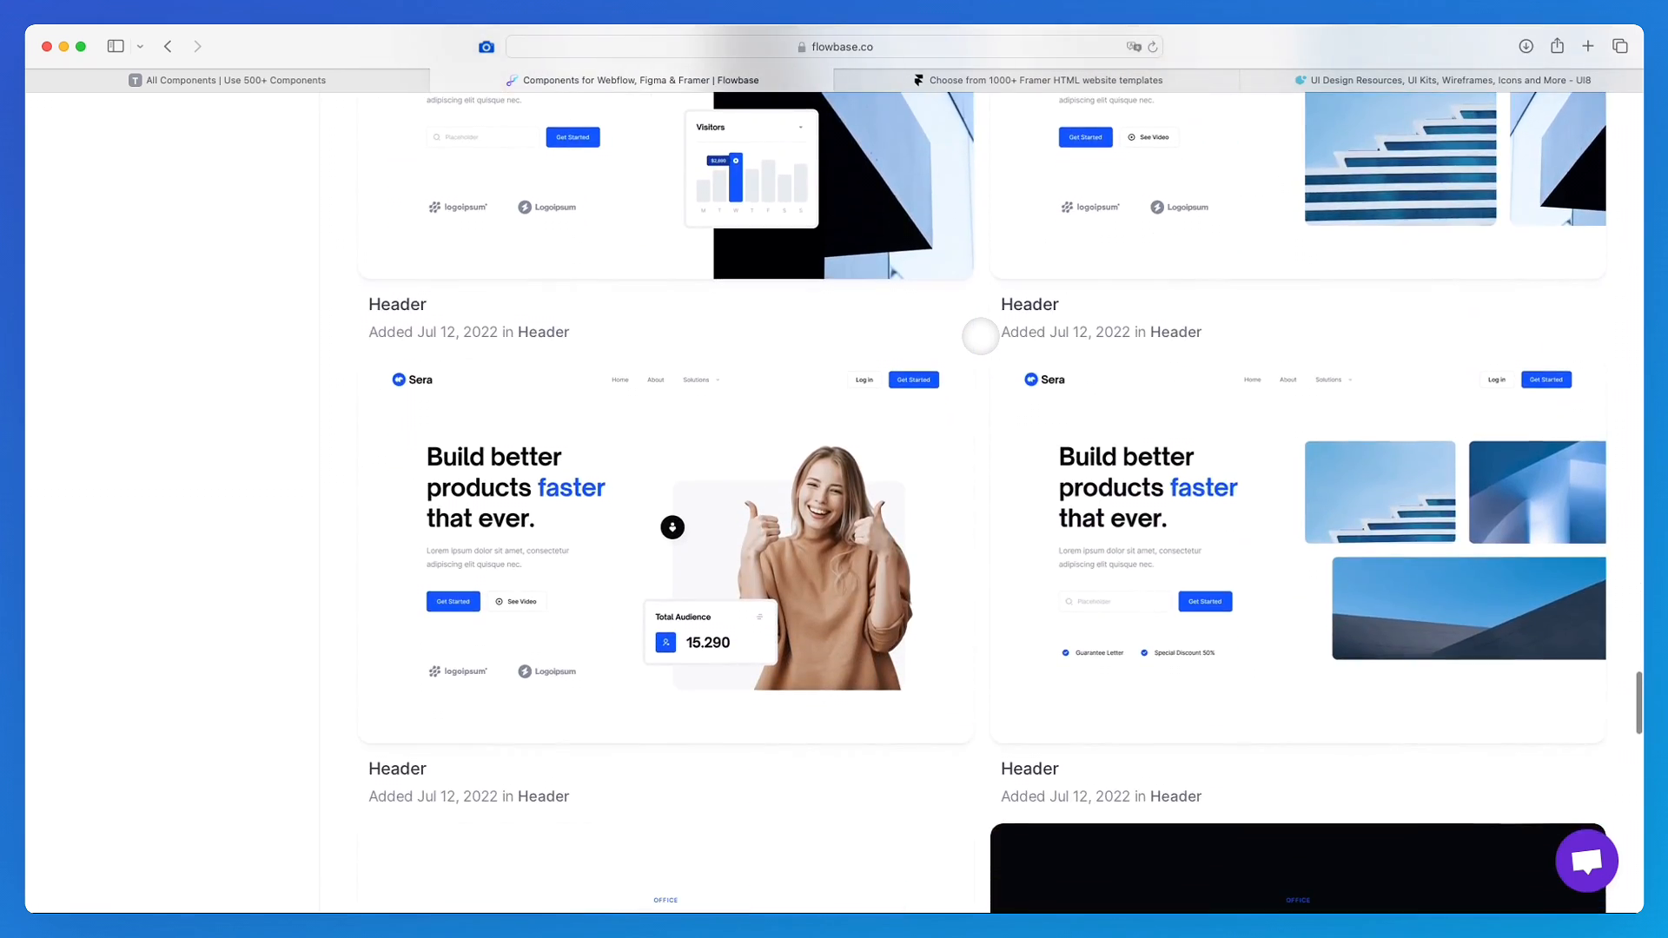
scroll("down", 3)
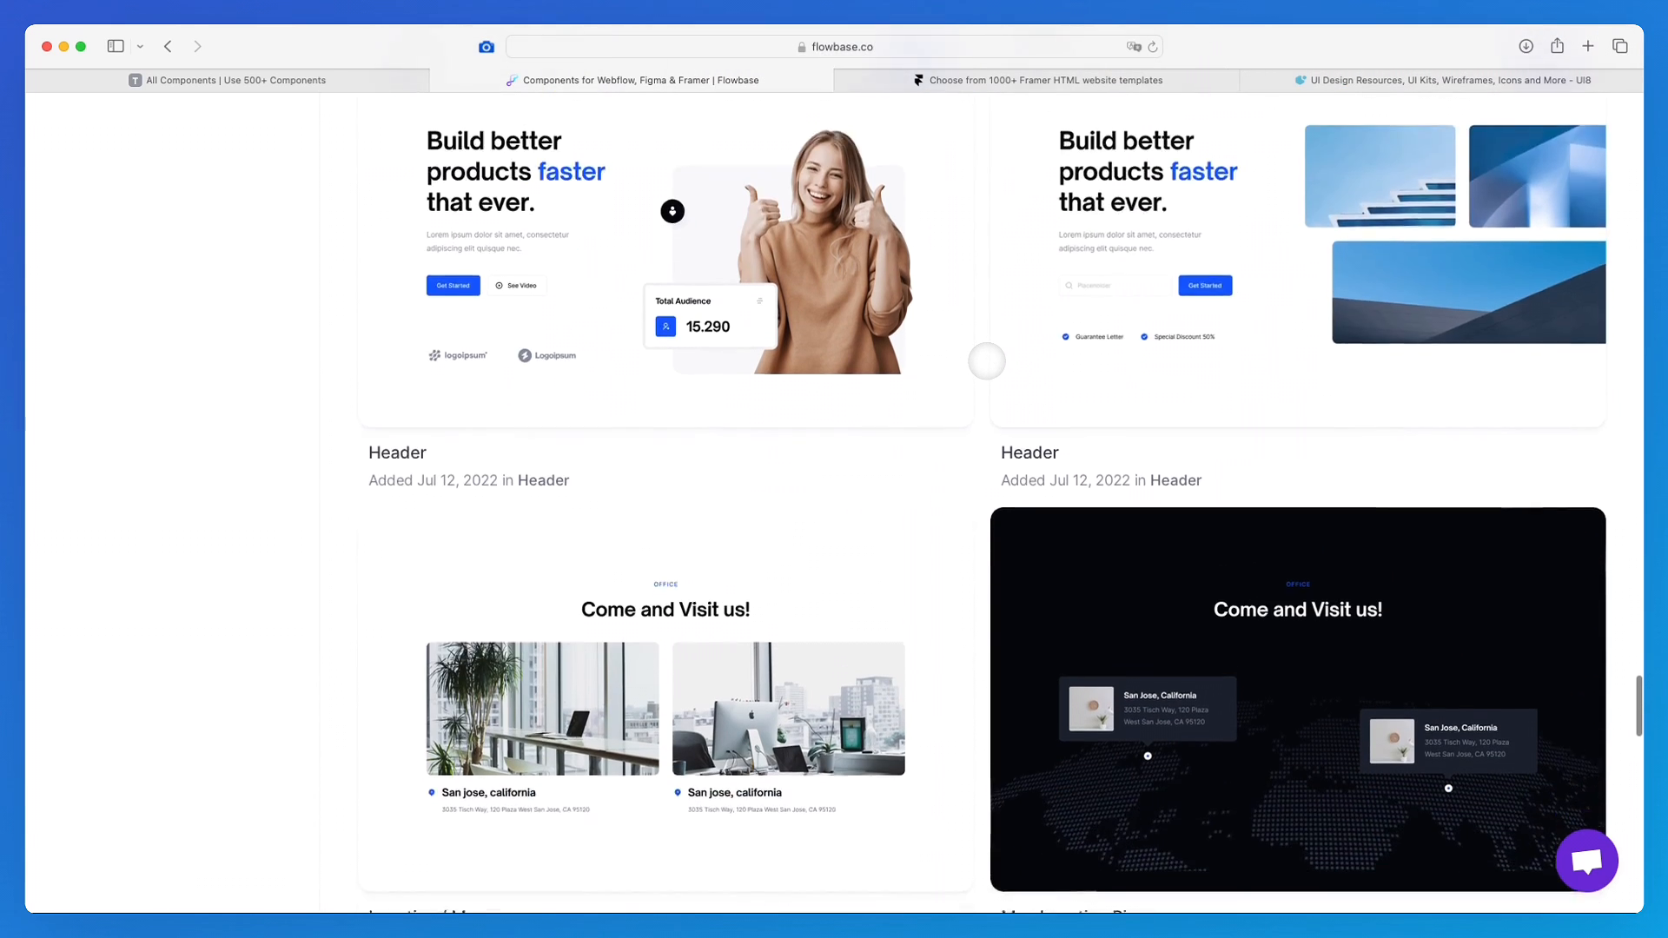
scroll("down", 3)
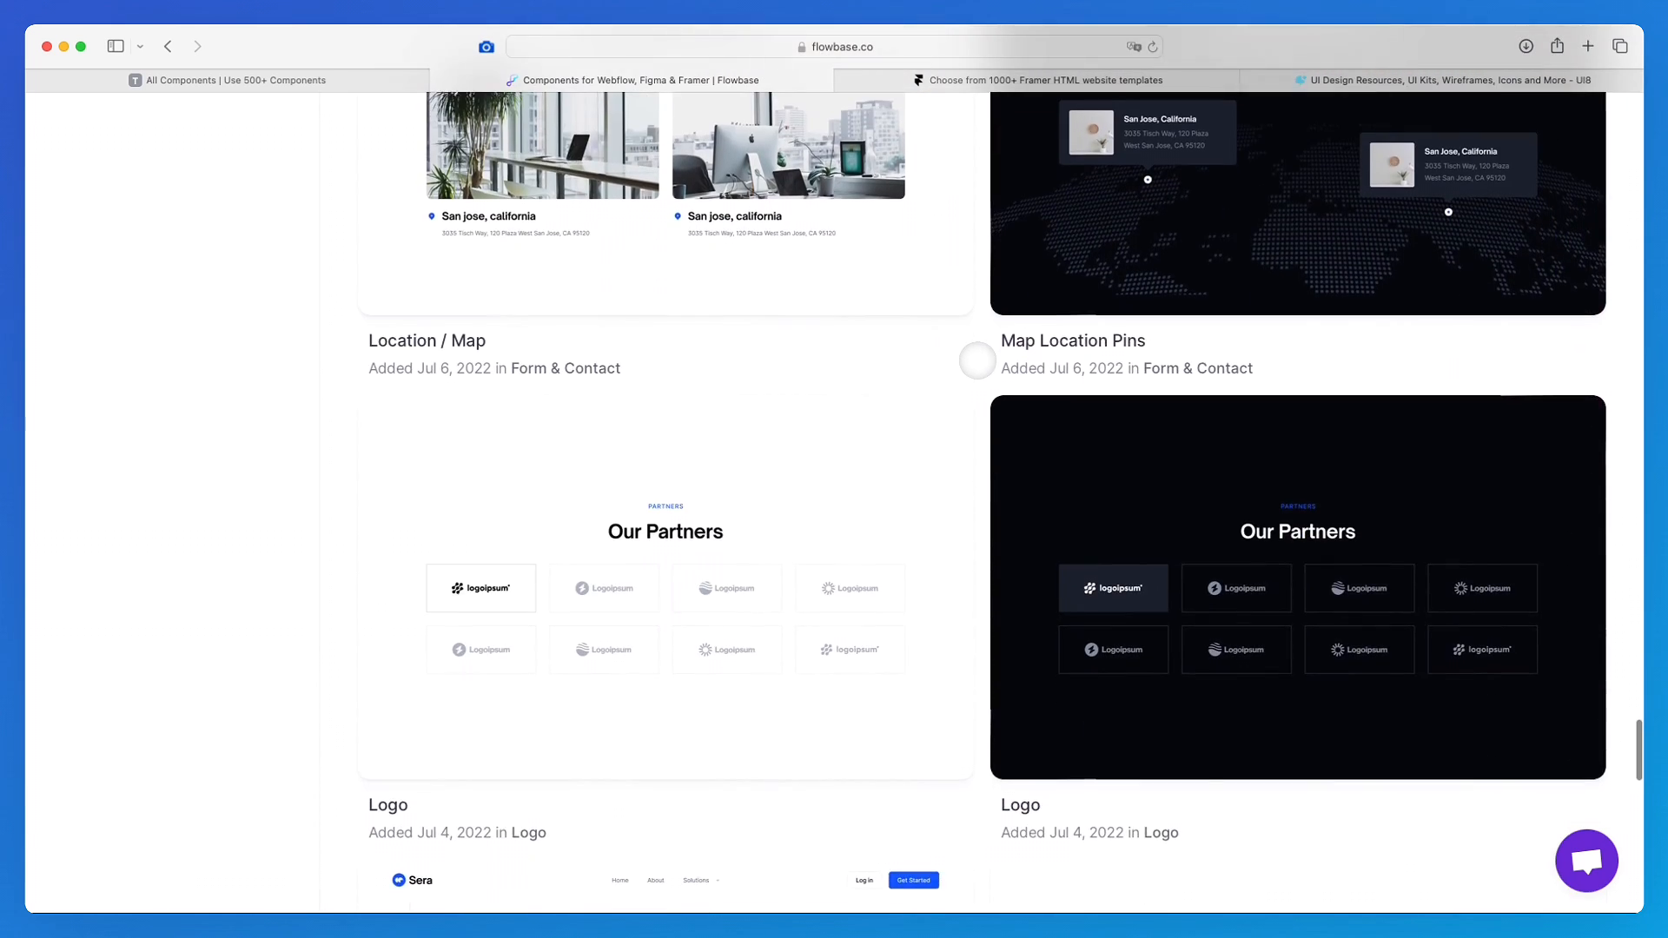
scroll("down", 3)
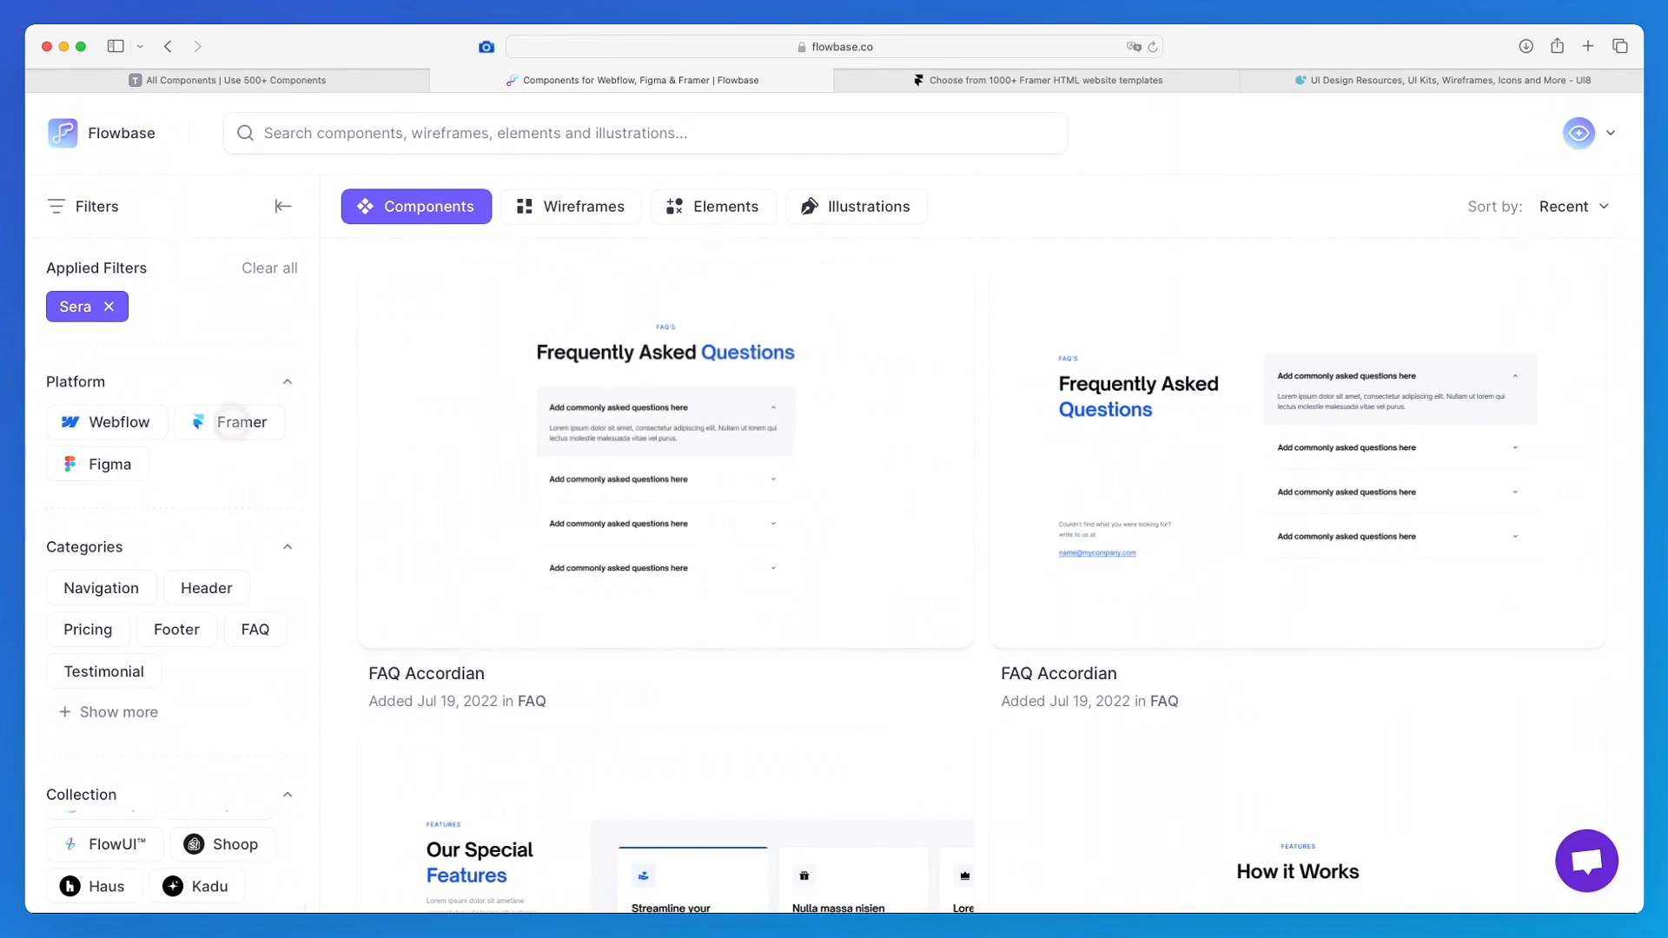
Filter components to the Framer platform without the Sera tag, browse them, then go to Wireframes.
left_click(243, 422)
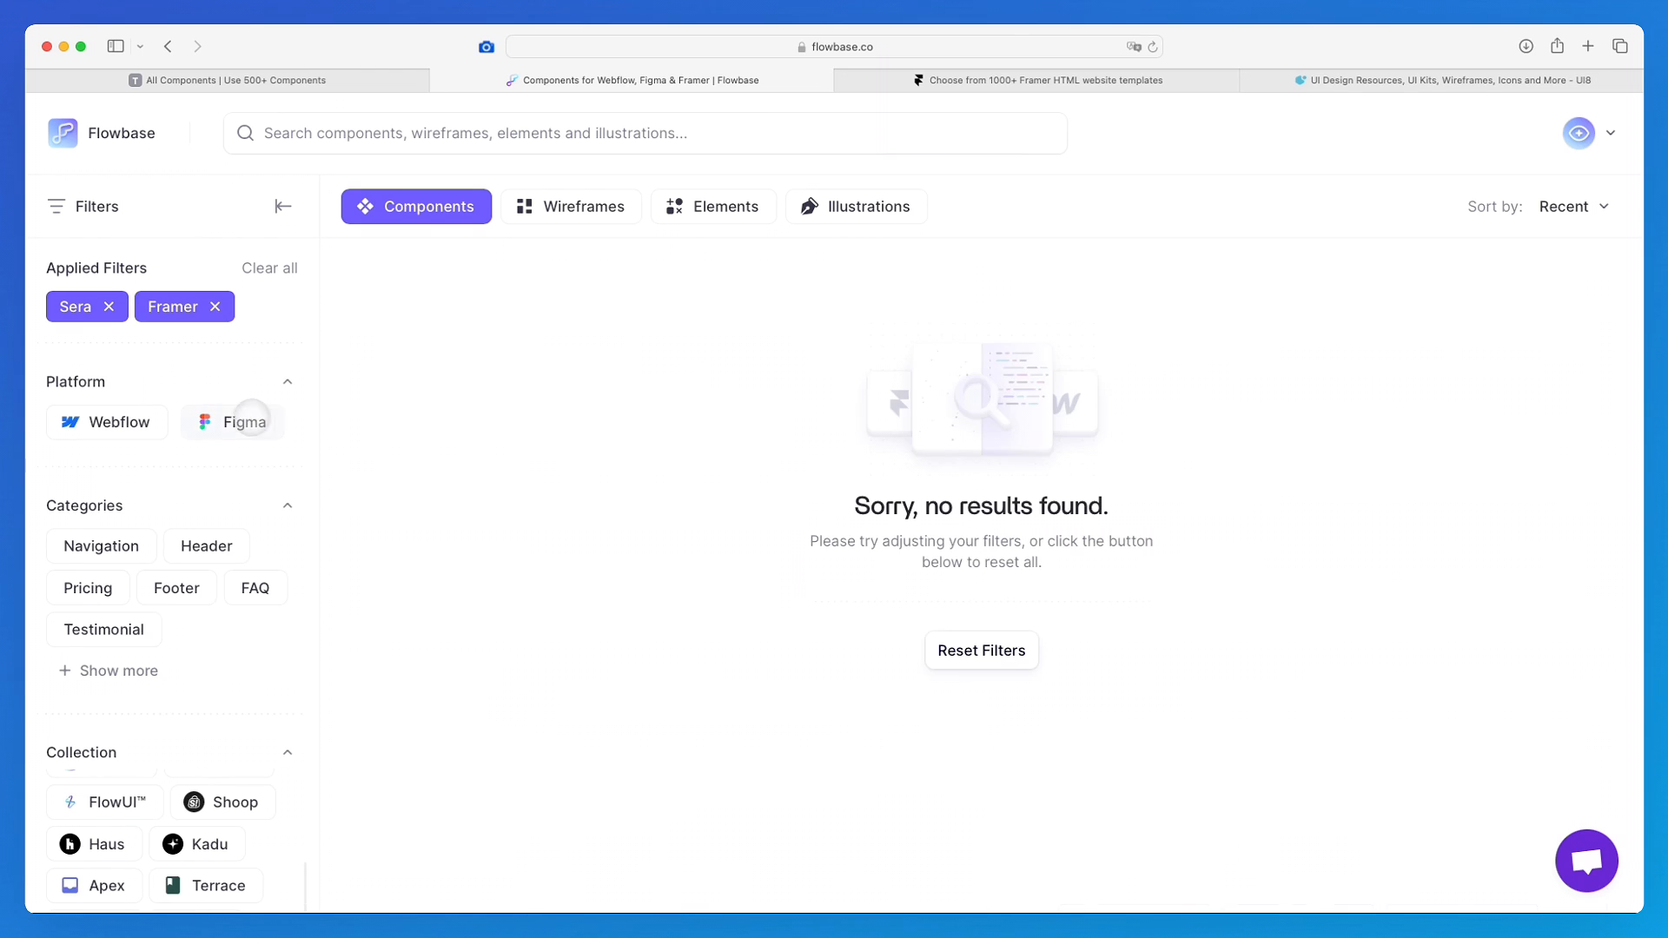
left_click(110, 306)
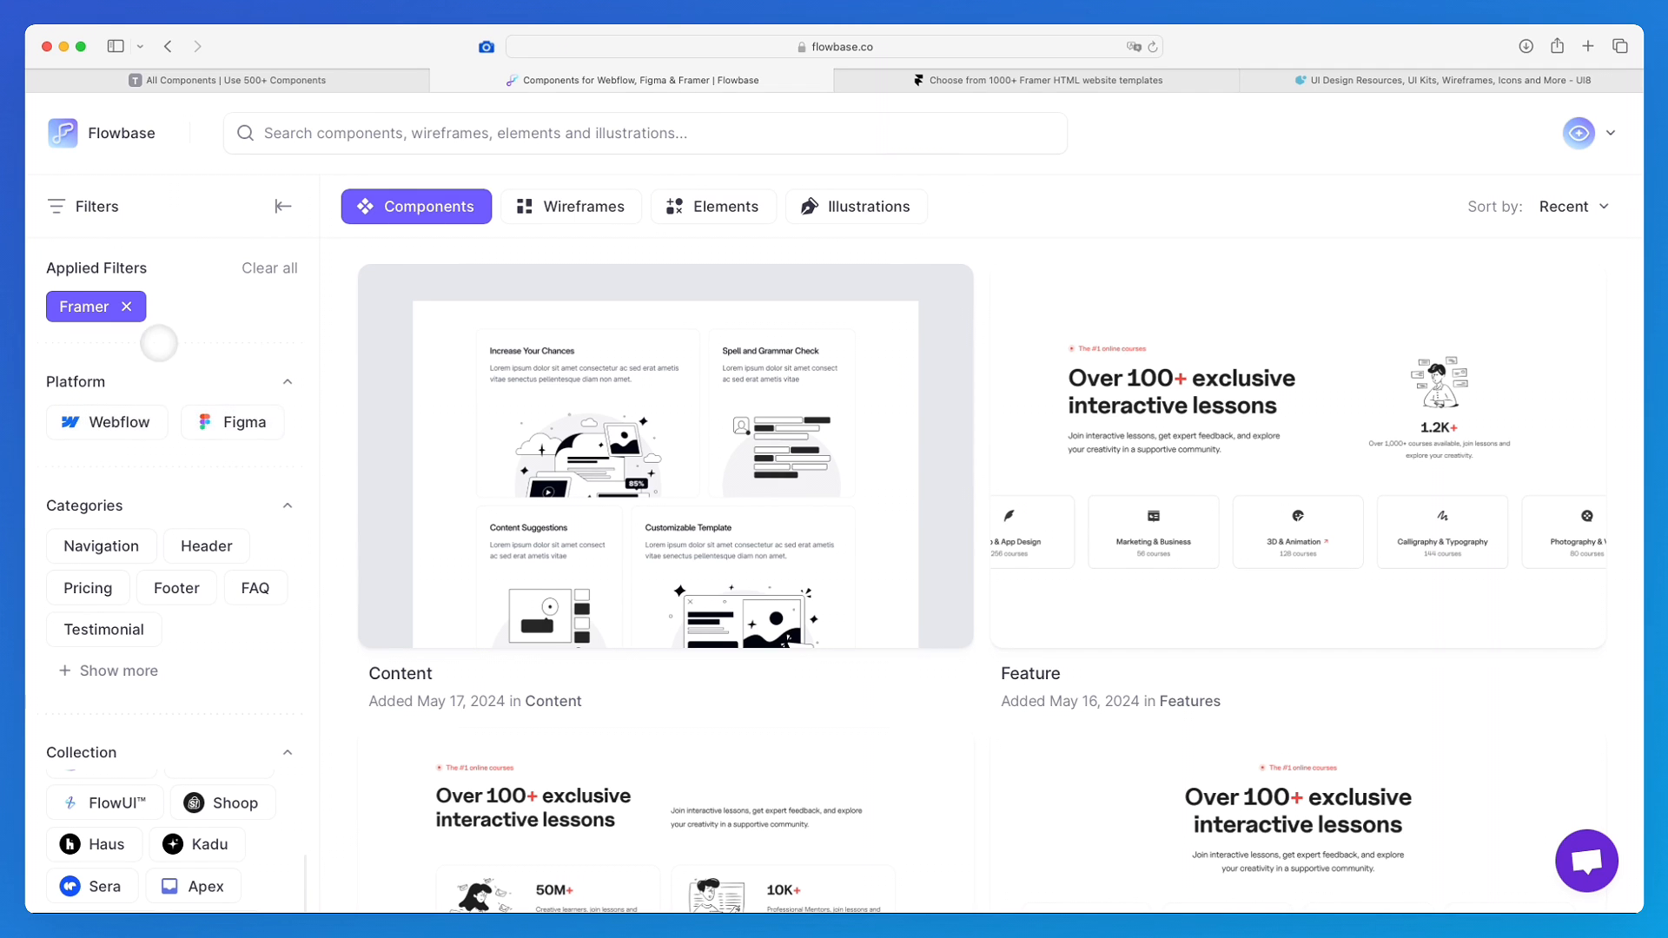
scroll("down", 3)
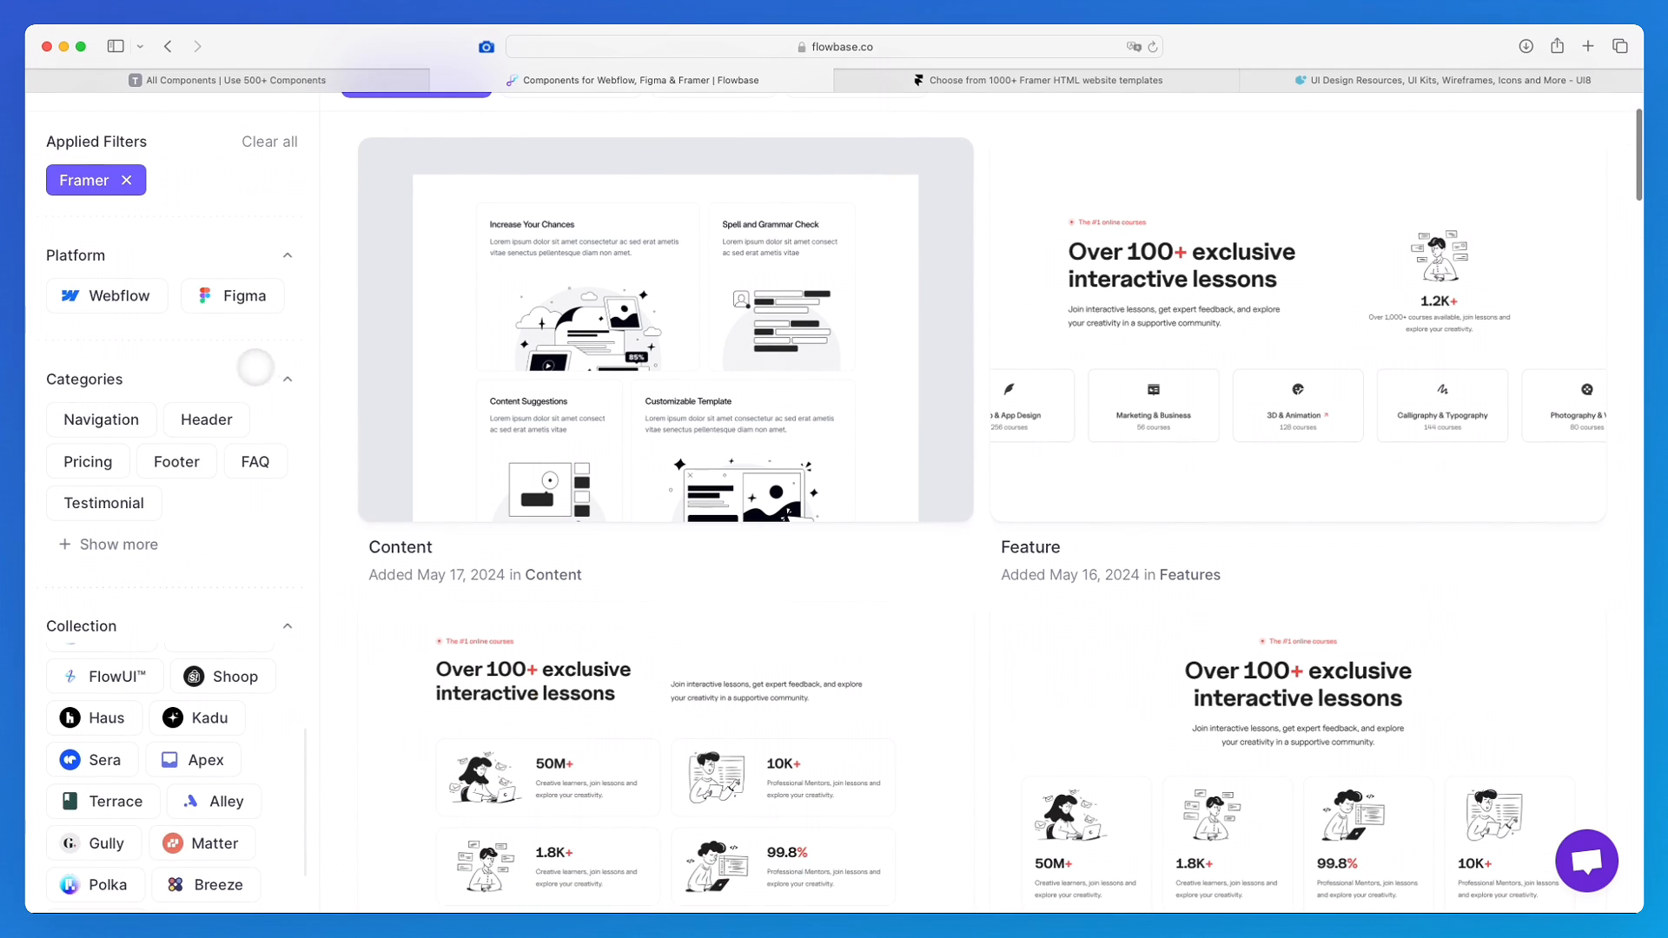
scroll("down", 3)
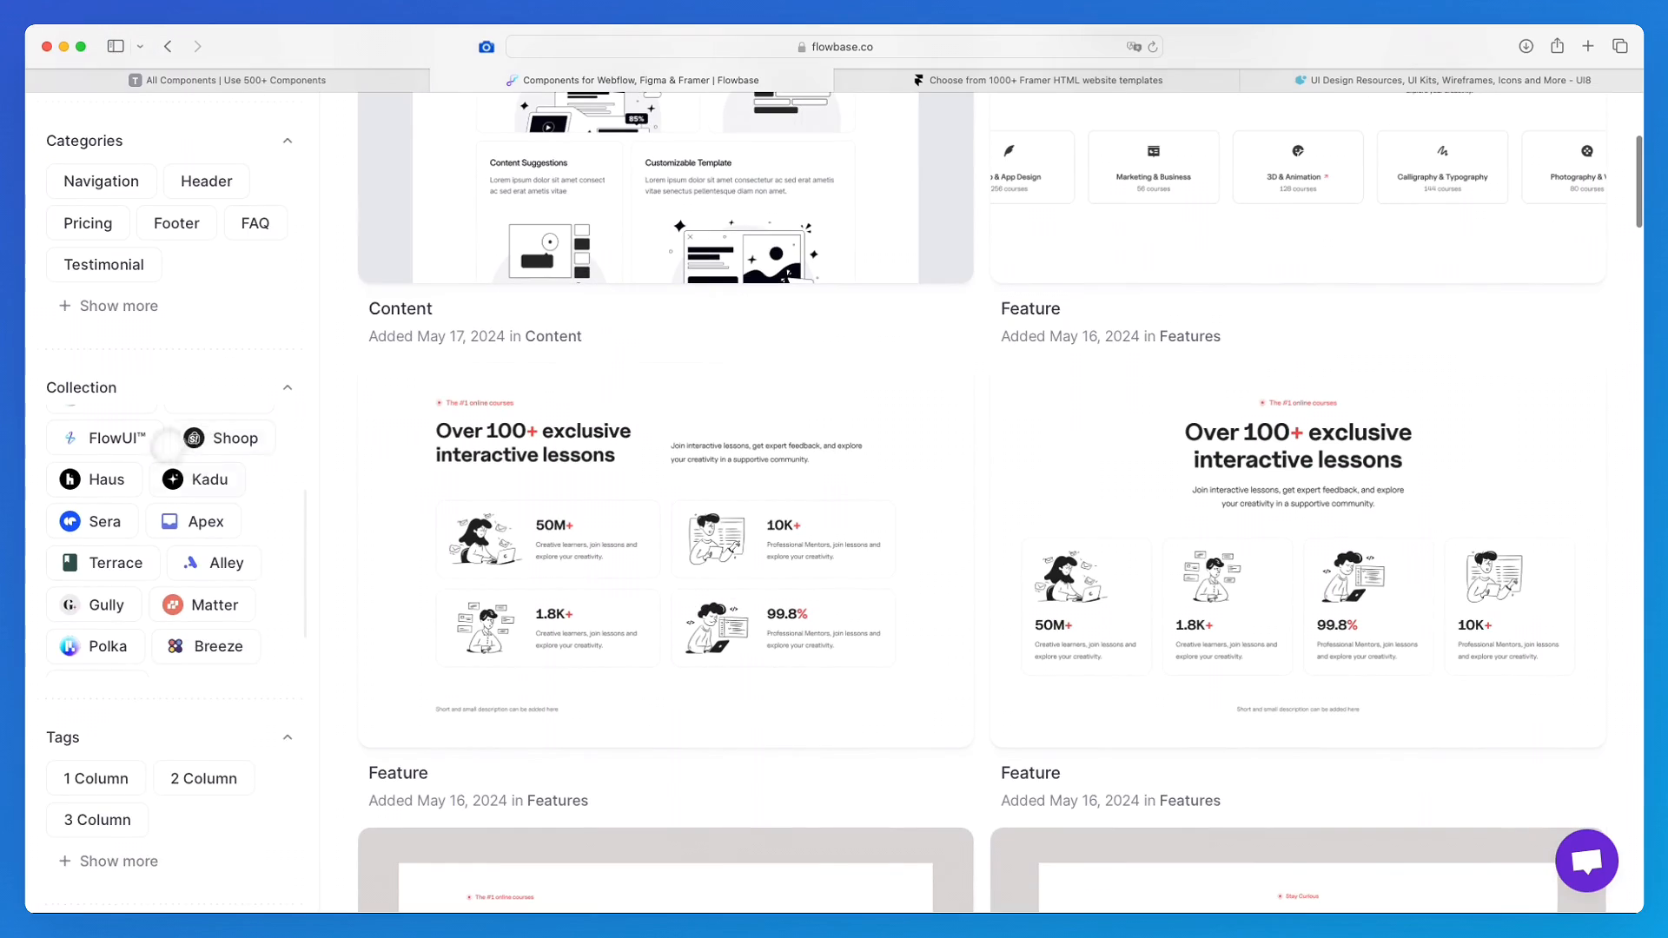
scroll("down", 3)
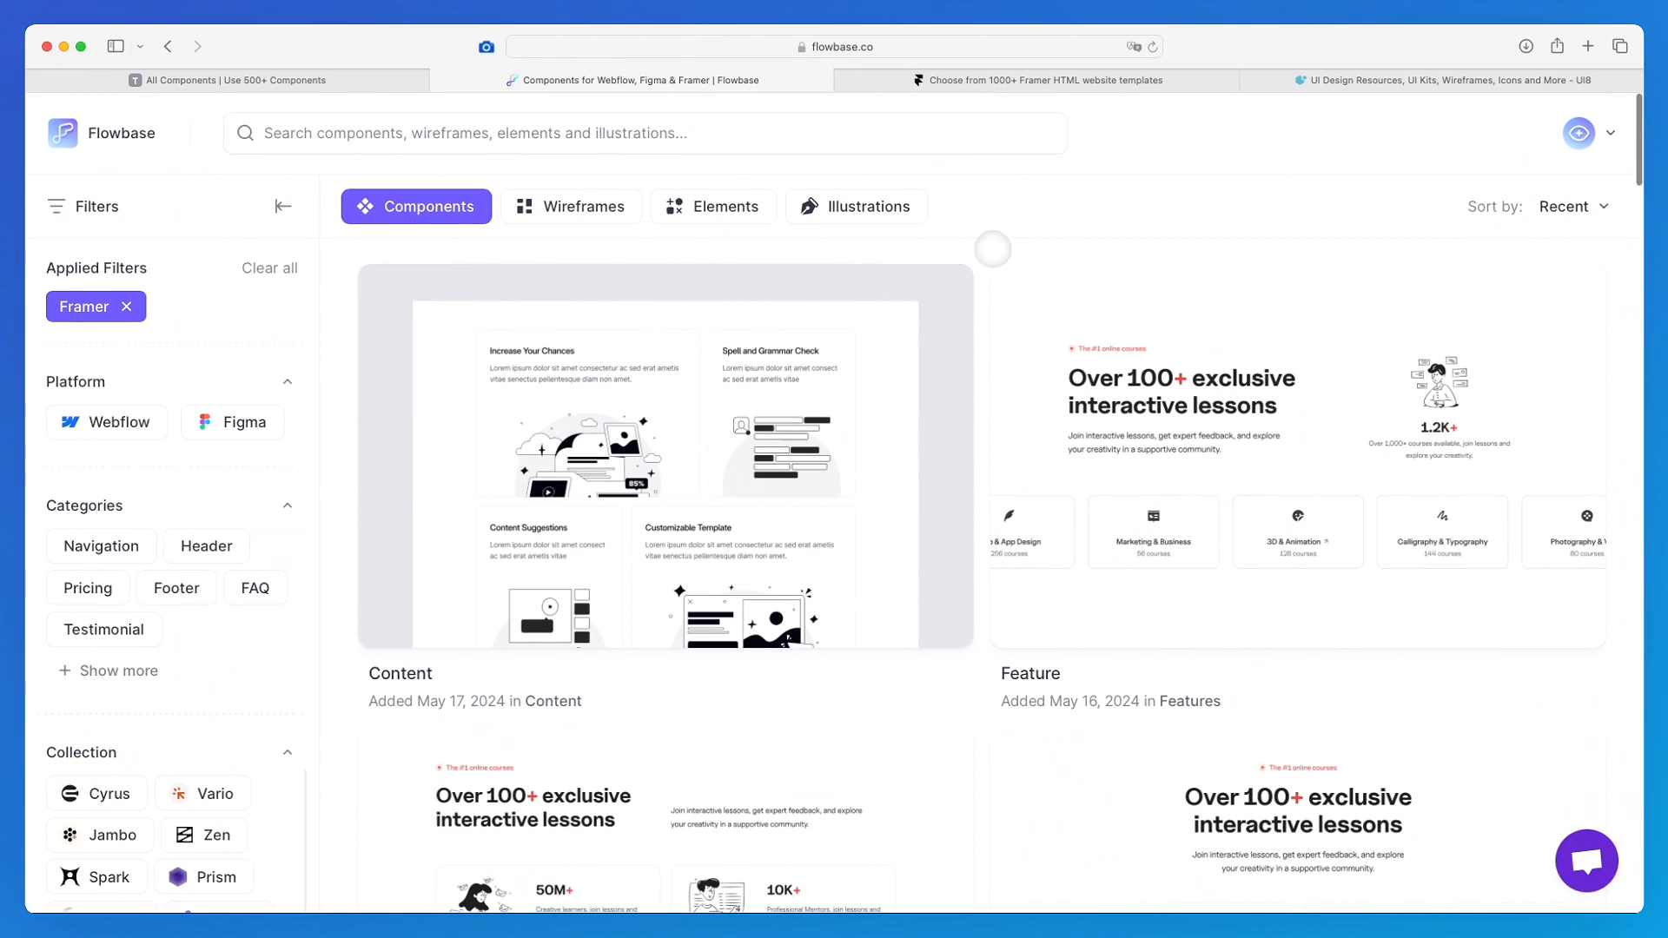
left_click(570, 205)
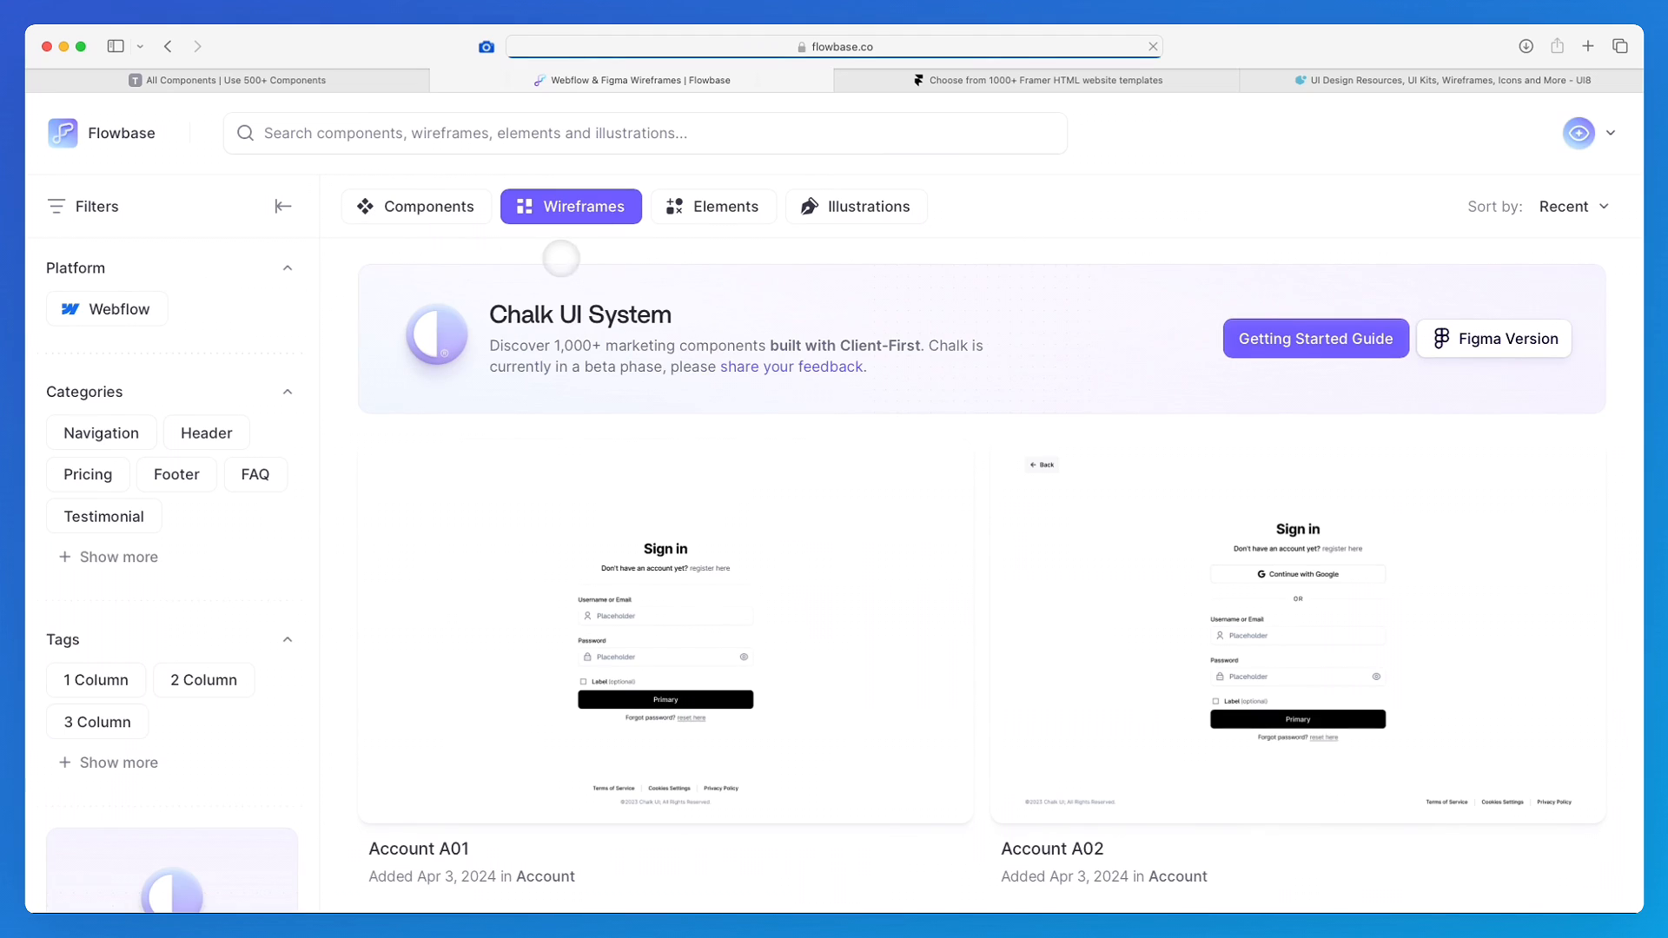
Visit the Elements and Illustrations sections, then return to the unfiltered Components library.
left_click(714, 207)
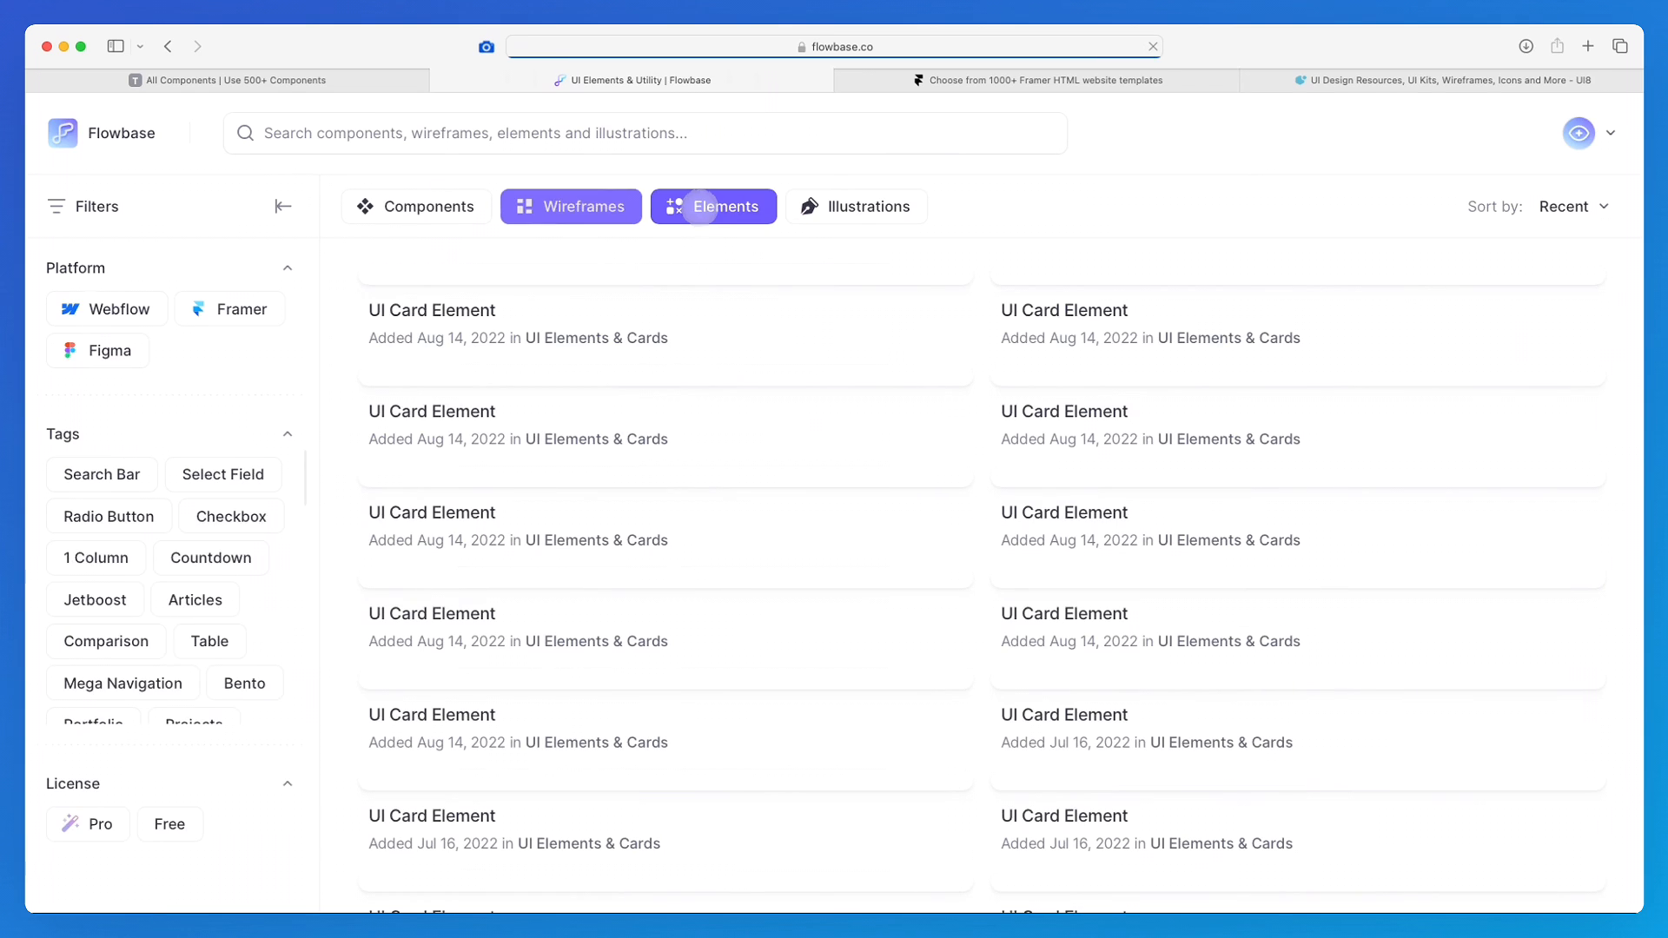
left_click(813, 210)
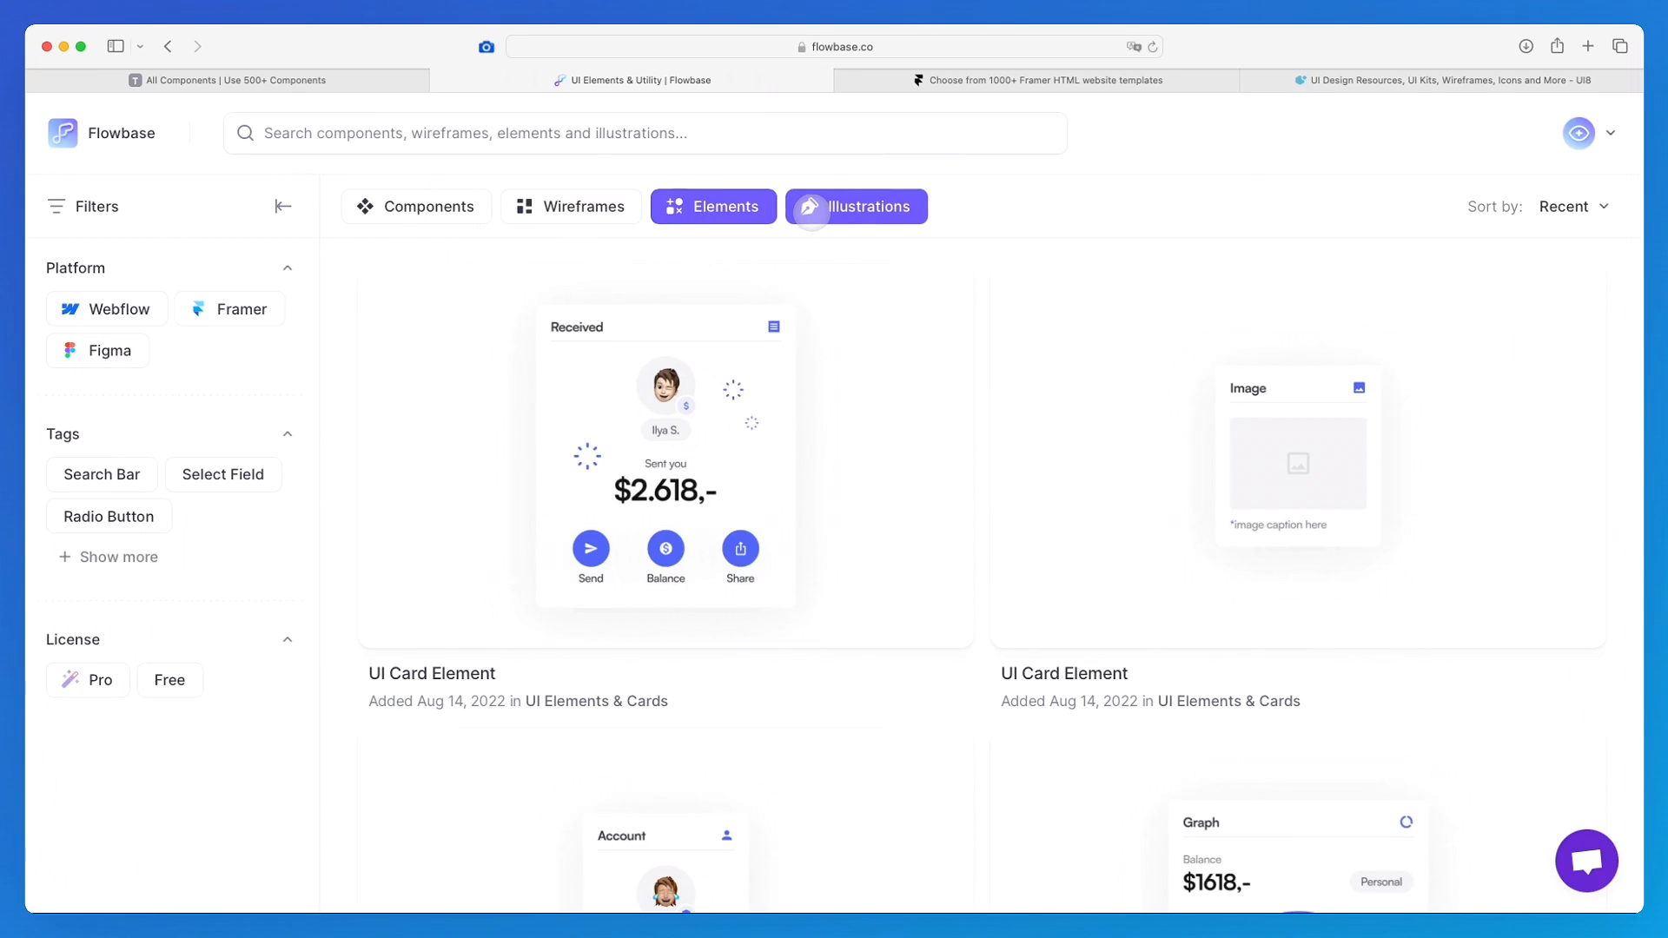
left_click(856, 207)
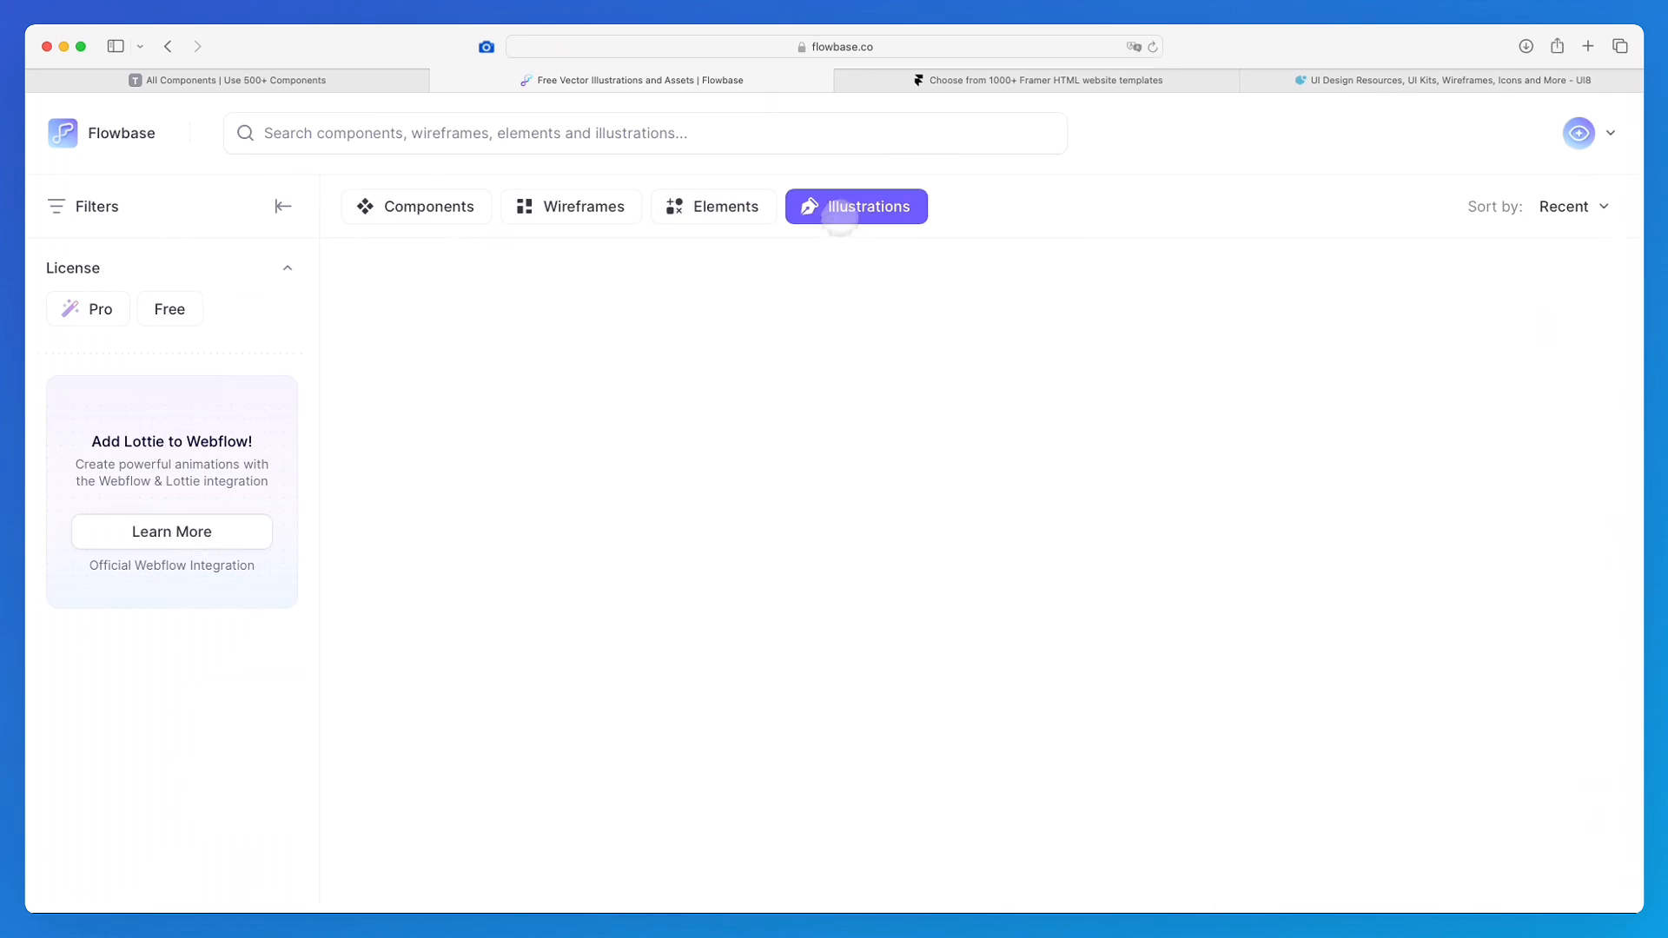
left_click(855, 207)
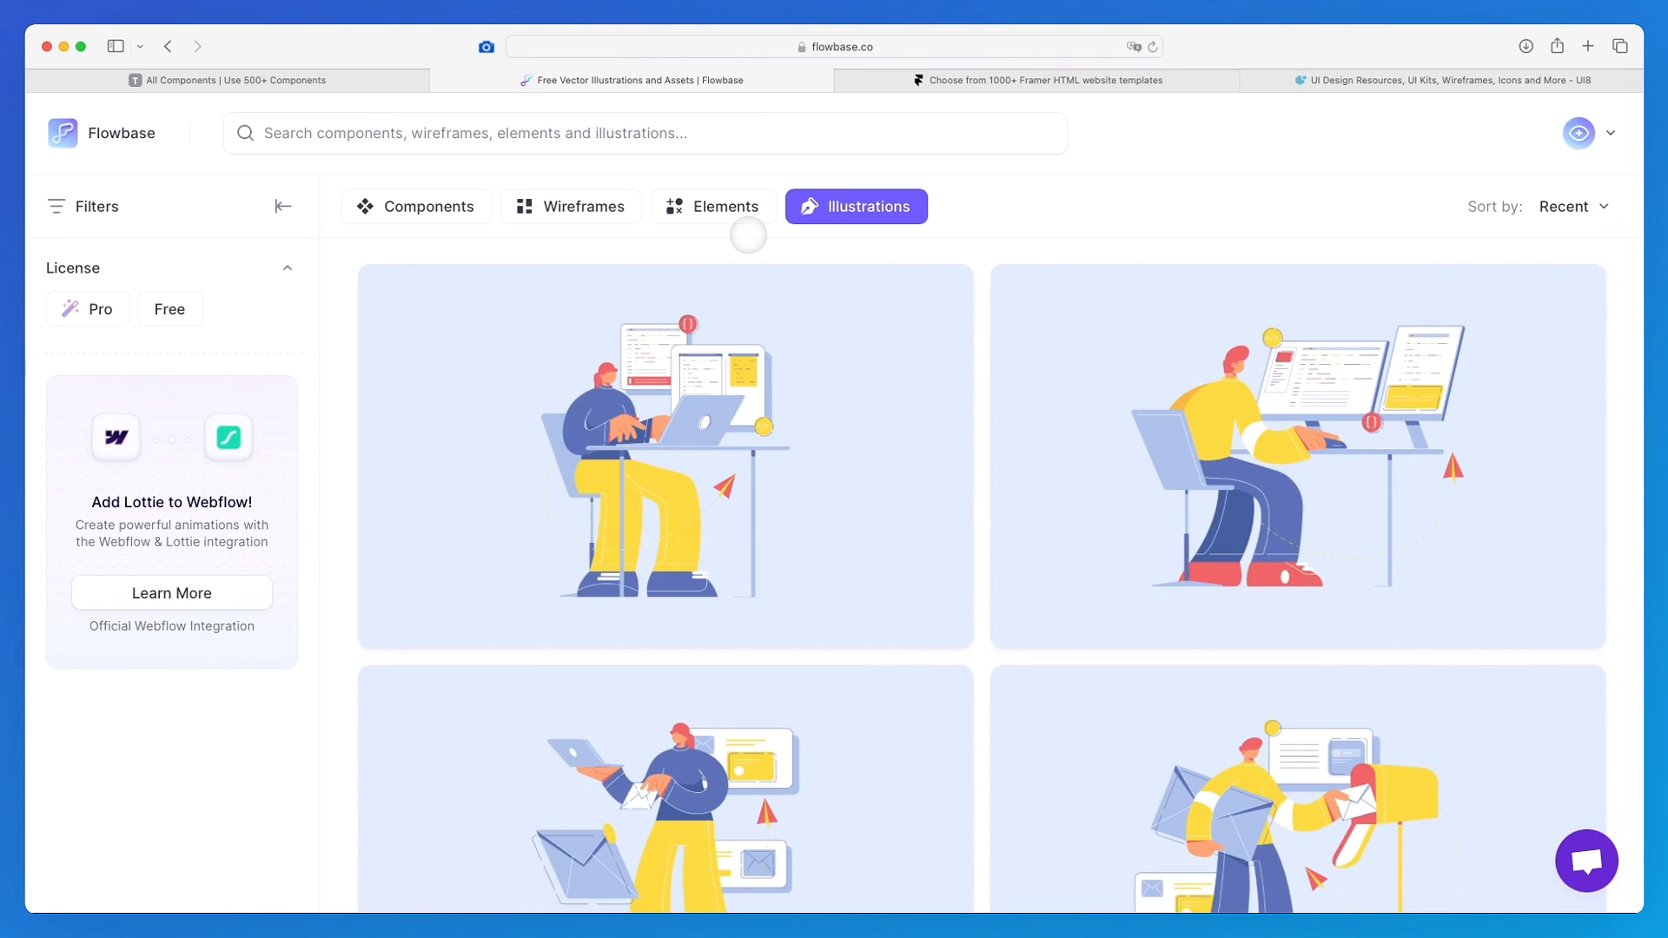
left_click(424, 207)
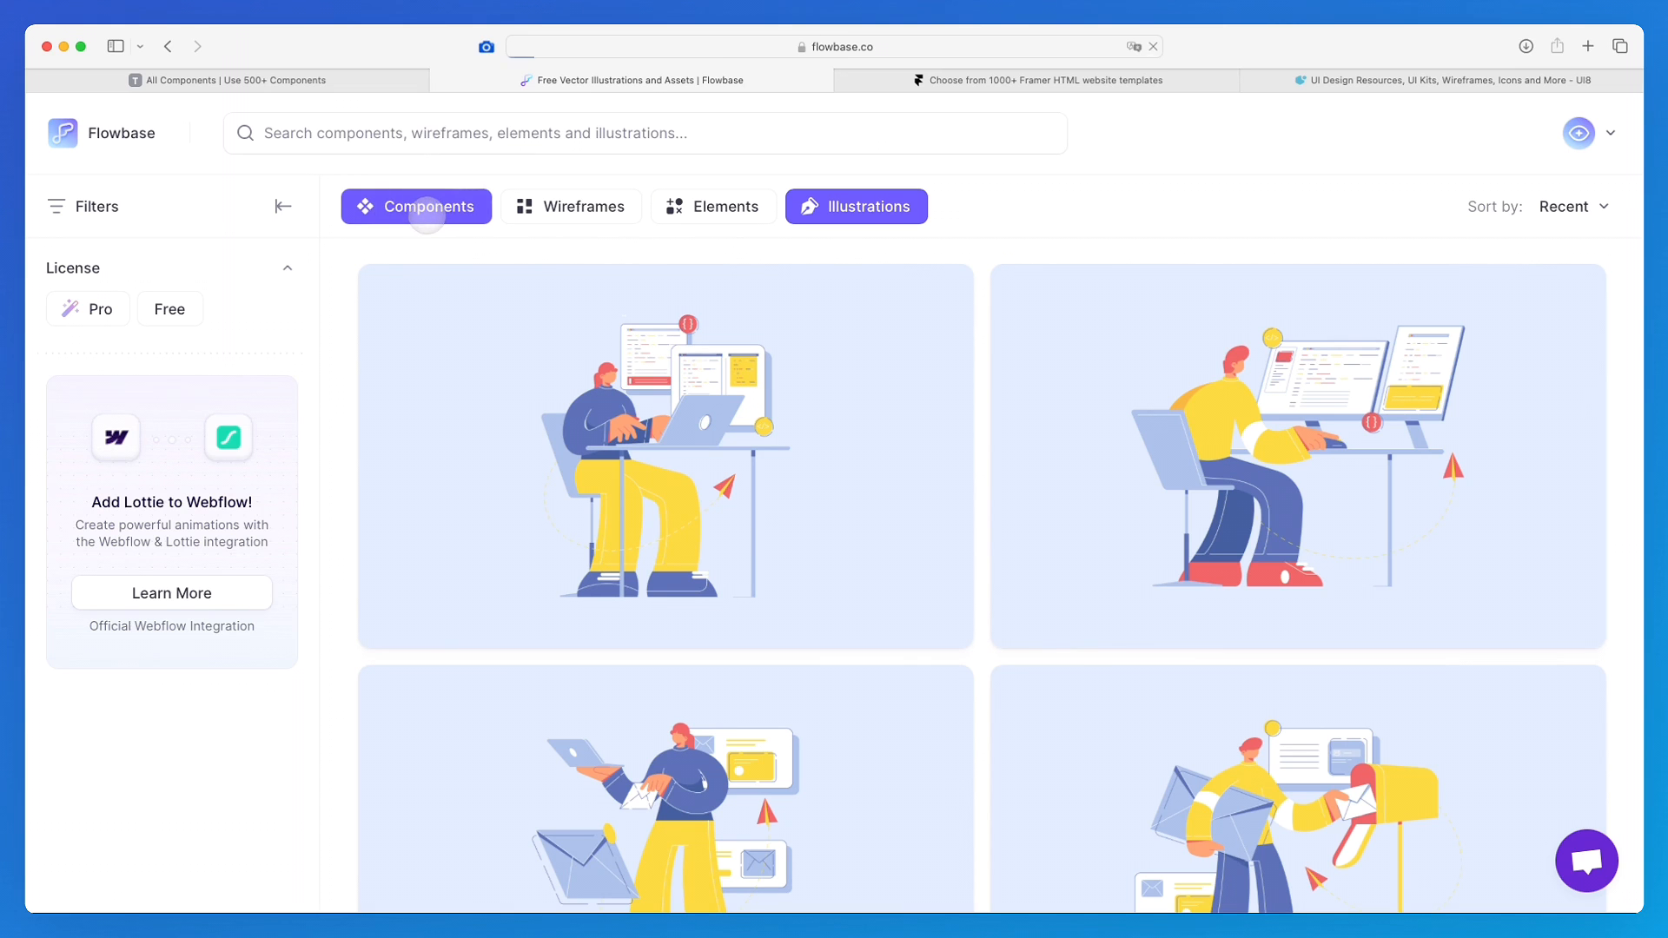
left_click(424, 215)
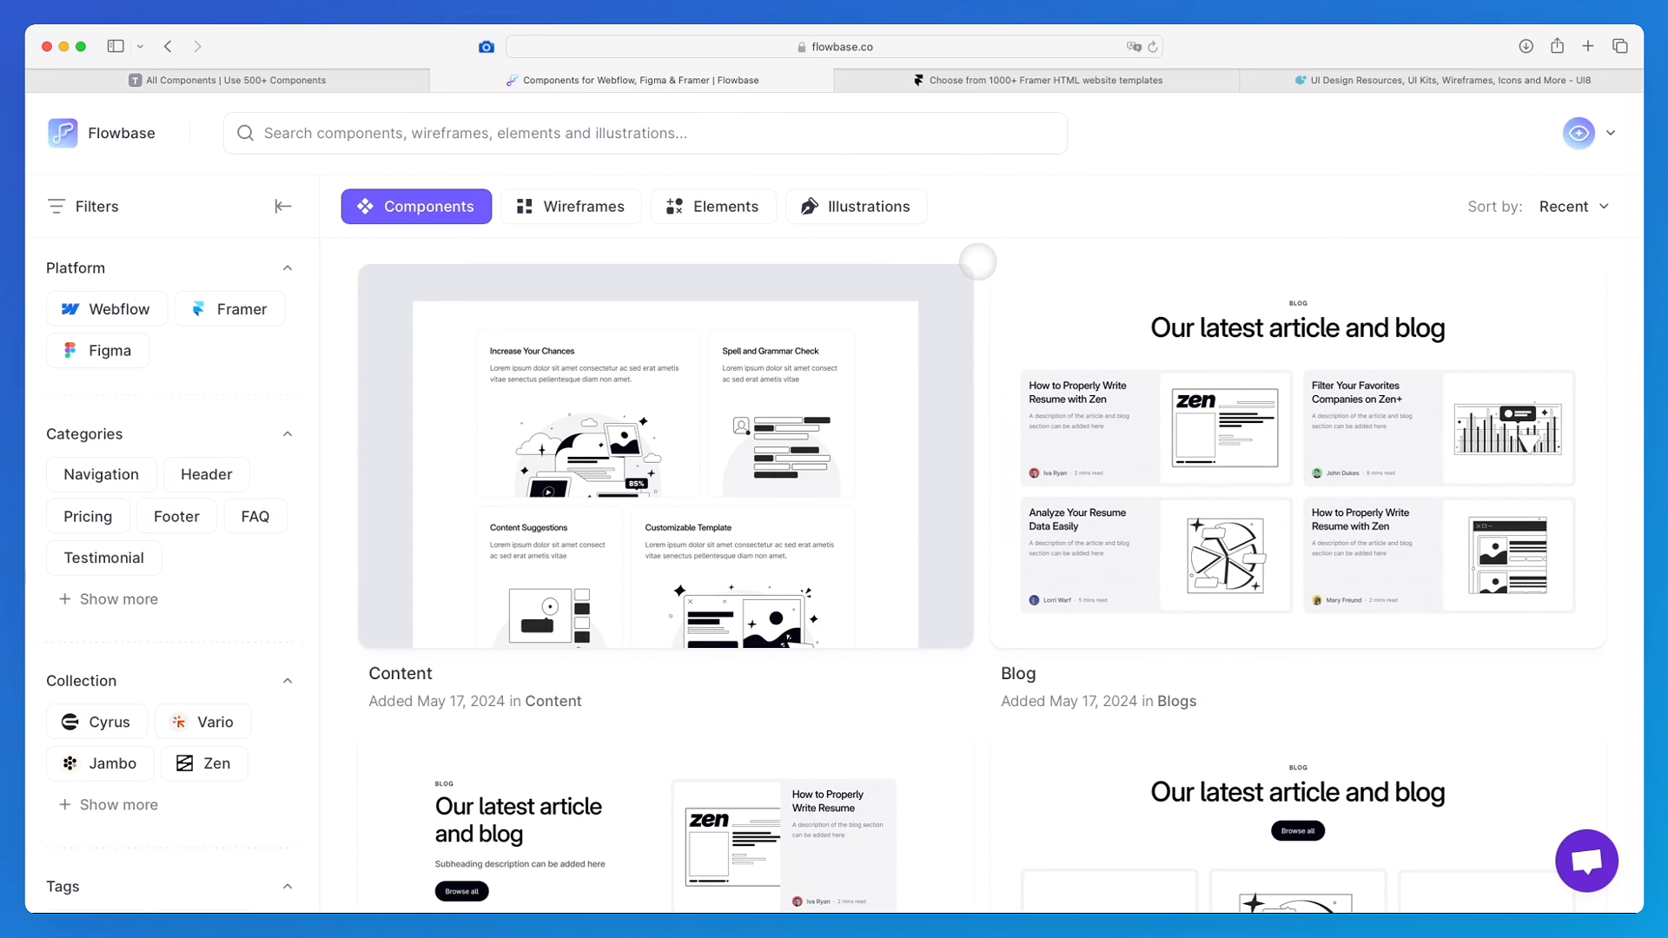
Browse the recently added Content and Blog components in Flowbase's library.
scroll("down", 3)
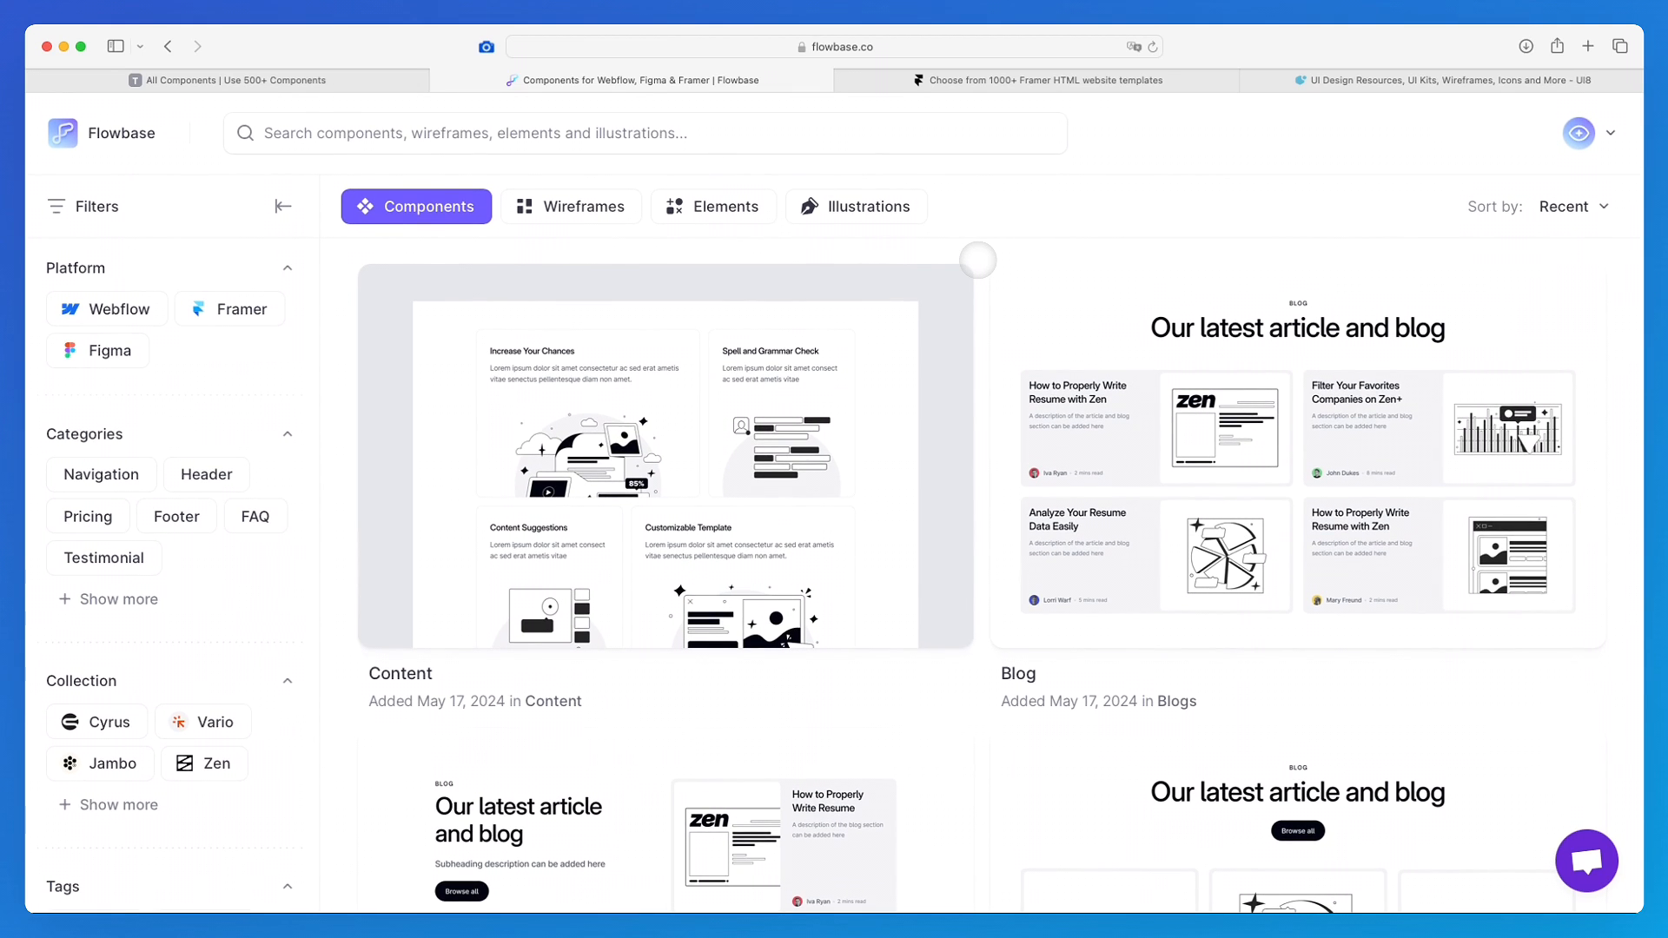
scroll("down", 3)
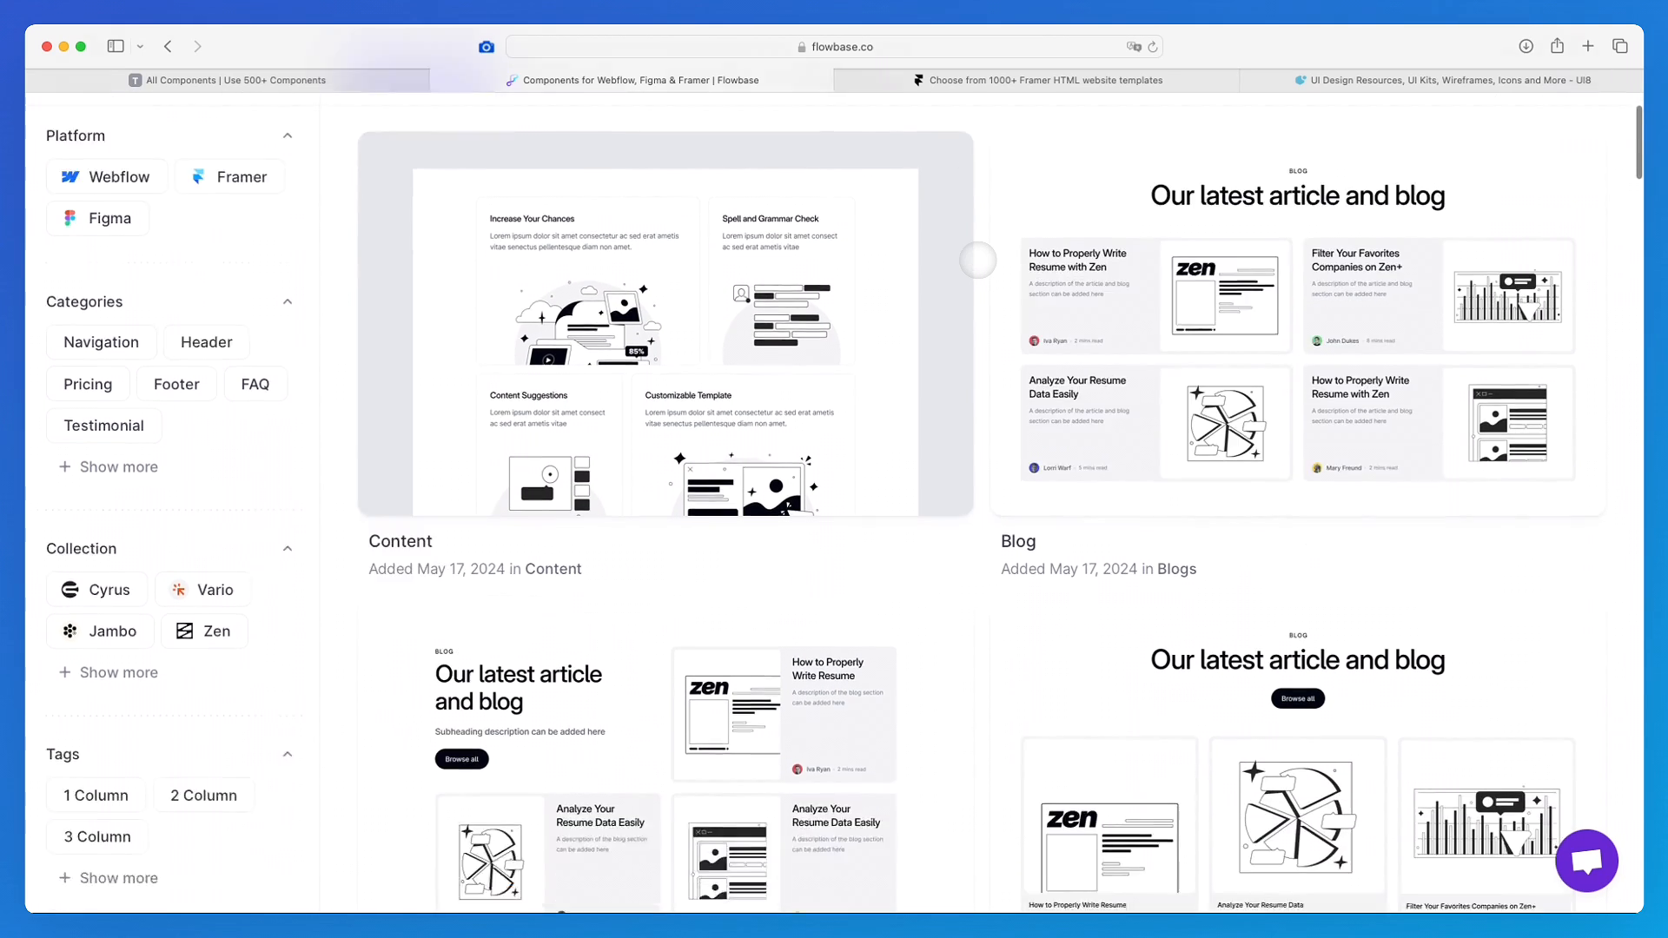
scroll("down", 3)
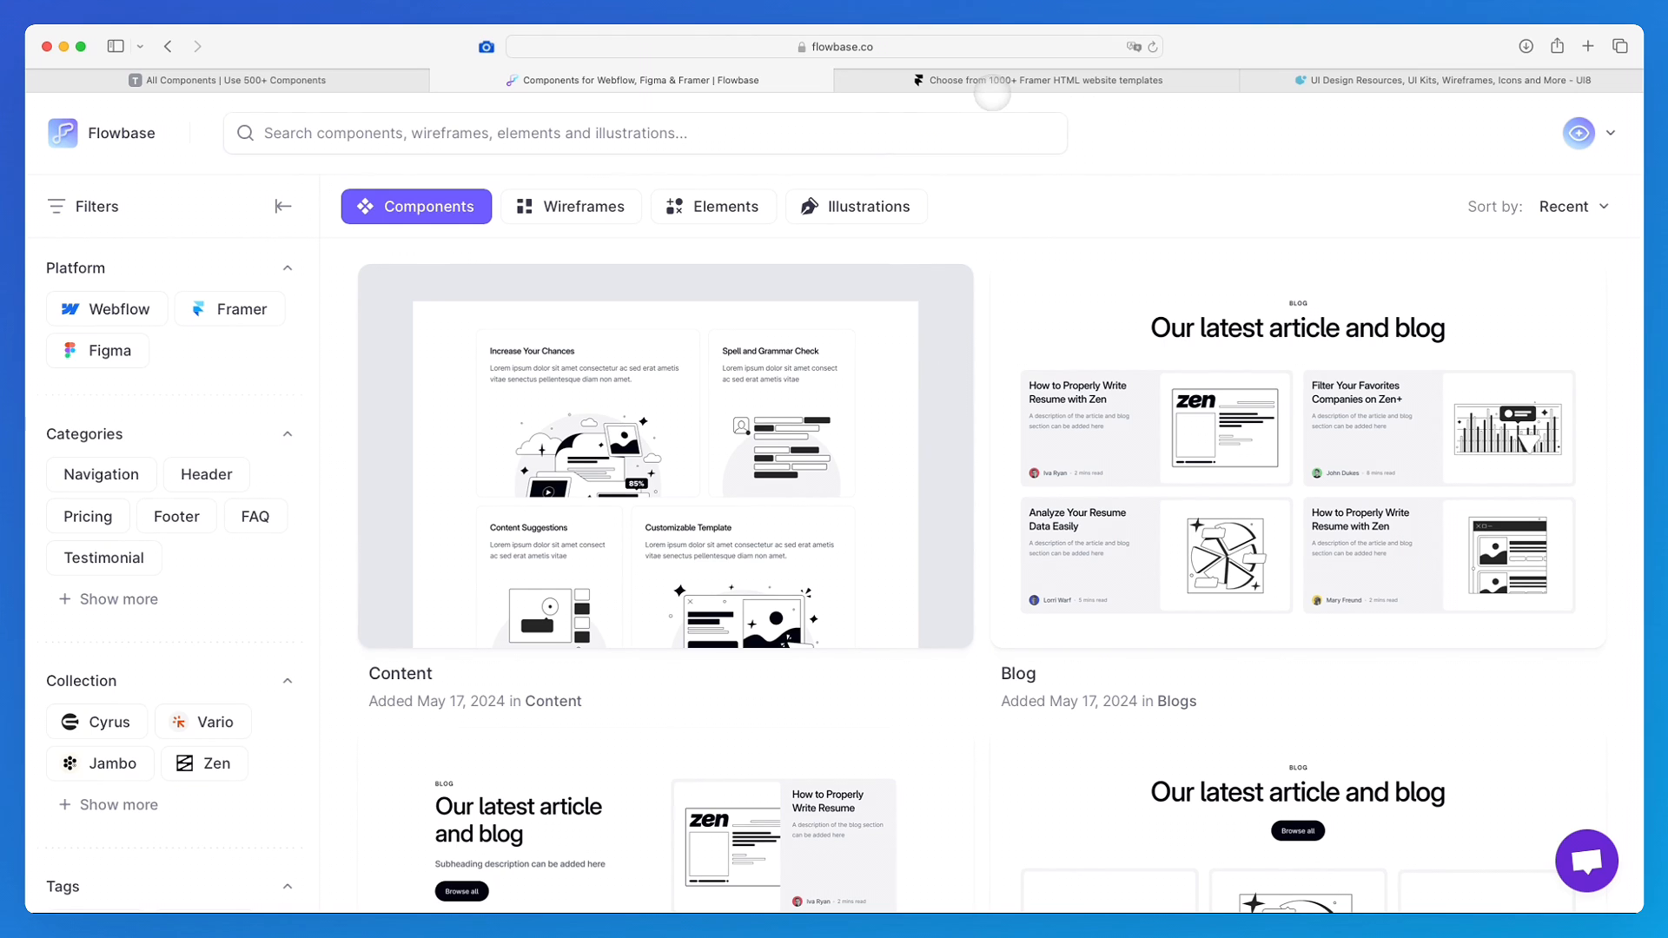
mouse_move(1039, 80)
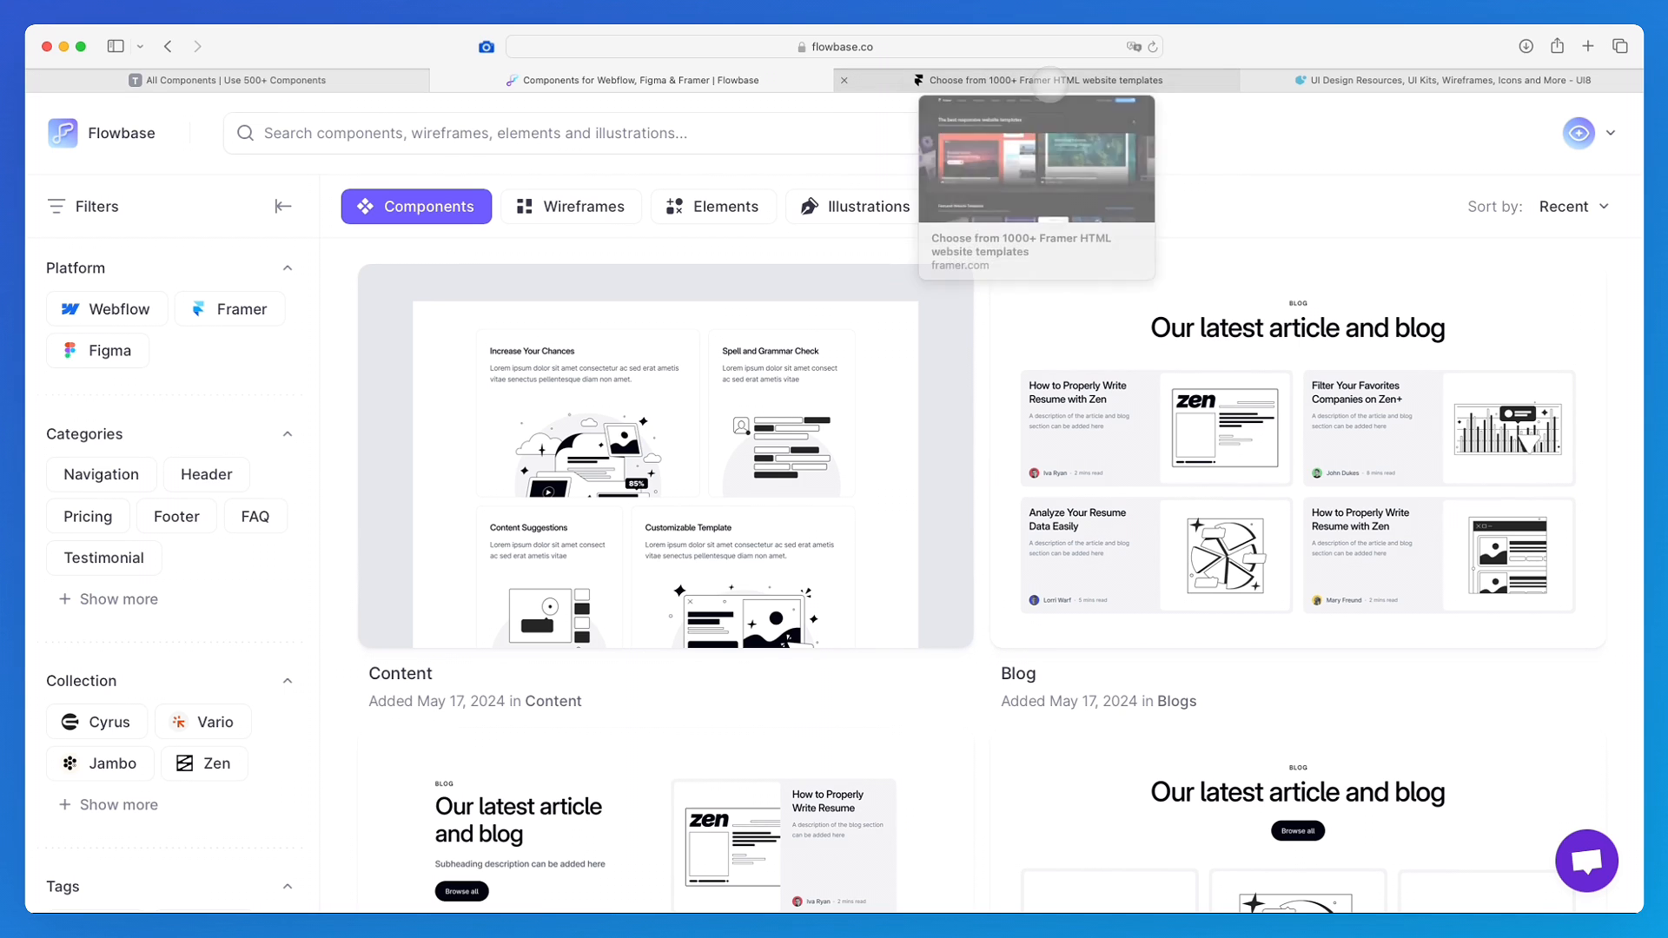
Bring the Framer templates tab forward and scroll to Featured Website Templates like Jules Journey and Oscar.
left_click(1042, 80)
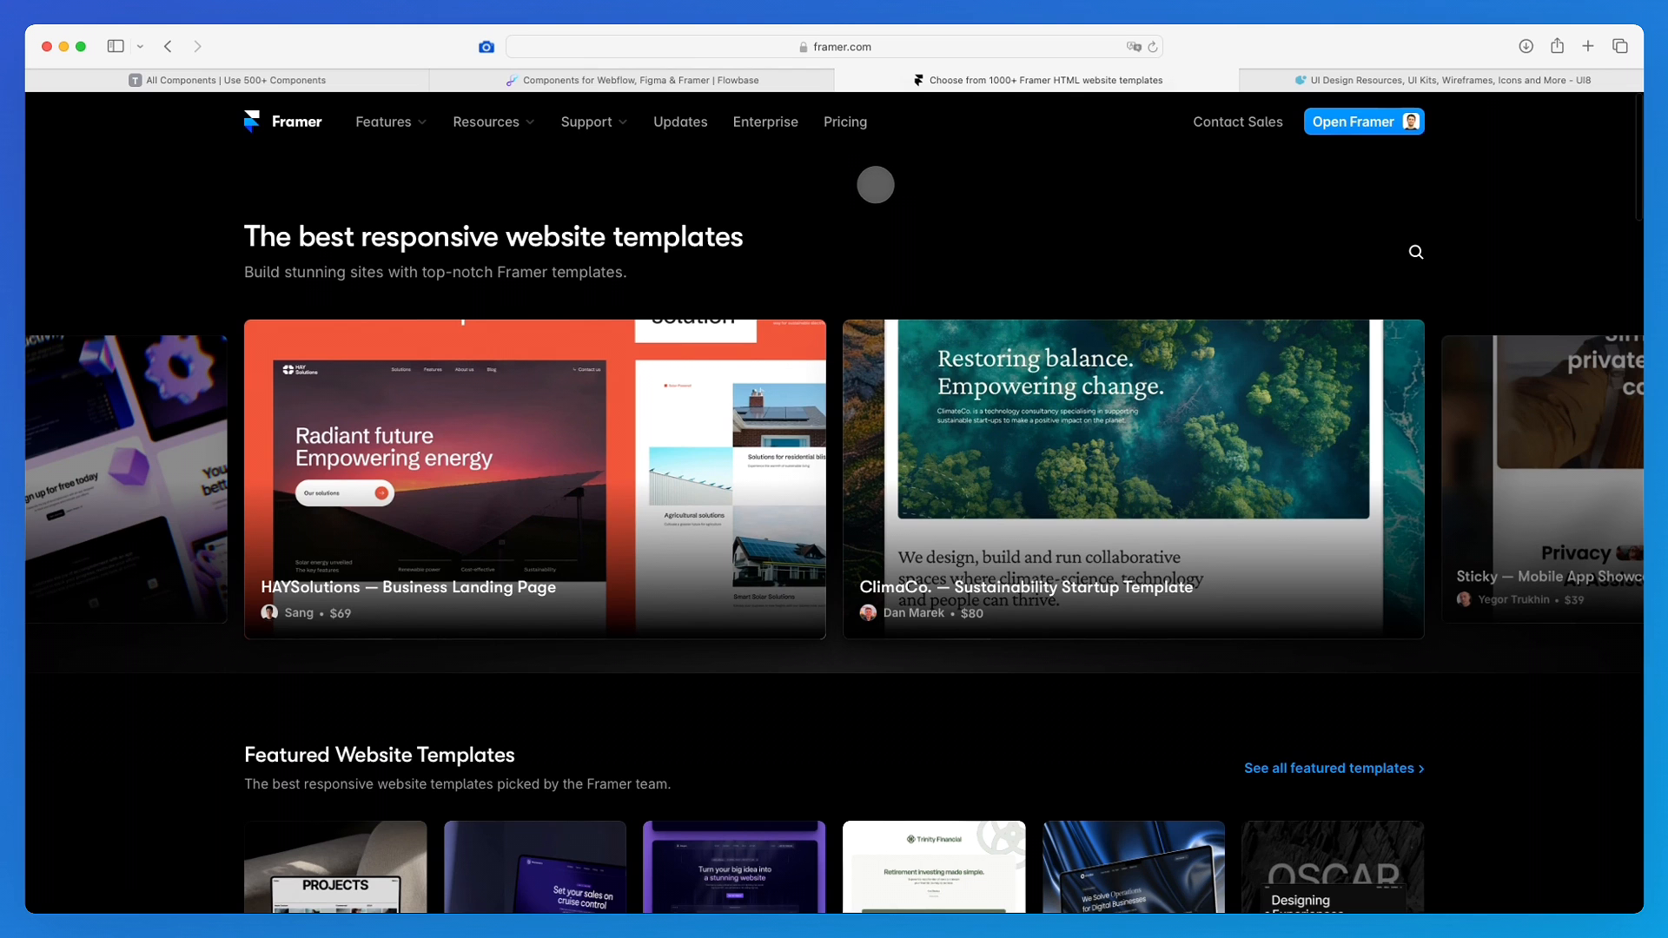
scroll("down", 3)
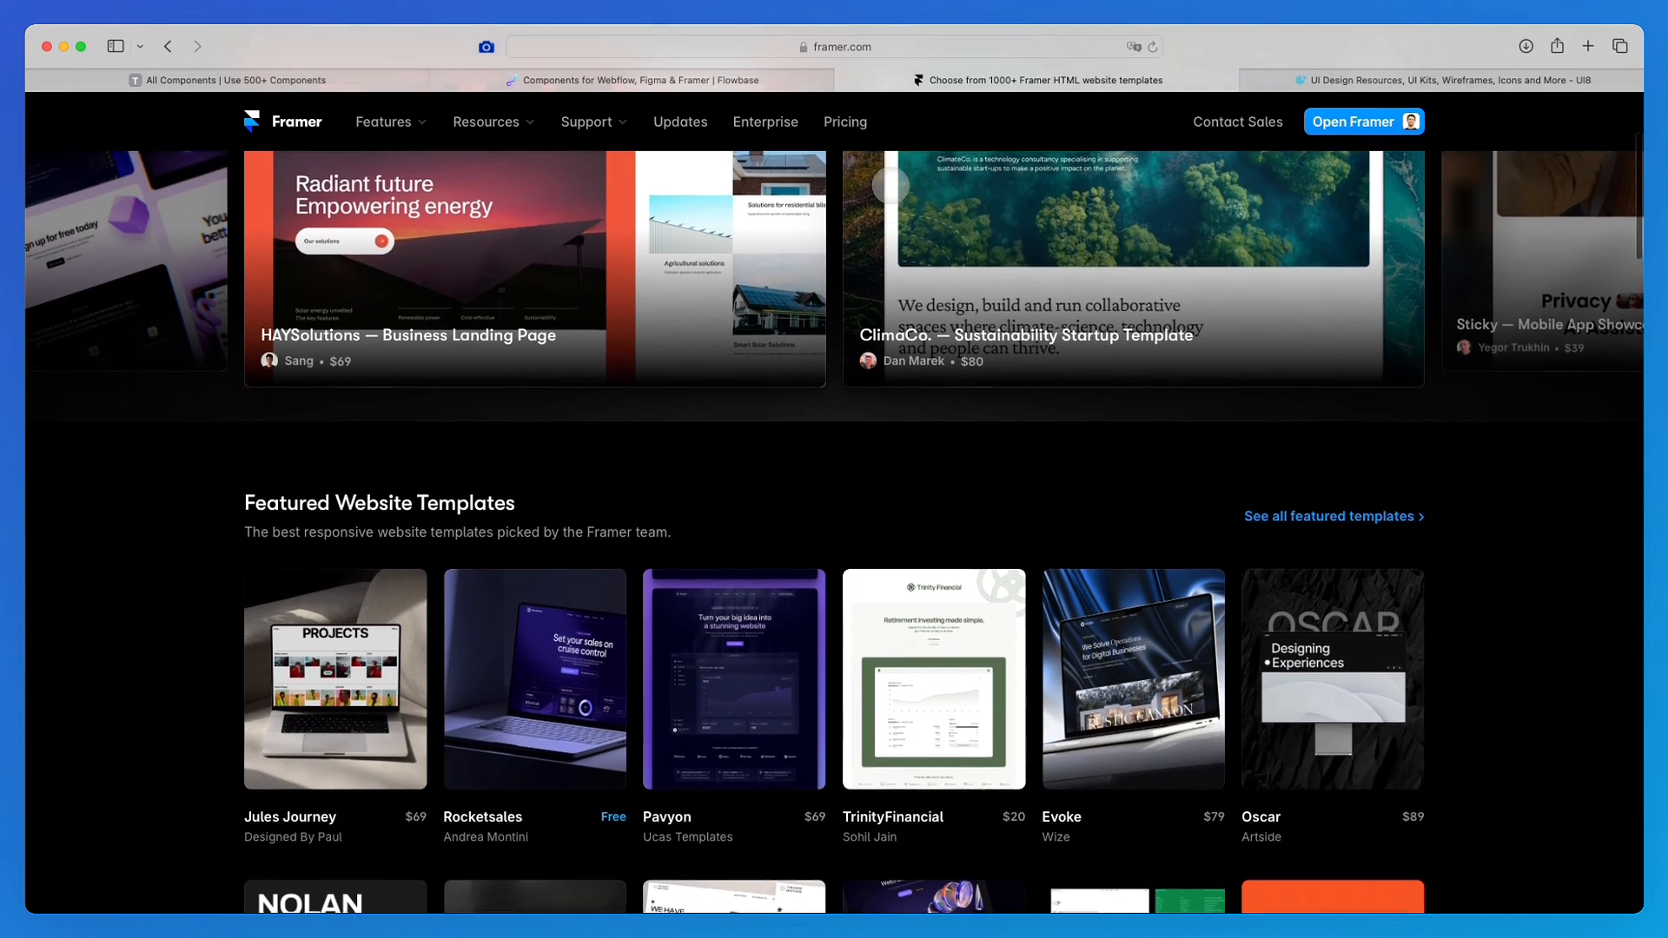
scroll("down", 3)
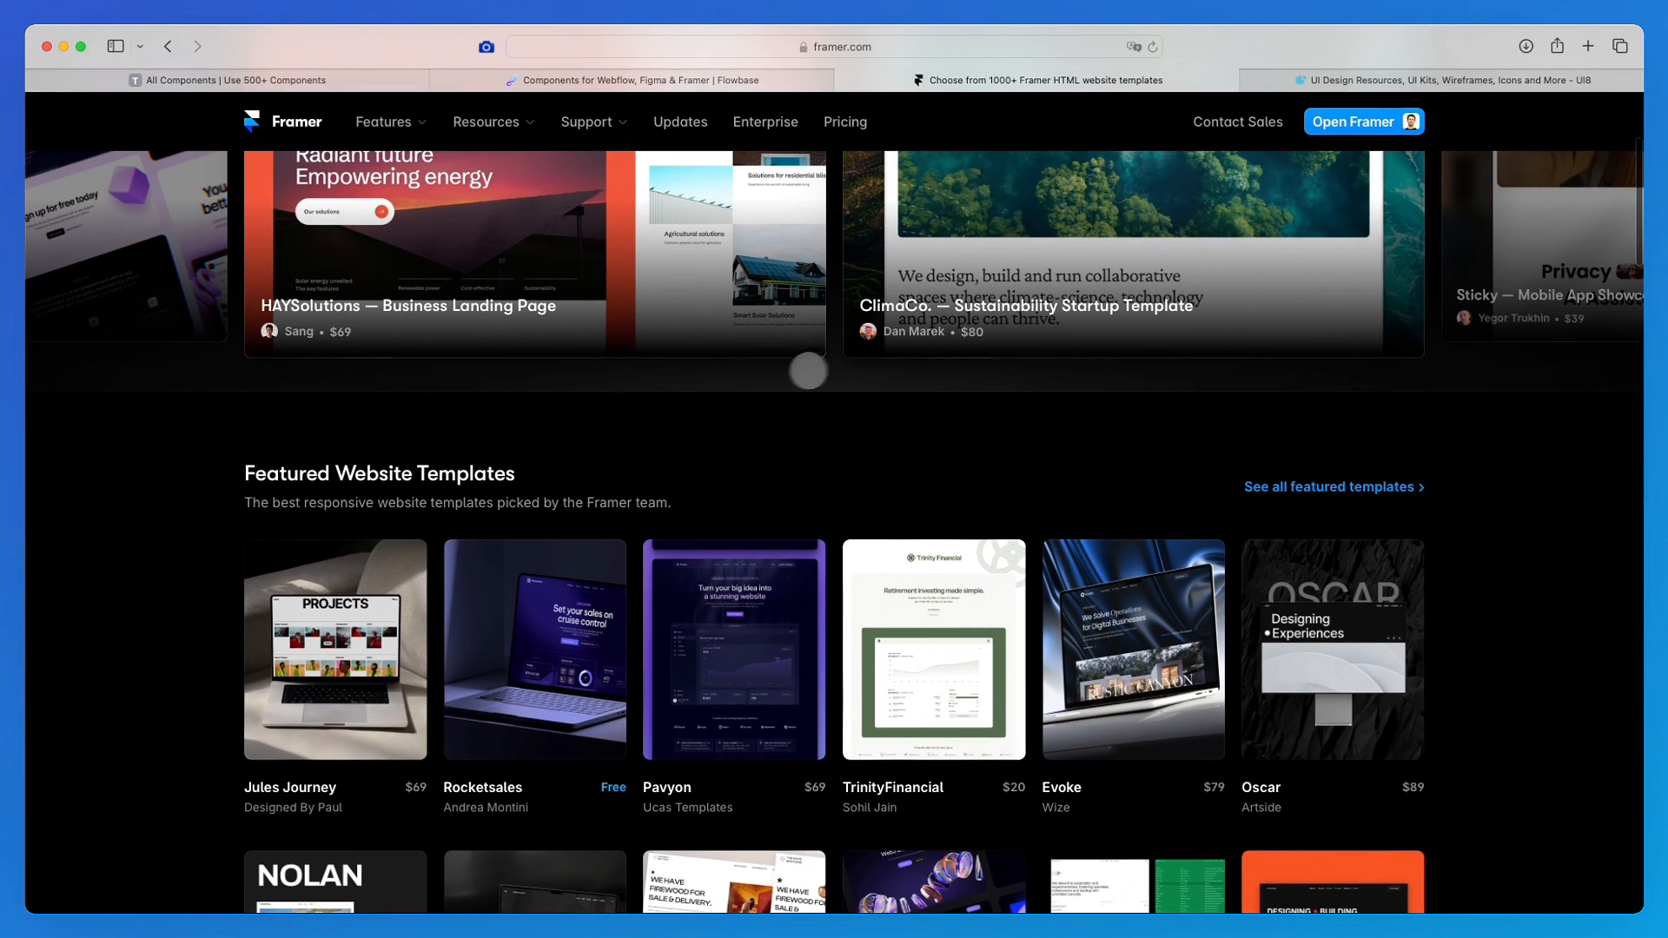
scroll("down", 3)
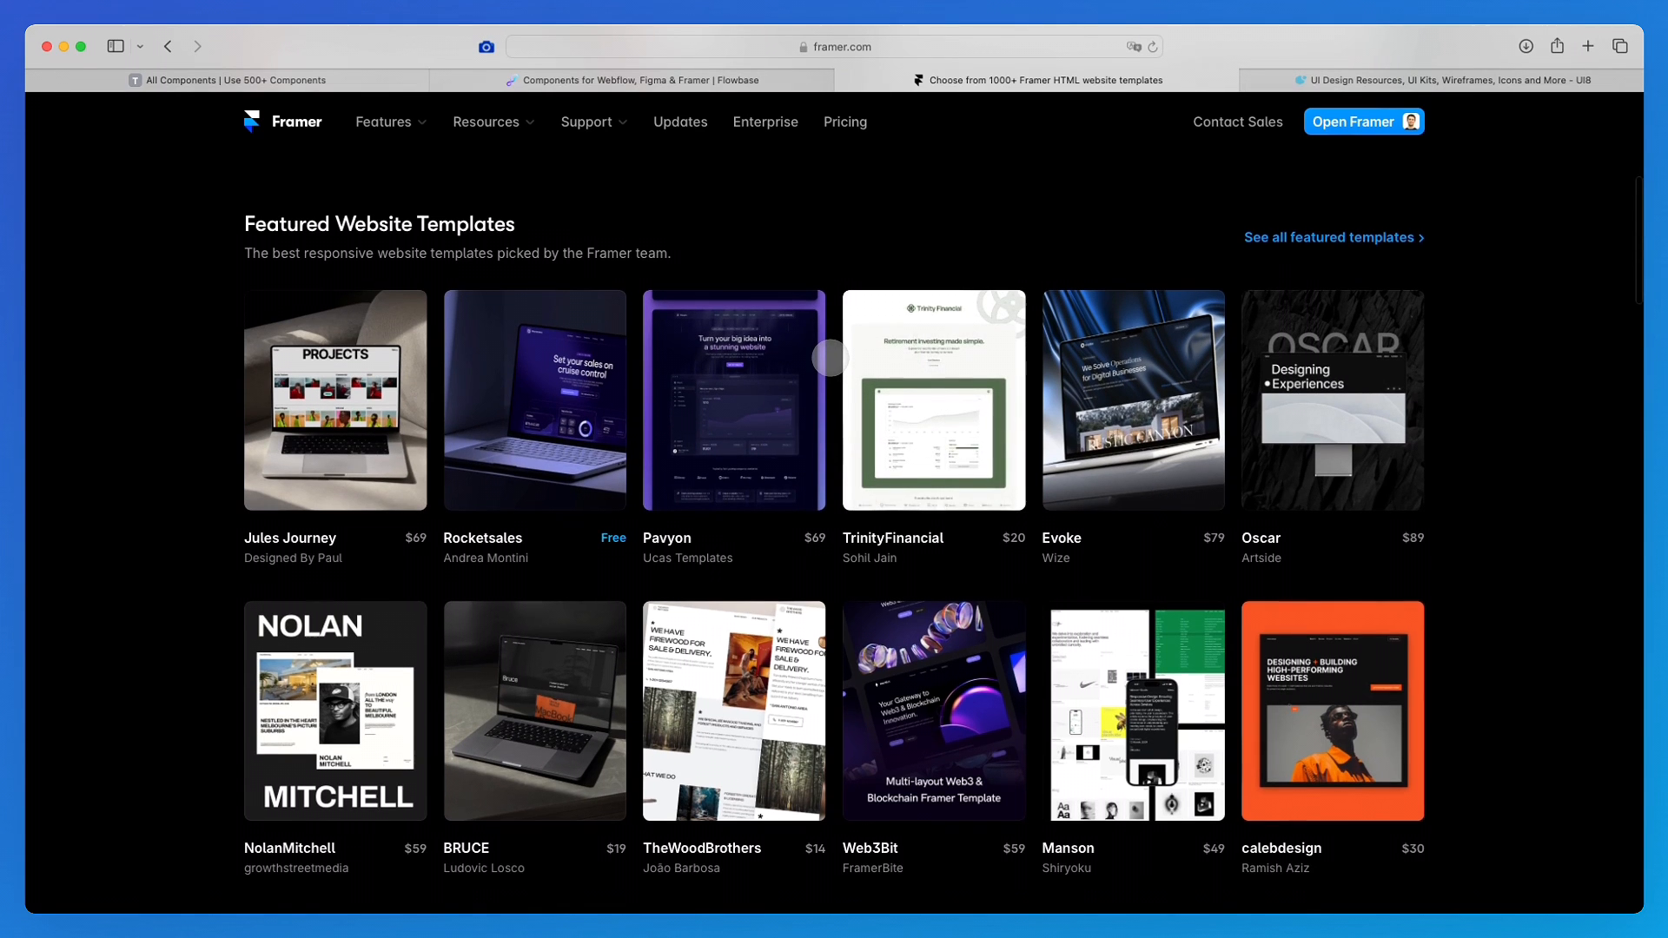
scroll("down", 3)
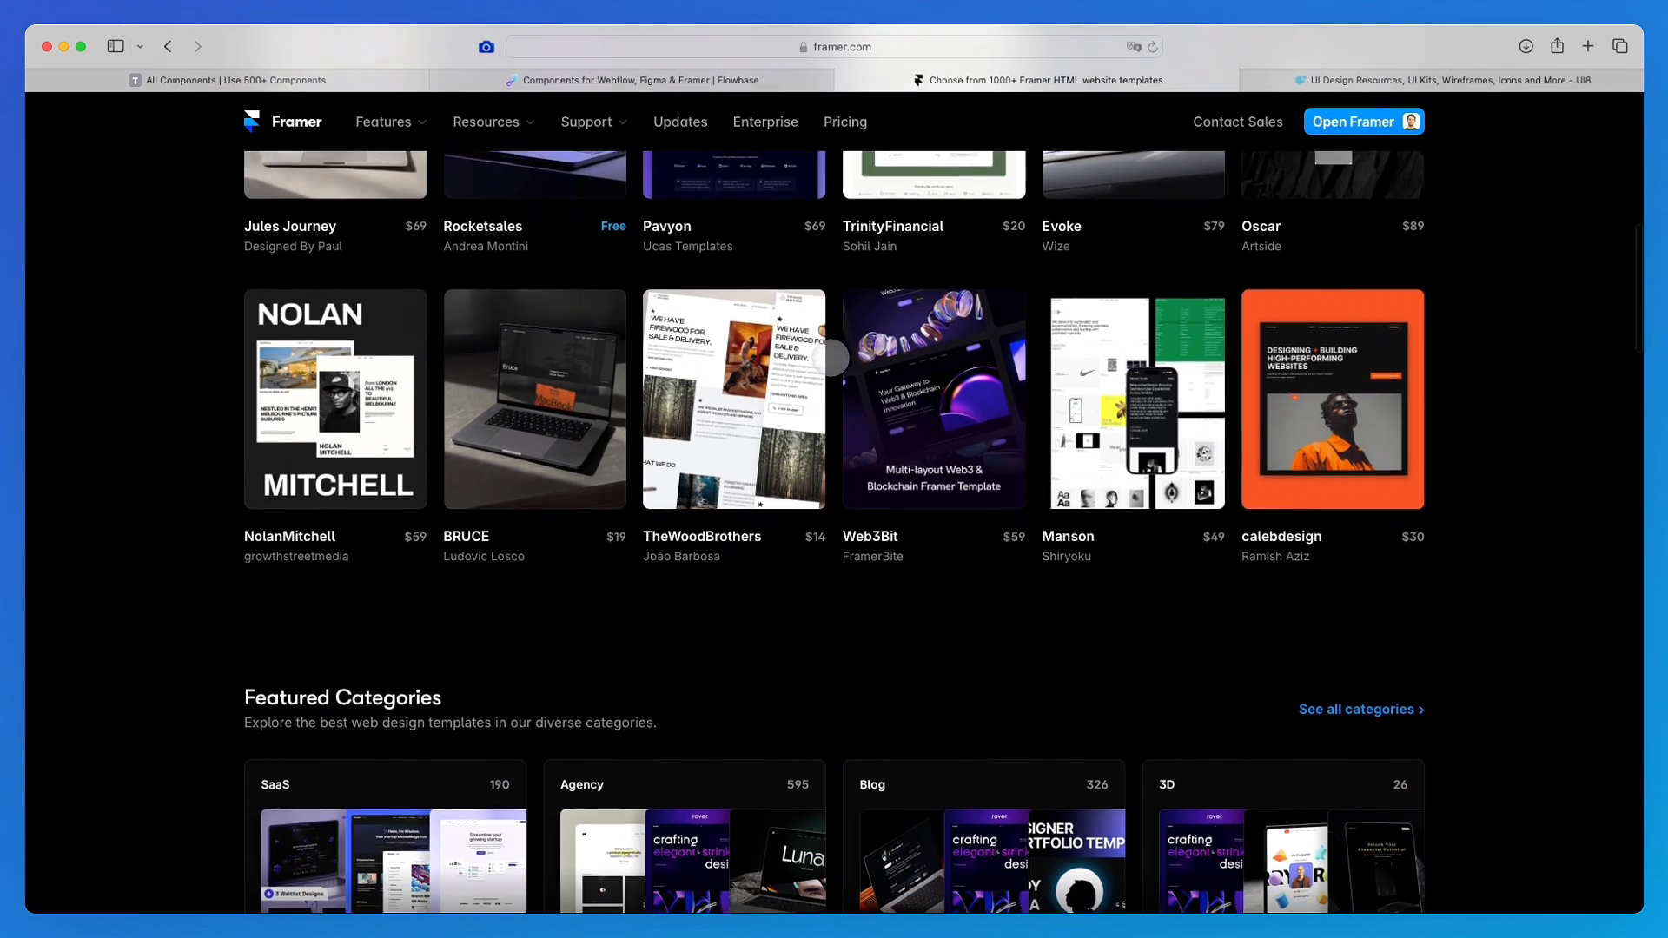
scroll("down", 3)
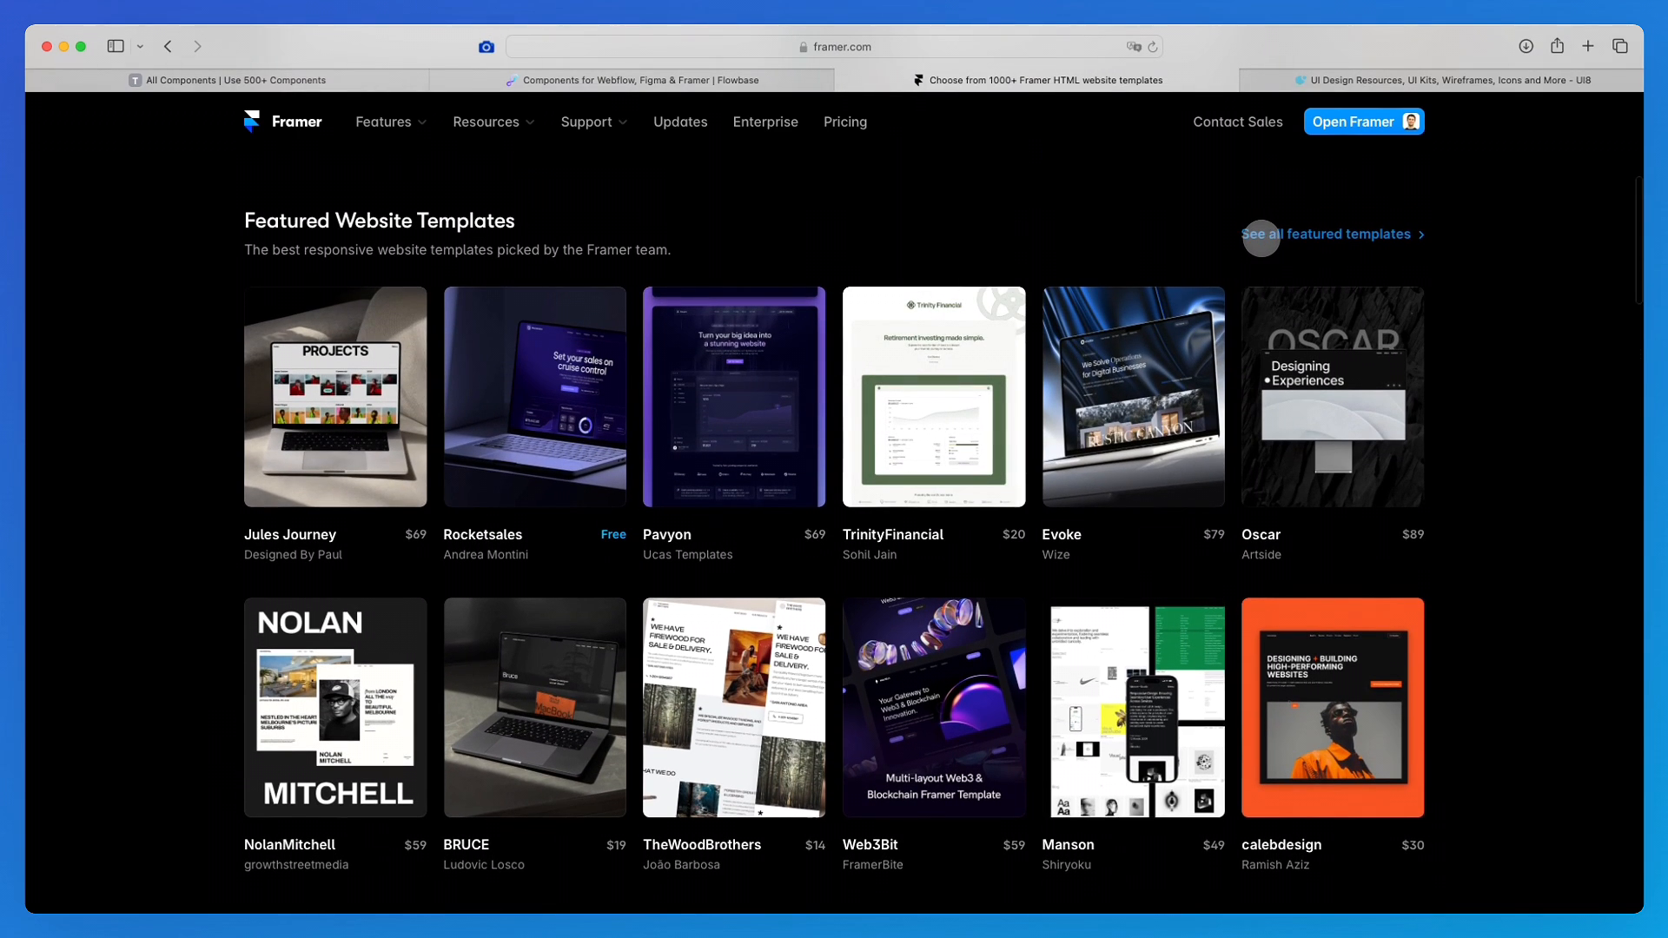
View all 104 featured templates and browse past Onbrand and Twist to BeStudio and HeroCarousel.
left_click(1331, 233)
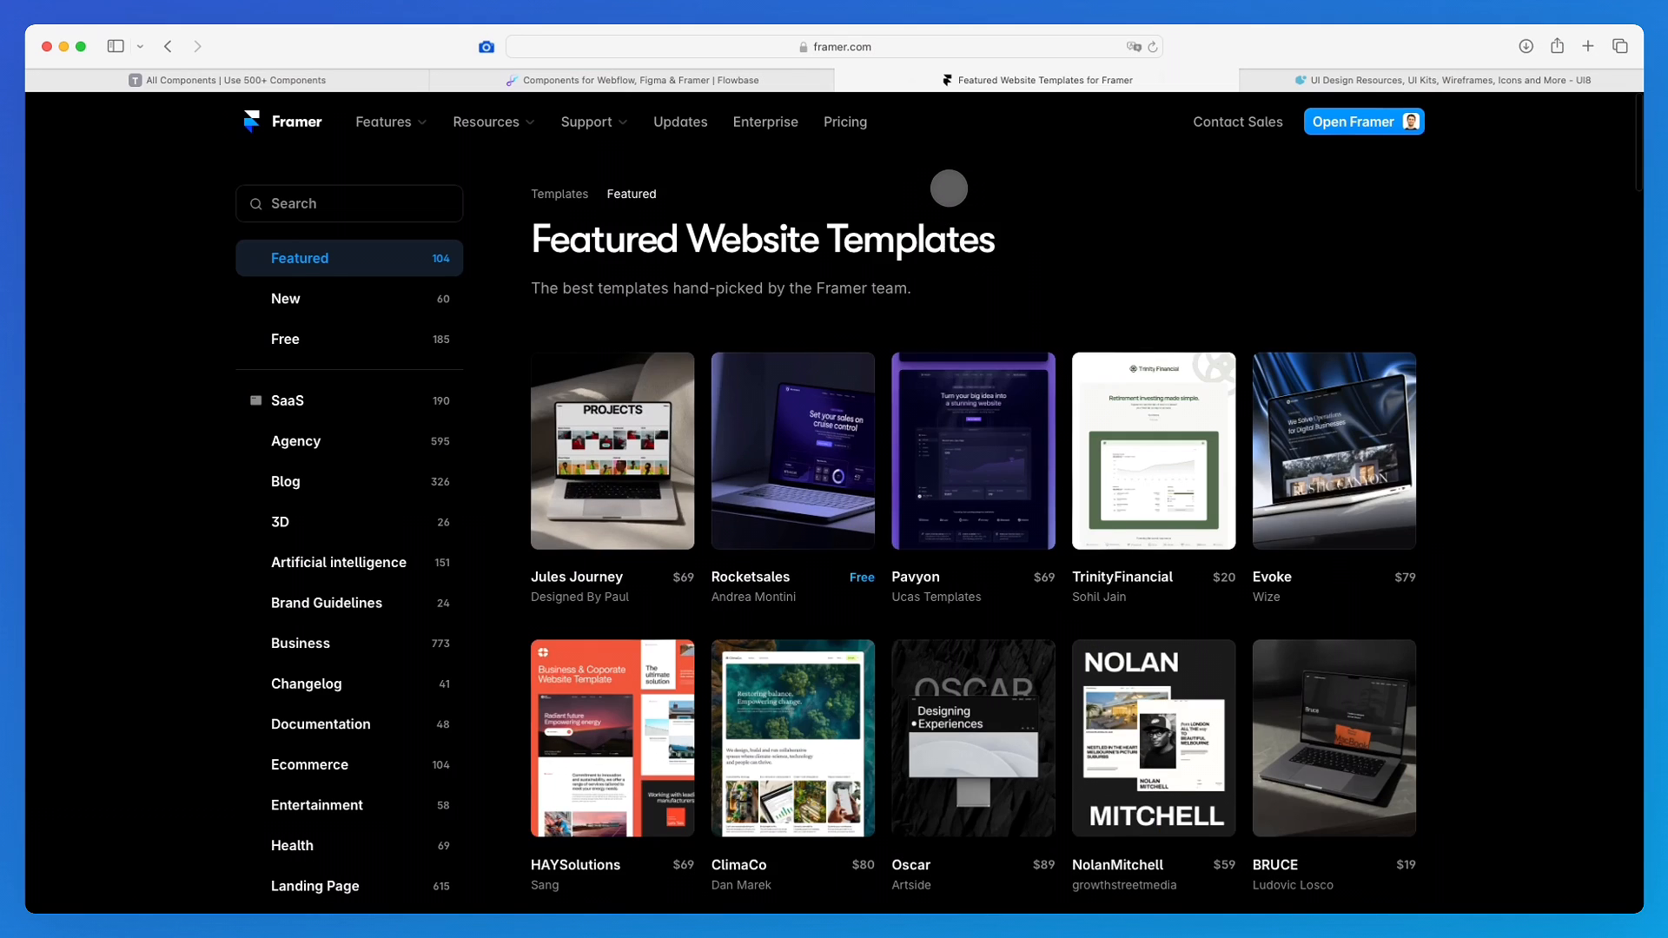
scroll("down", 3)
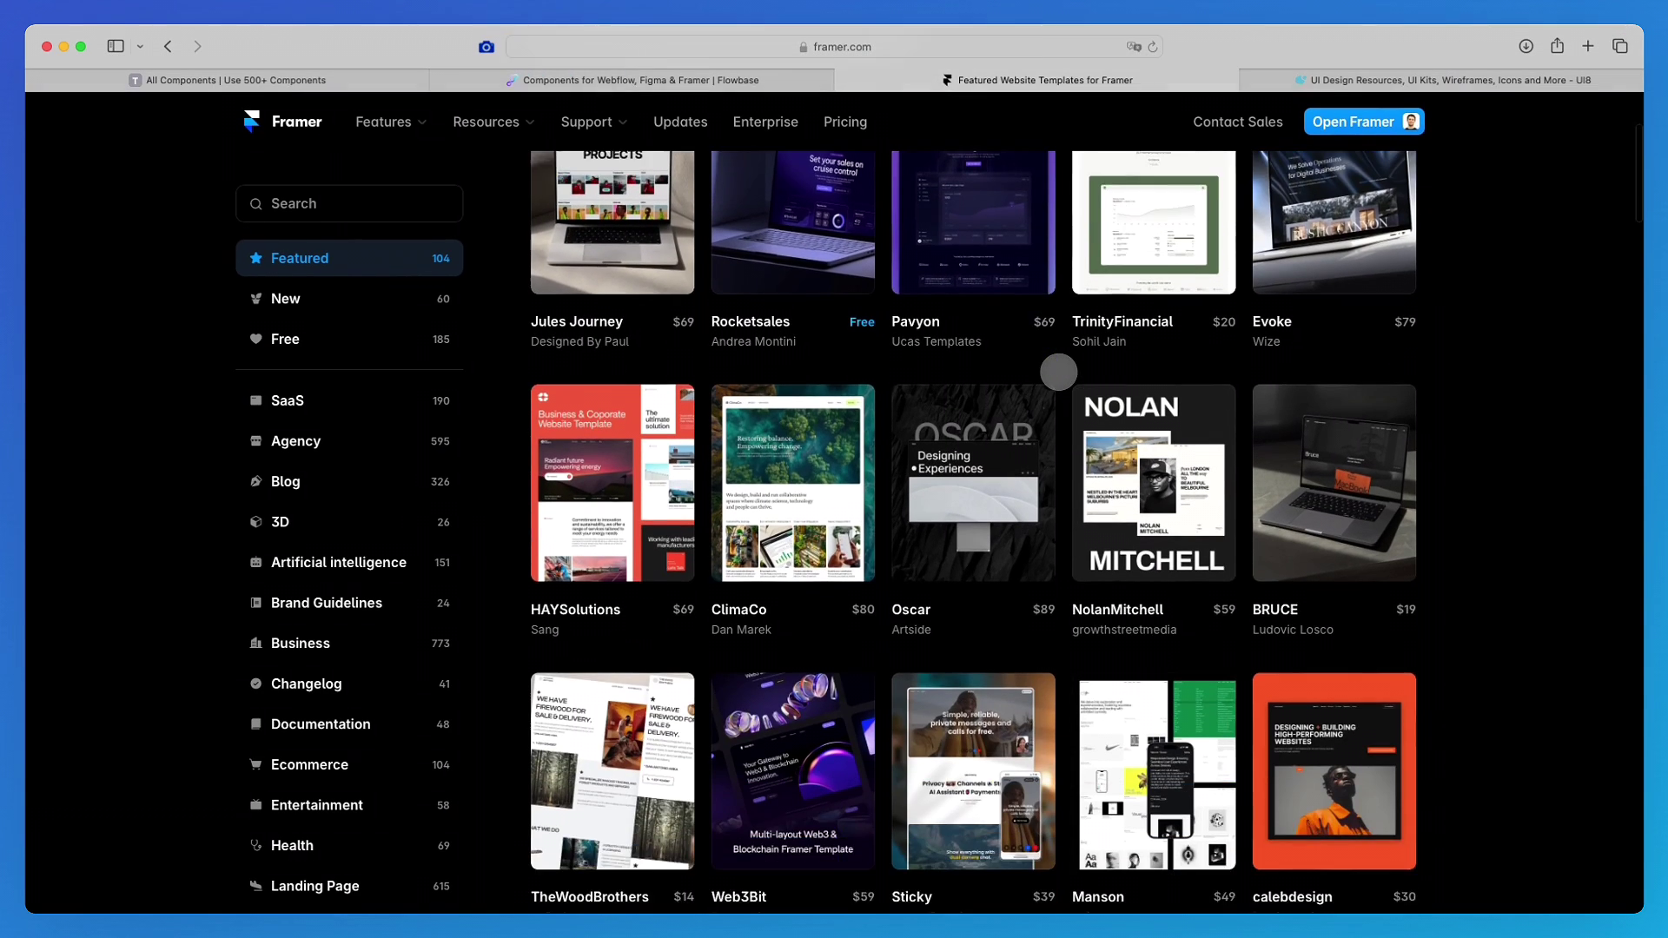
scroll("down", 3)
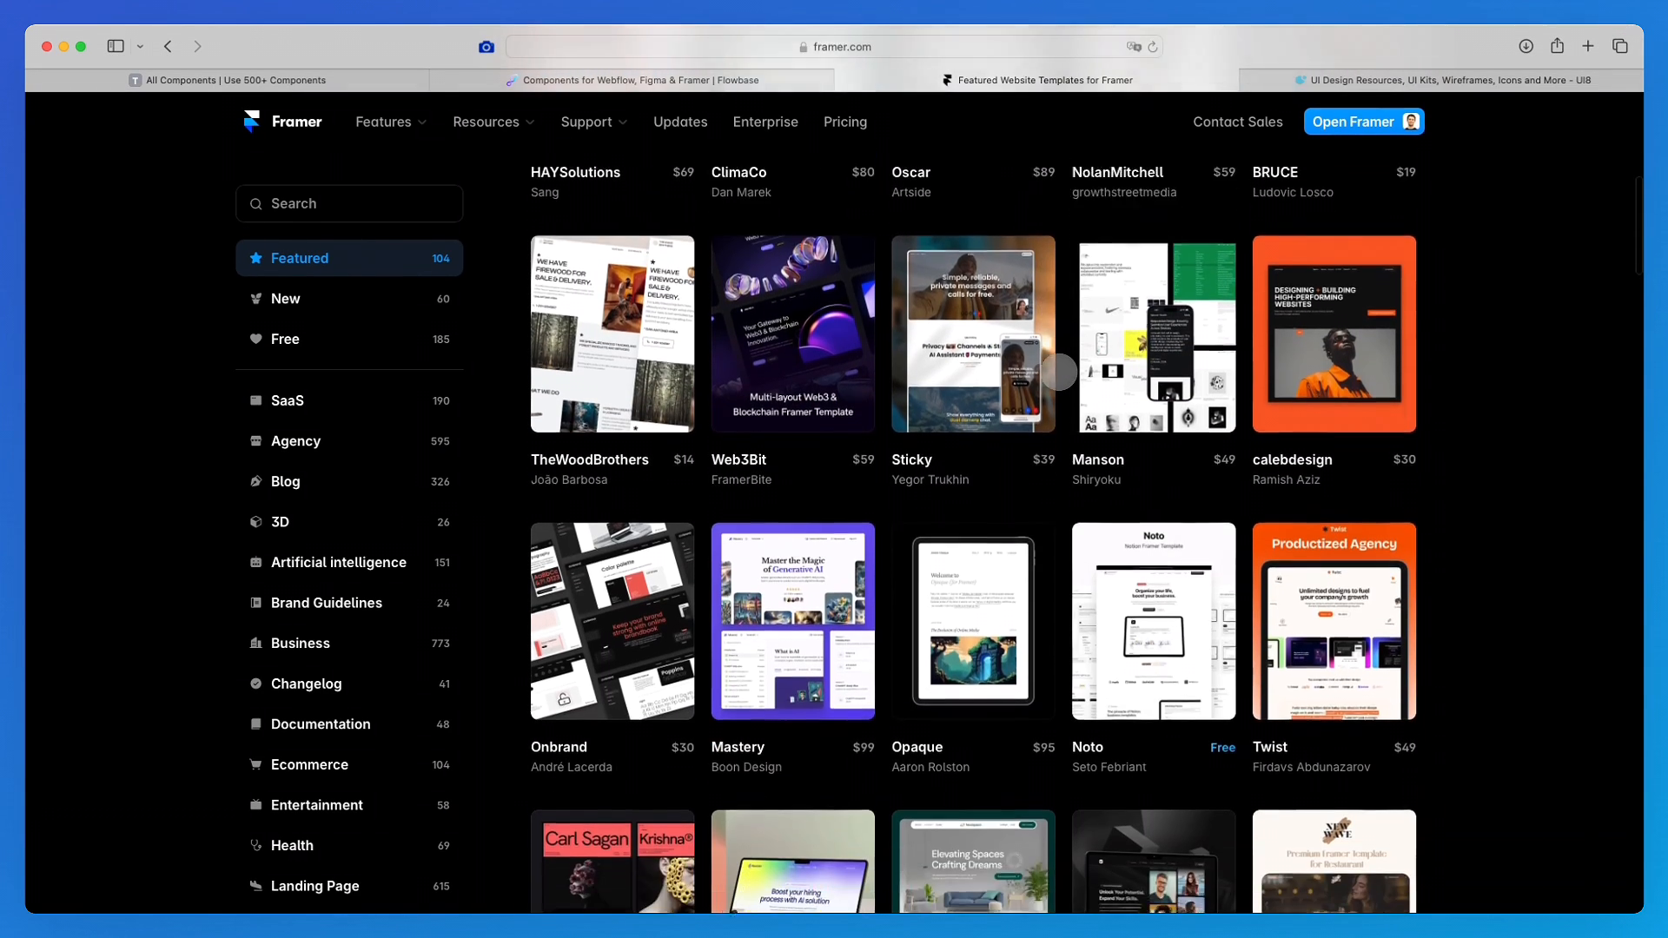
scroll("down", 3)
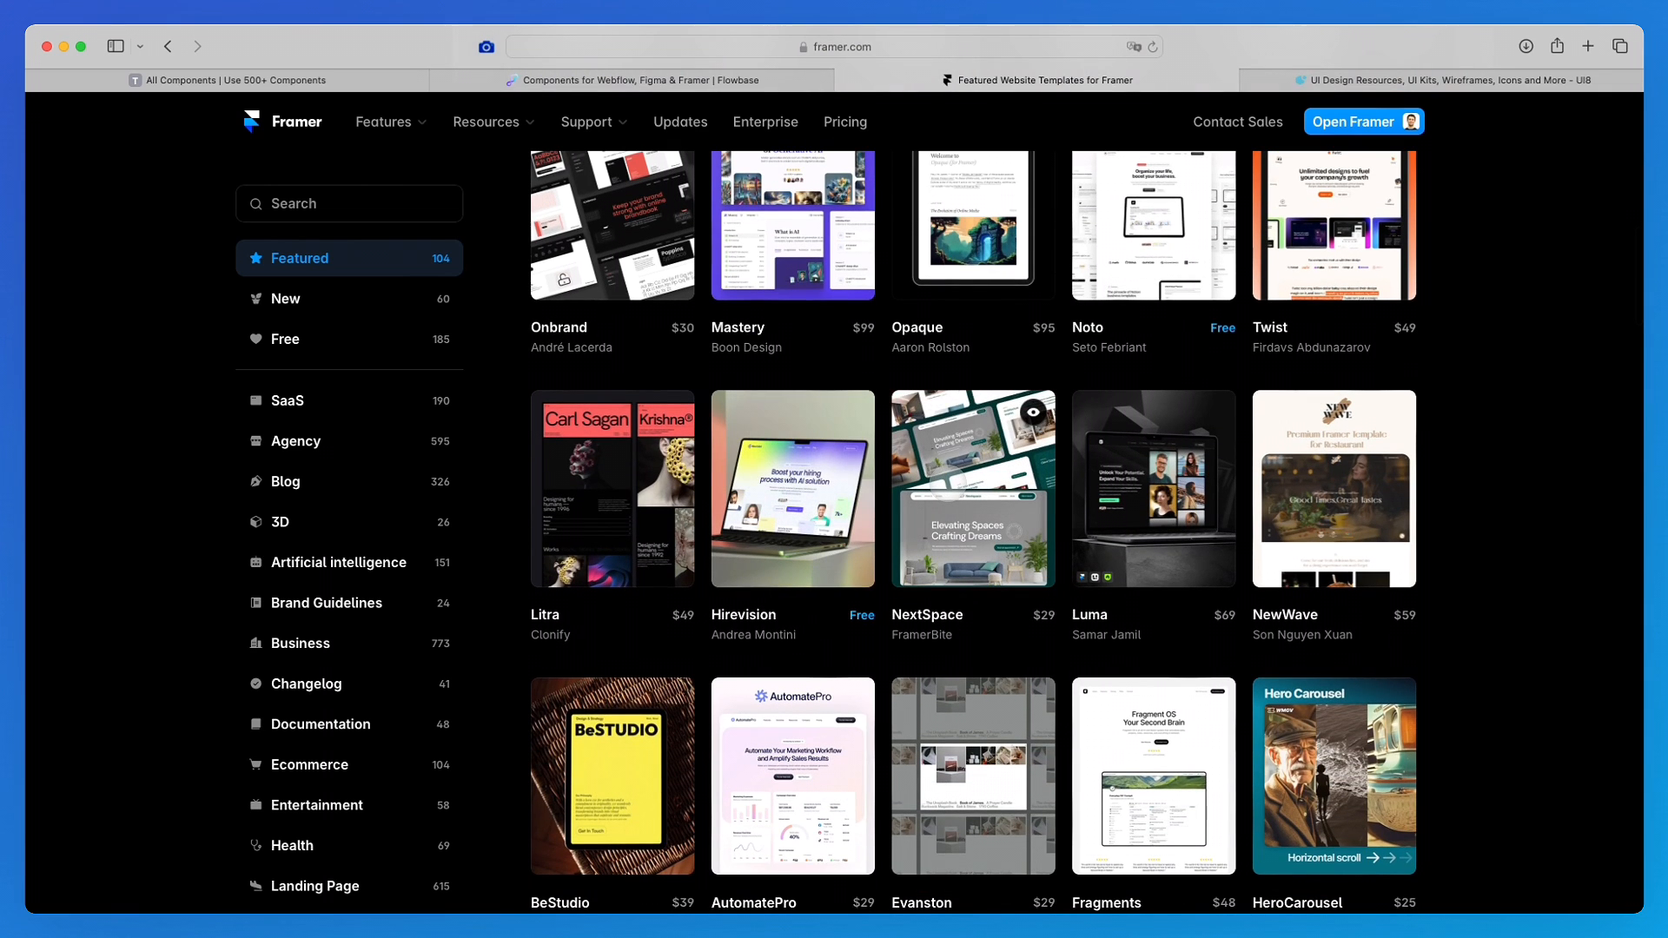
left_click(973, 490)
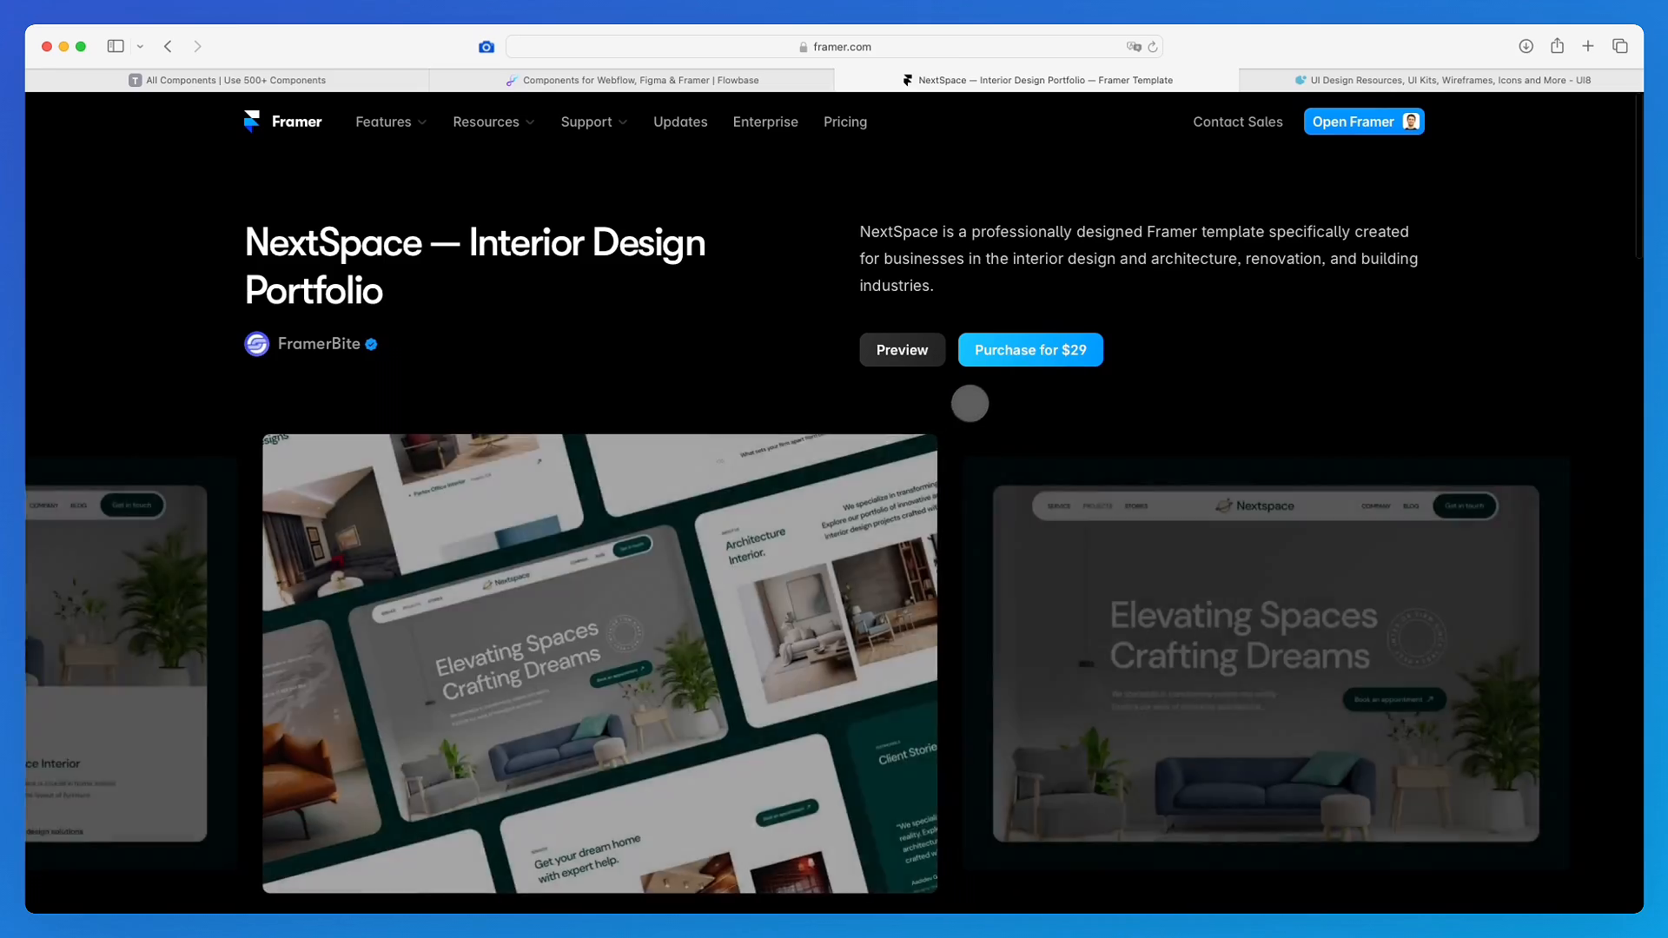
scroll("down", 3)
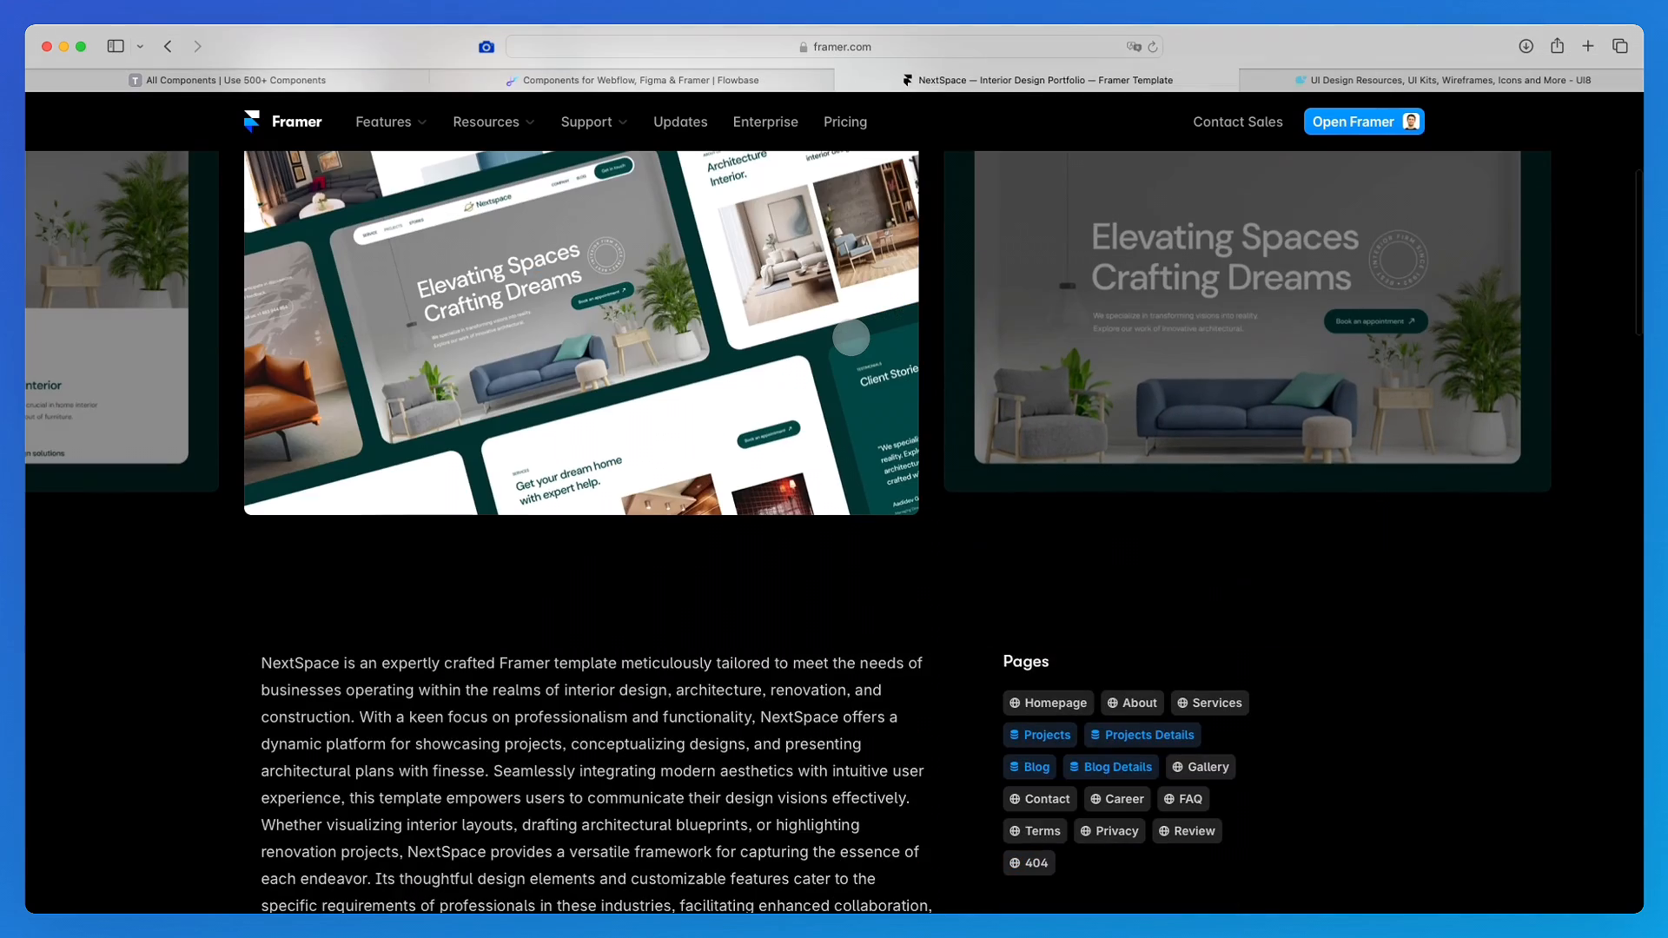
scroll("up", 3)
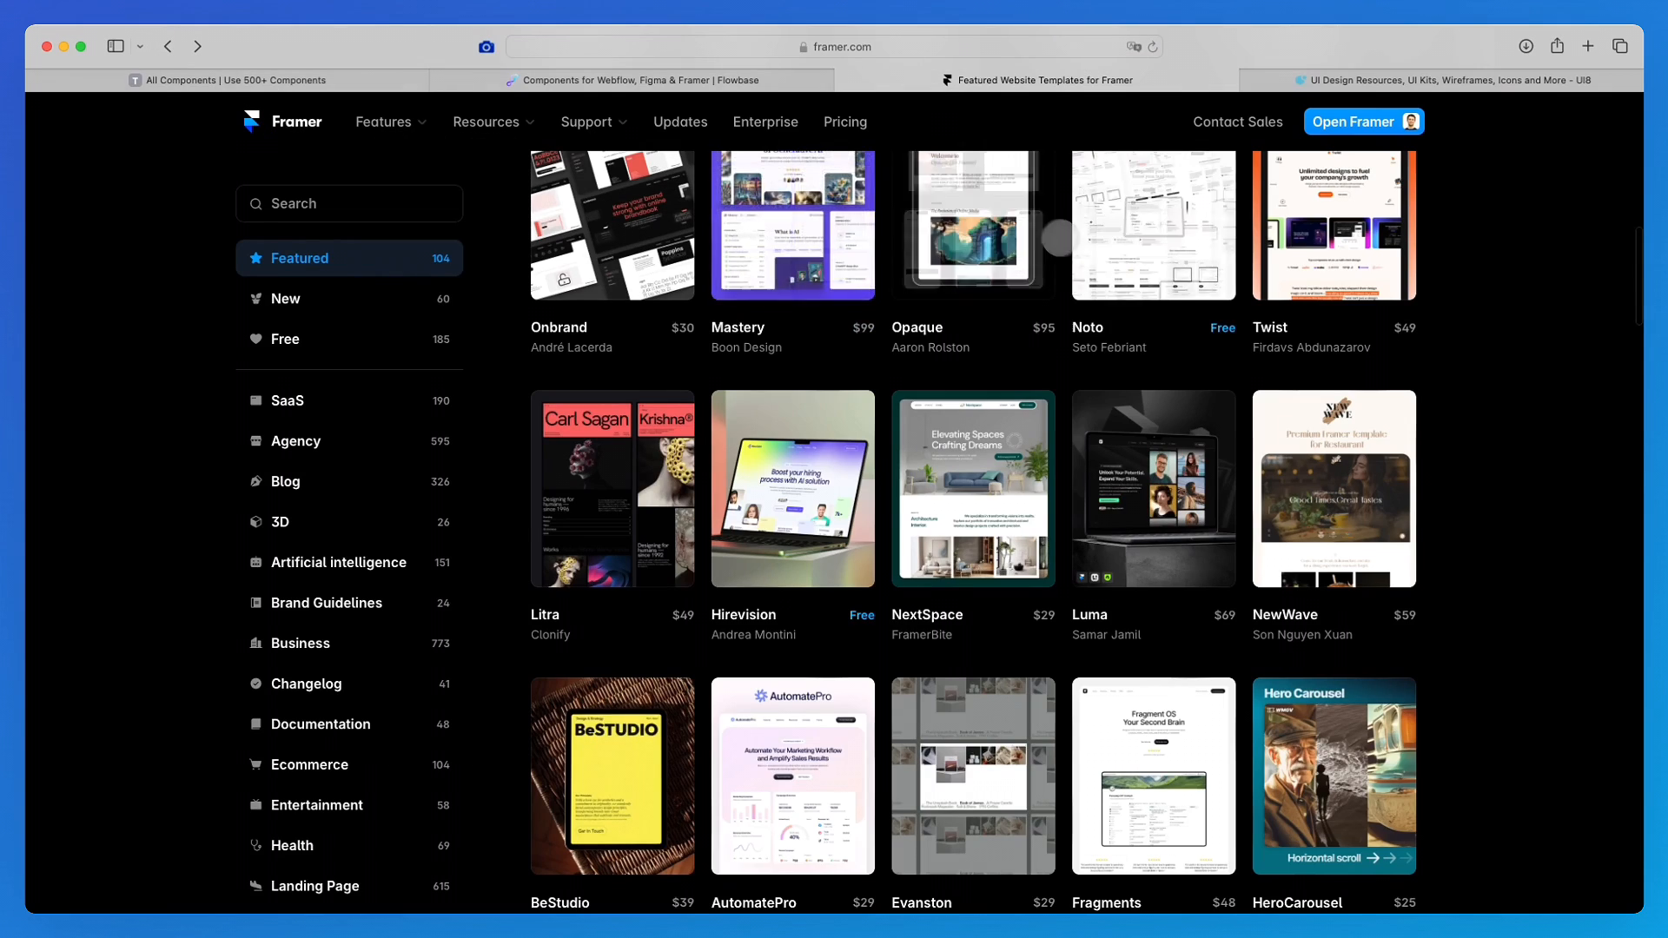
scroll("down", 3)
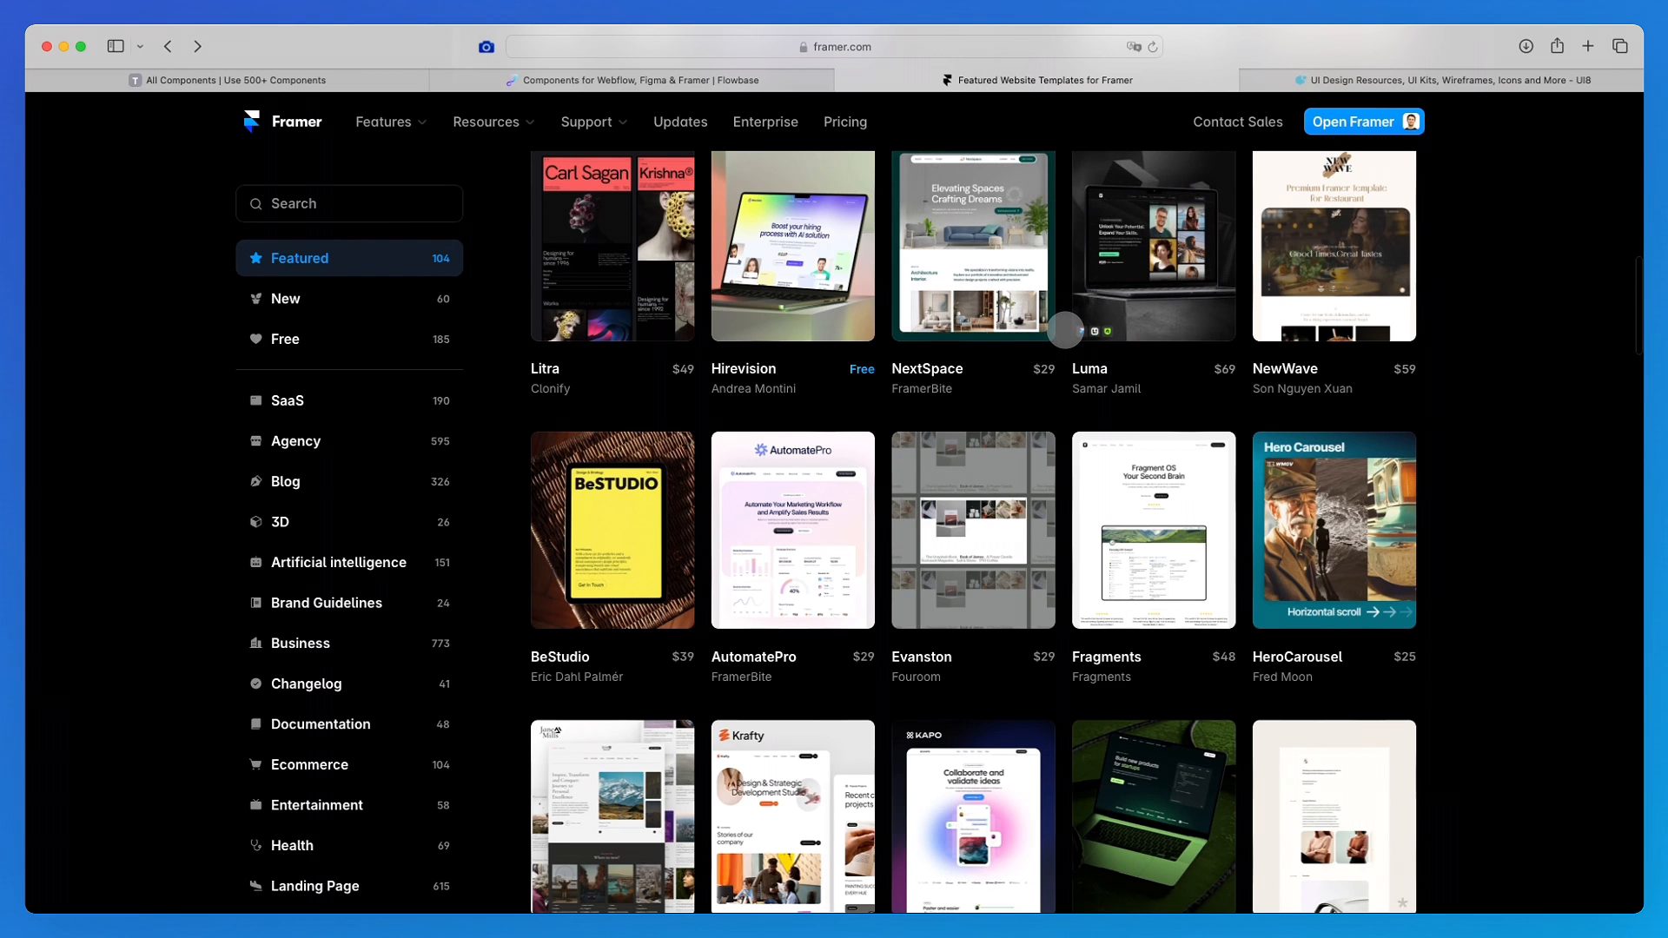
scroll("down", 3)
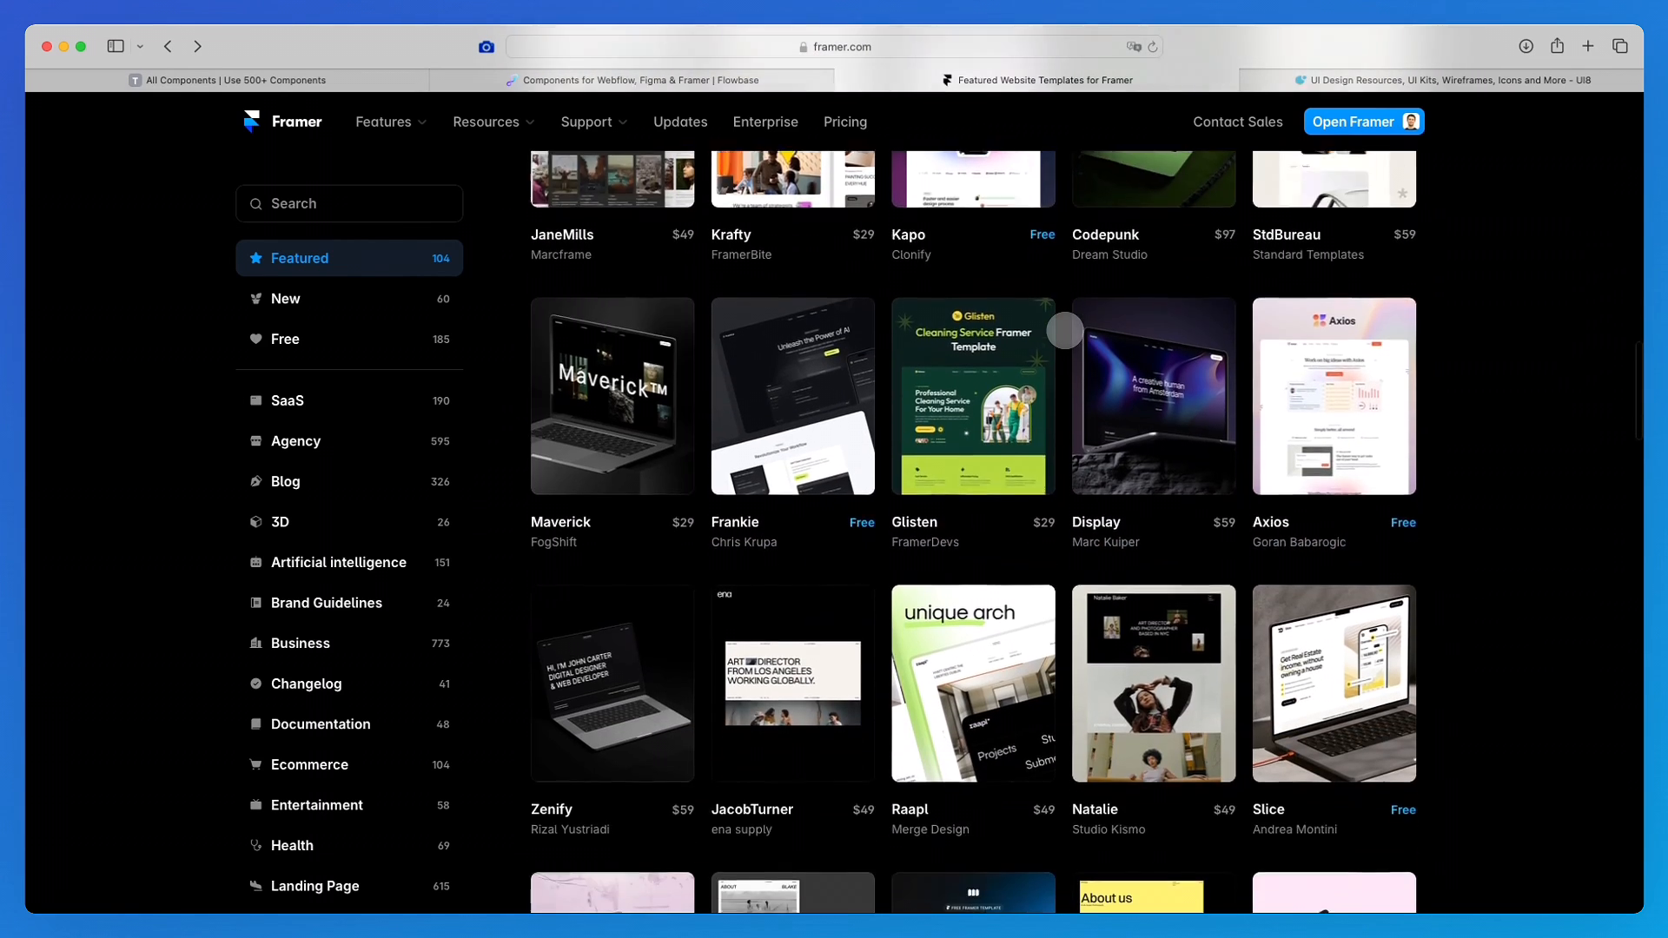
scroll("down", 3)
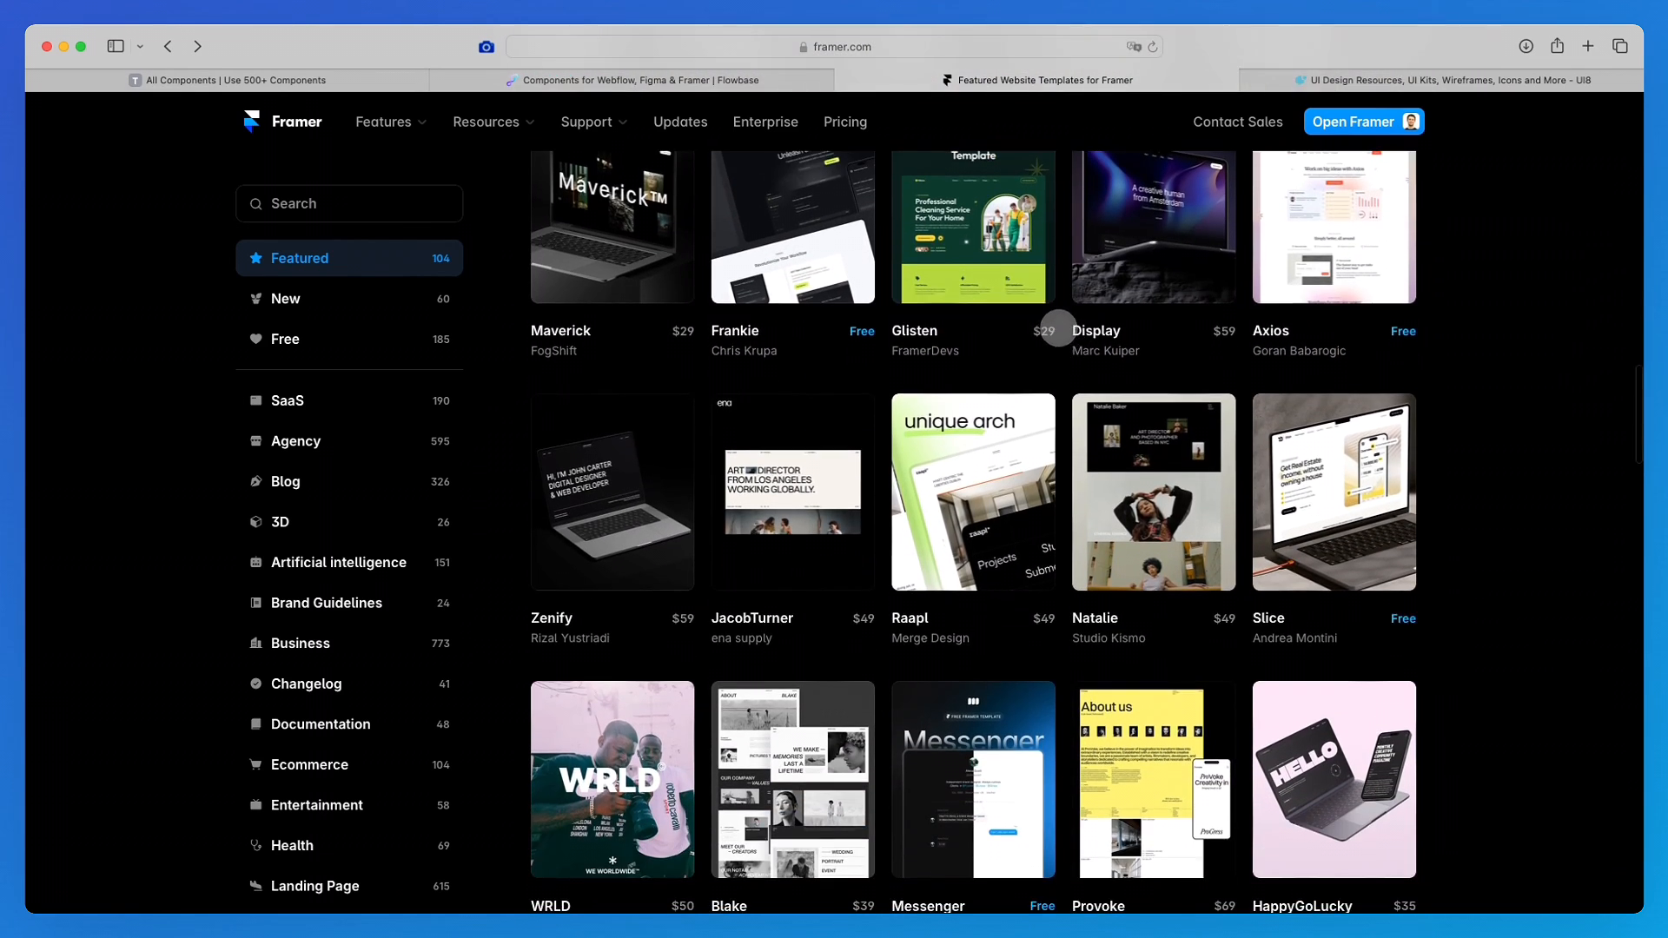
scroll("down", 3)
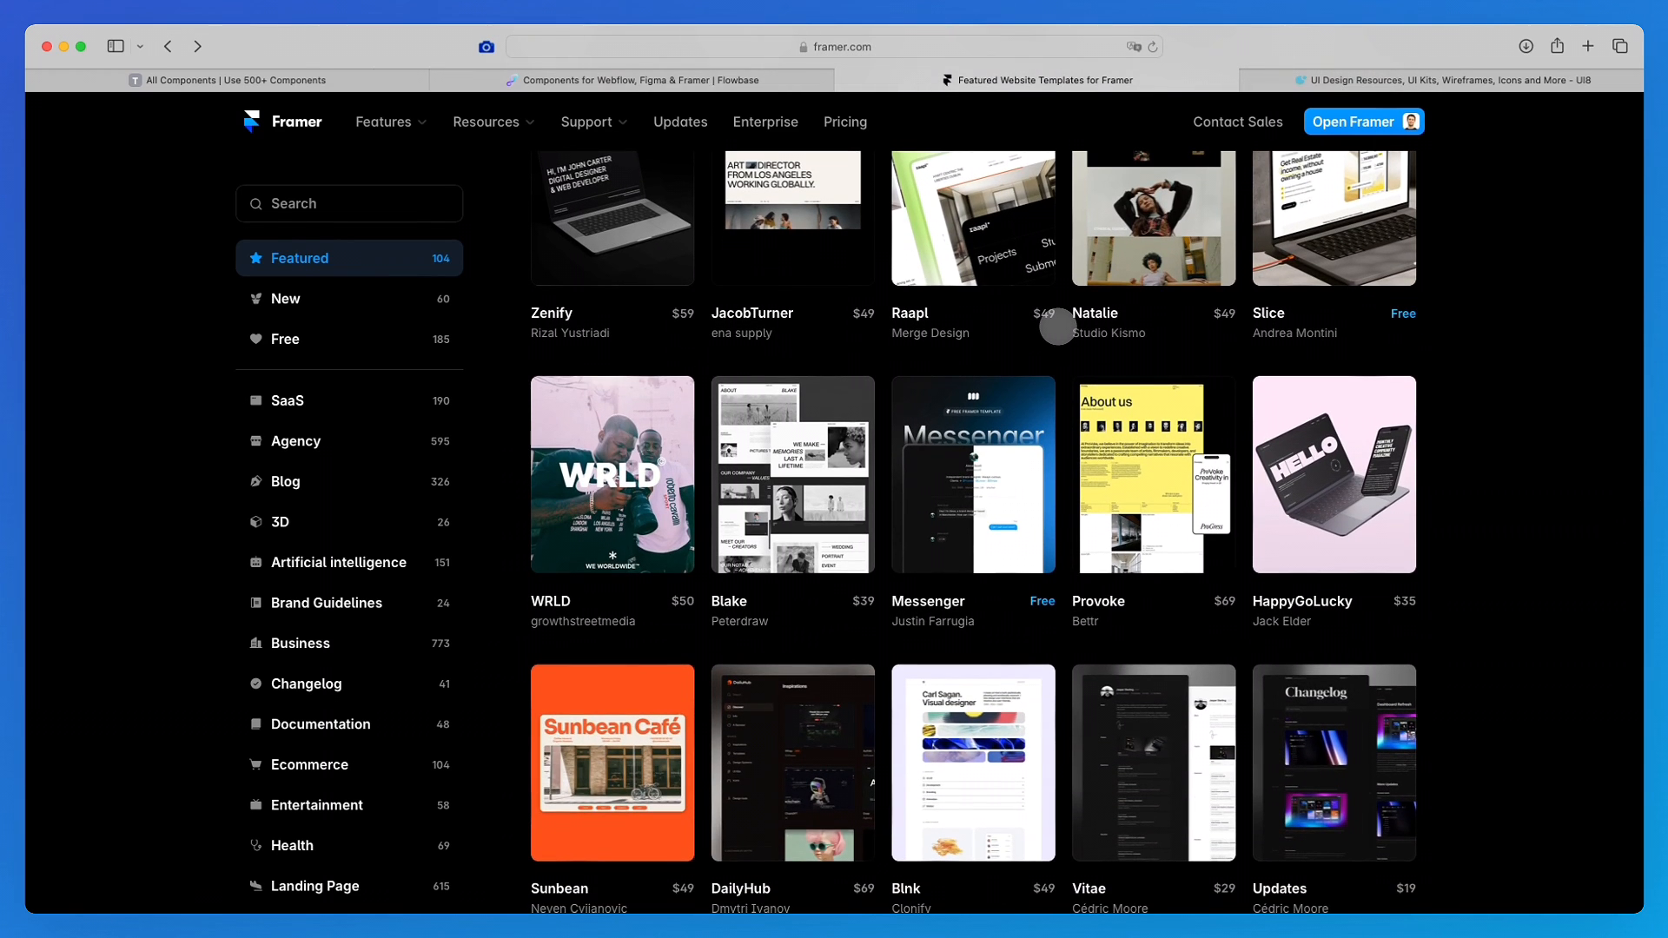
scroll("down", 3)
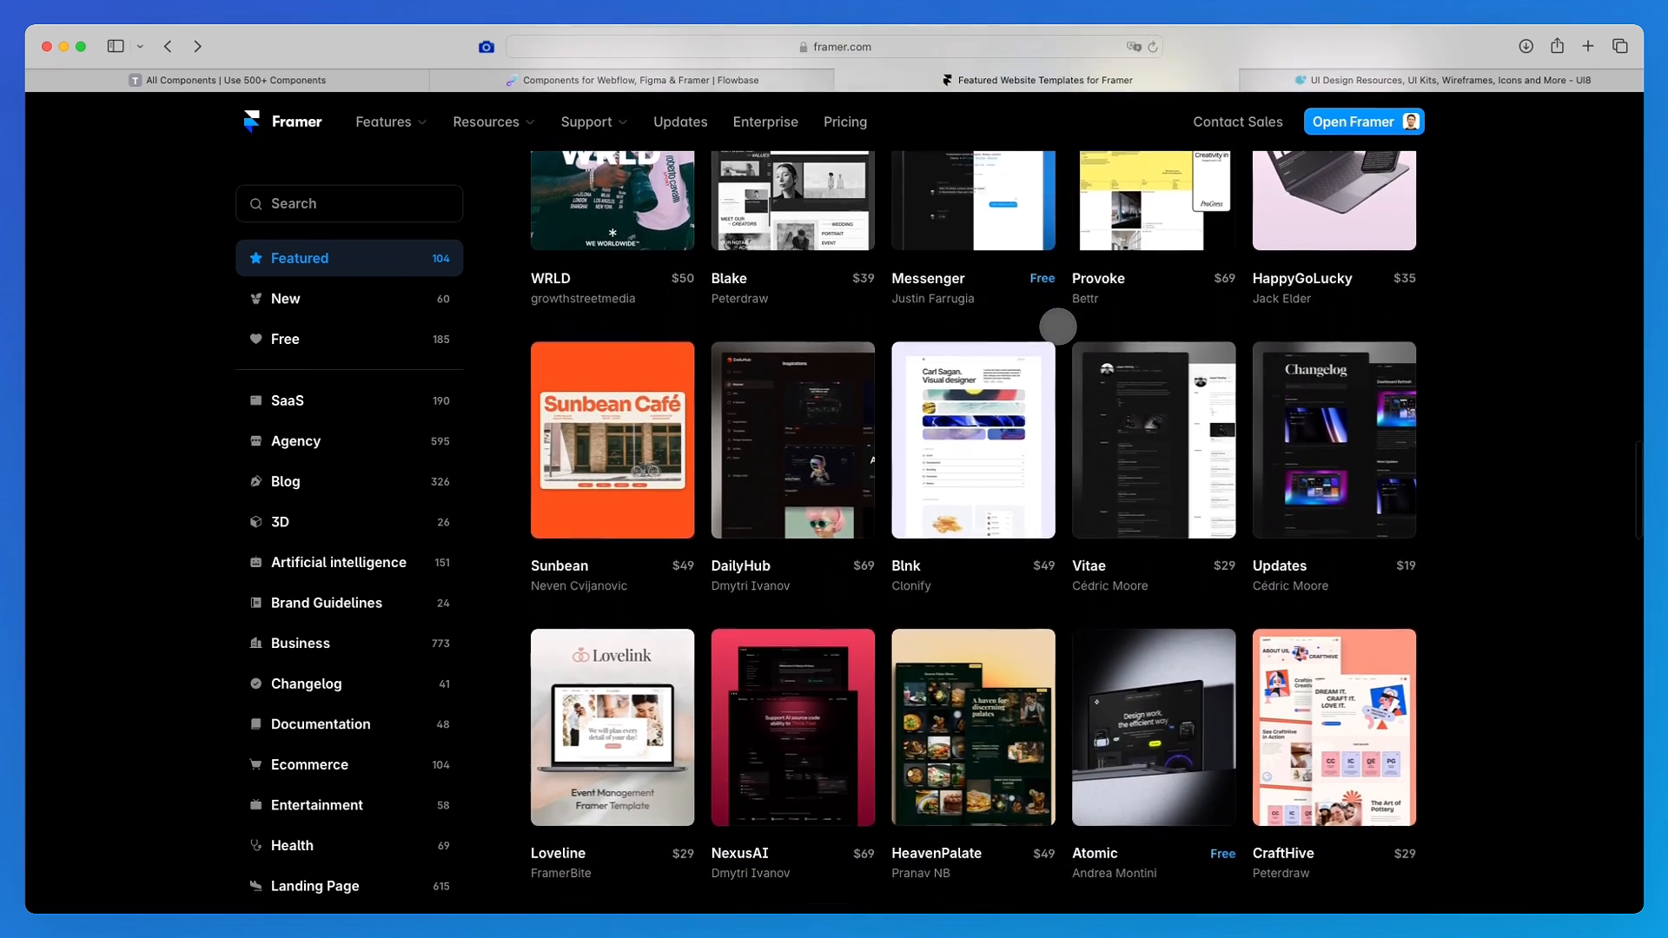
scroll("down", 3)
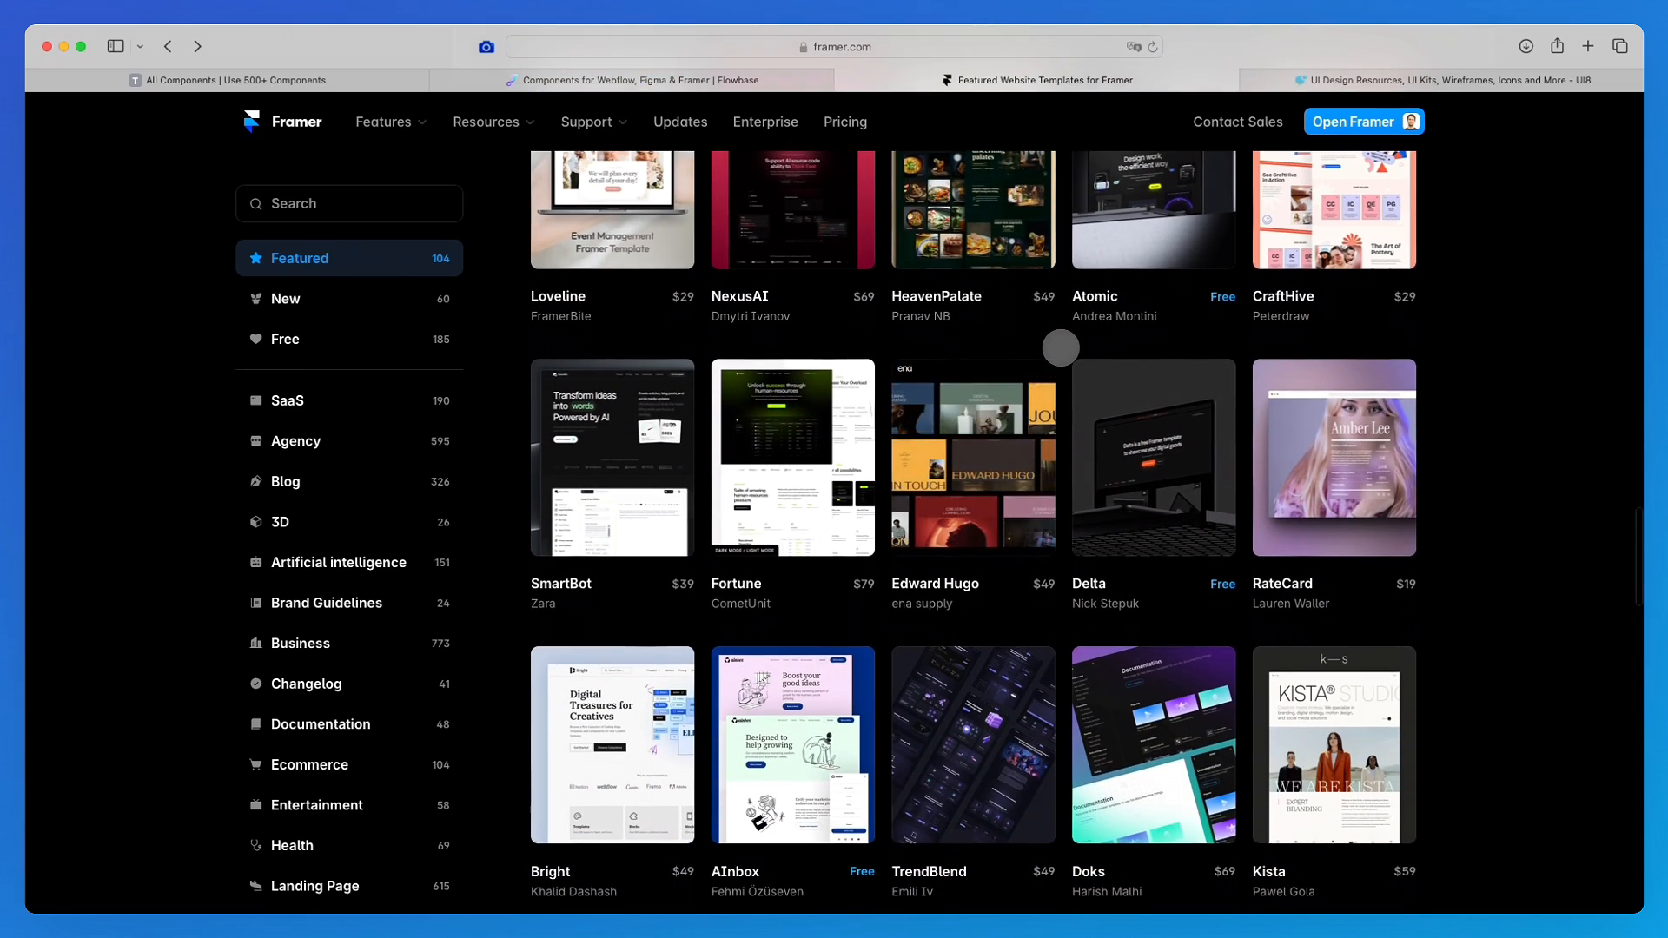
scroll("down", 3)
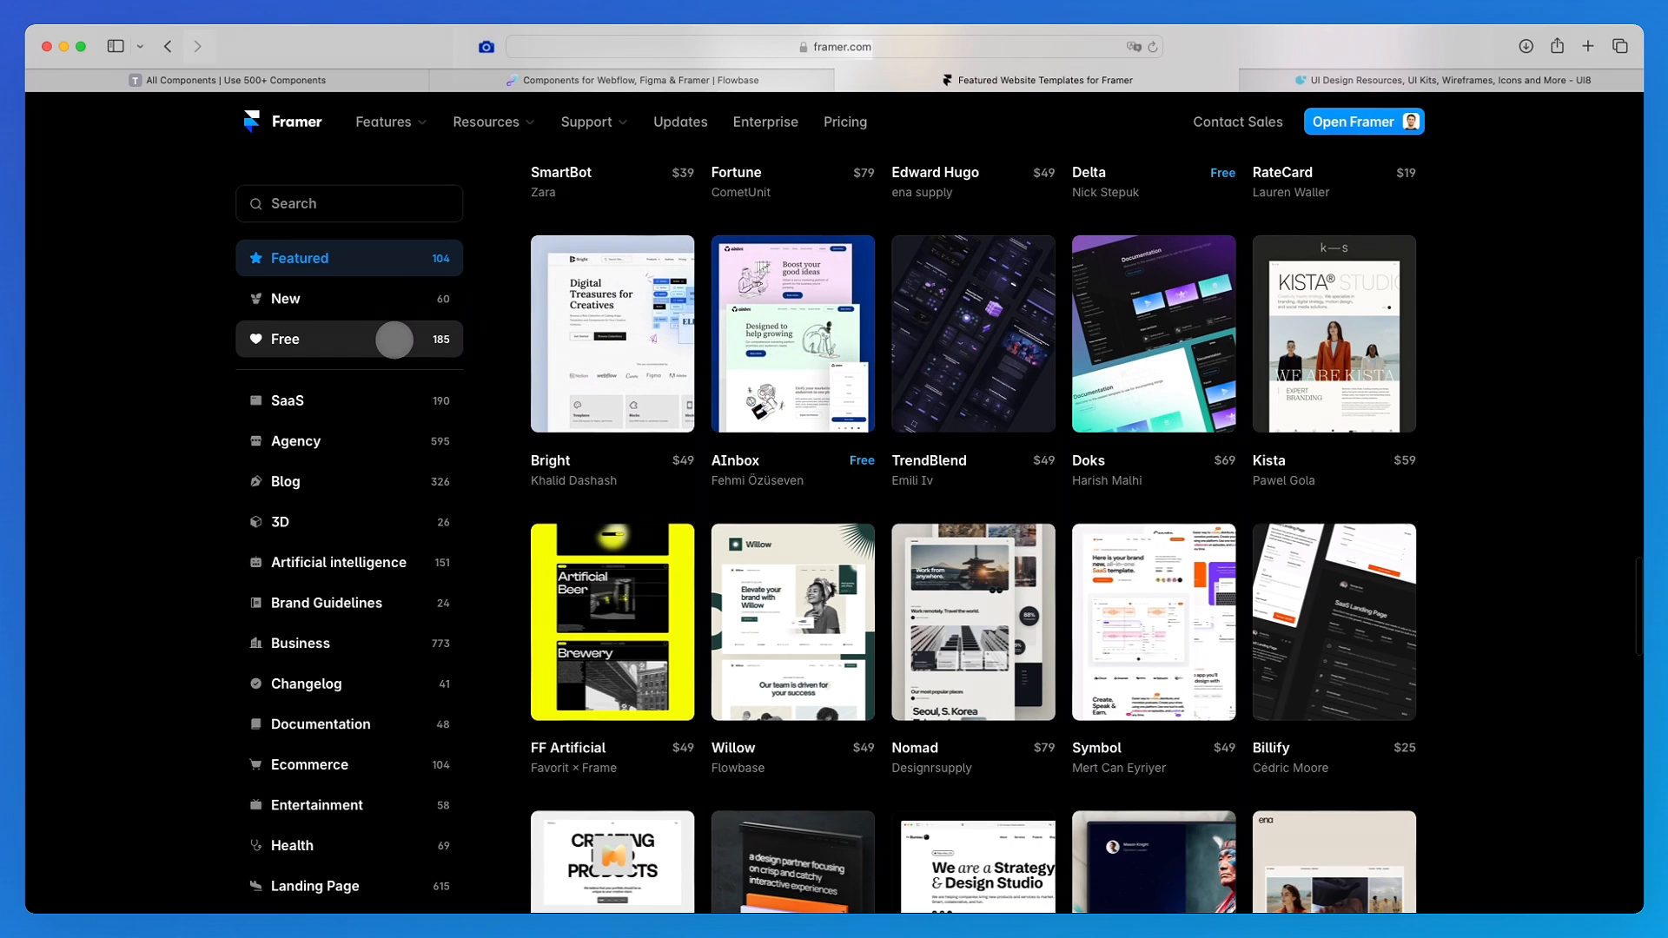
Filter Framer Marketplace to Free website templates, browse them, then bring the UI8 tab forward.
left_click(284, 339)
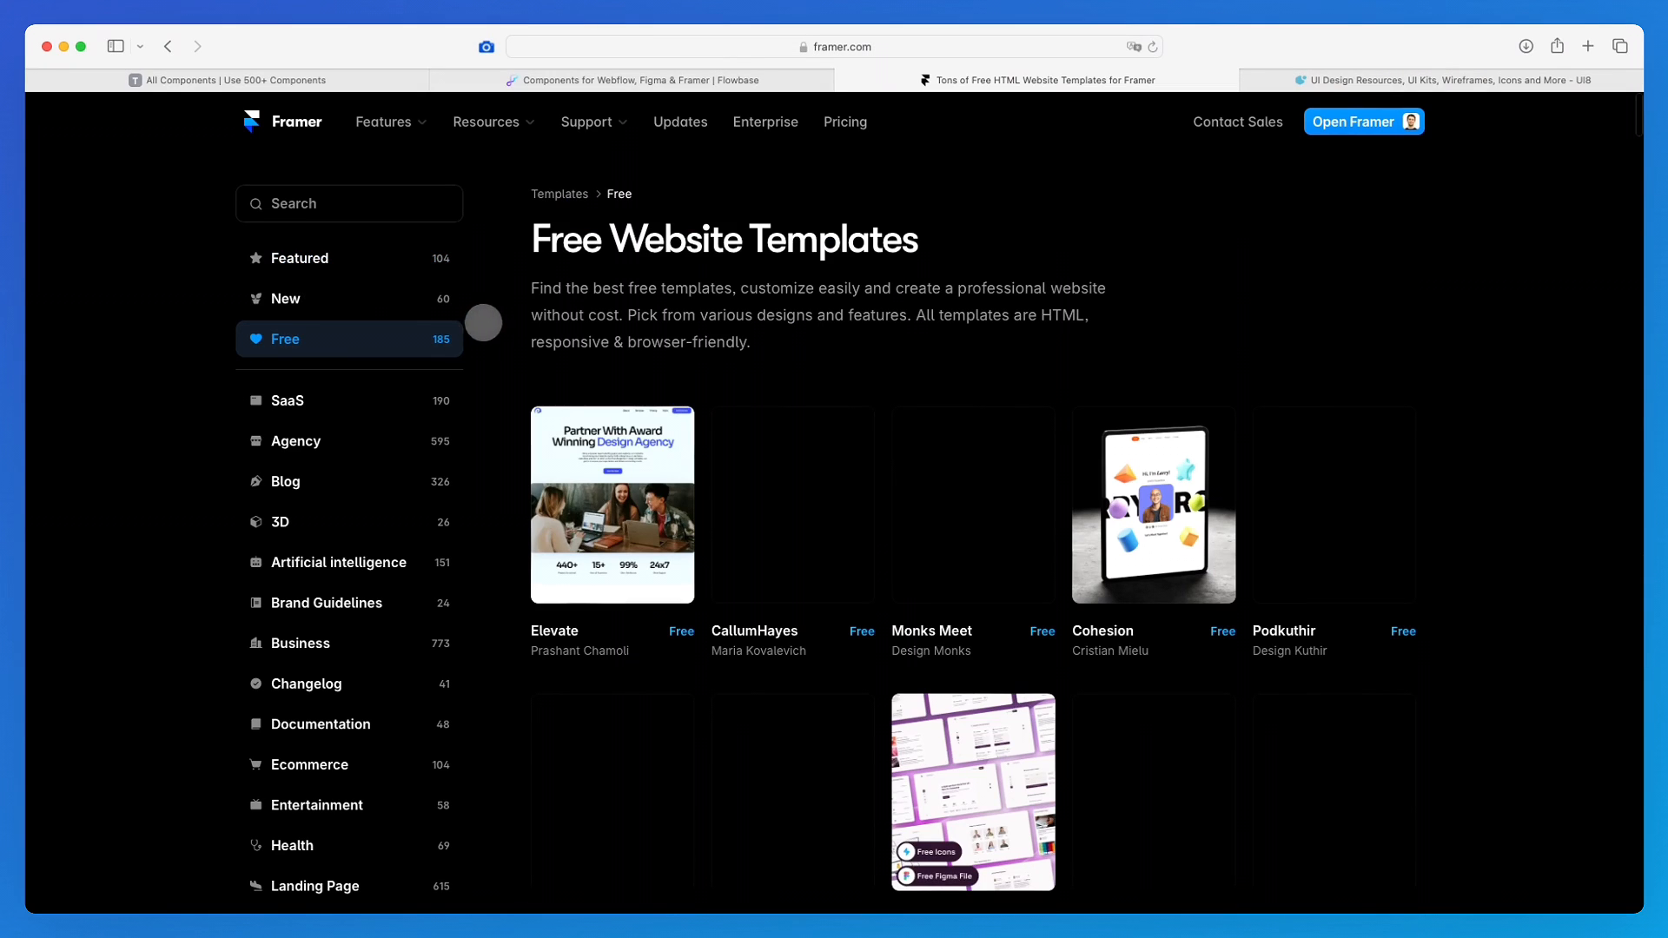
scroll("down", 3)
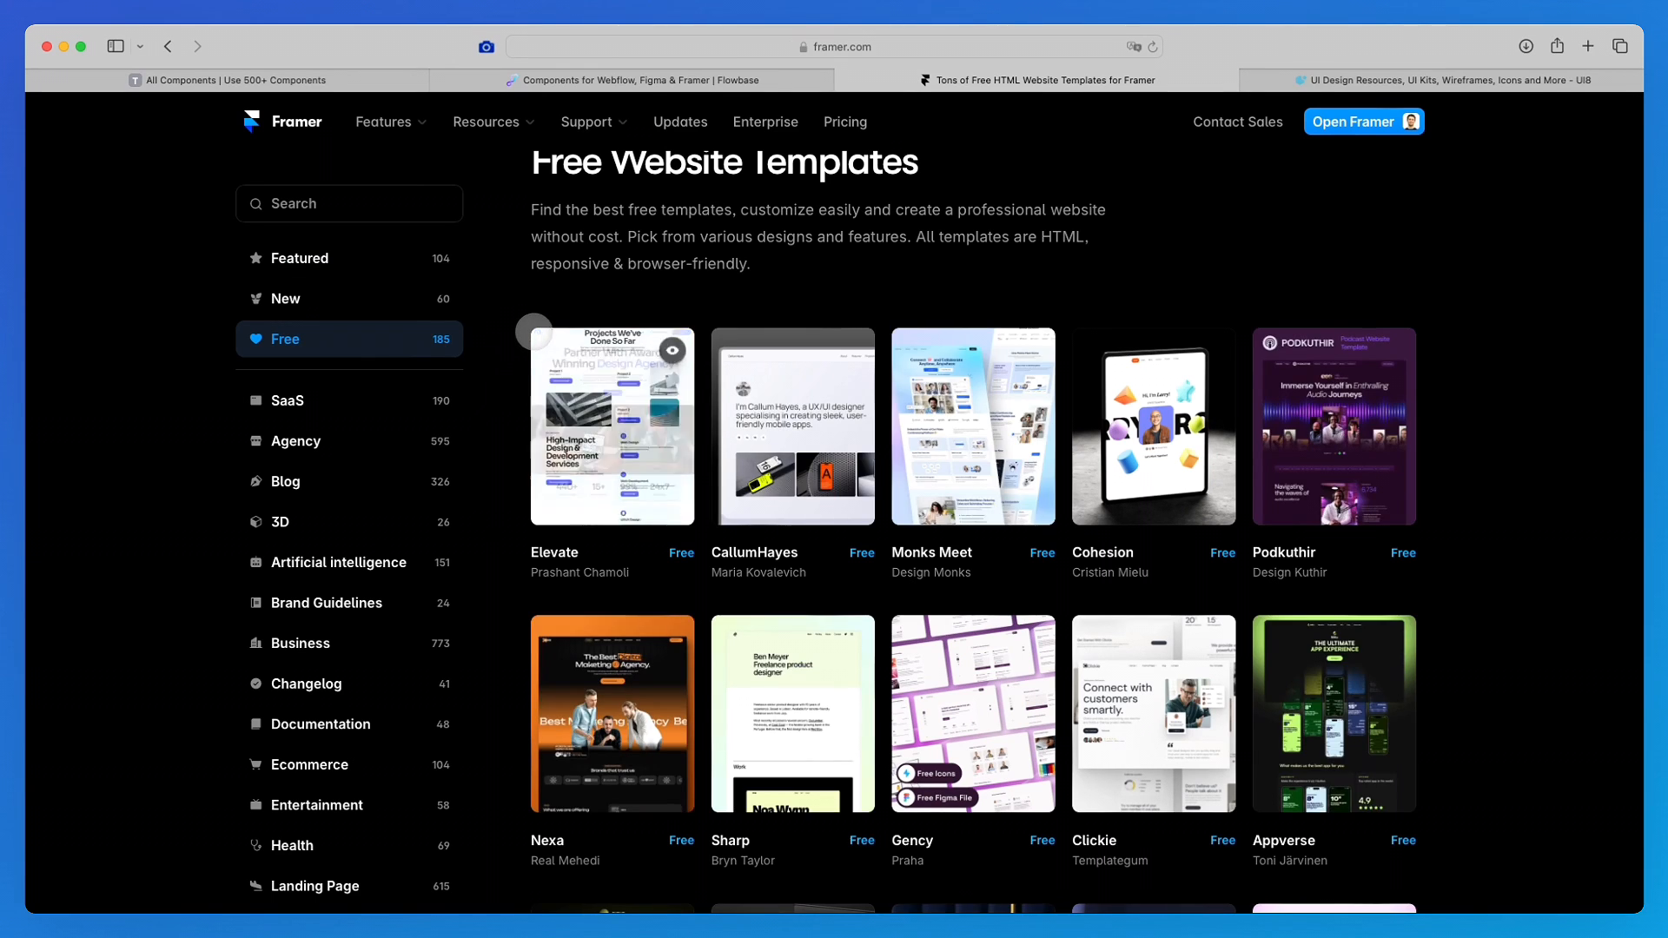
scroll("down", 3)
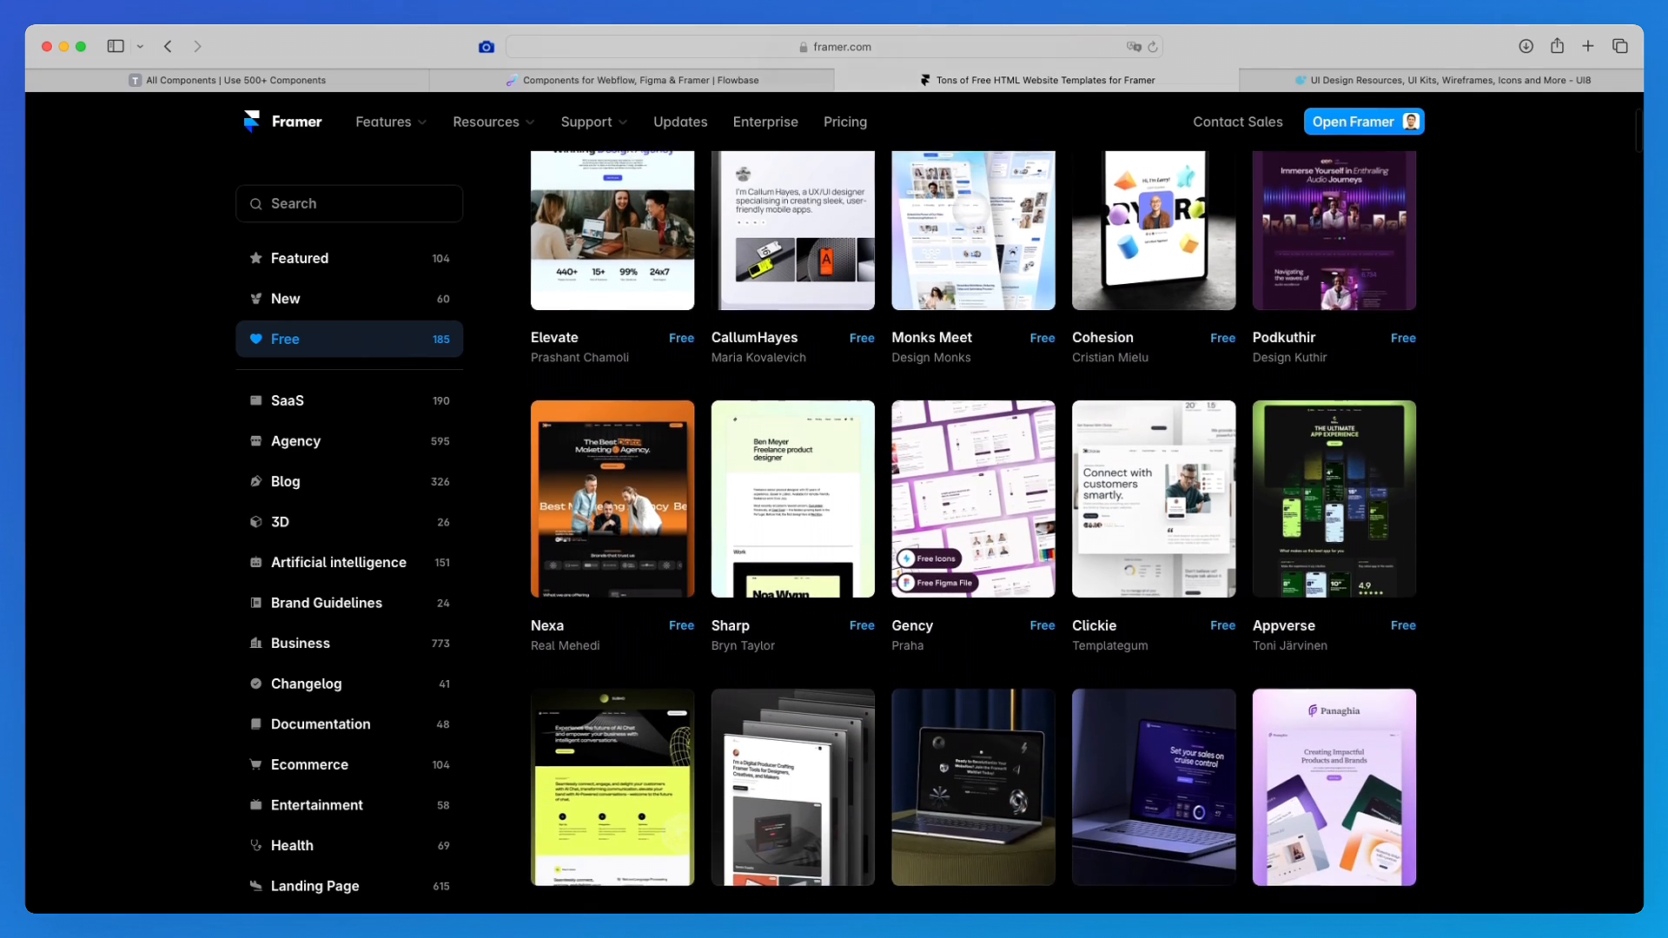
scroll("down", 3)
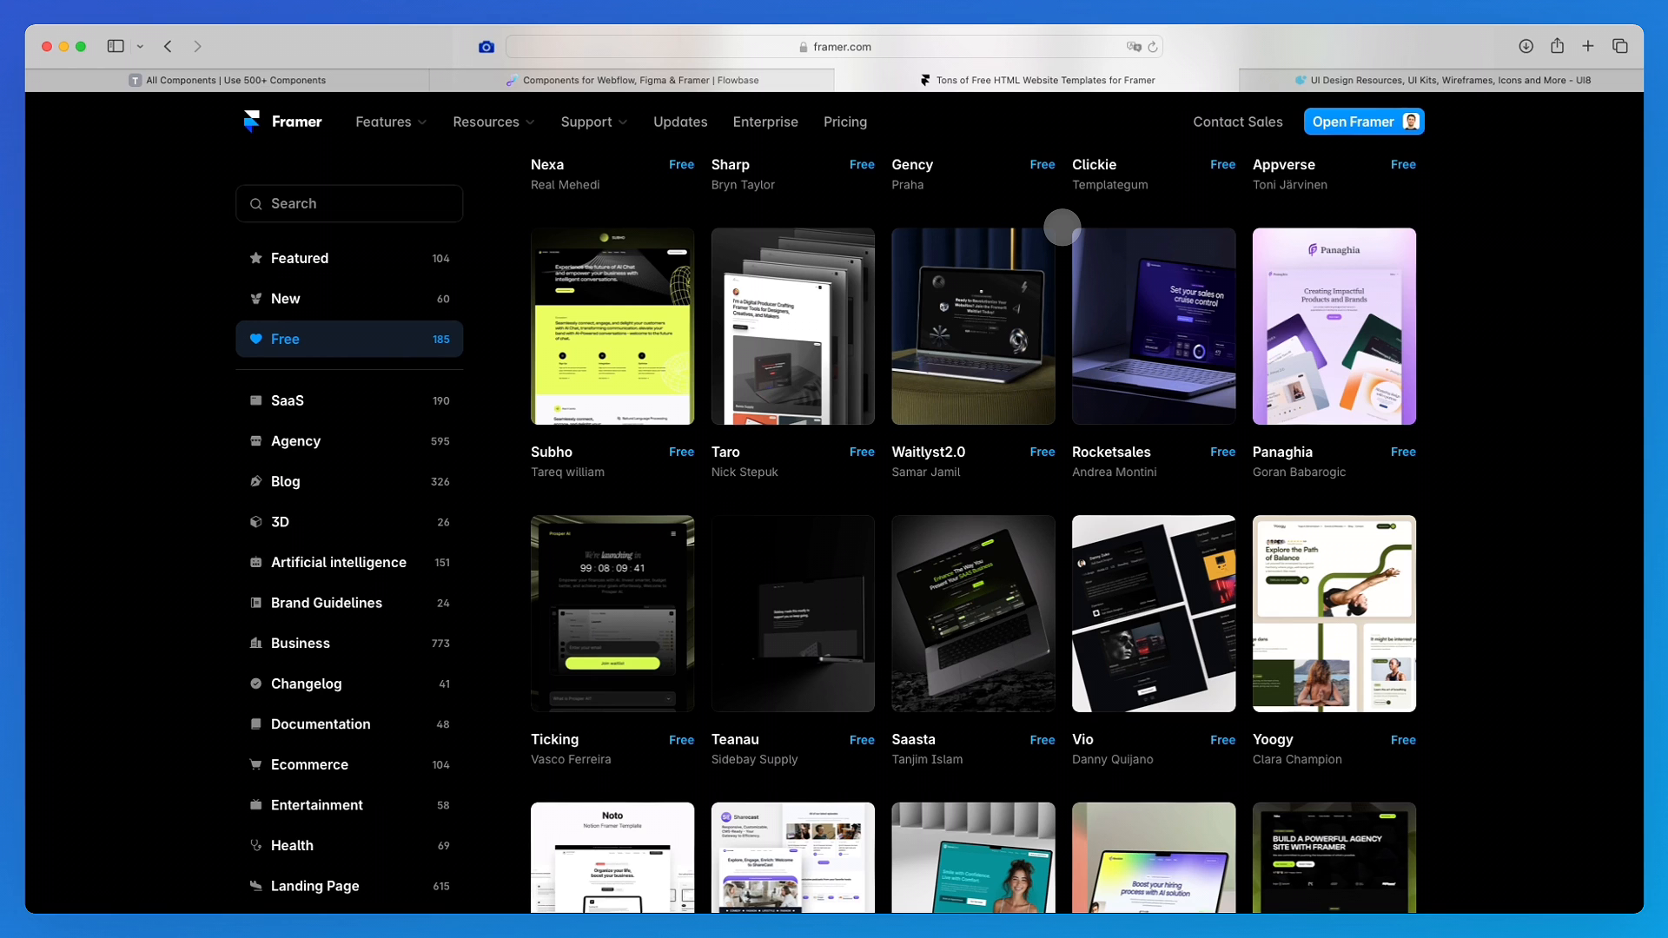
scroll("down", 3)
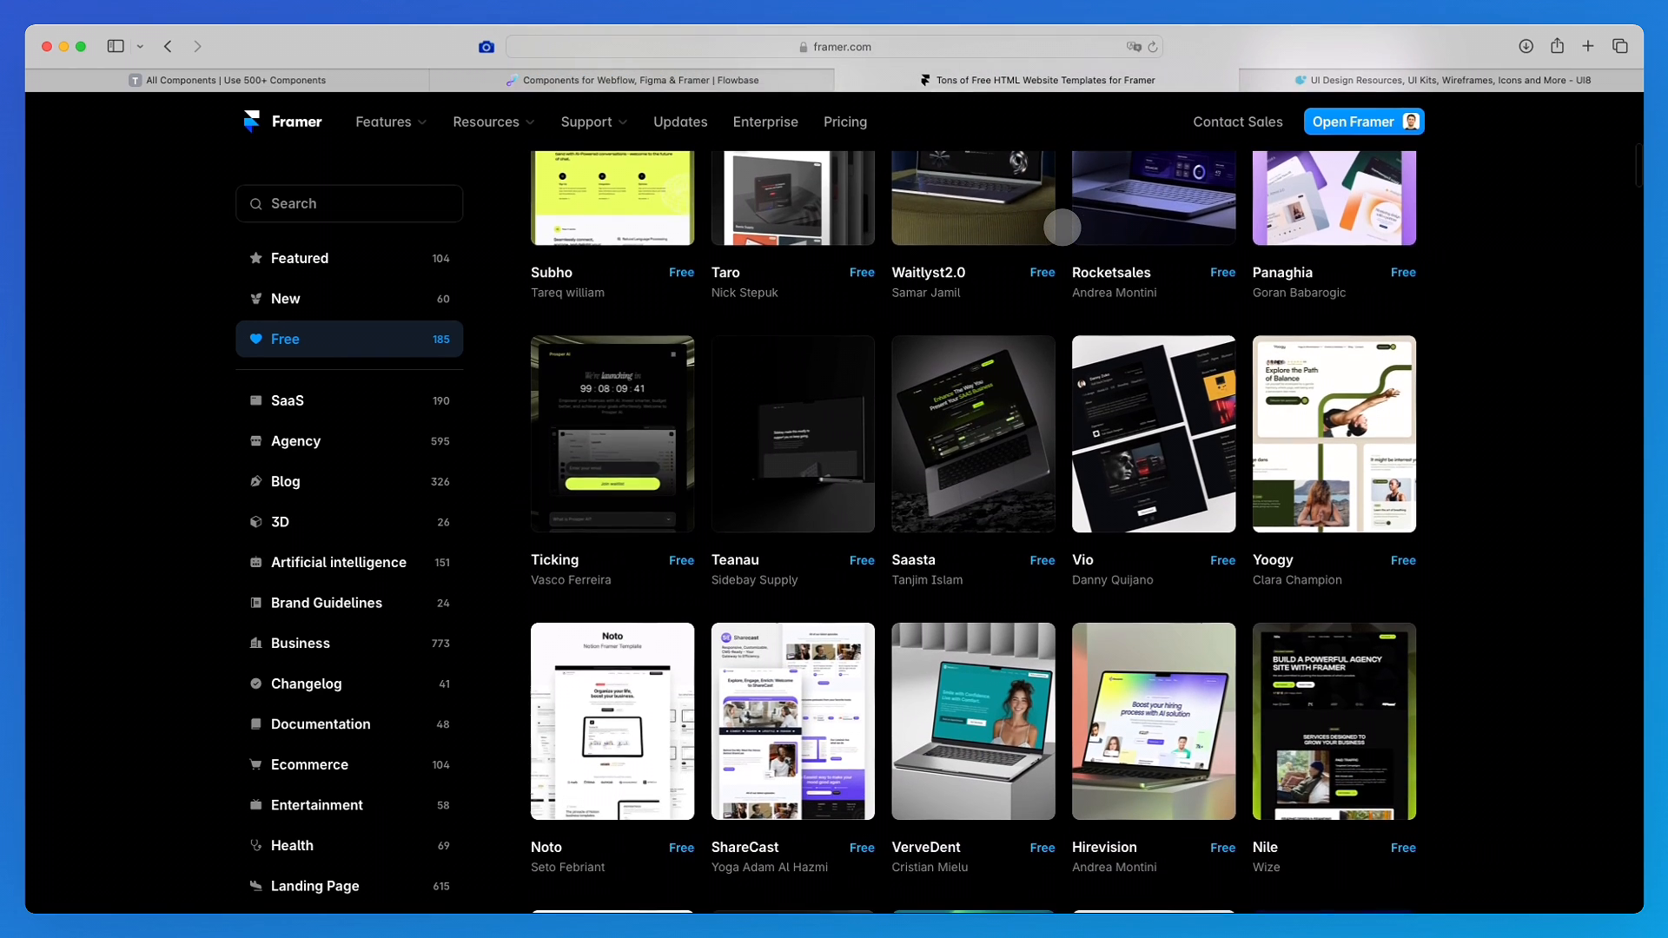
scroll("down", 3)
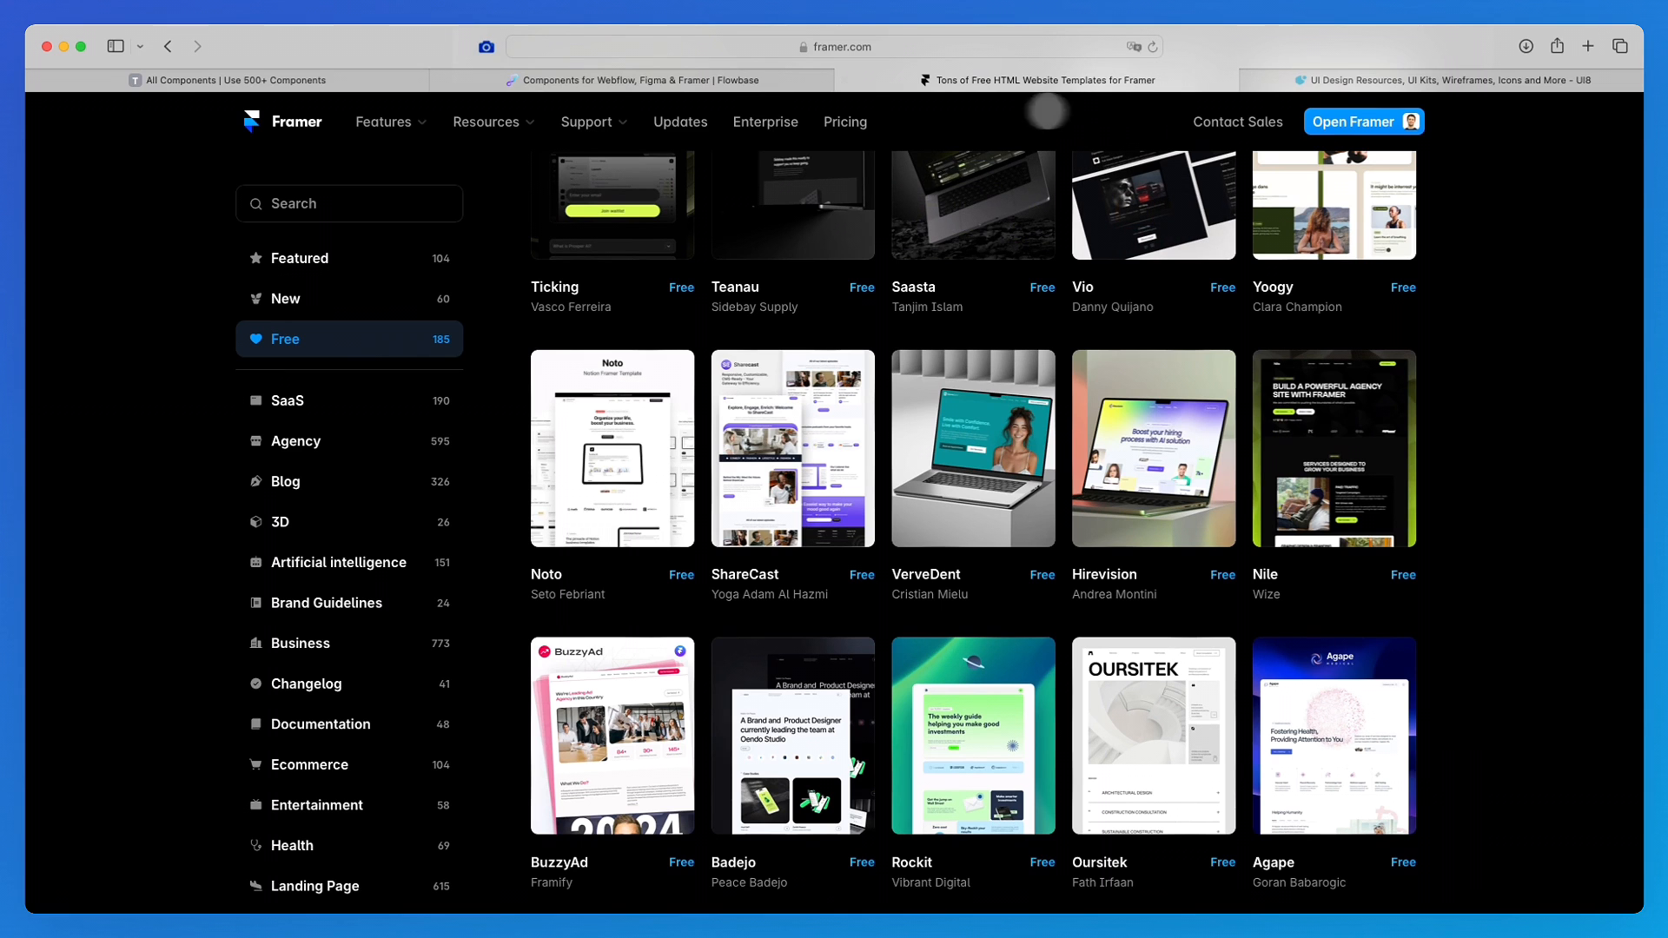
left_click(1449, 80)
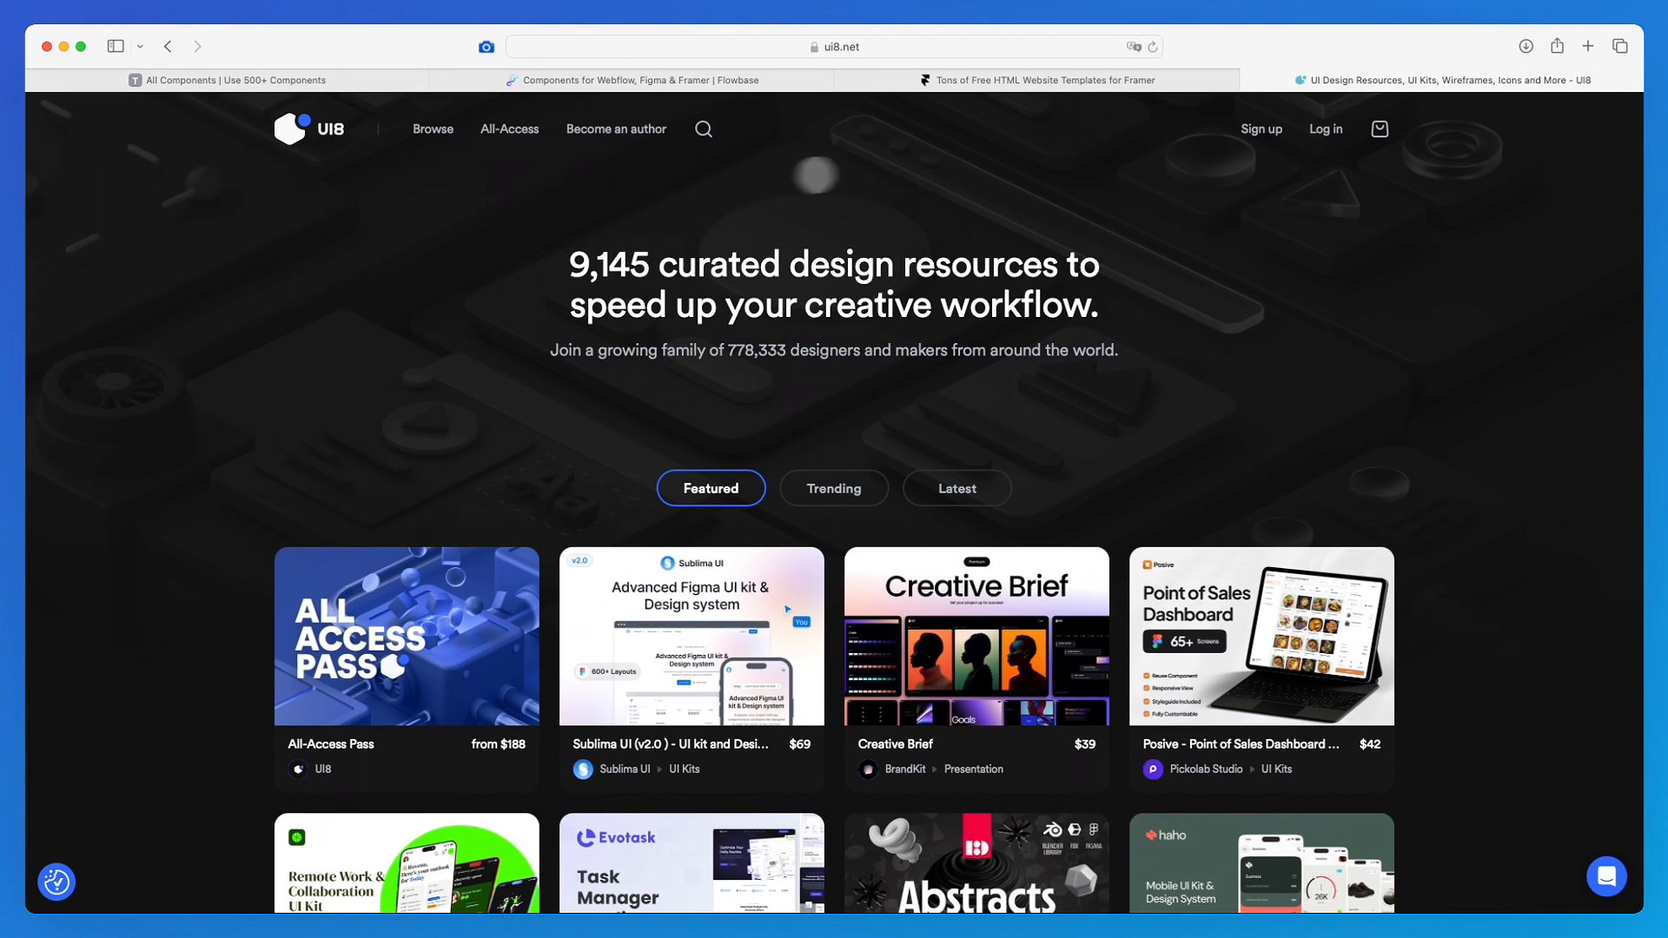
left_click(435, 128)
type("framer")
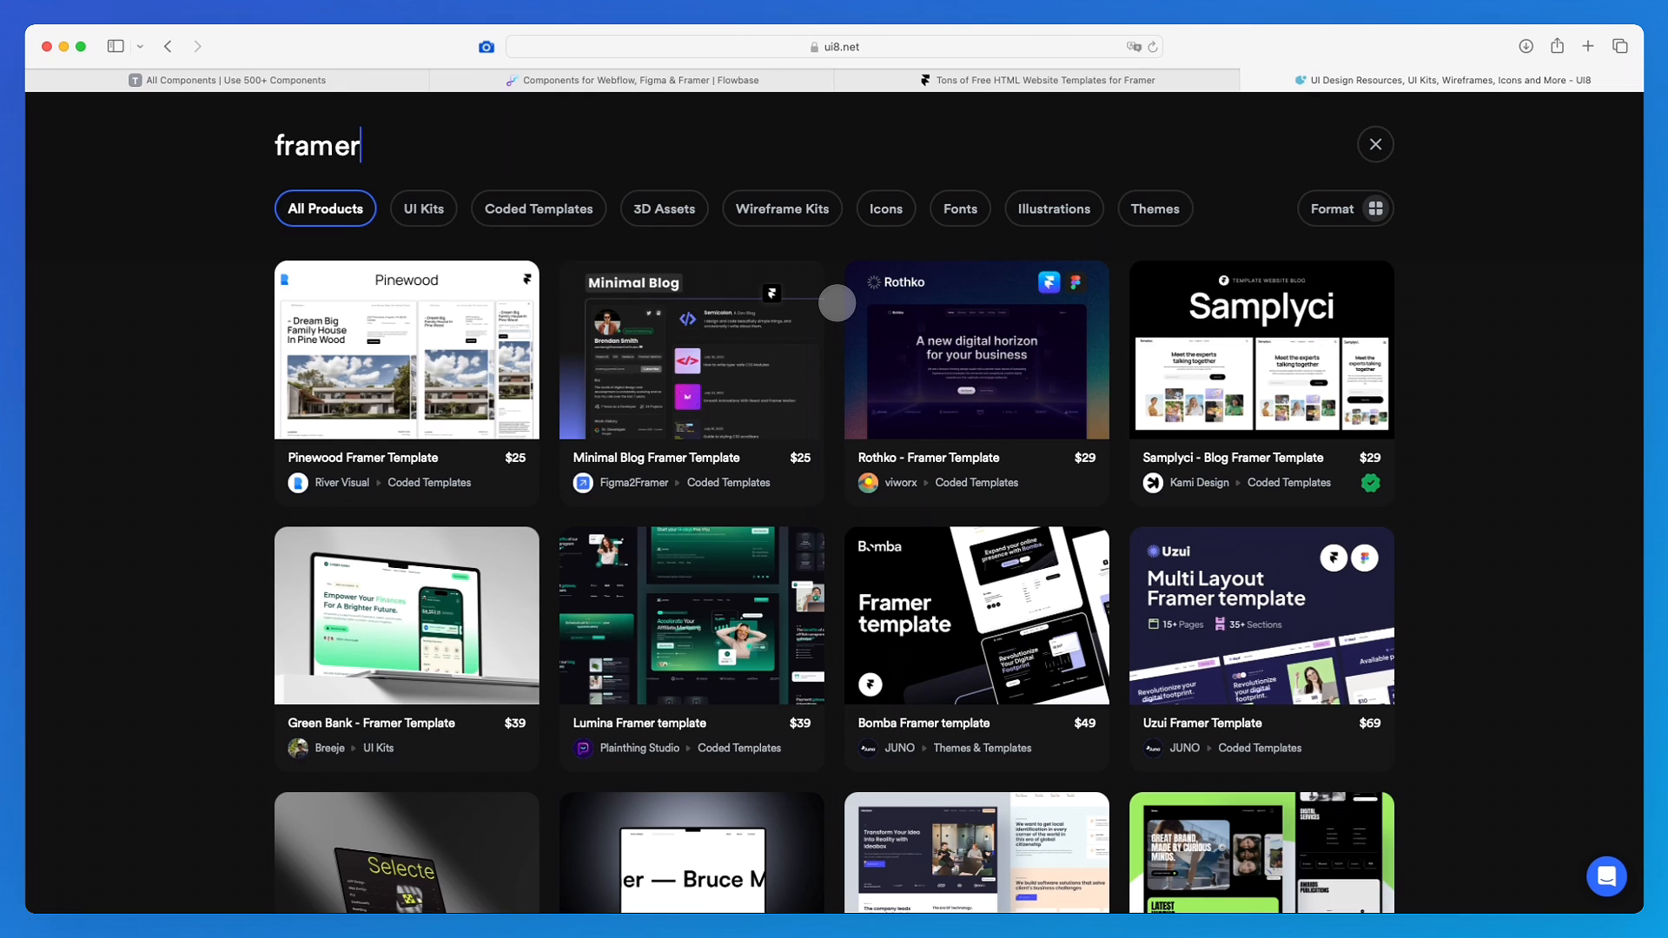
scroll("down", 3)
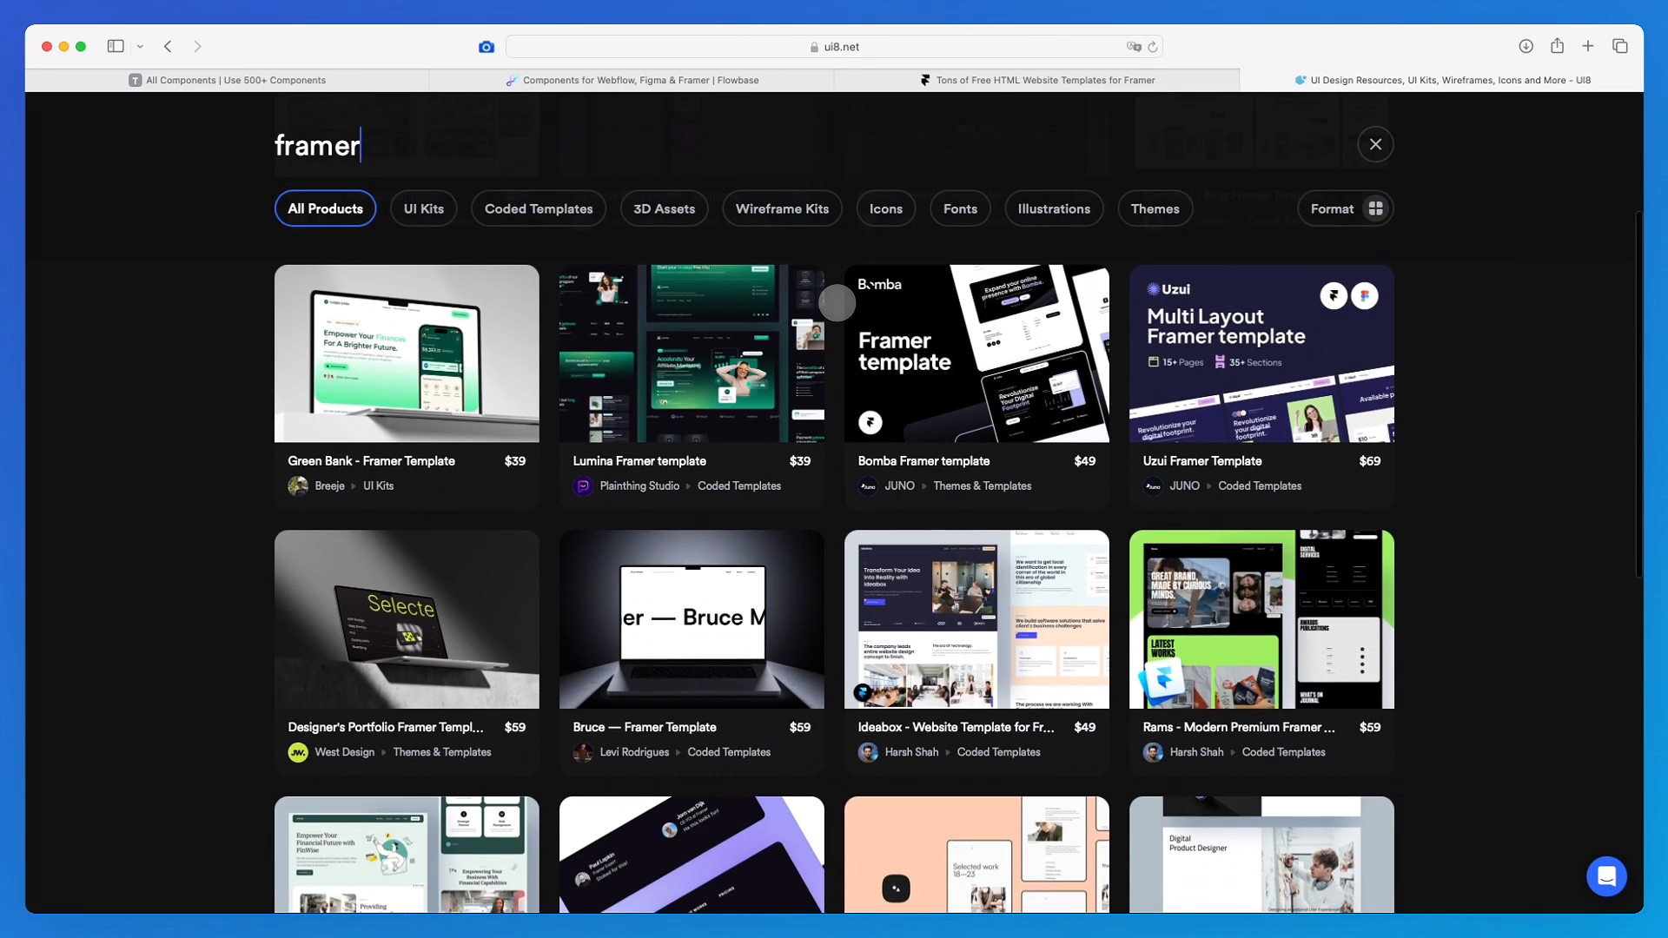
scroll("down", 3)
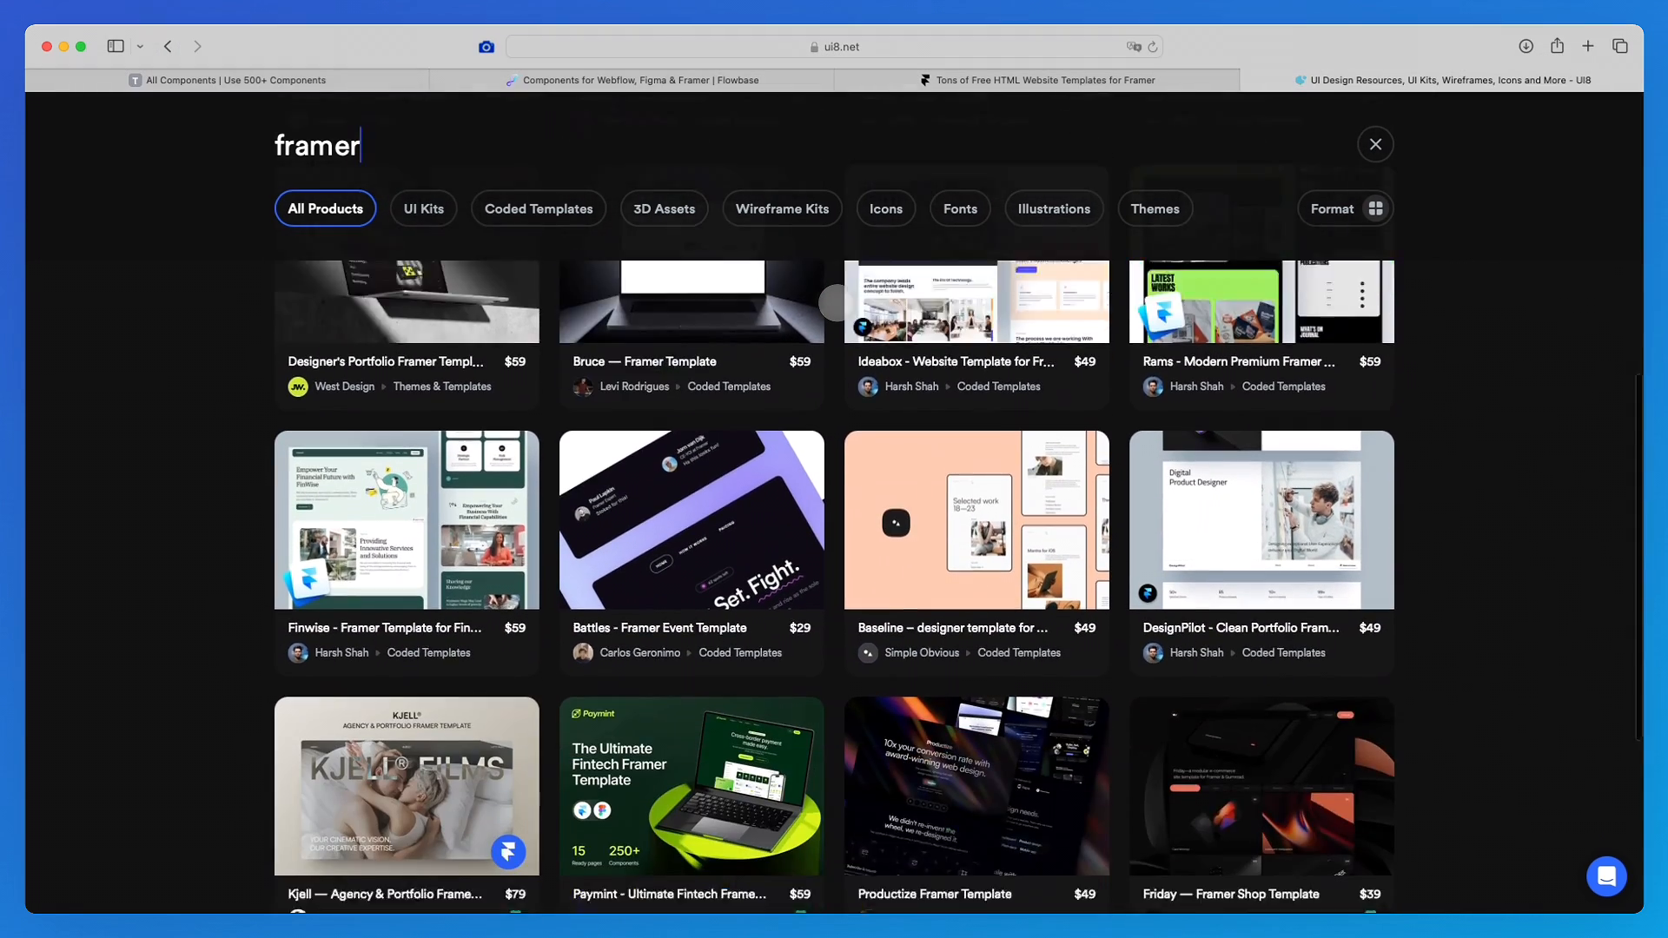
scroll("down", 3)
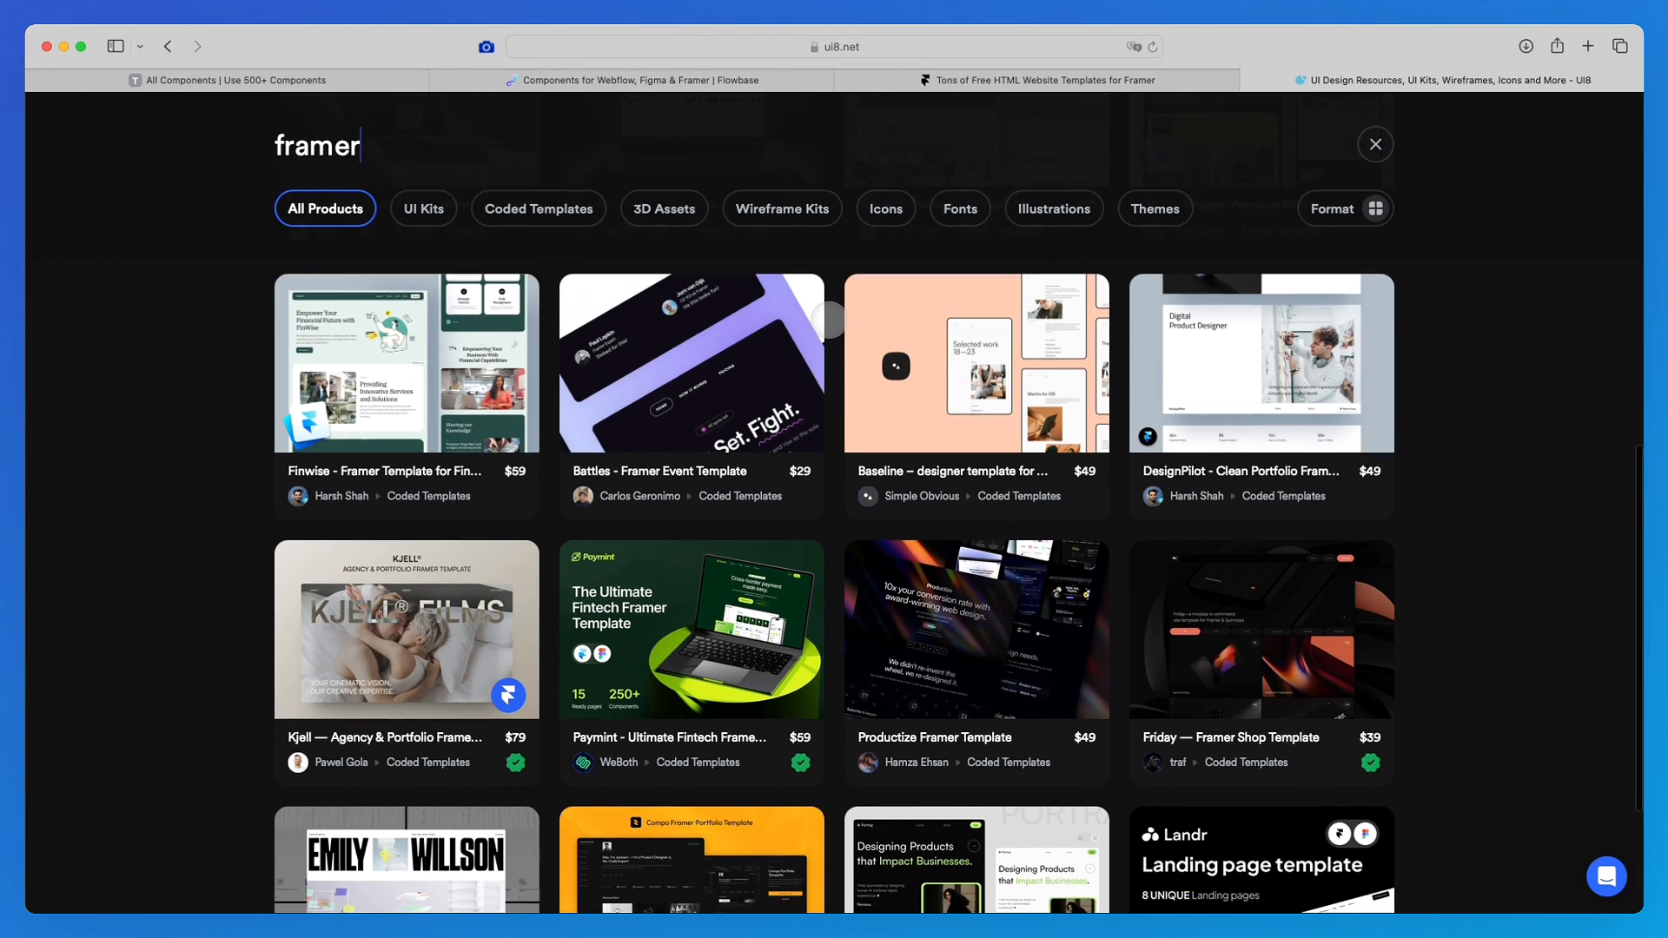
scroll("down", 3)
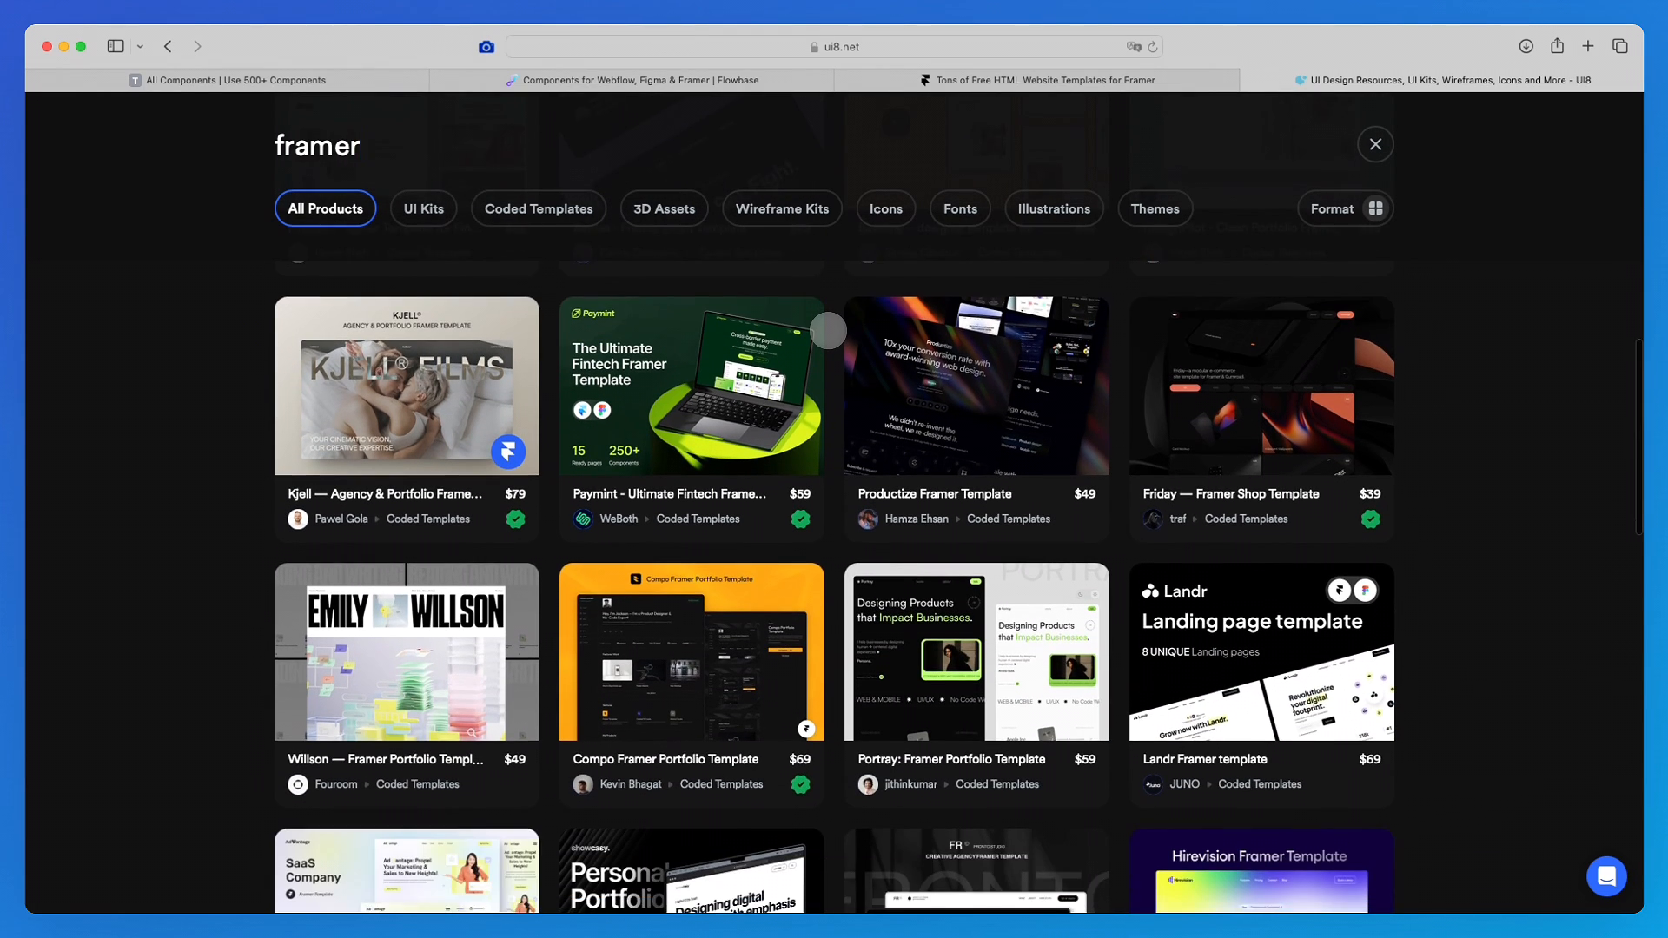
scroll("down", 3)
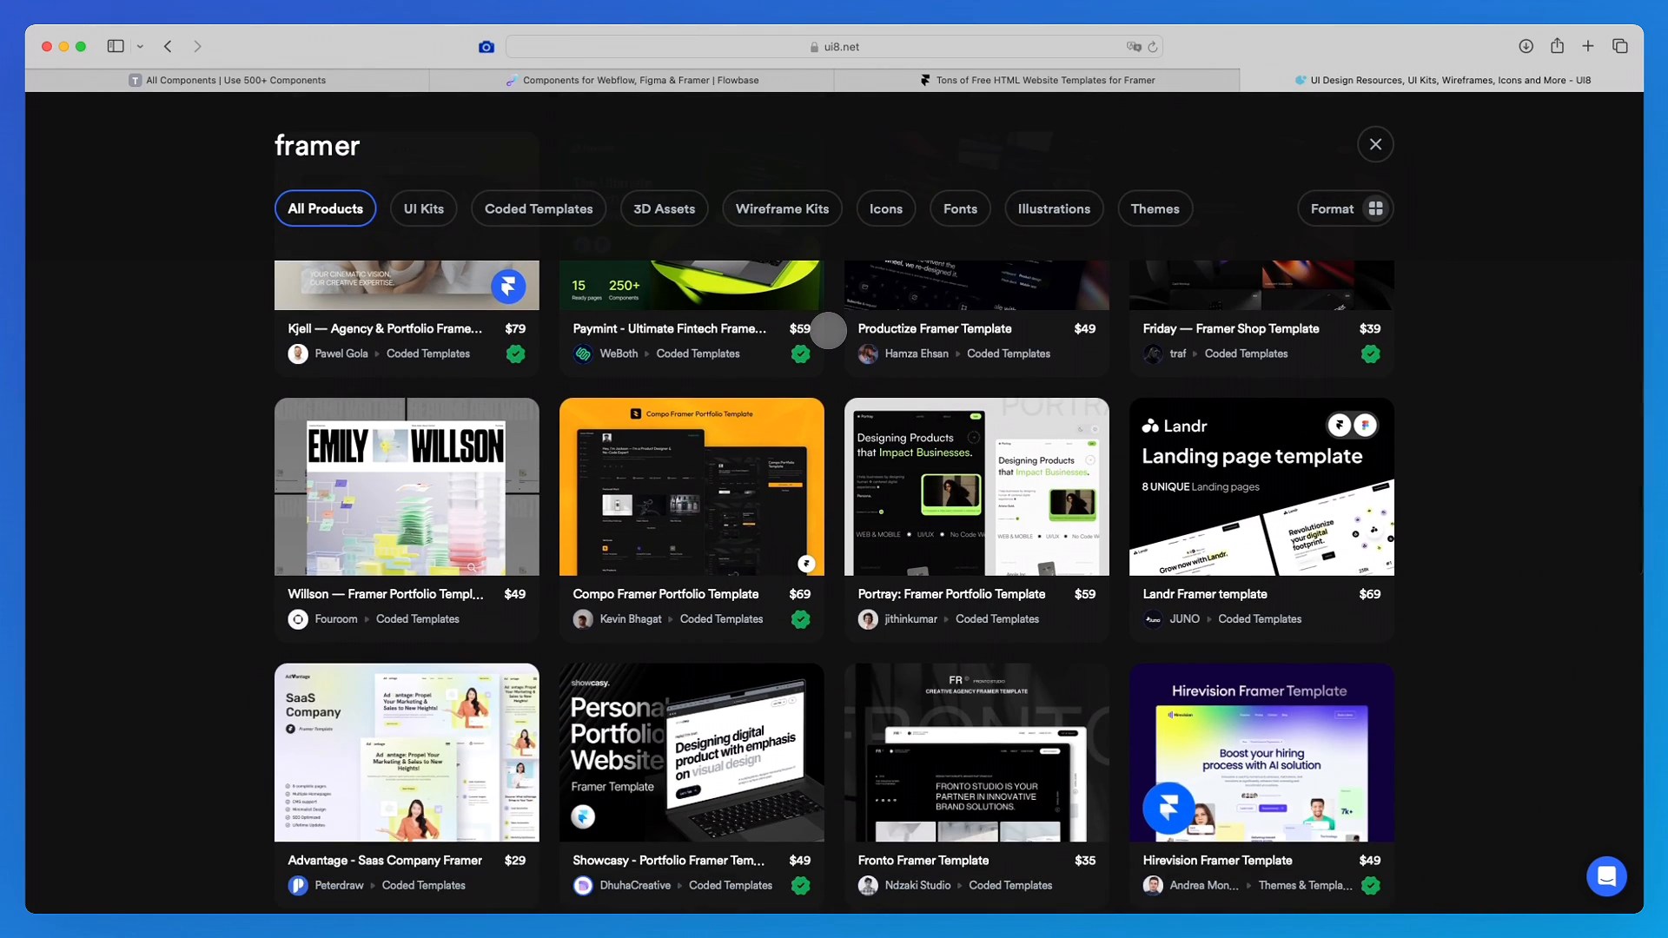
scroll("down", 3)
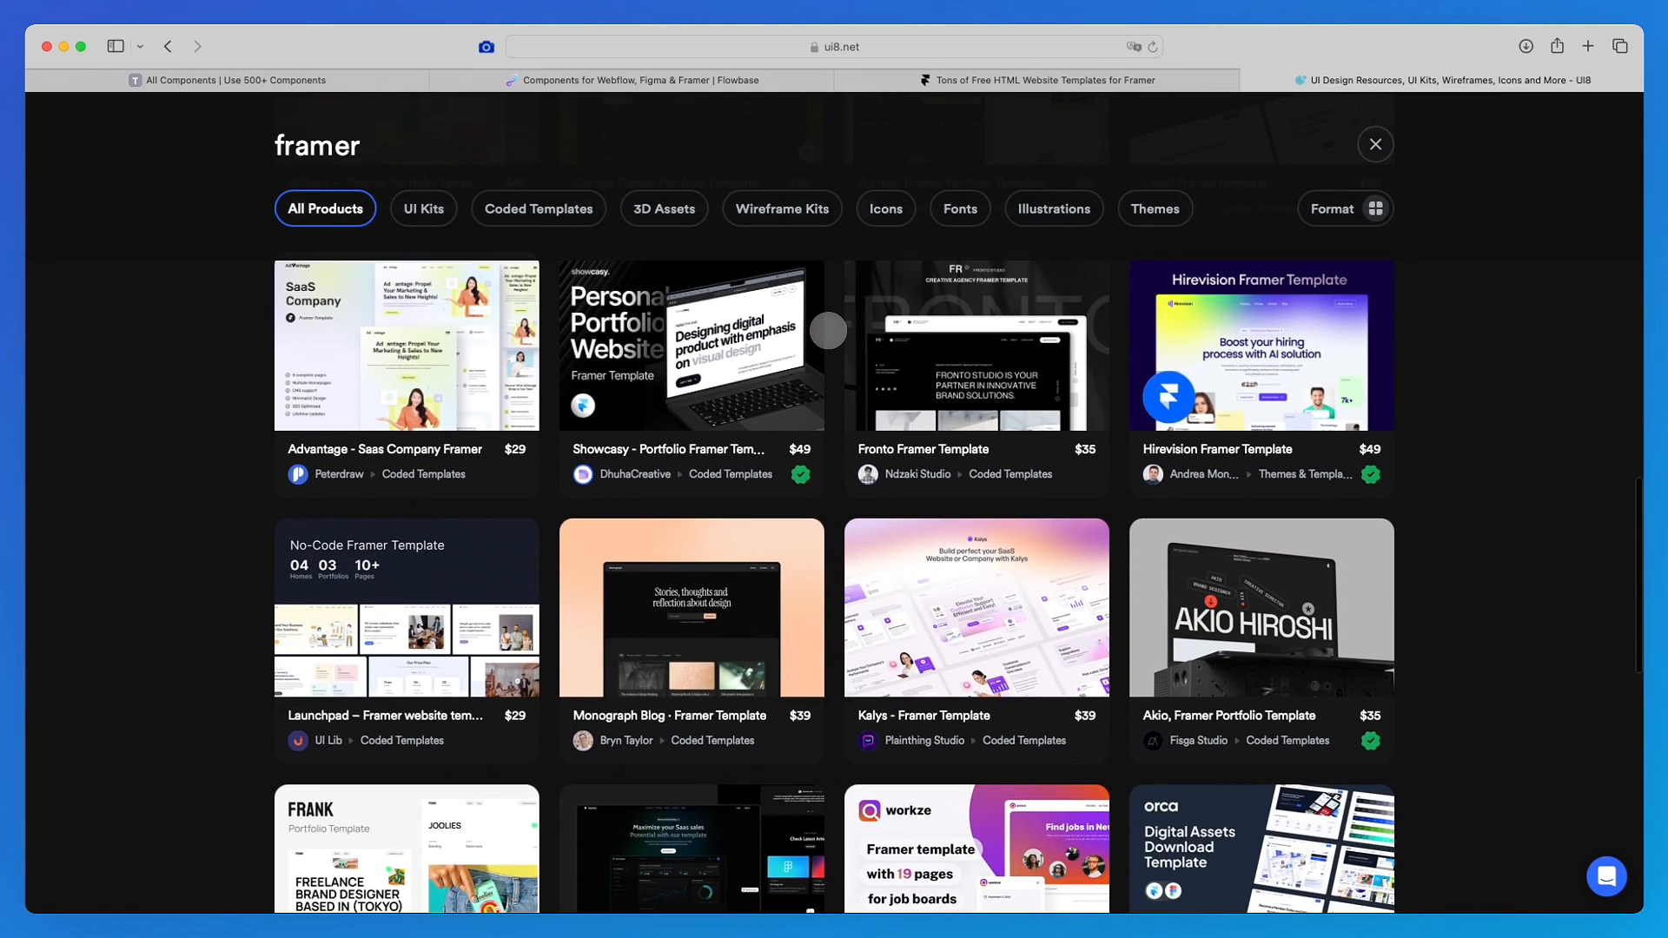
scroll("down", 3)
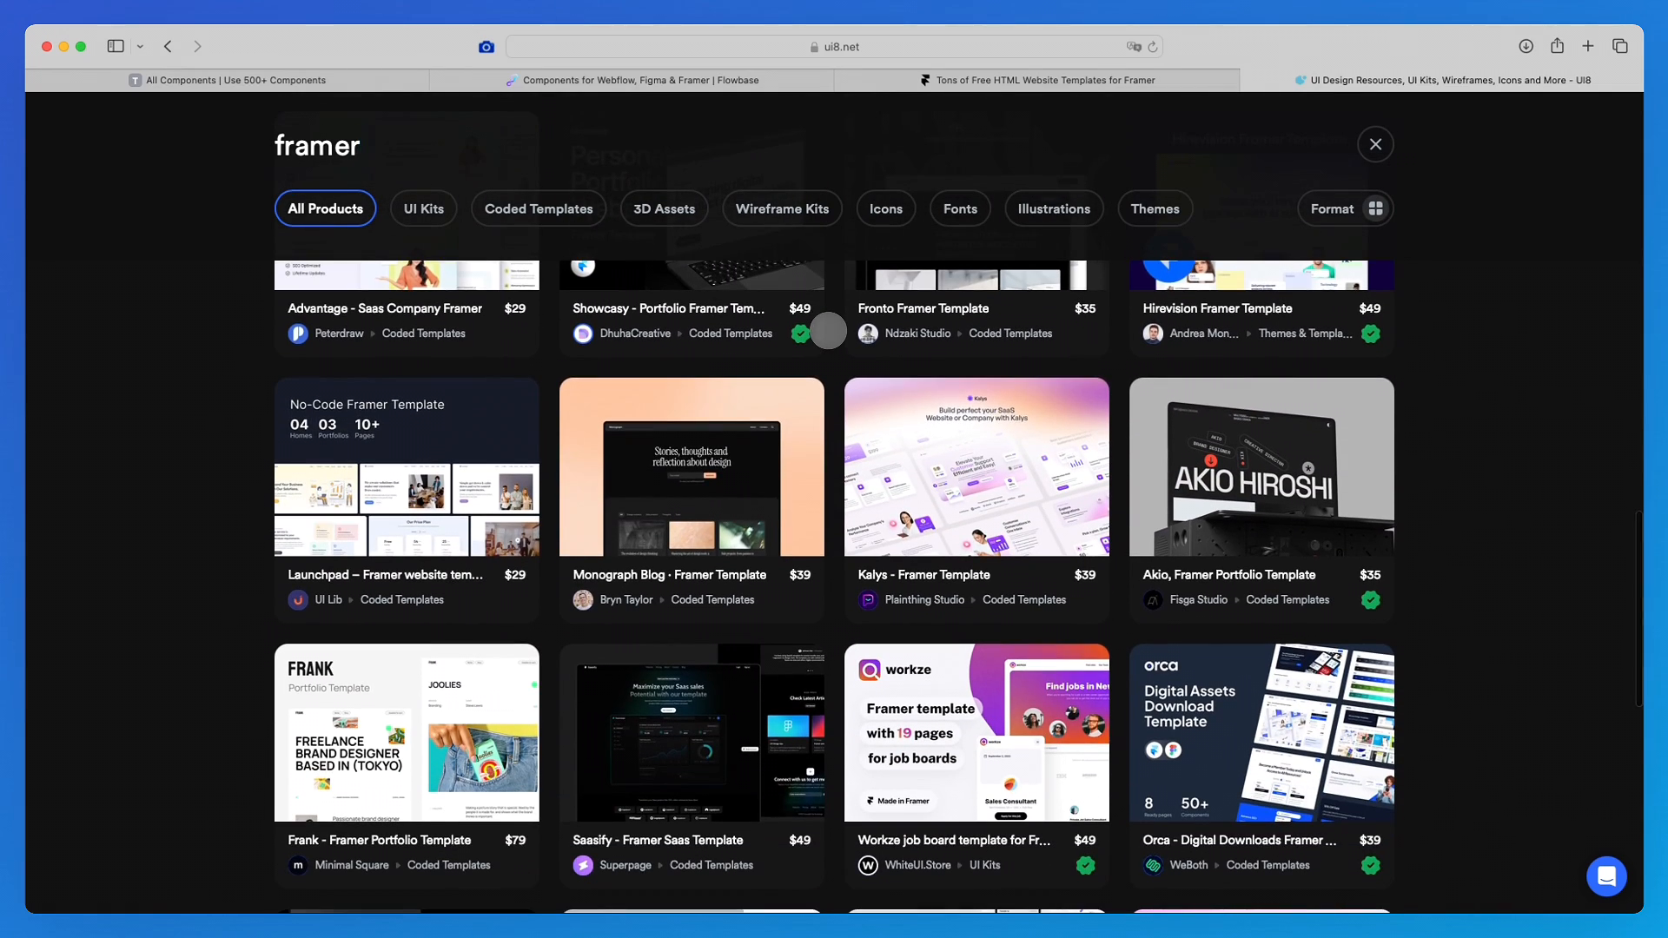
scroll("down", 3)
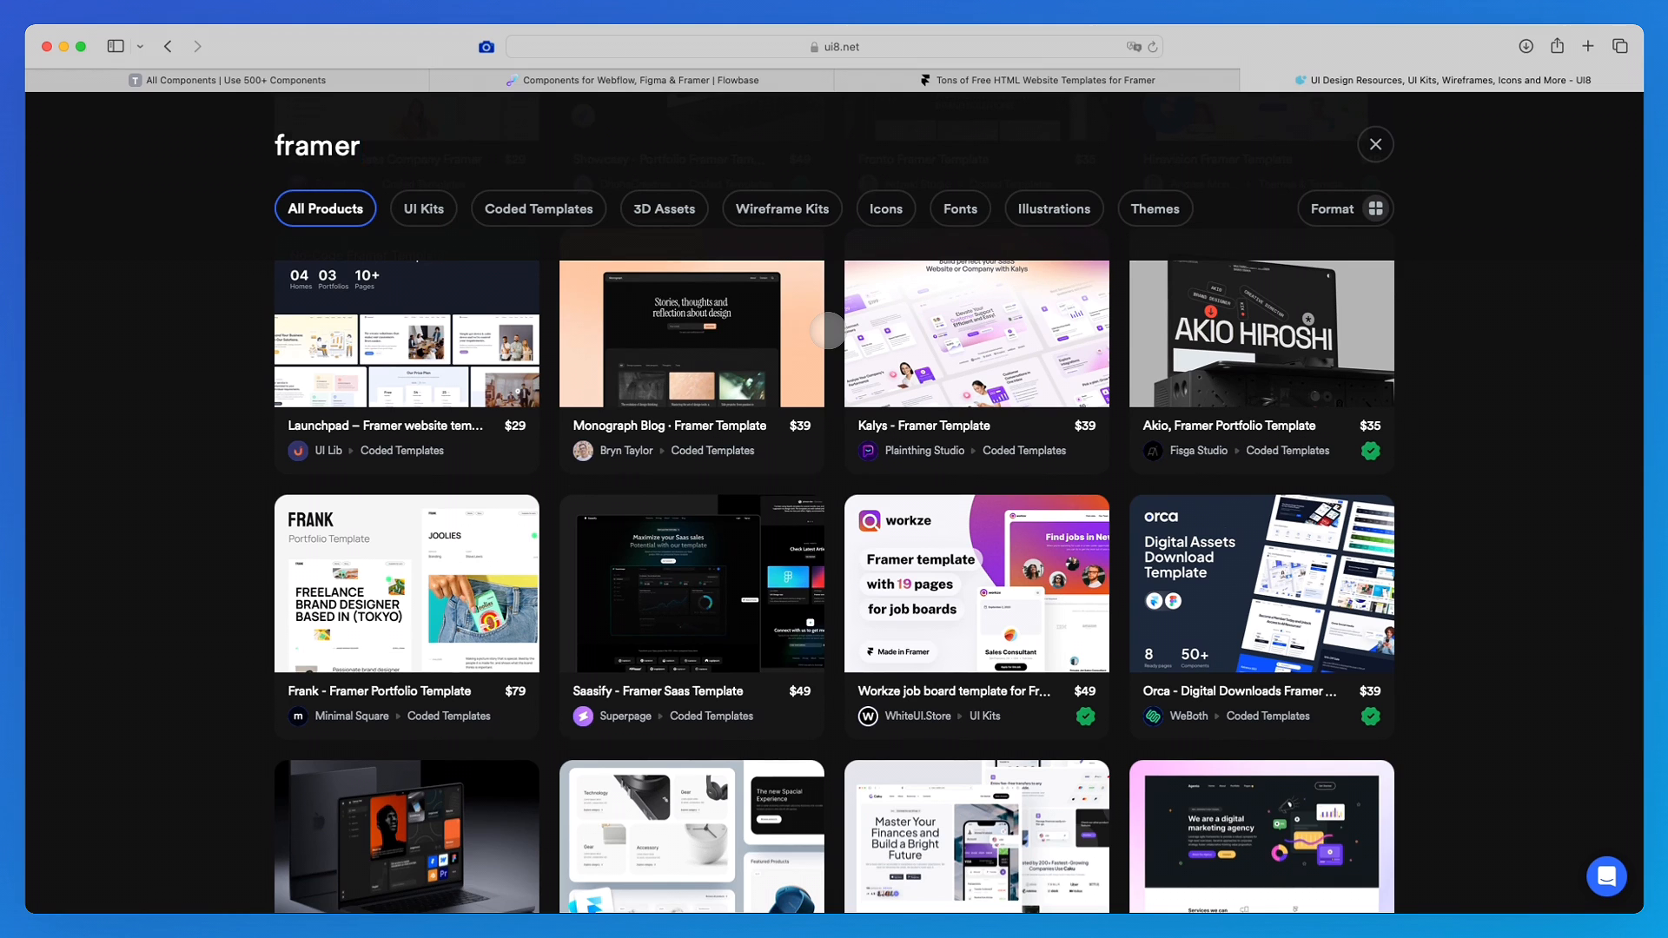
scroll("down", 3)
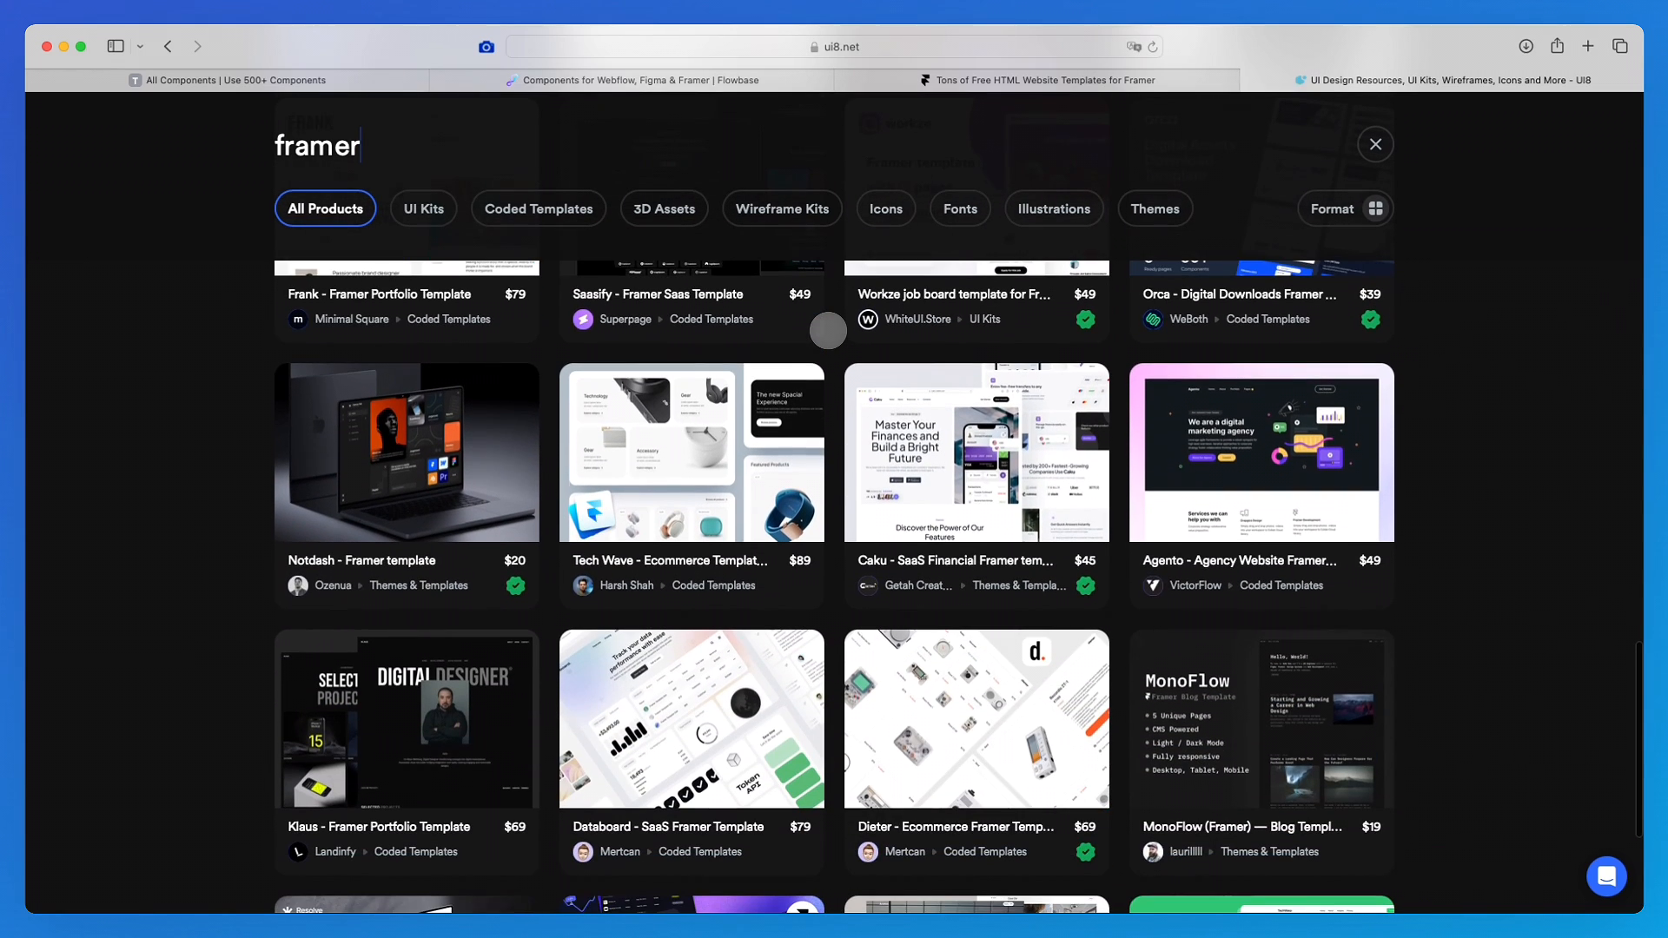
scroll("down", 3)
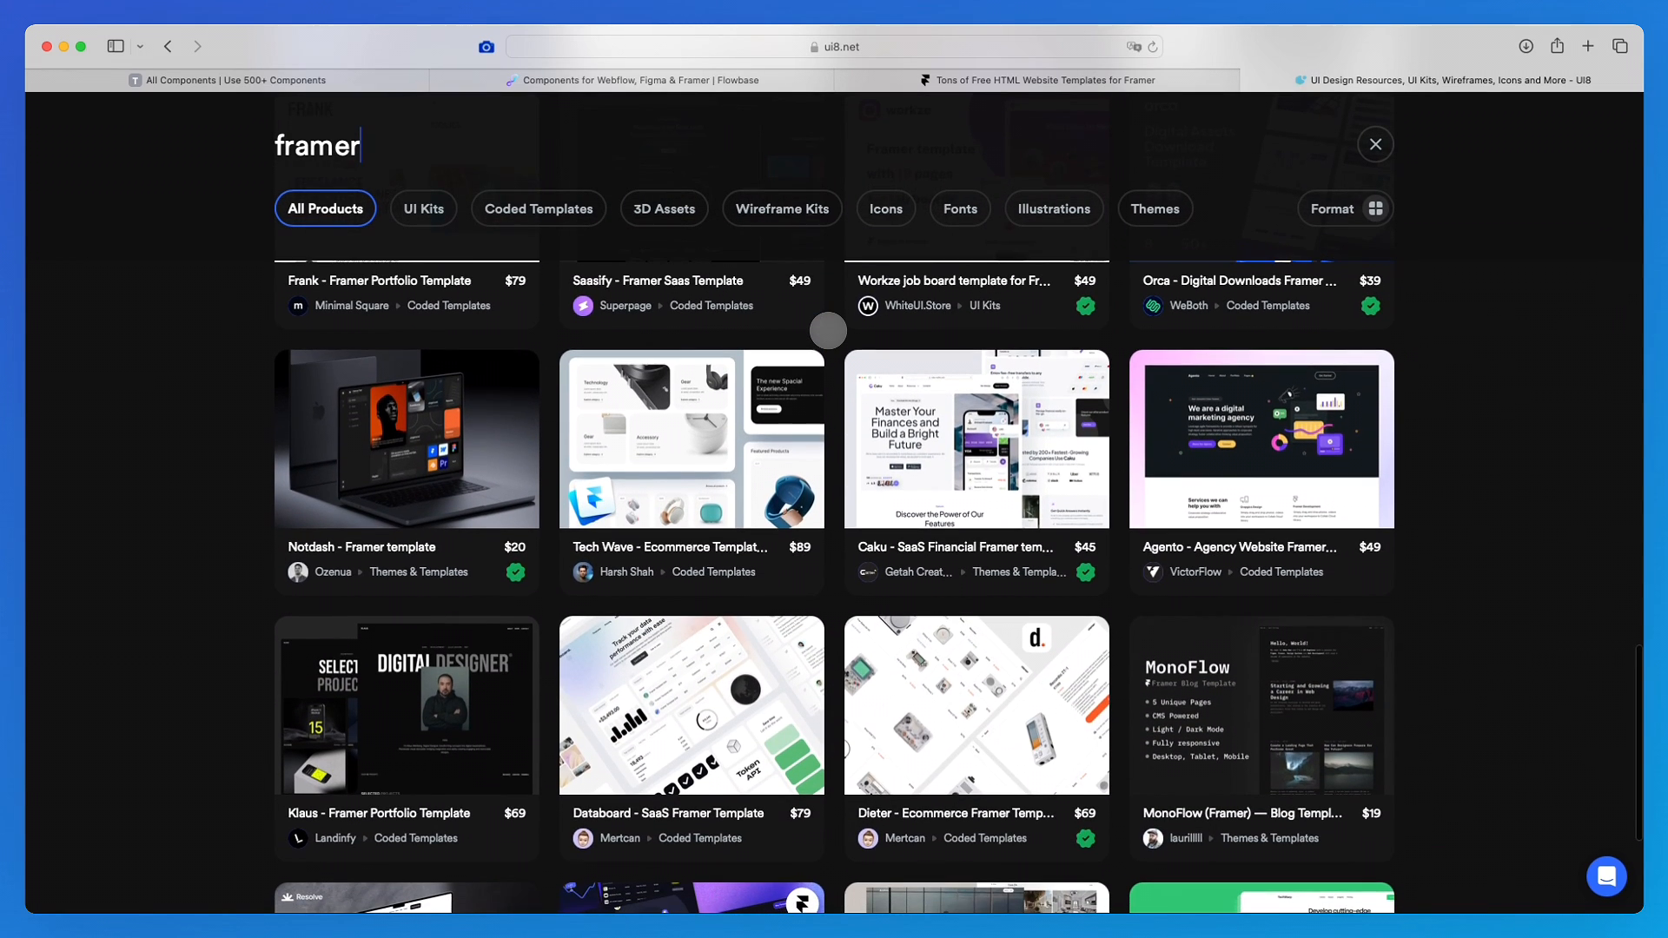
scroll("down", 3)
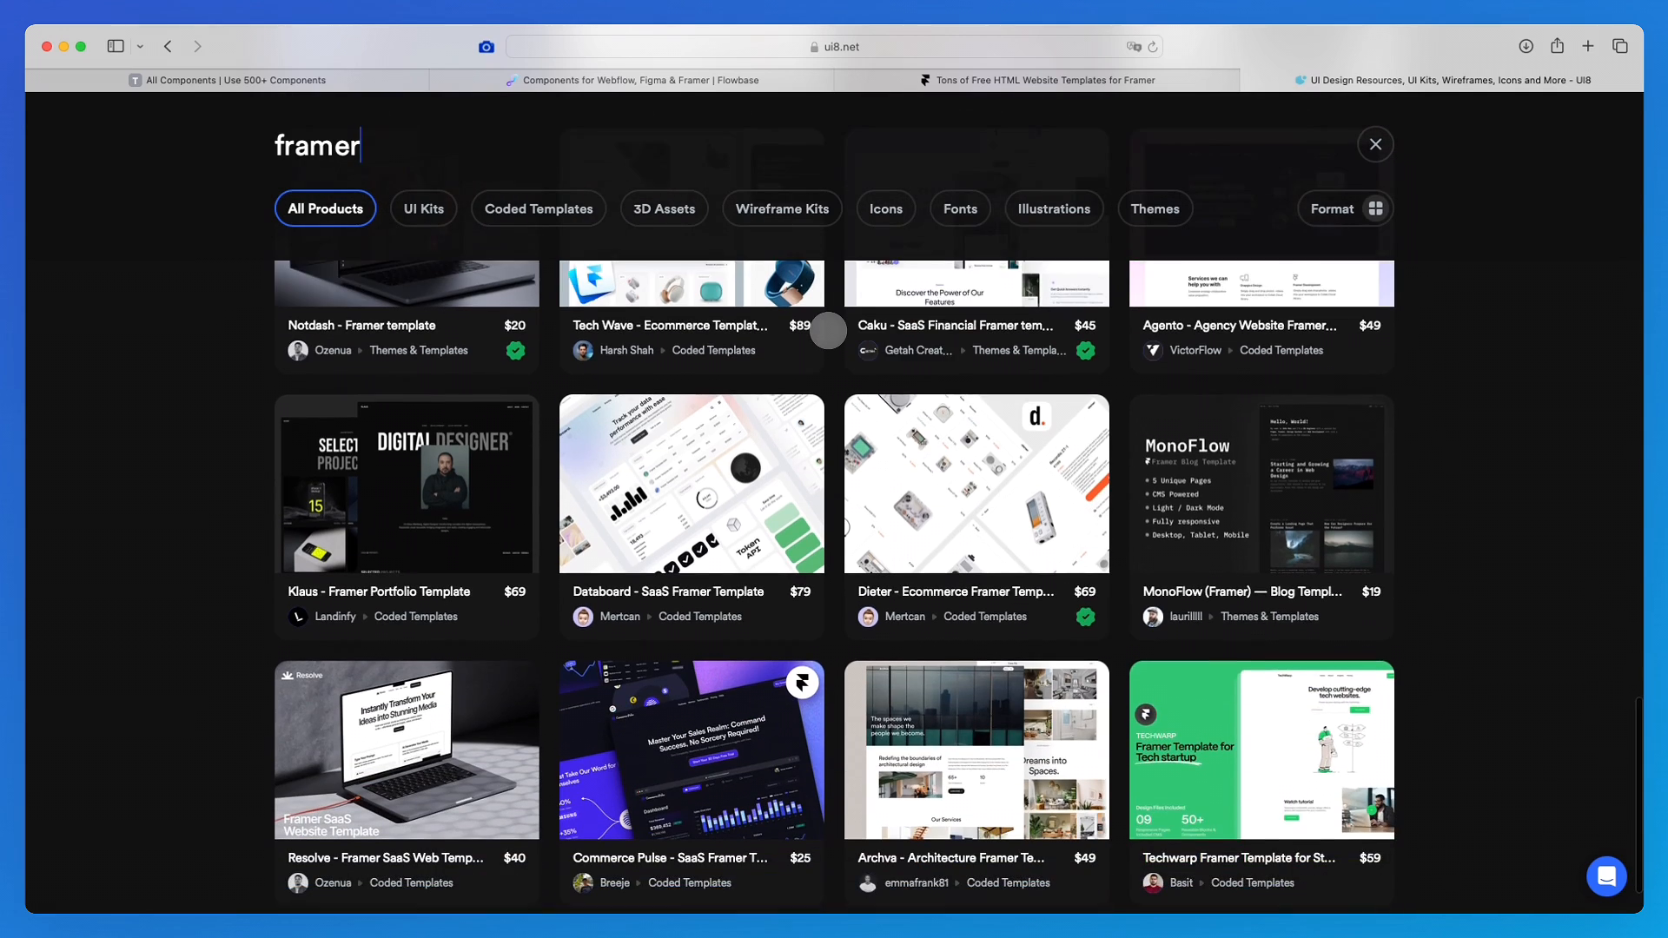
scroll("down", 3)
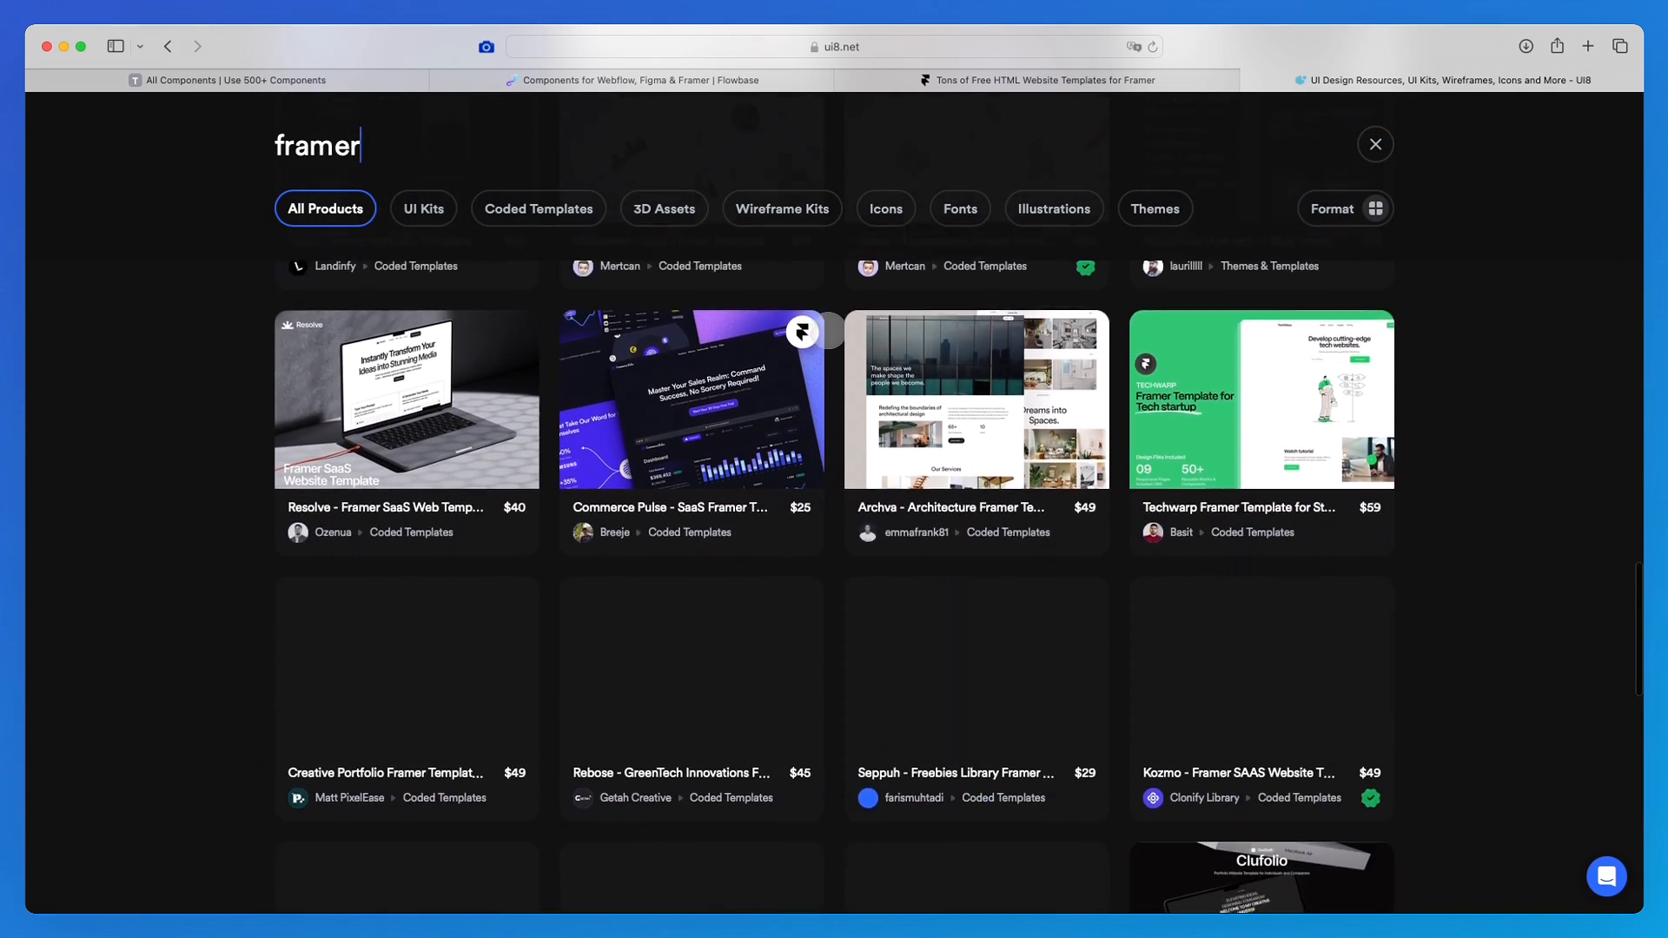
scroll("down", 3)
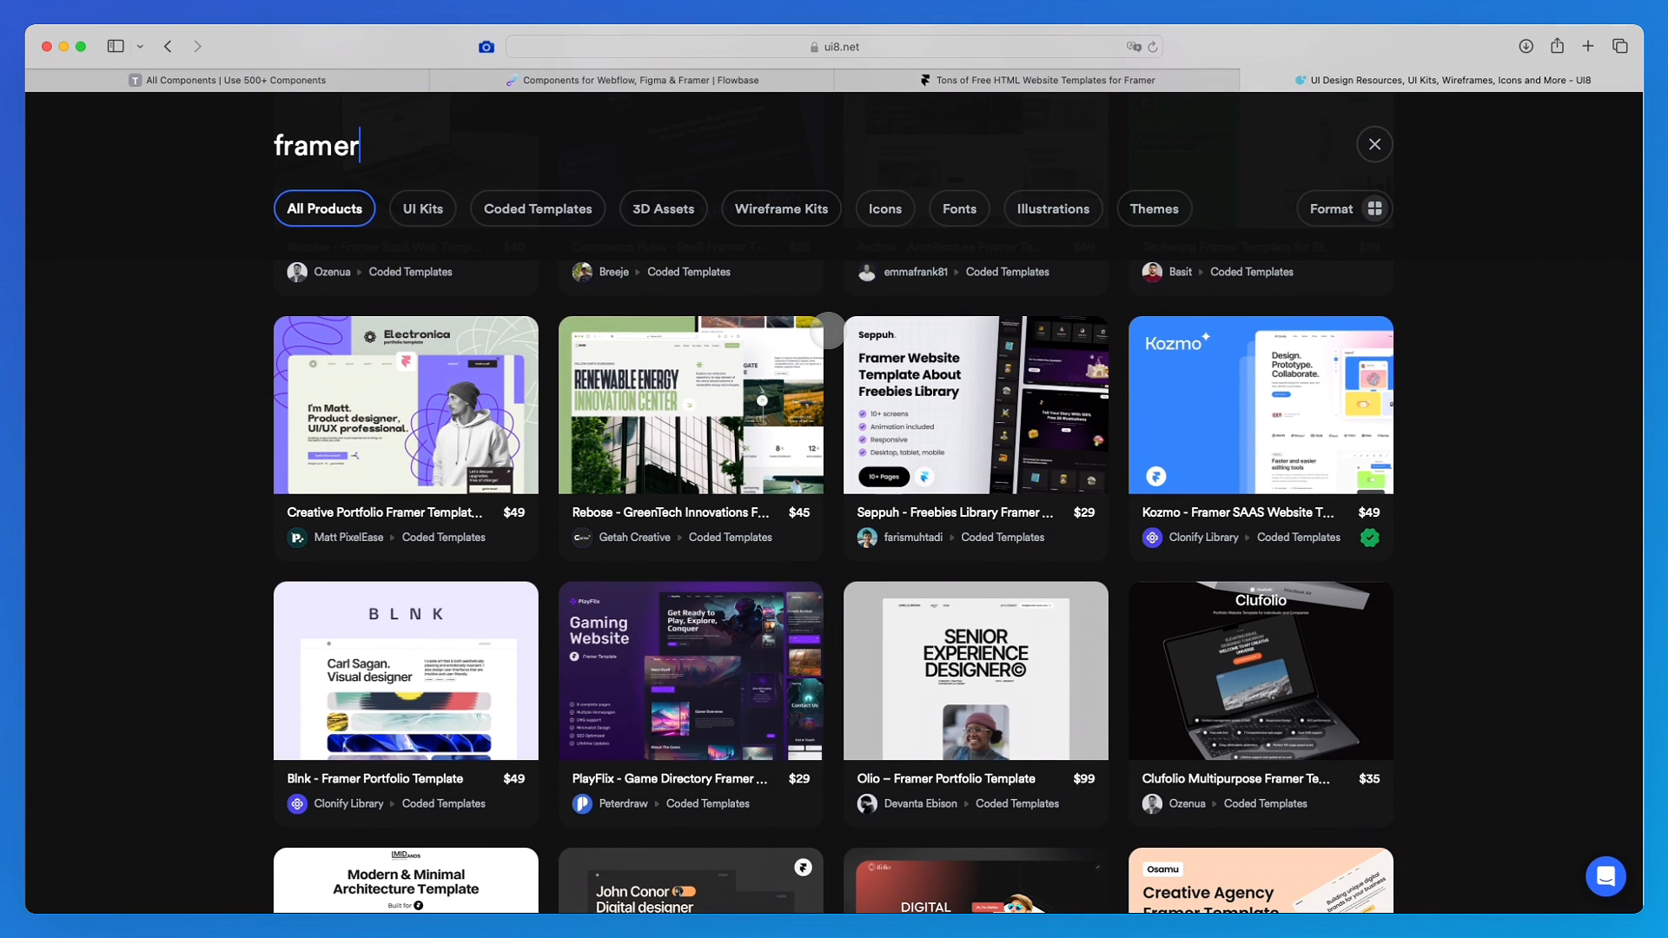
scroll("down", 3)
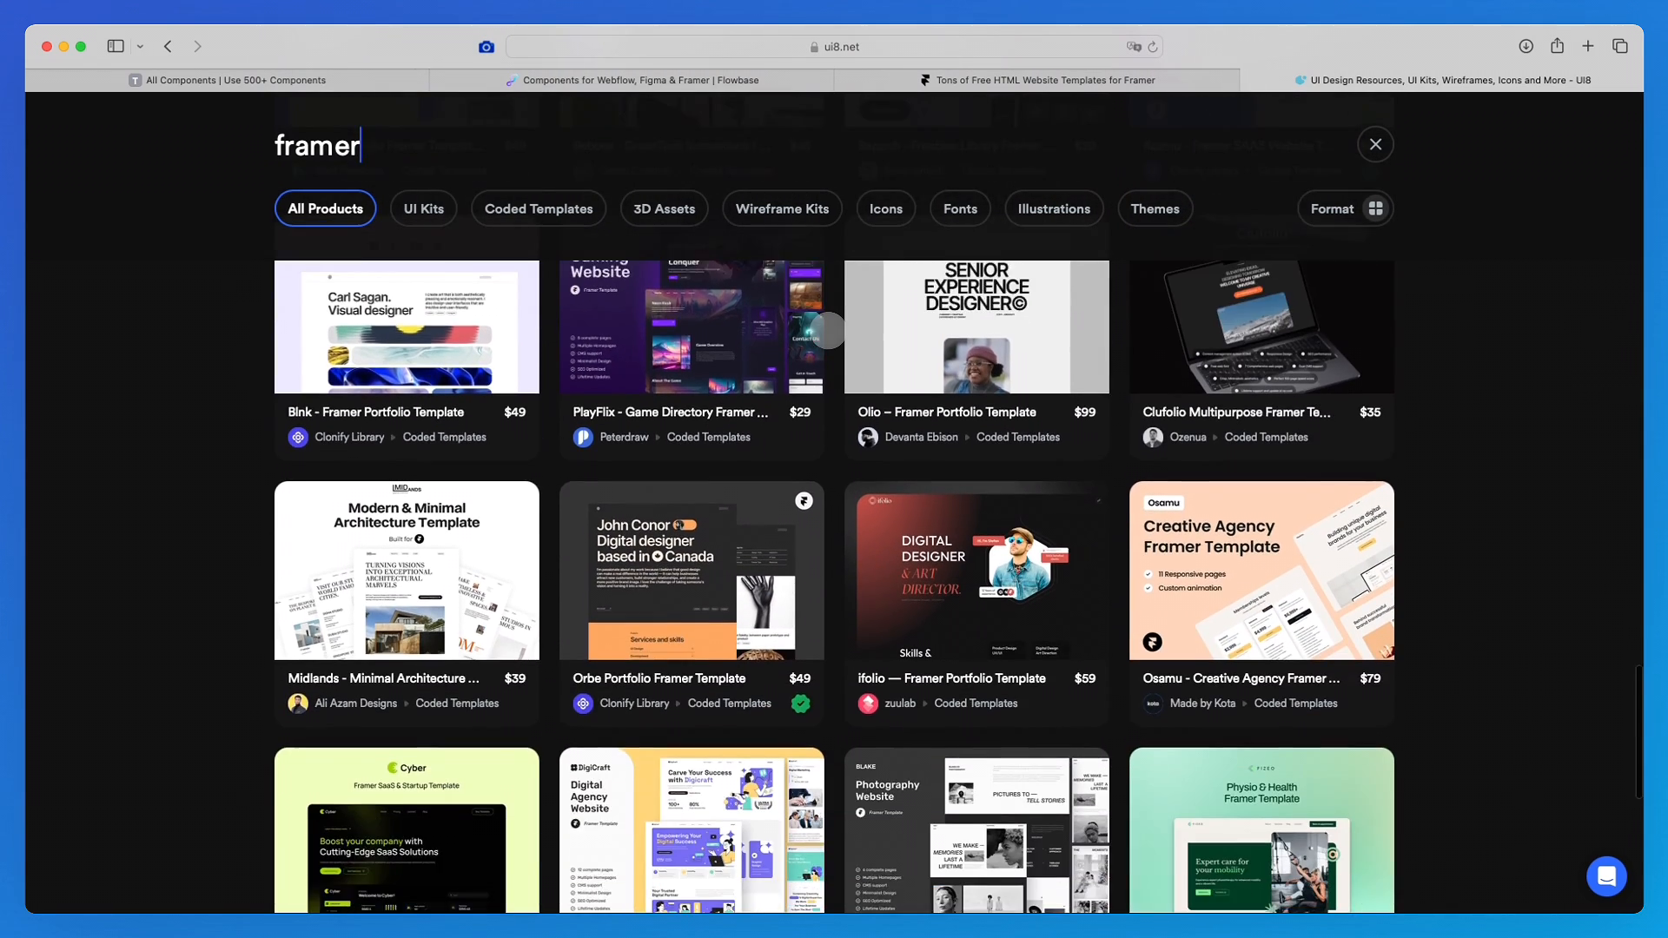
scroll("down", 3)
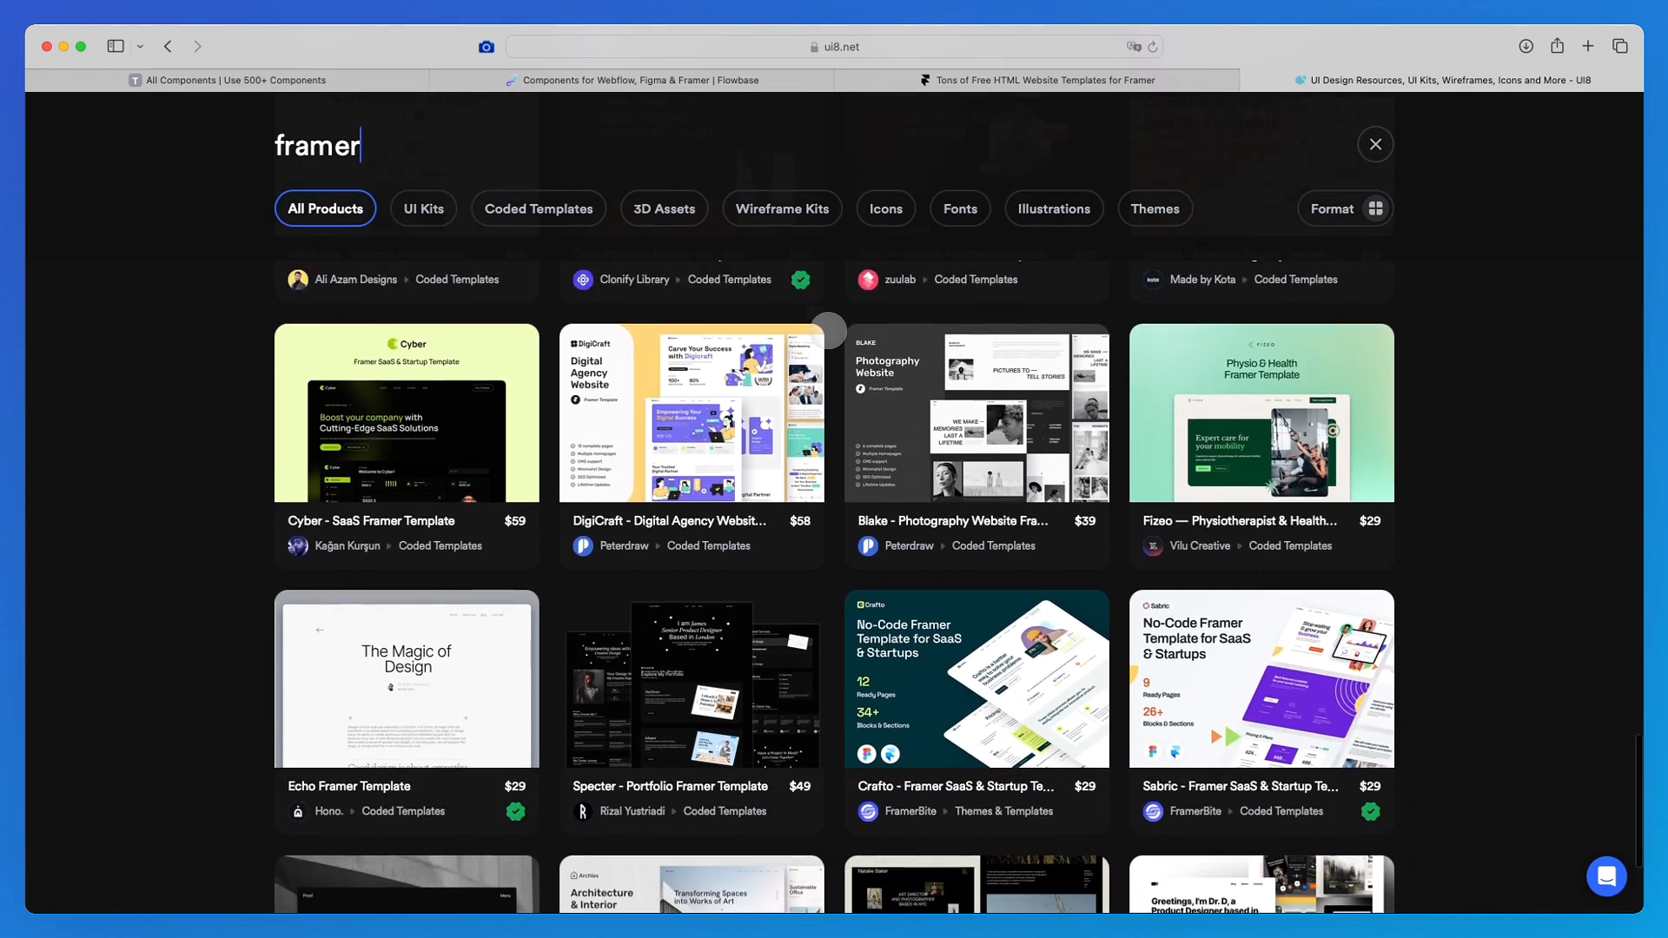
scroll("down", 3)
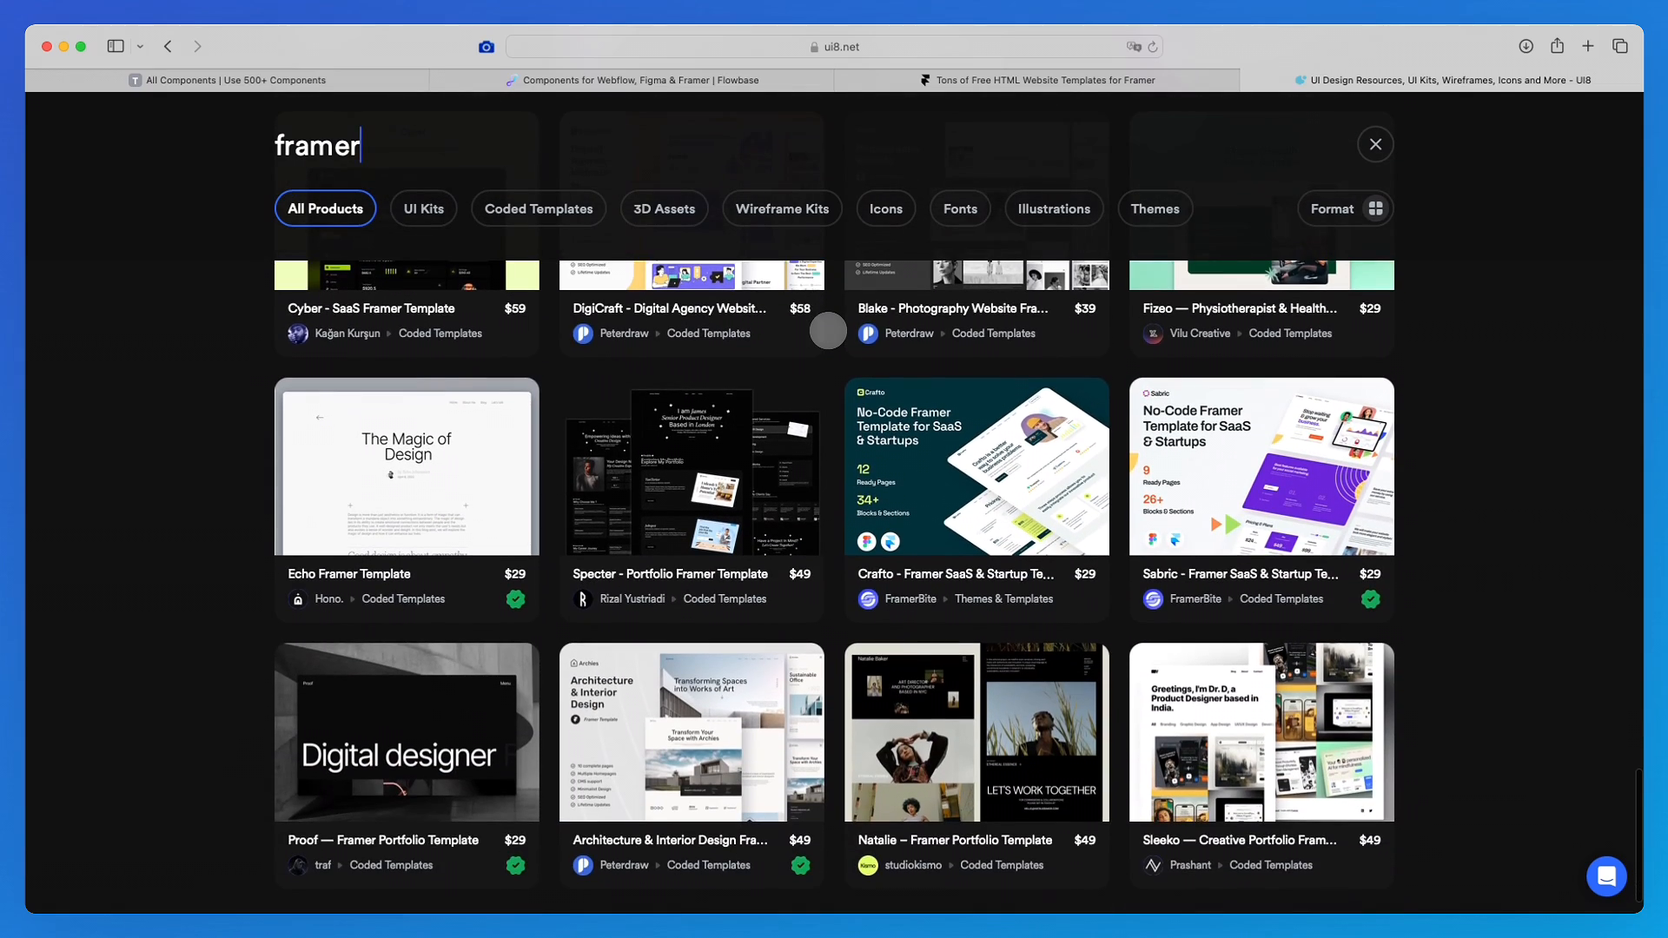
scroll("down", 3)
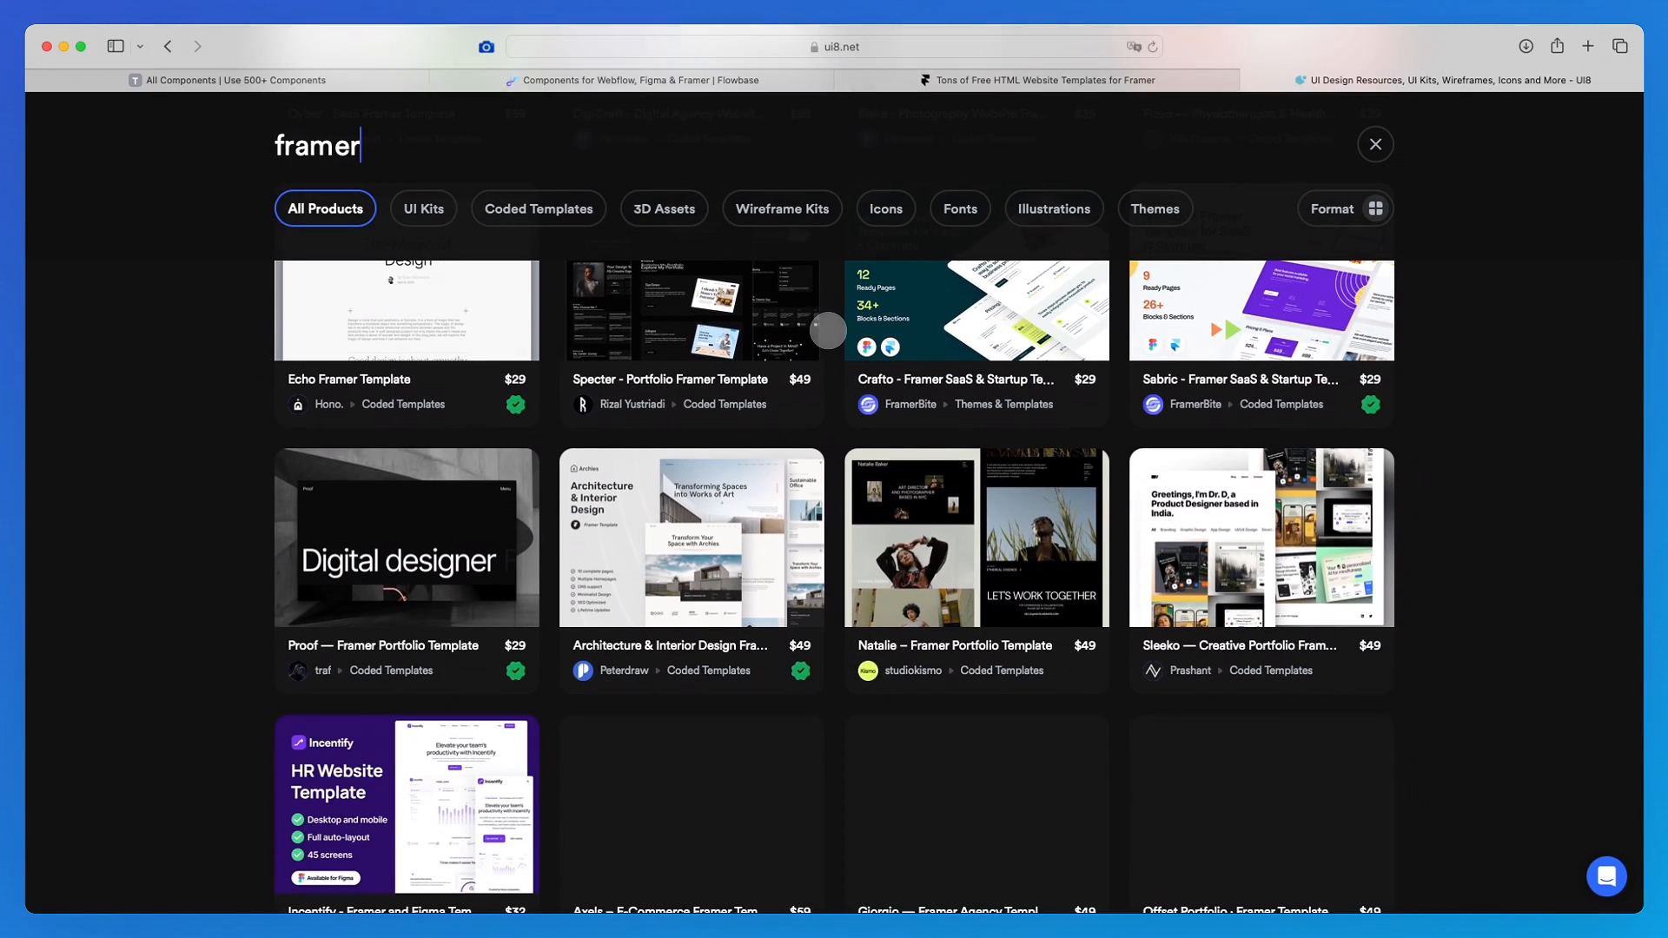
scroll("down", 3)
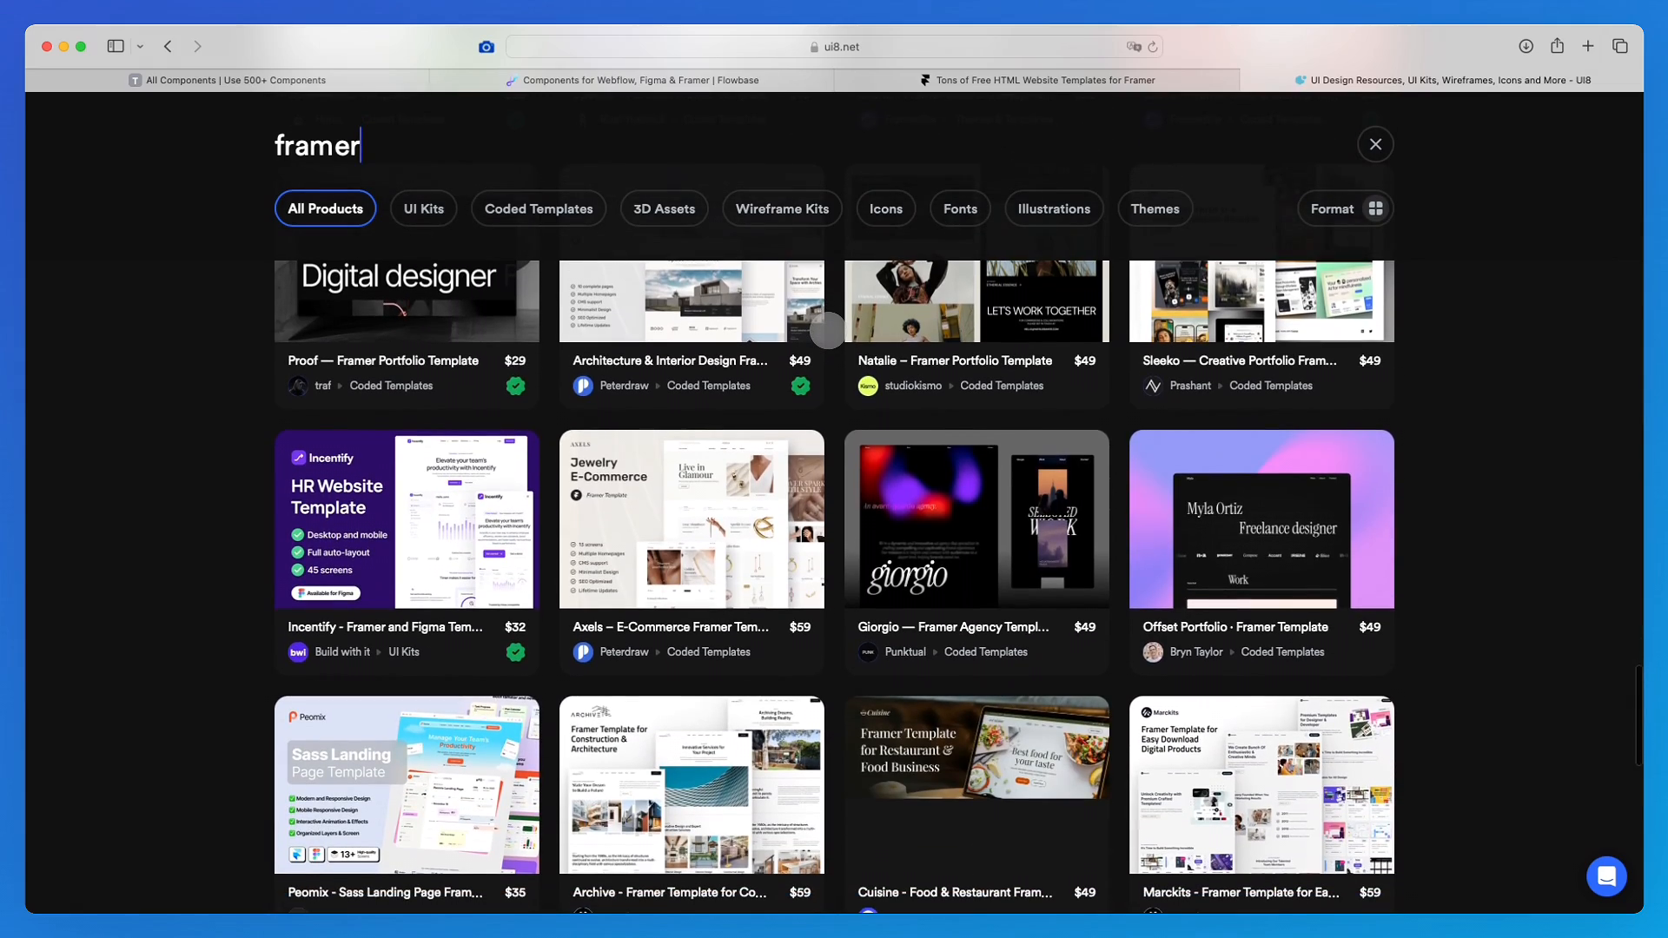
scroll("down", 3)
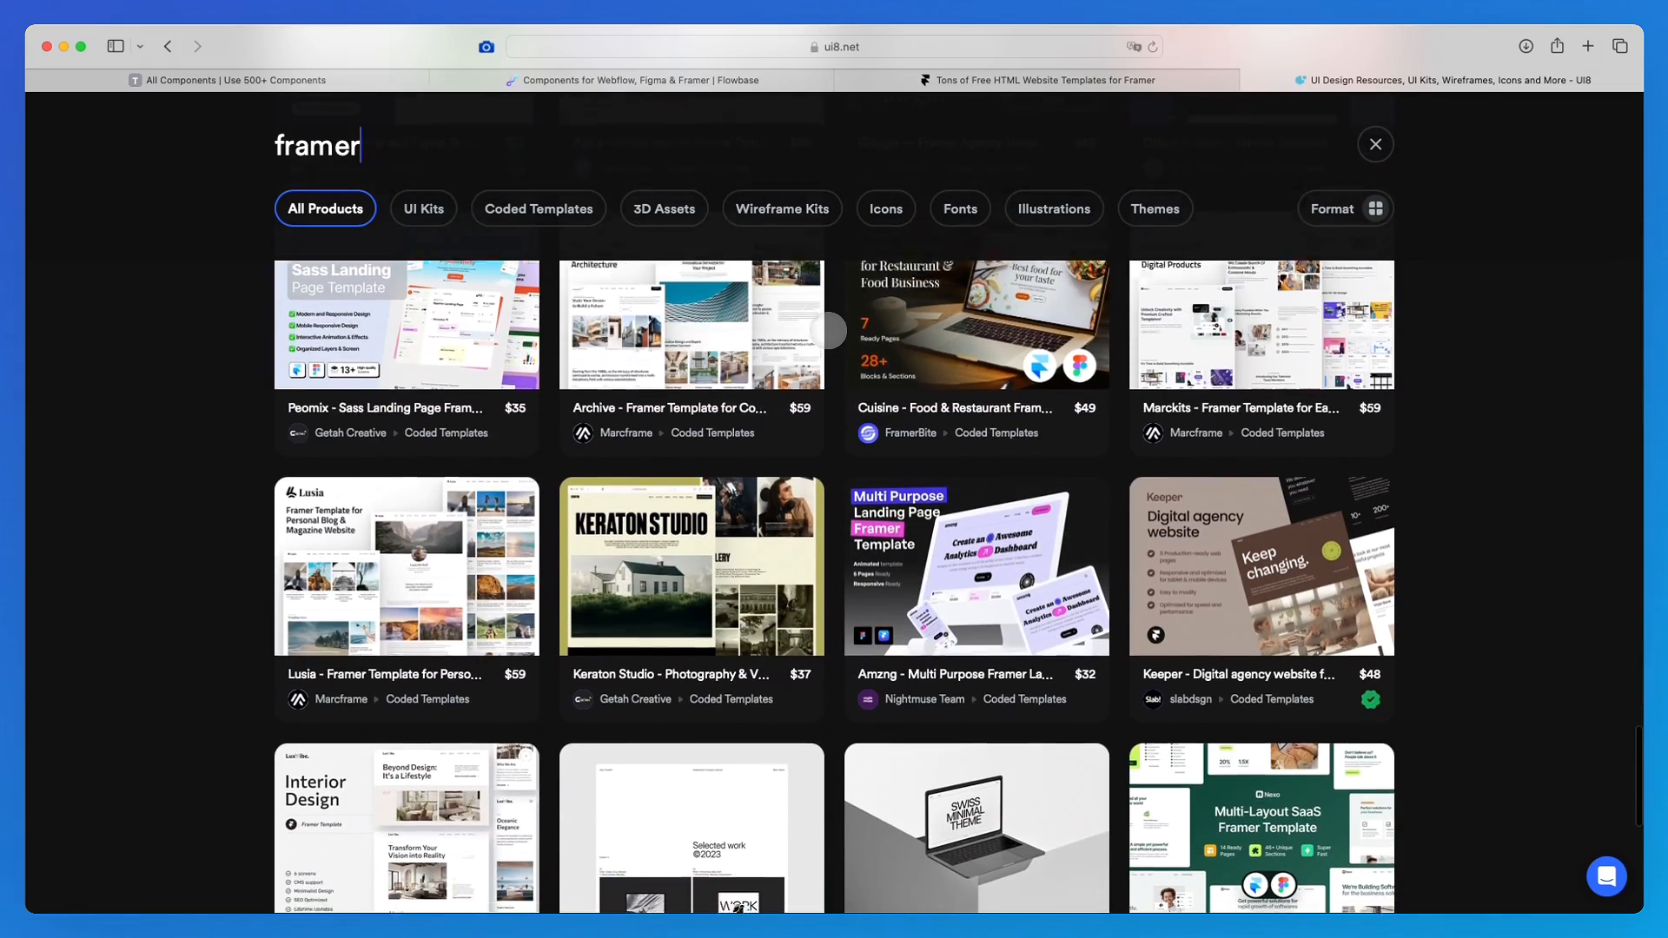
scroll("down", 3)
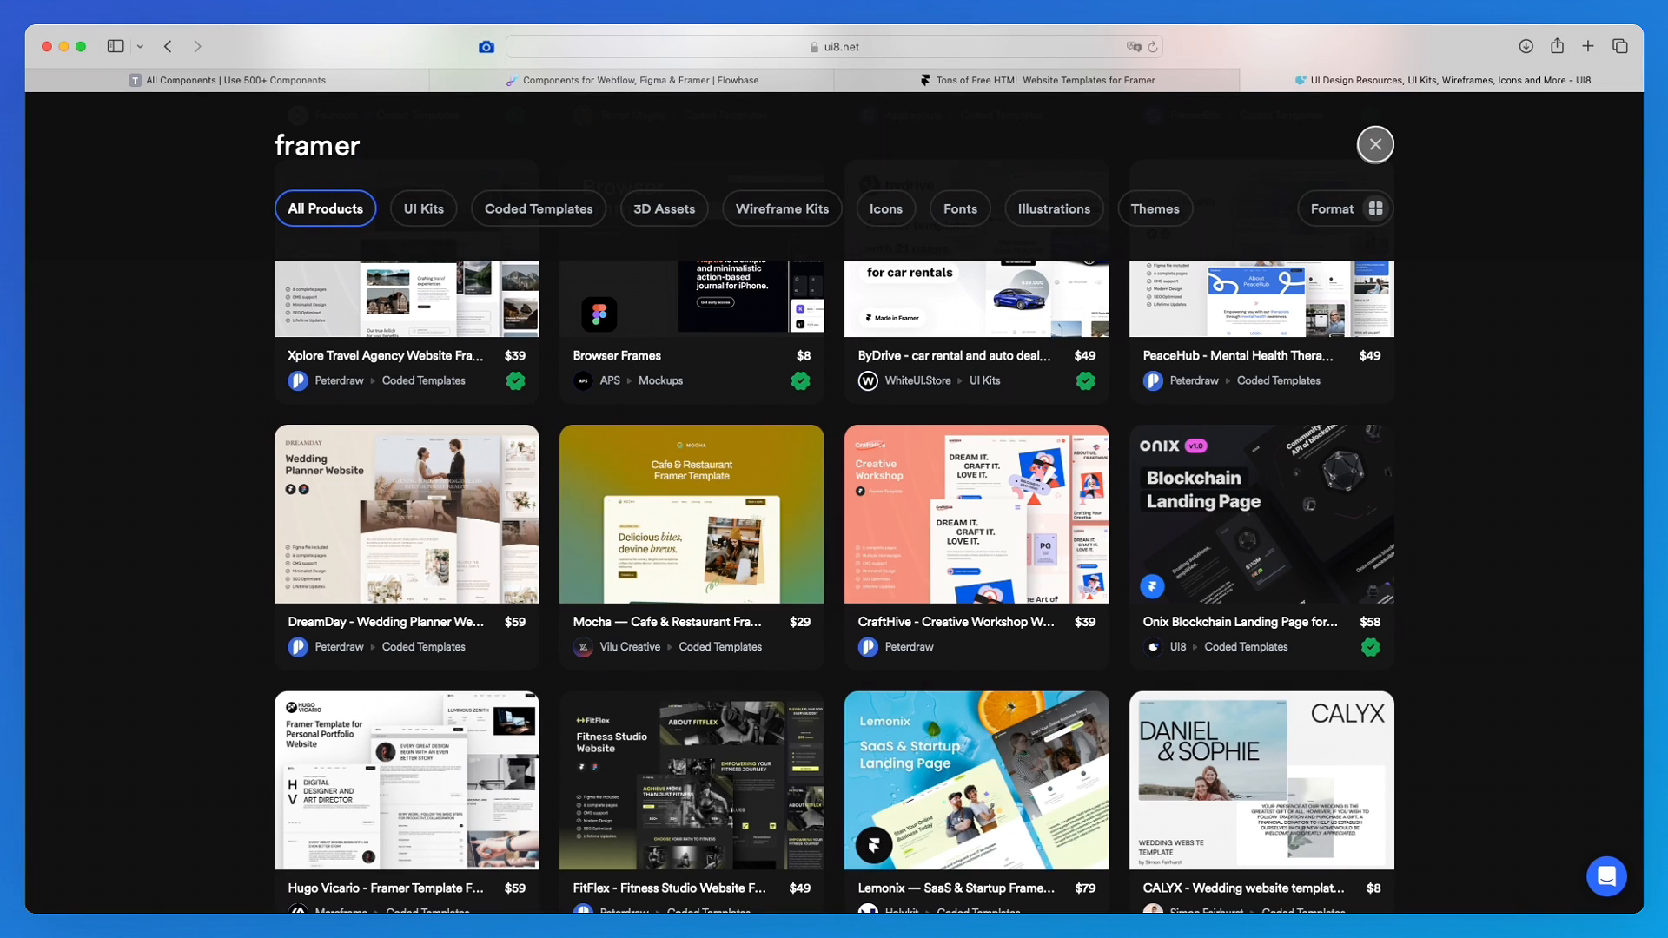
Close the framer search overlay and scroll through UI8's featured products down to FinFlex, Voice AI and CashRush kits.
left_click(1376, 142)
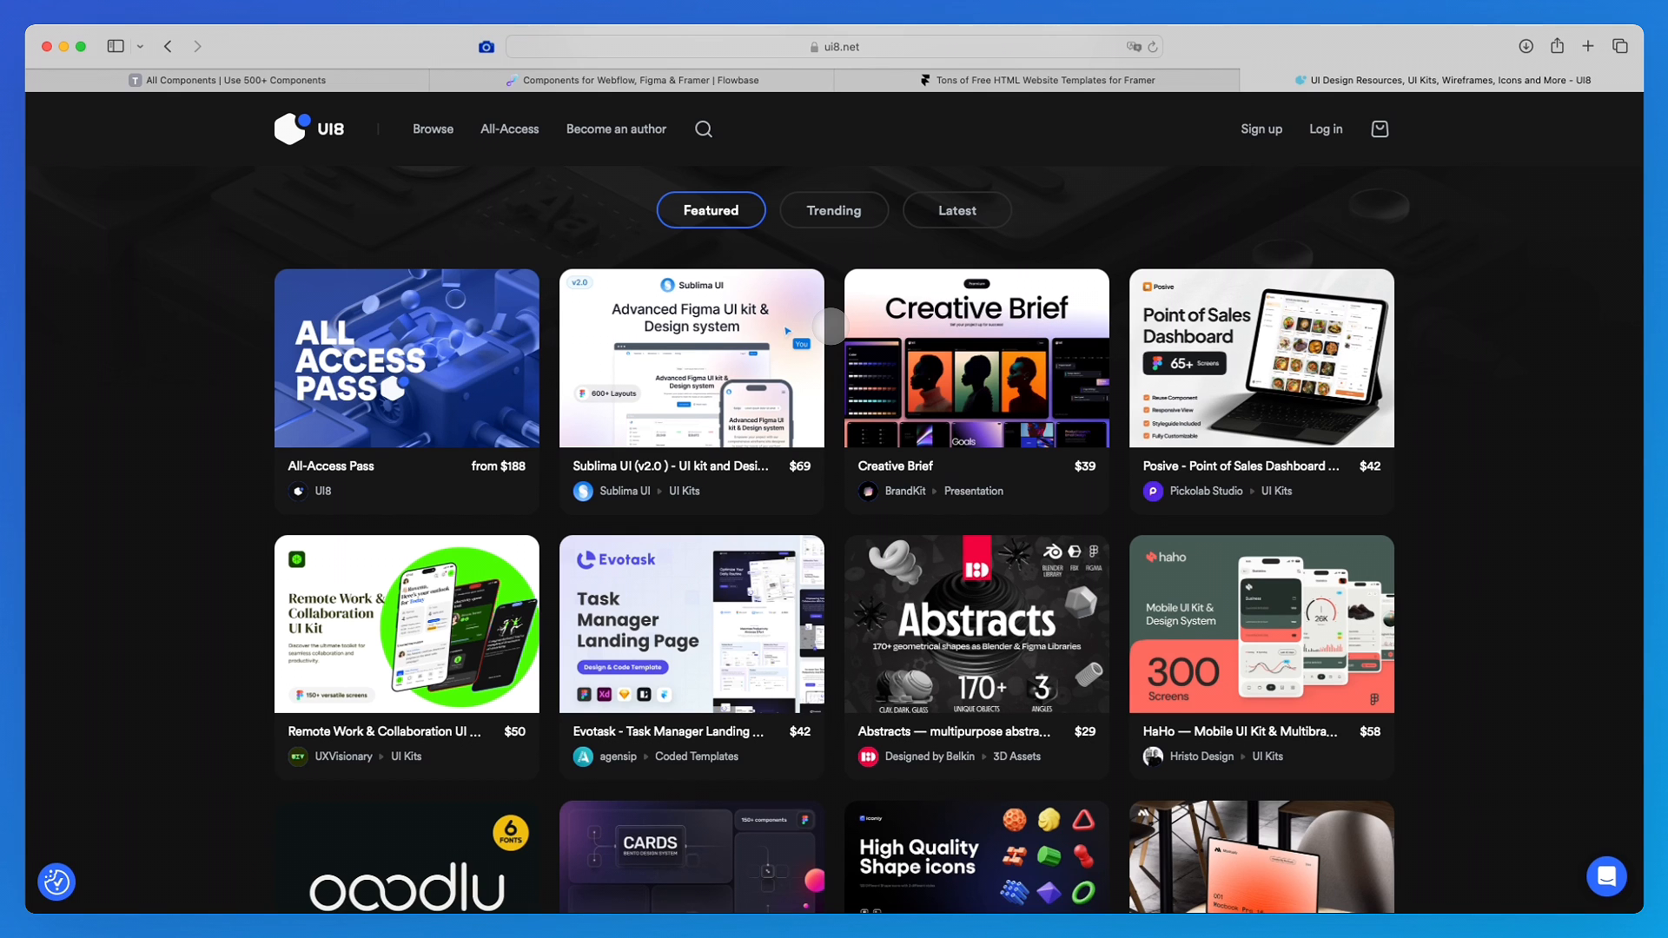
scroll("down", 3)
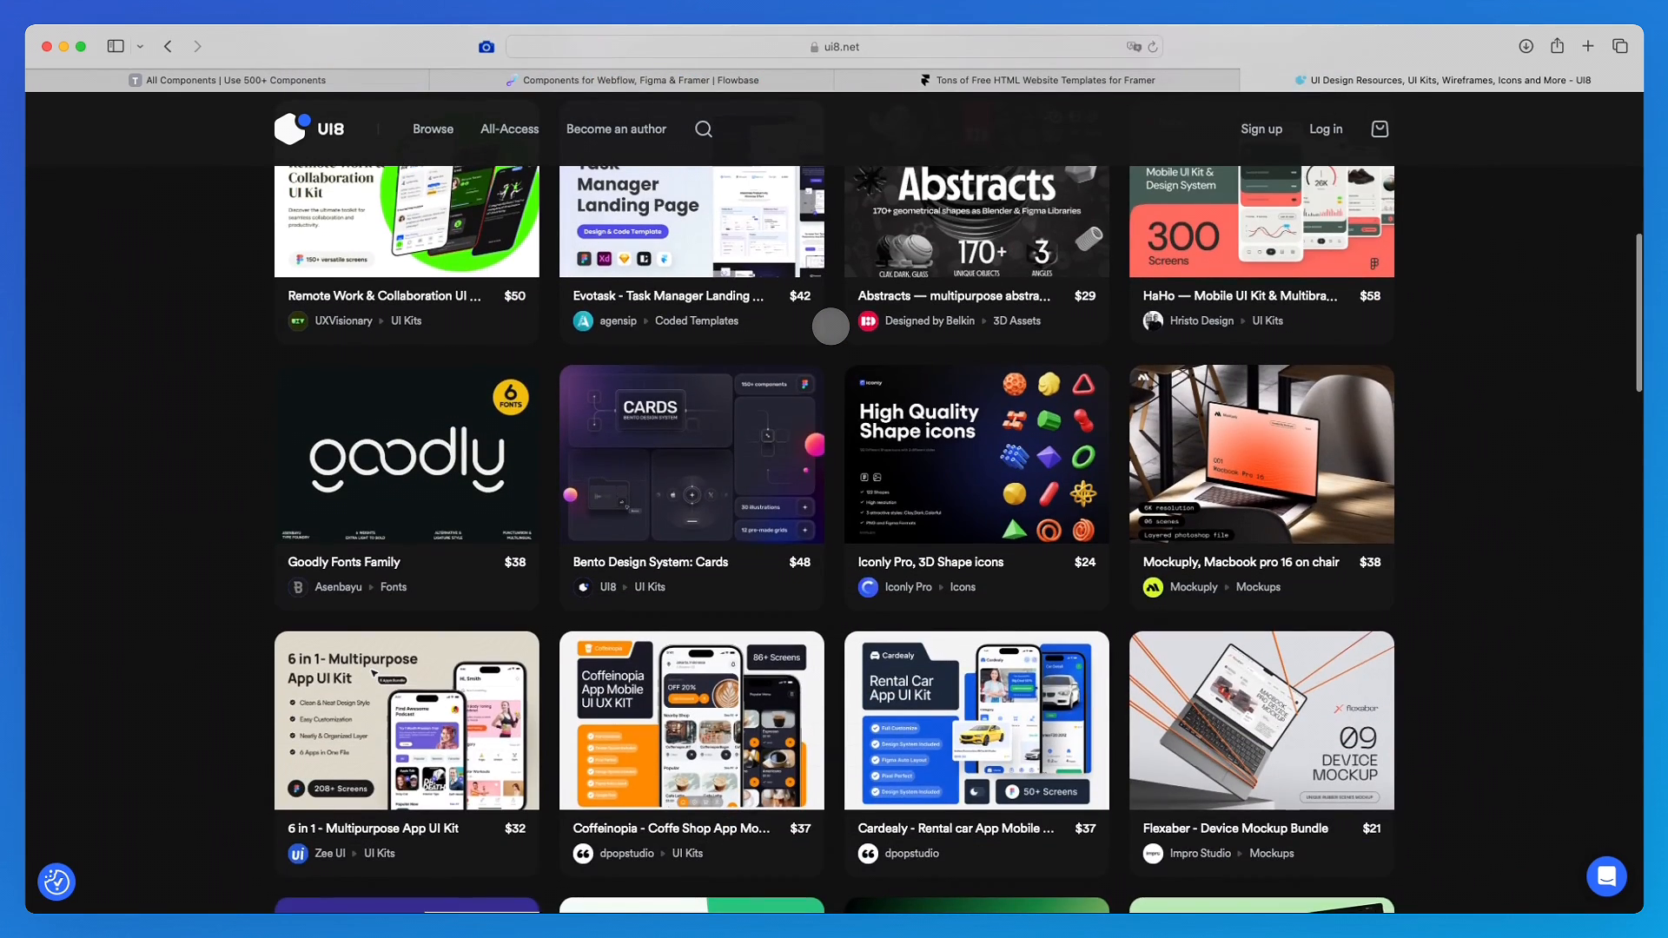
scroll("down", 3)
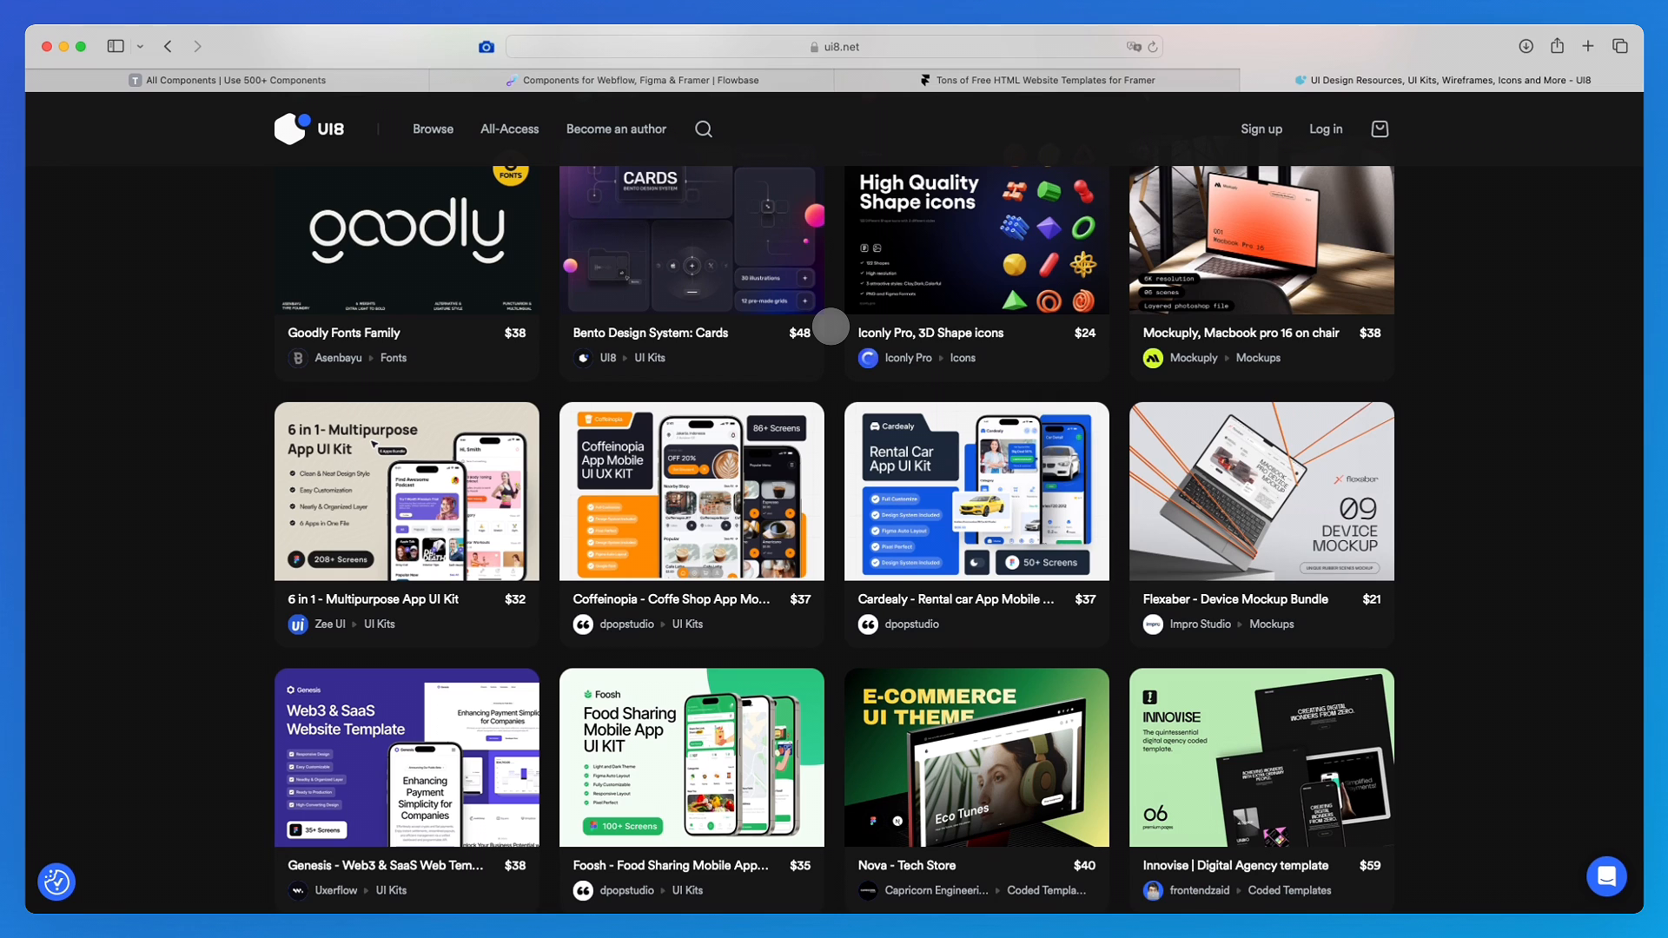
scroll("down", 3)
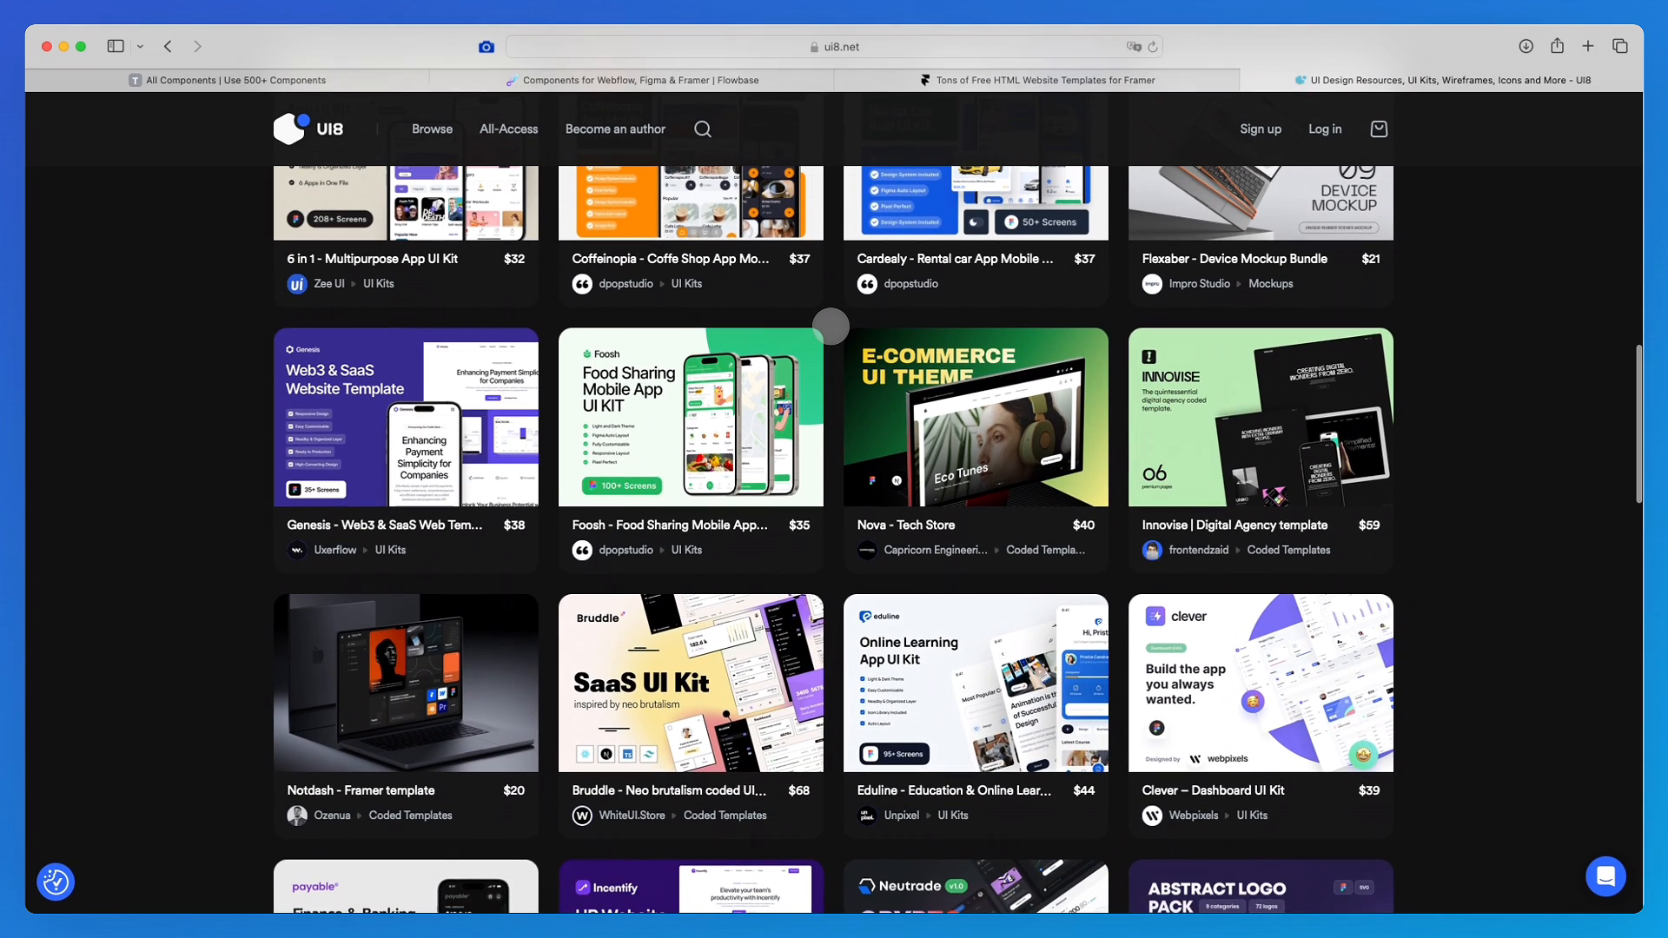
scroll("down", 3)
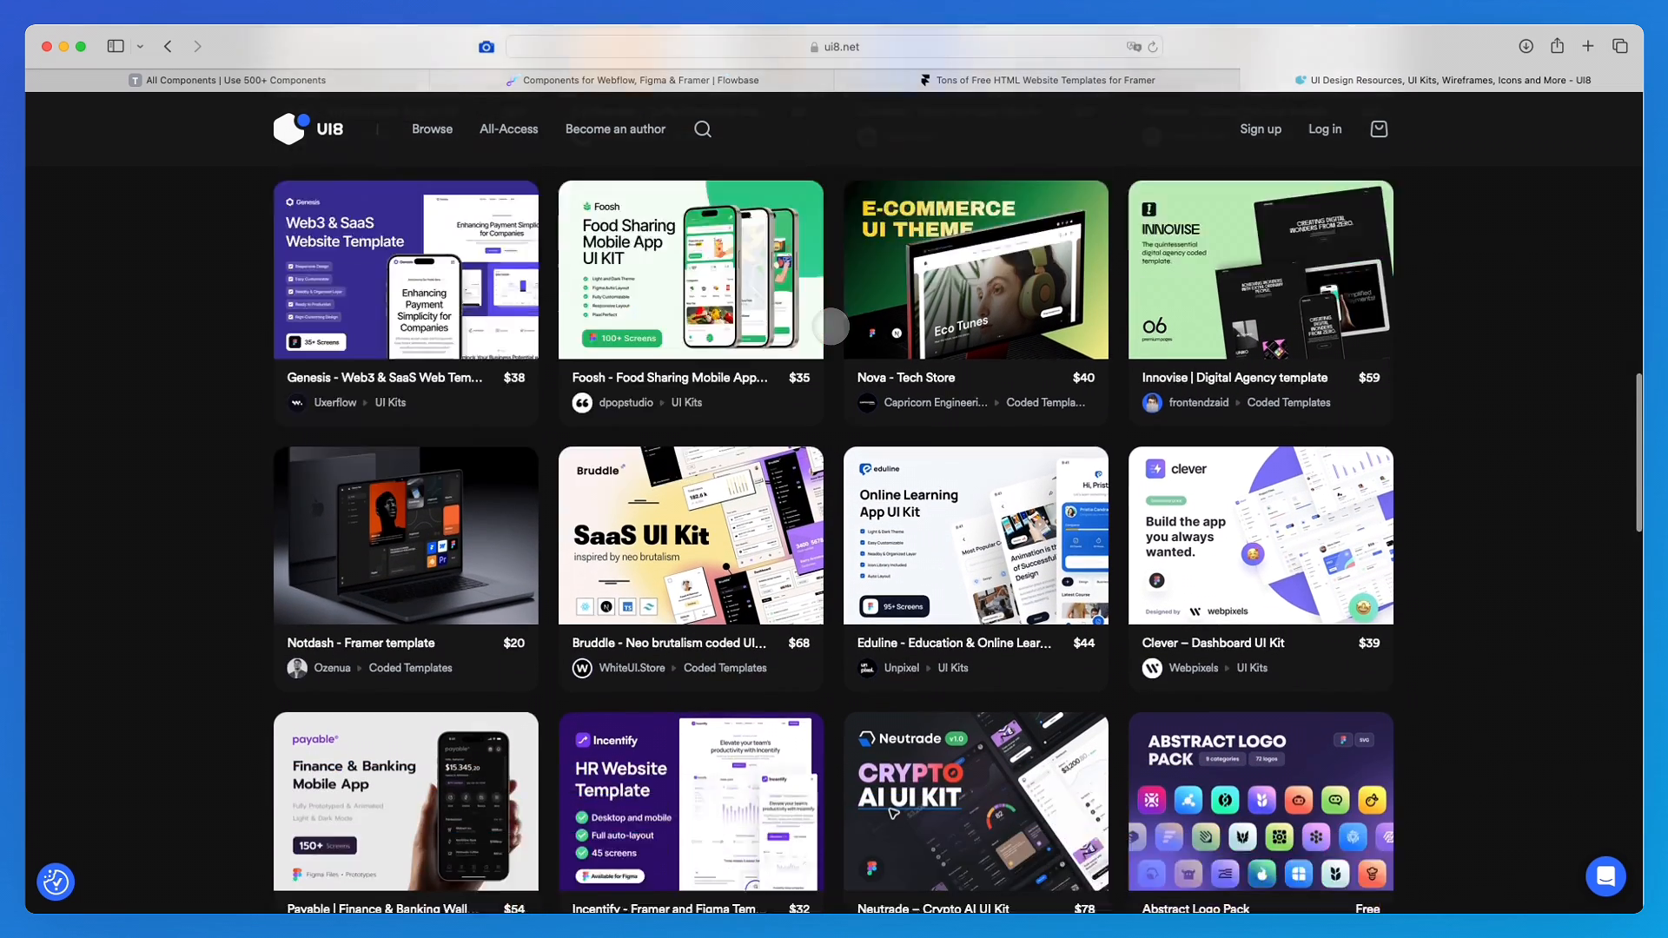
scroll("down", 3)
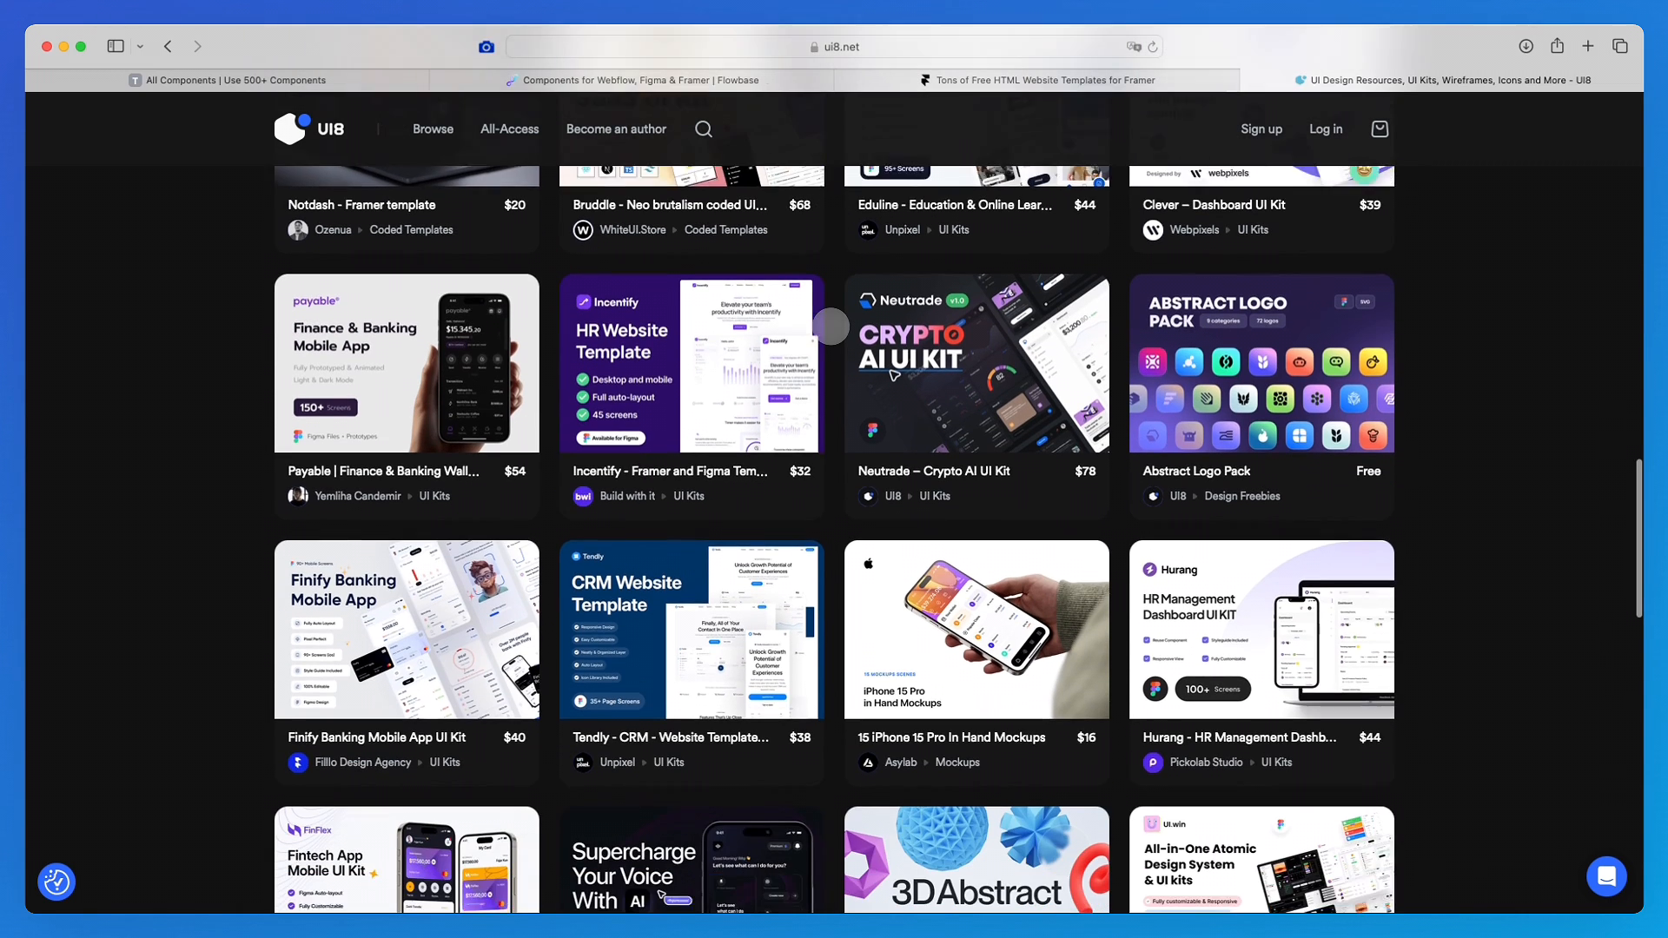
scroll("down", 3)
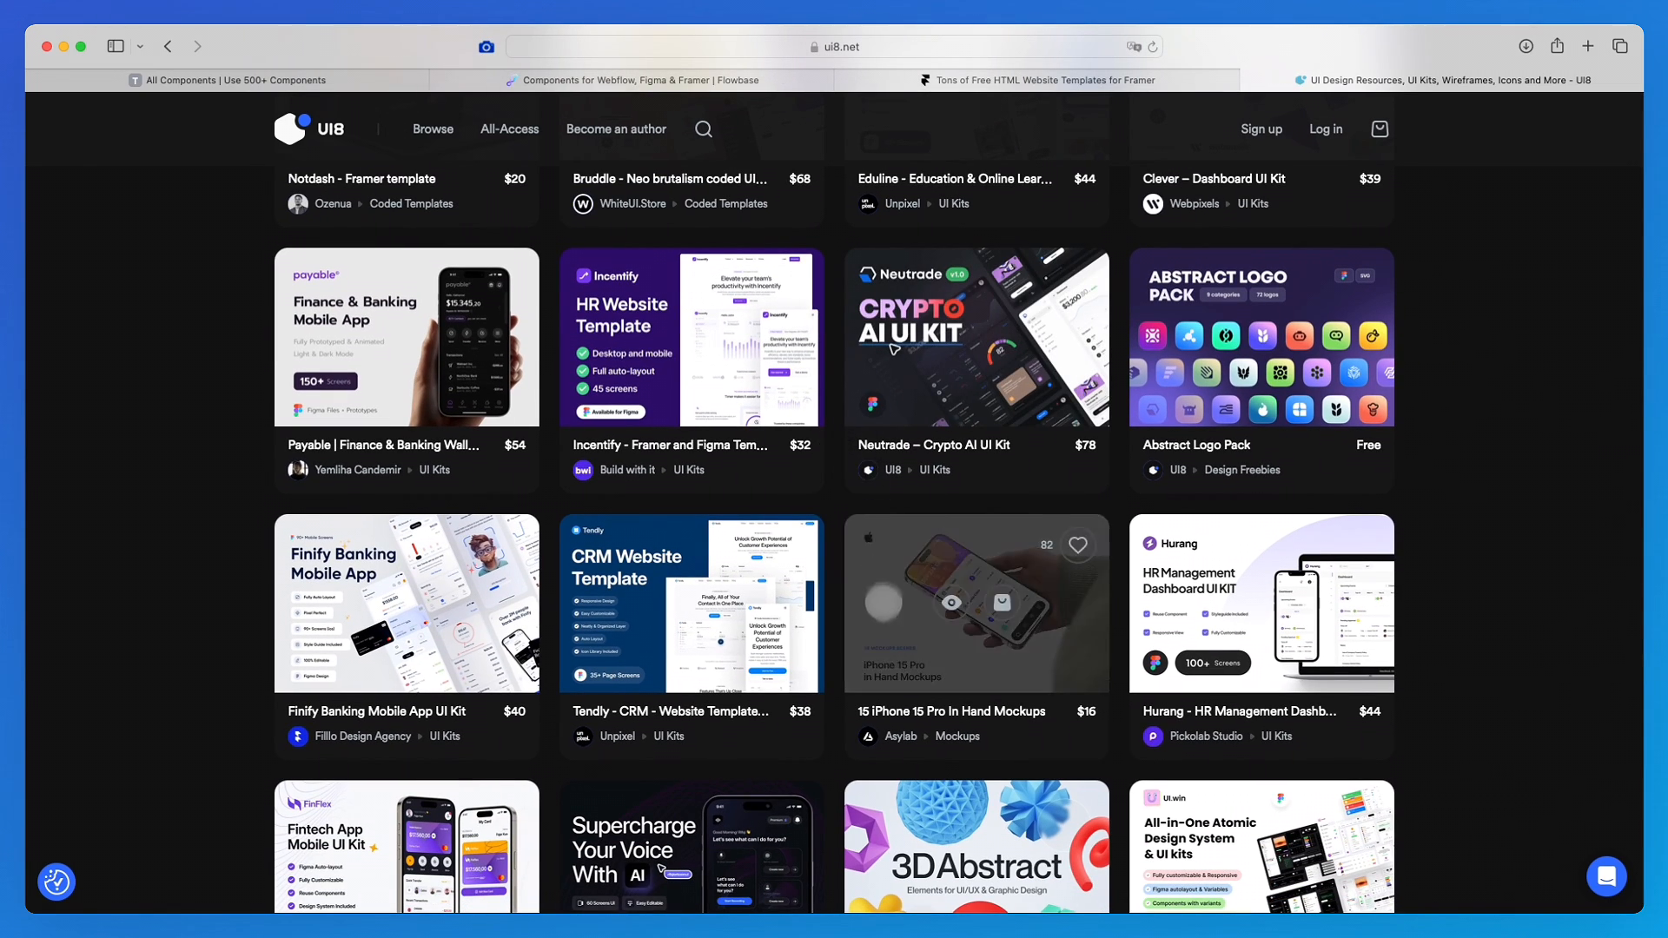
scroll("down", 3)
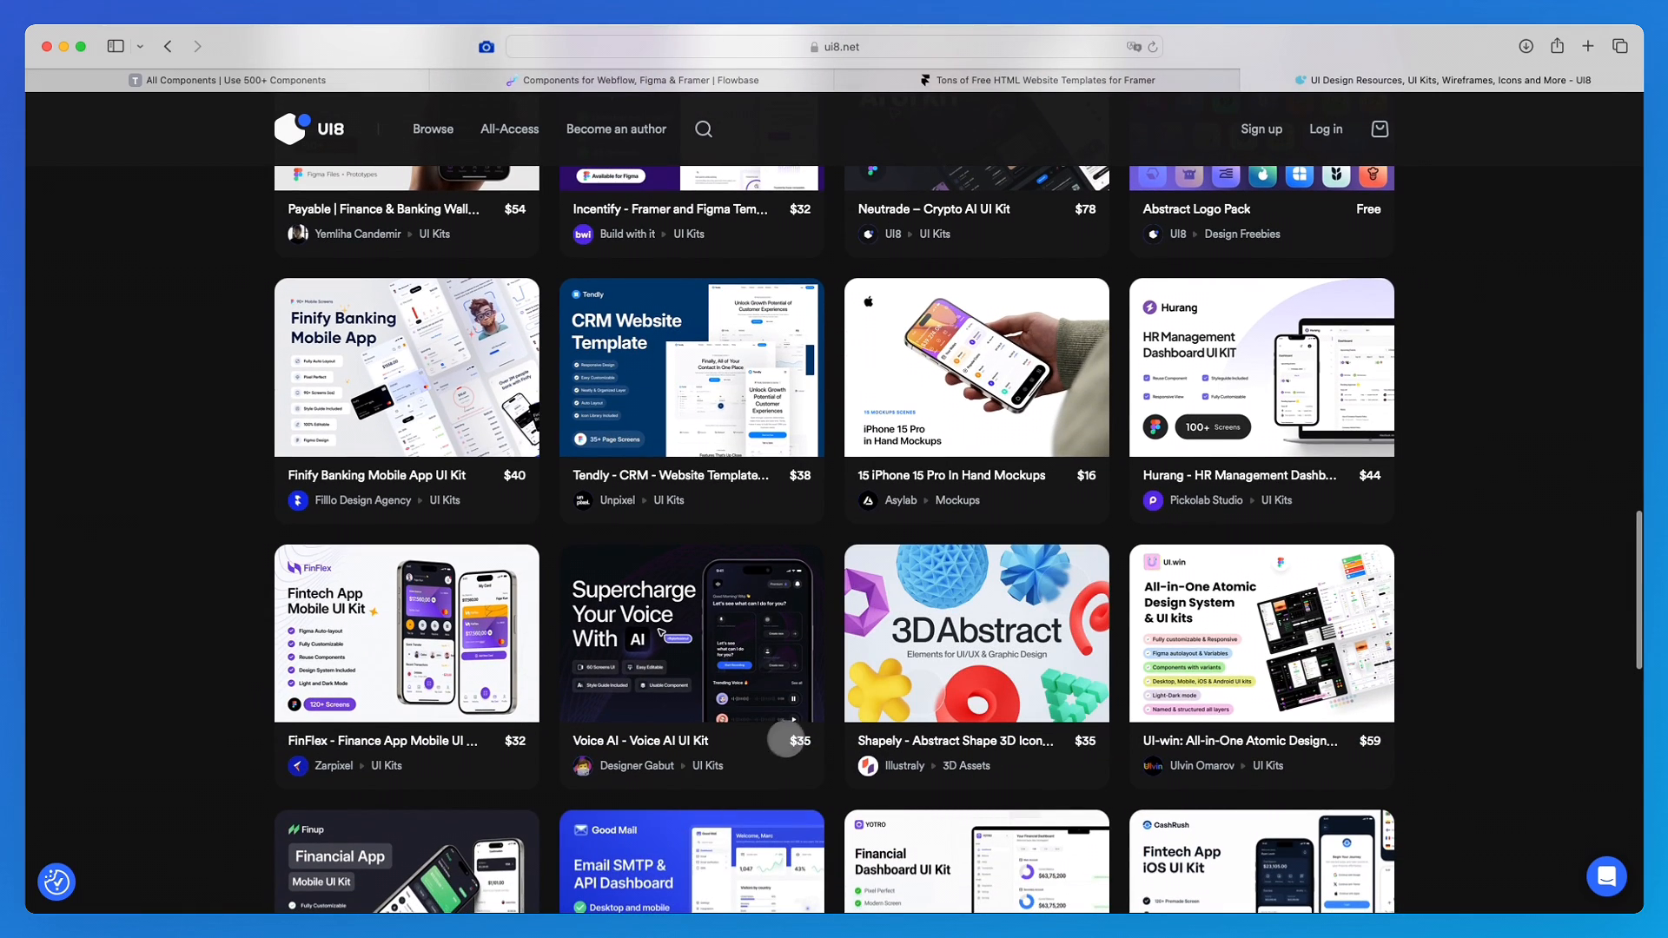
scroll("down", 3)
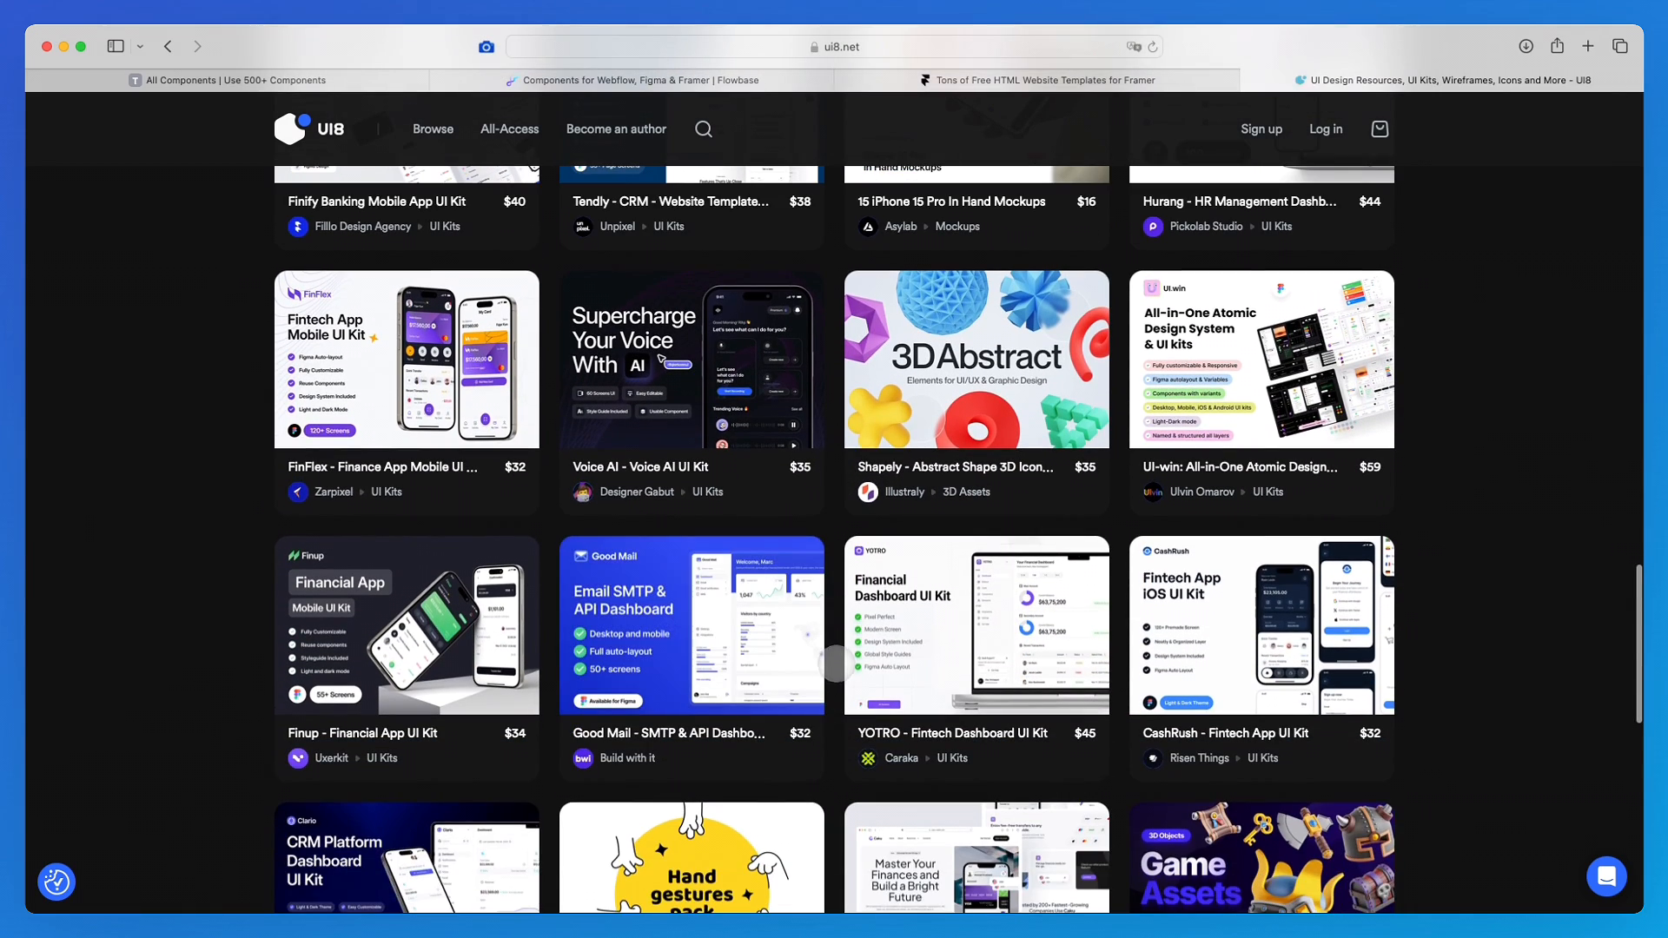
mouse_move(691, 879)
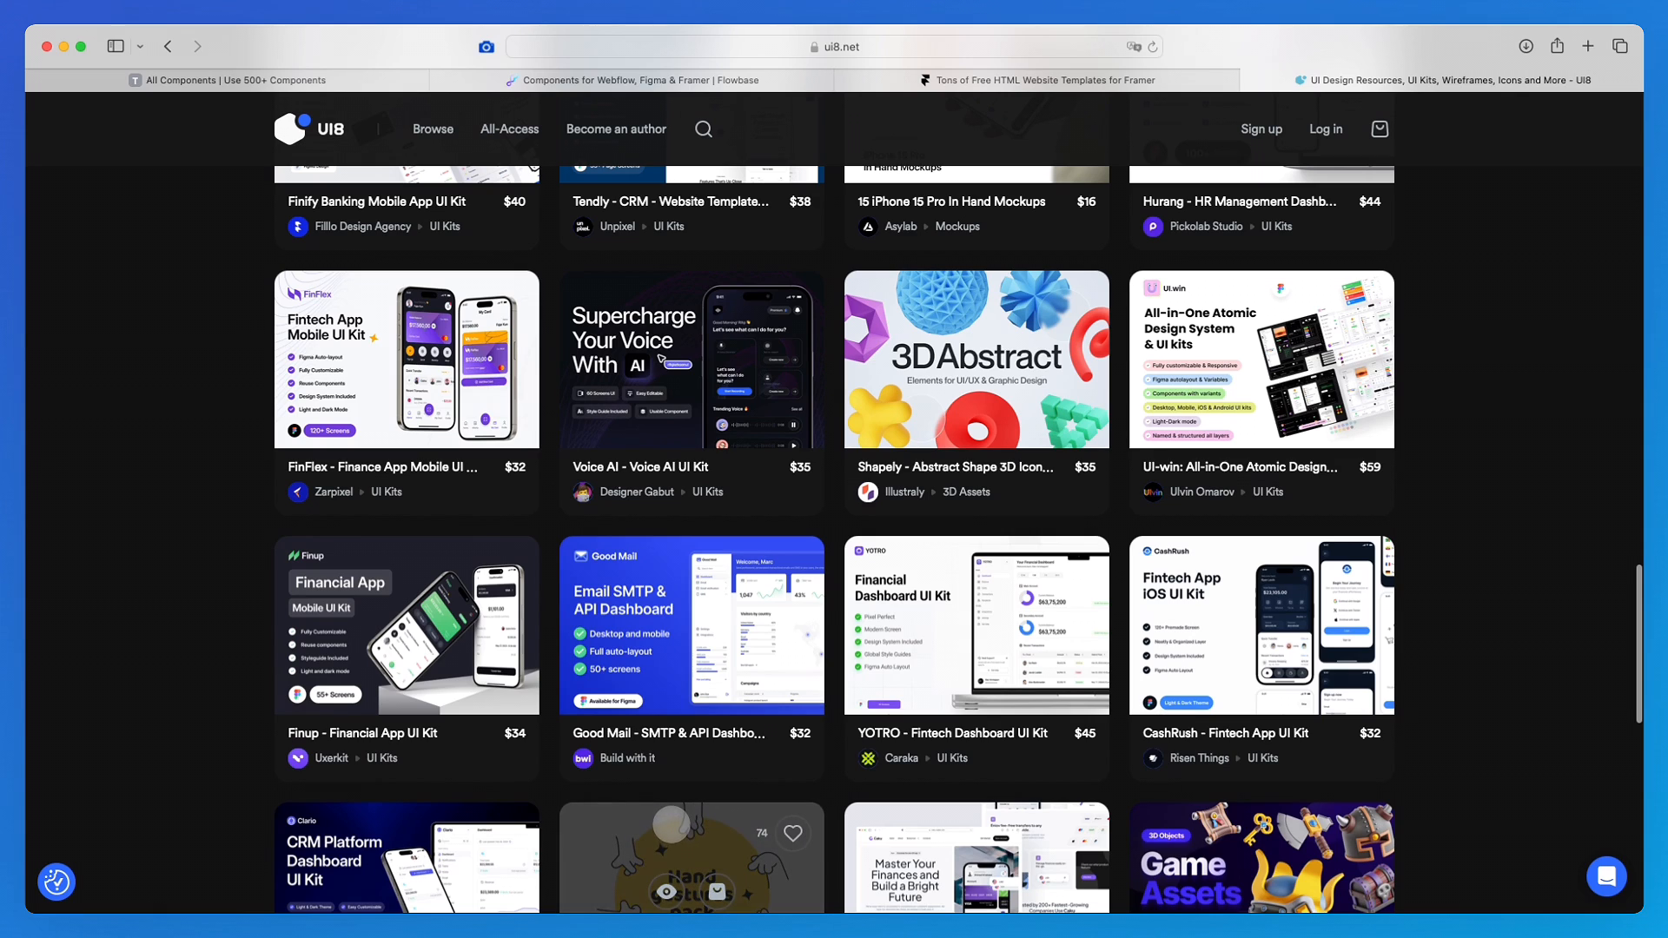